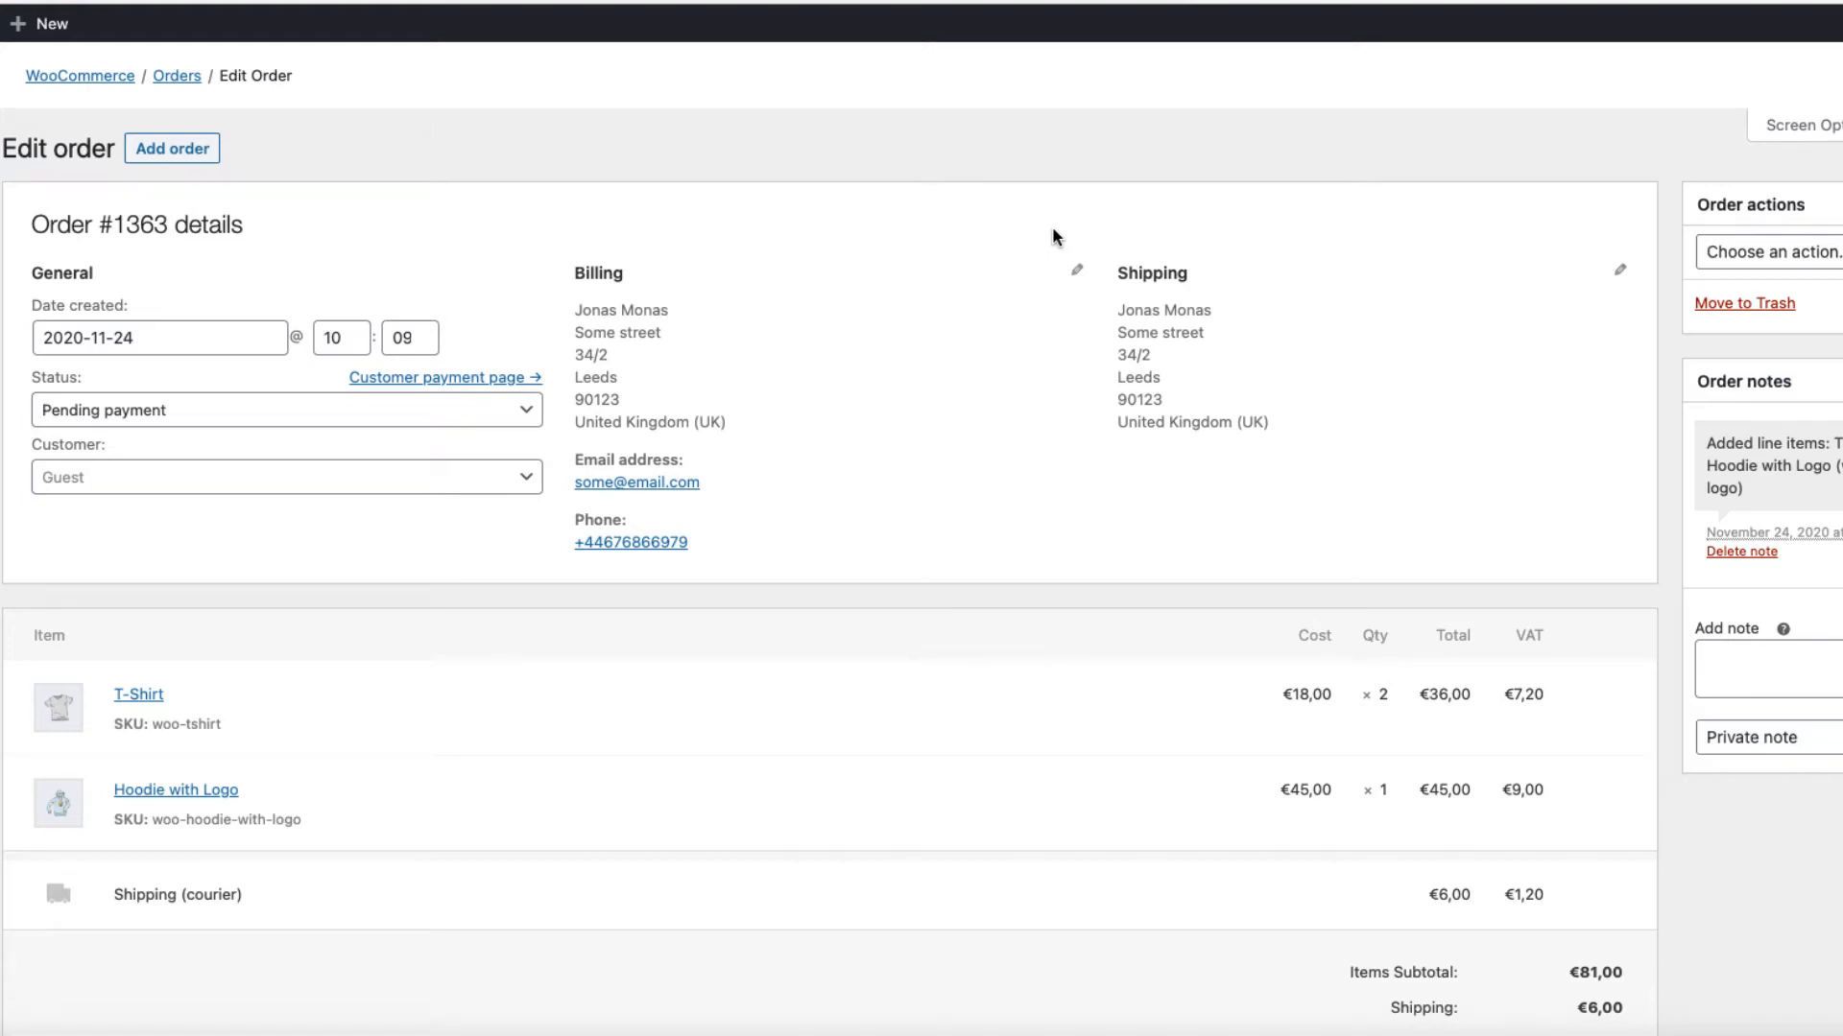
mouse_move(272, 158)
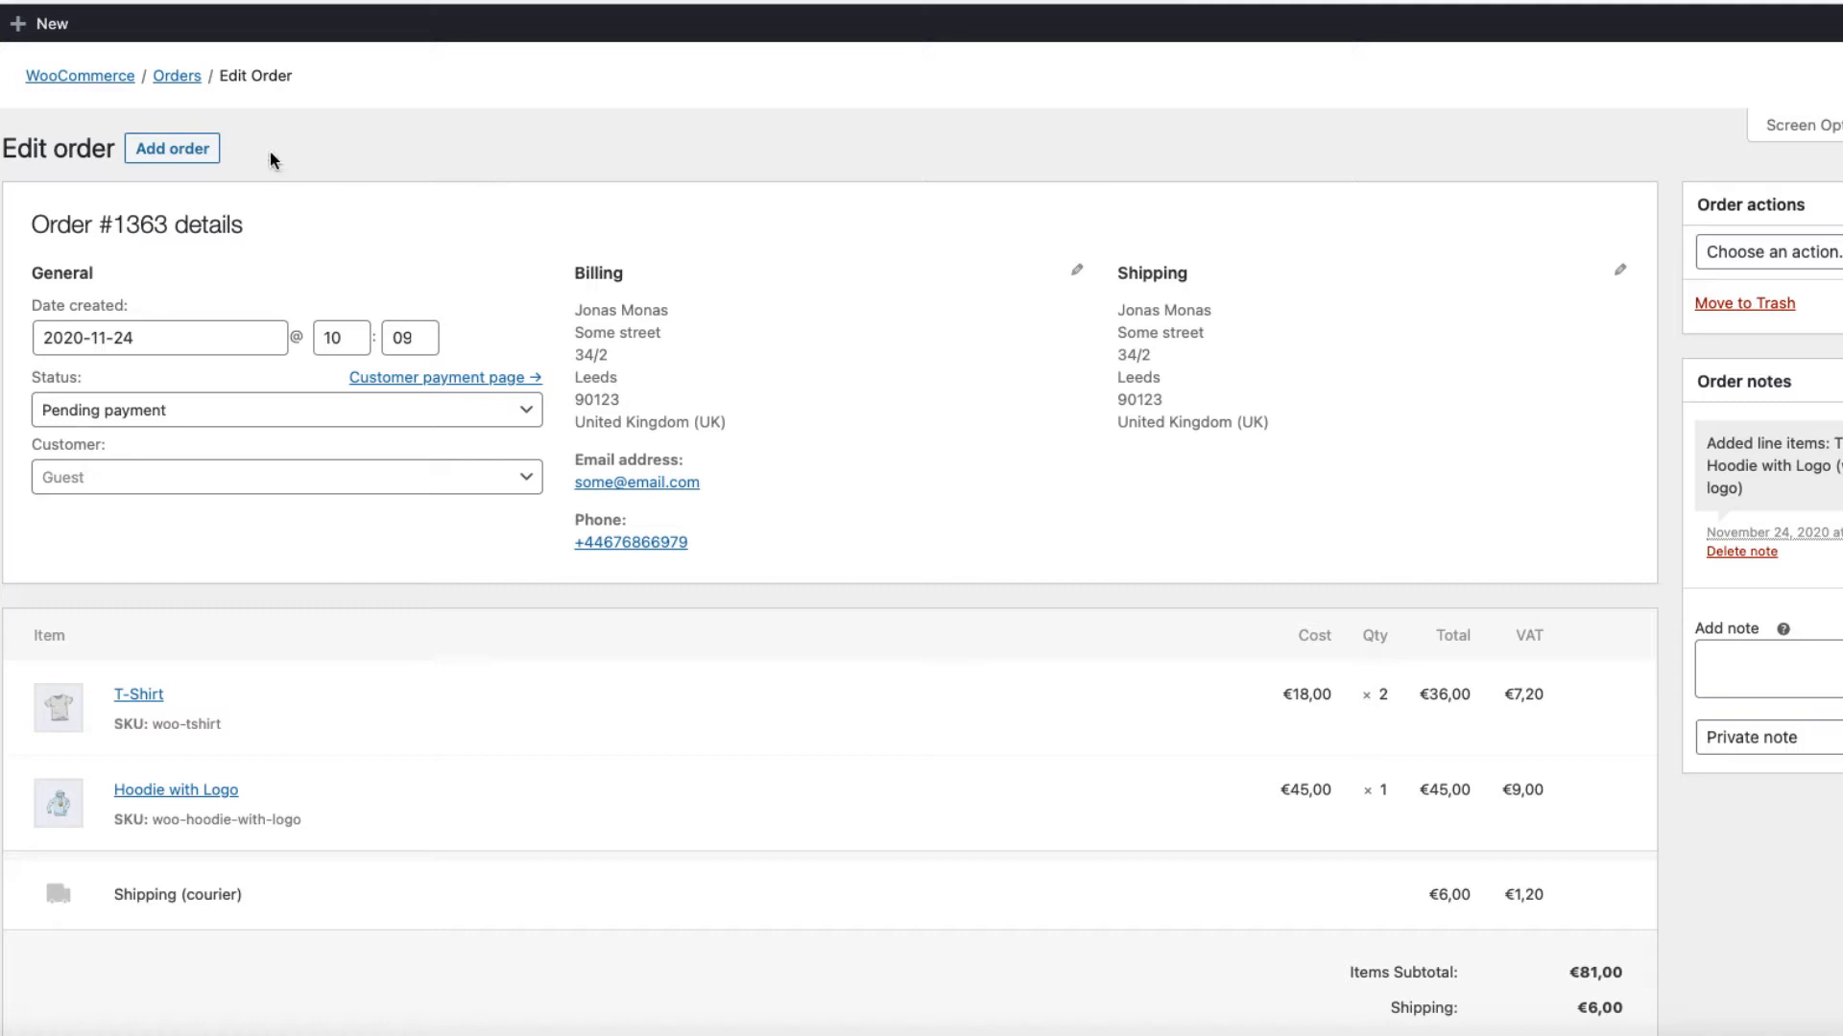
mouse_move(450, 382)
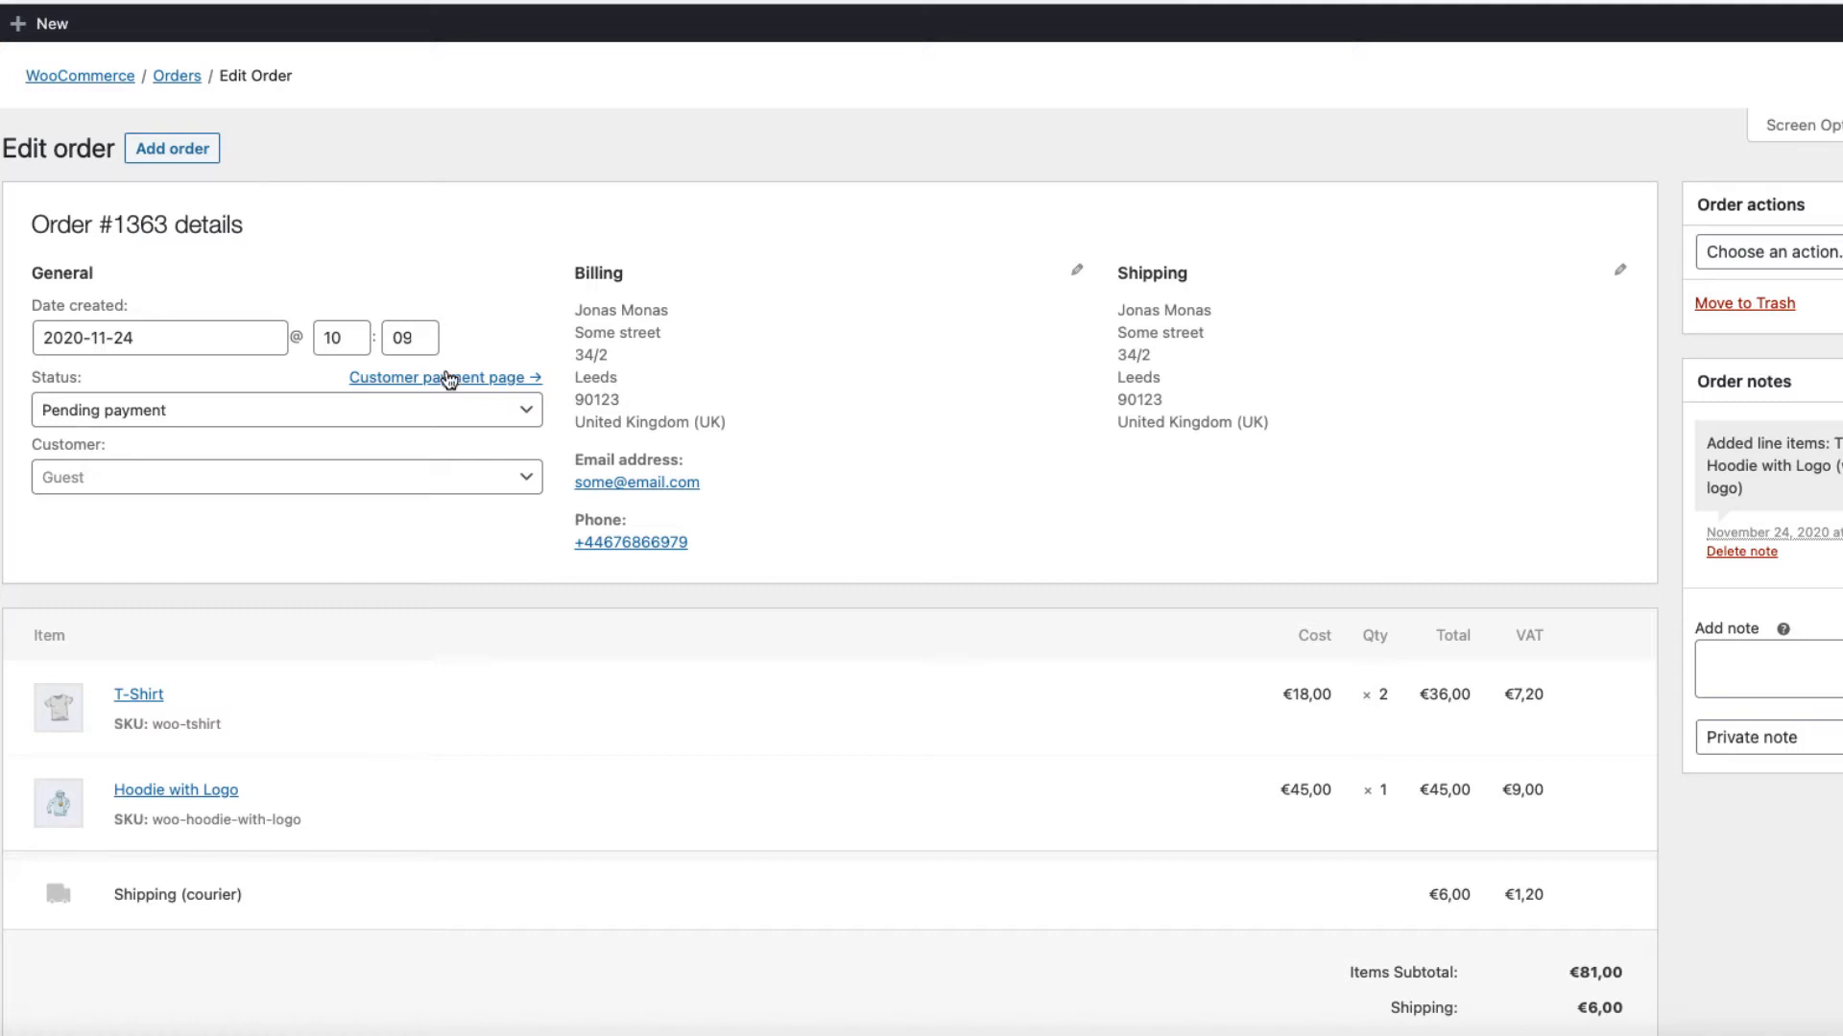
mouse_move(833, 156)
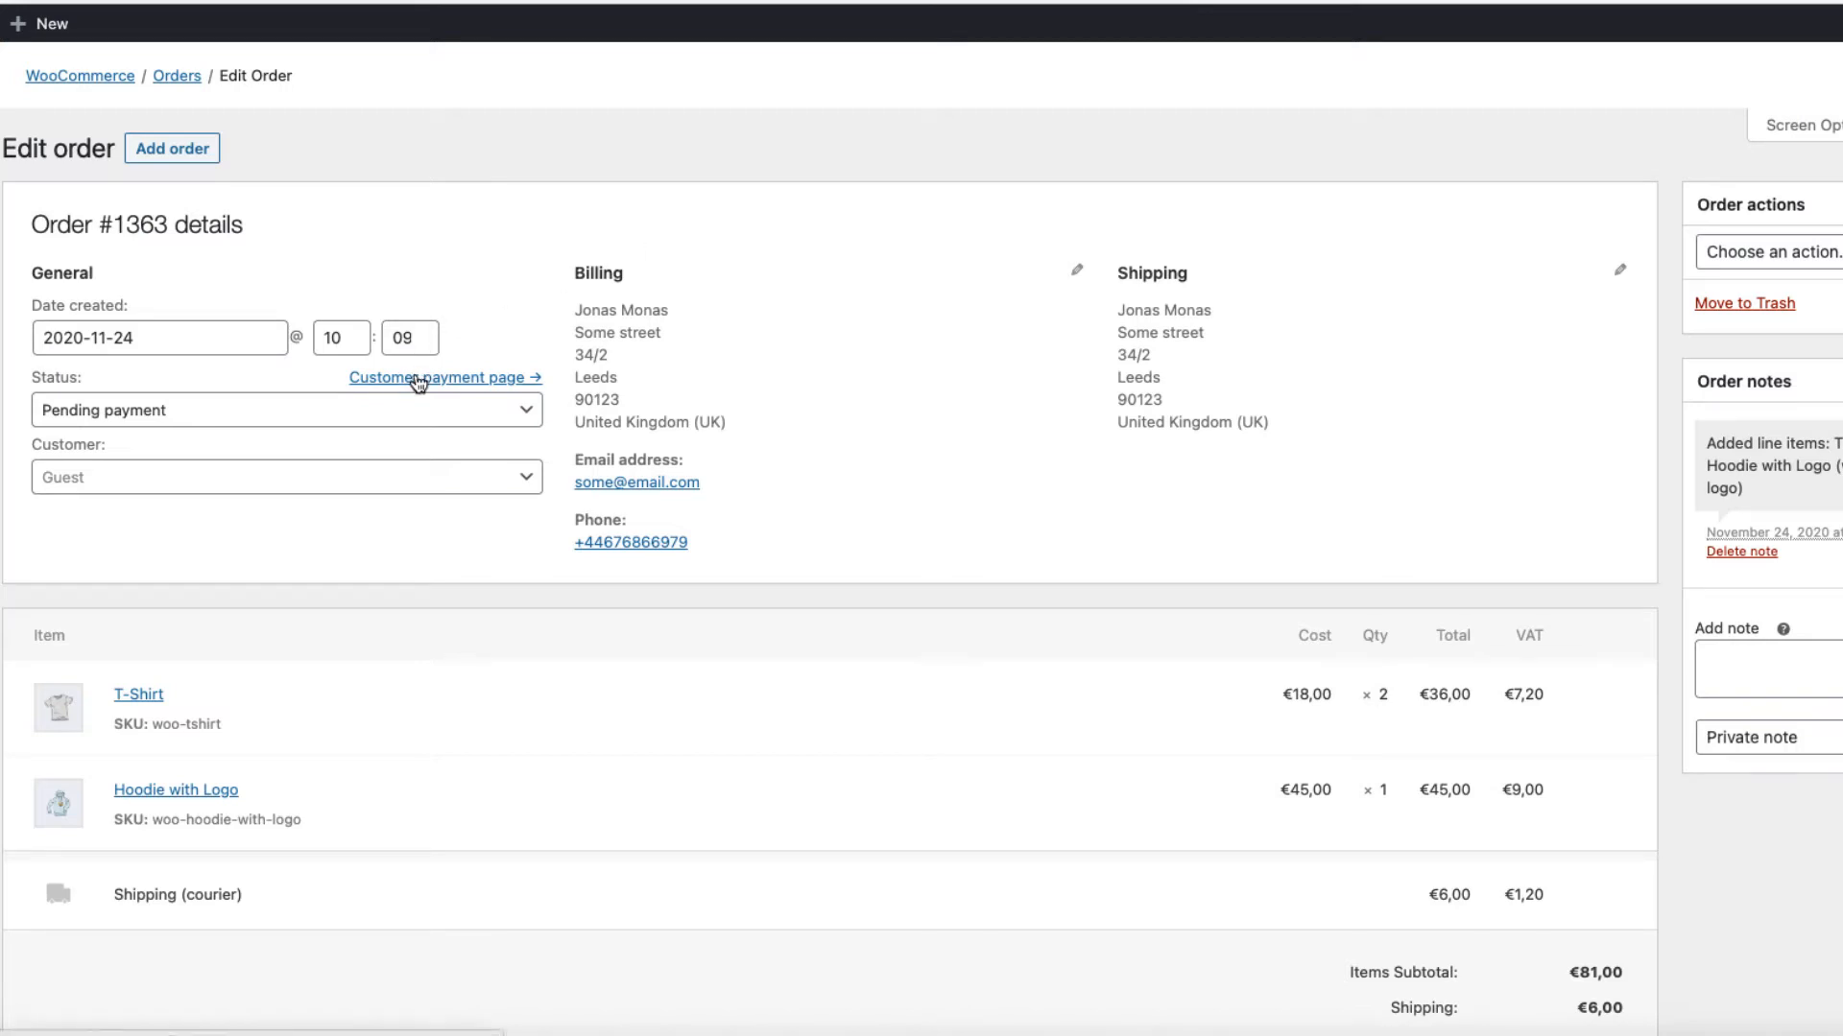
Preview the customer payment page for order #1363, totalling €104,40.
left_click(440, 378)
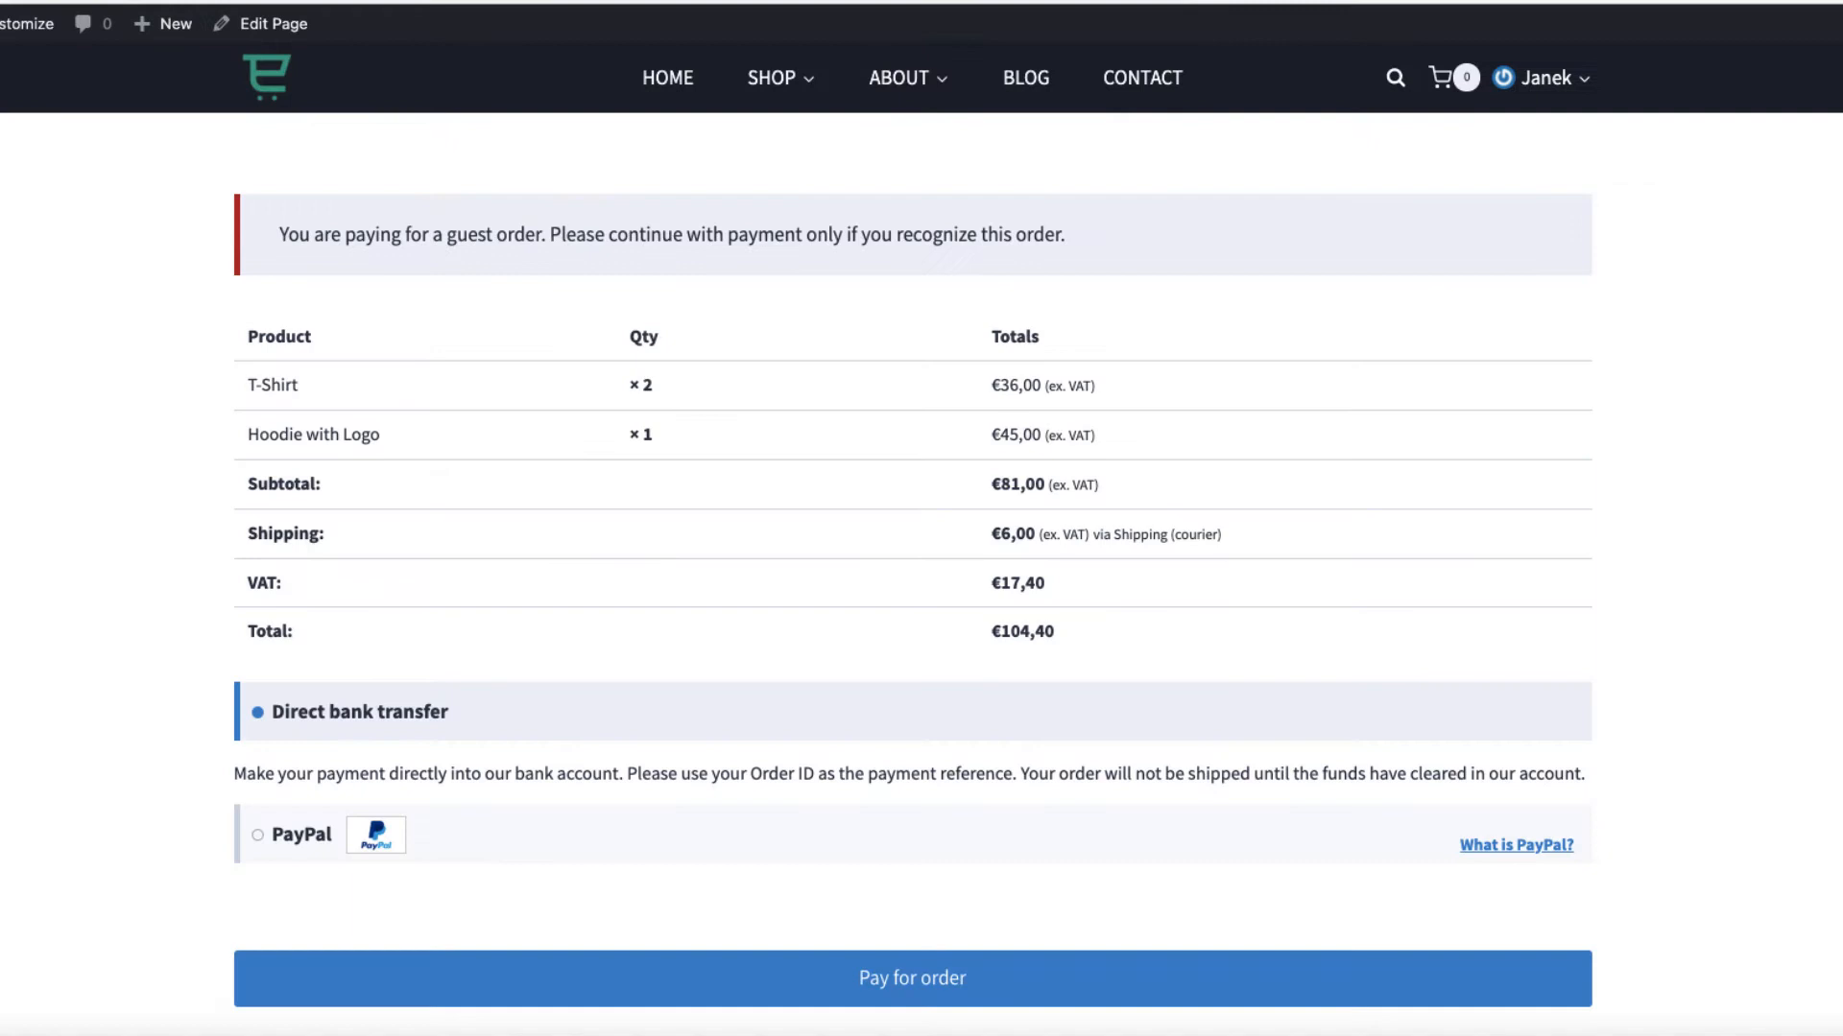
mouse_move(50, 450)
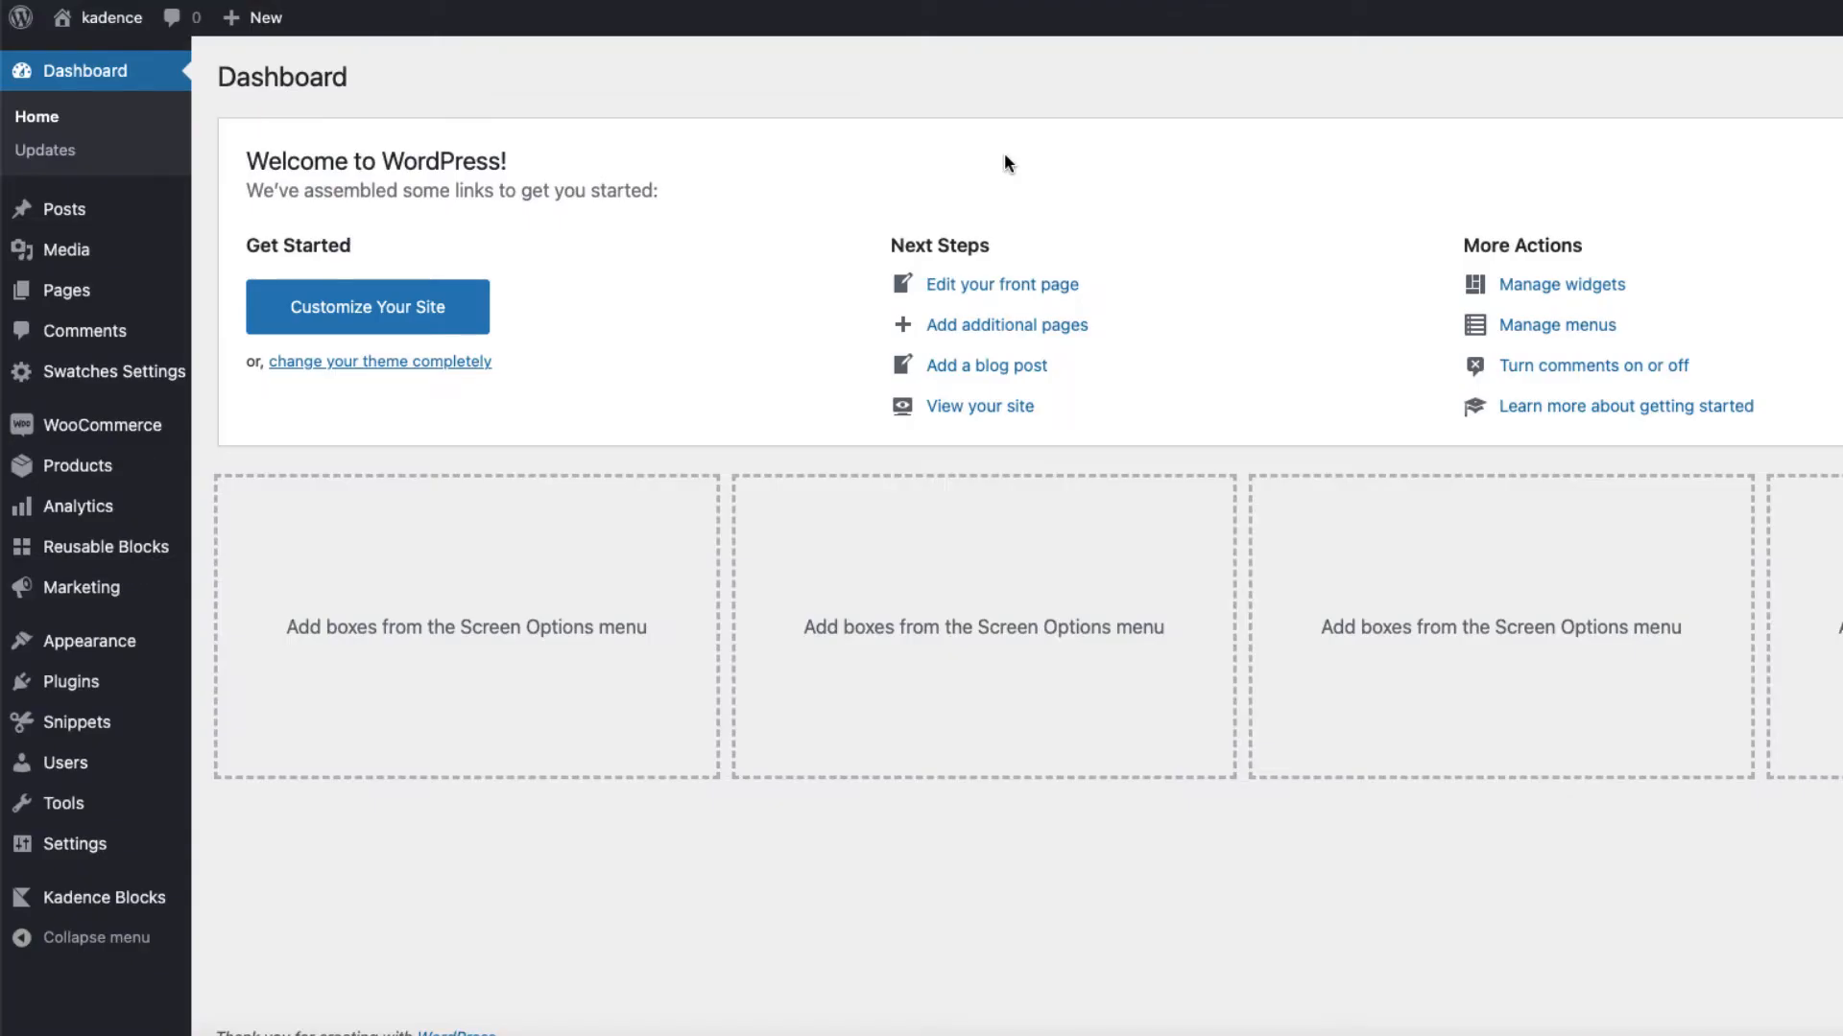
mouse_move(461, 941)
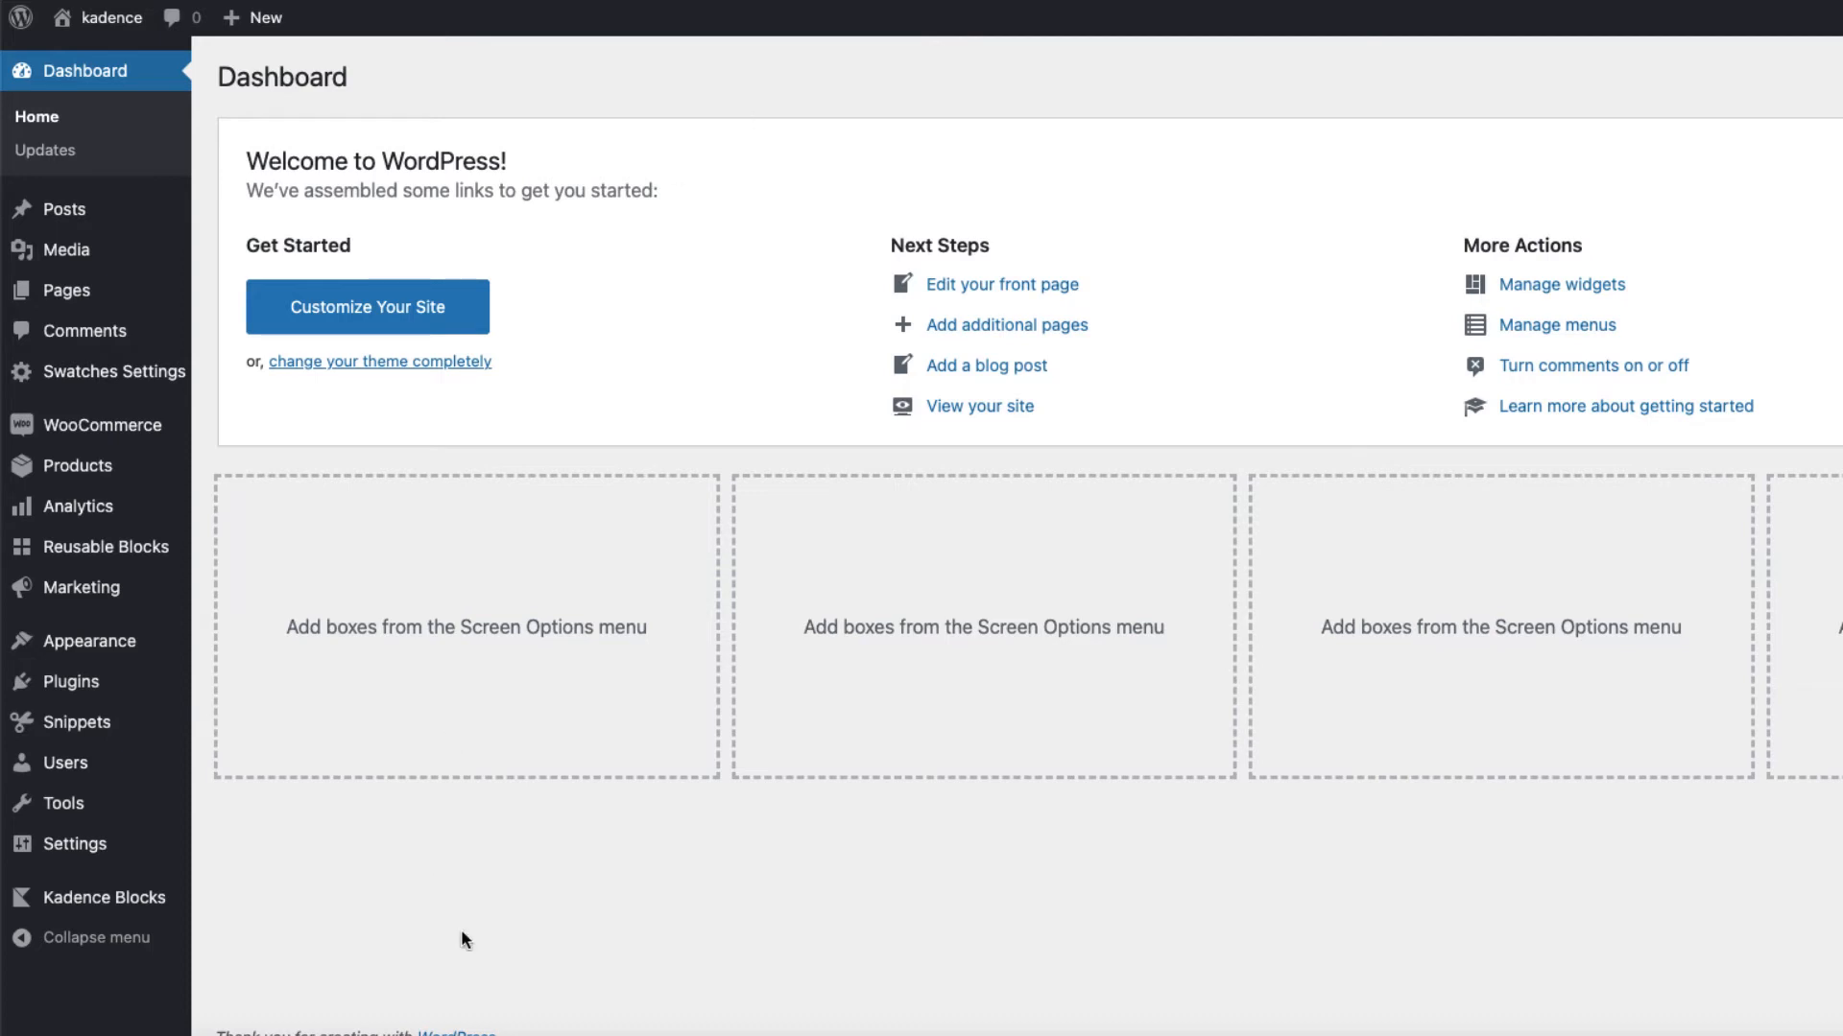
mouse_move(101, 426)
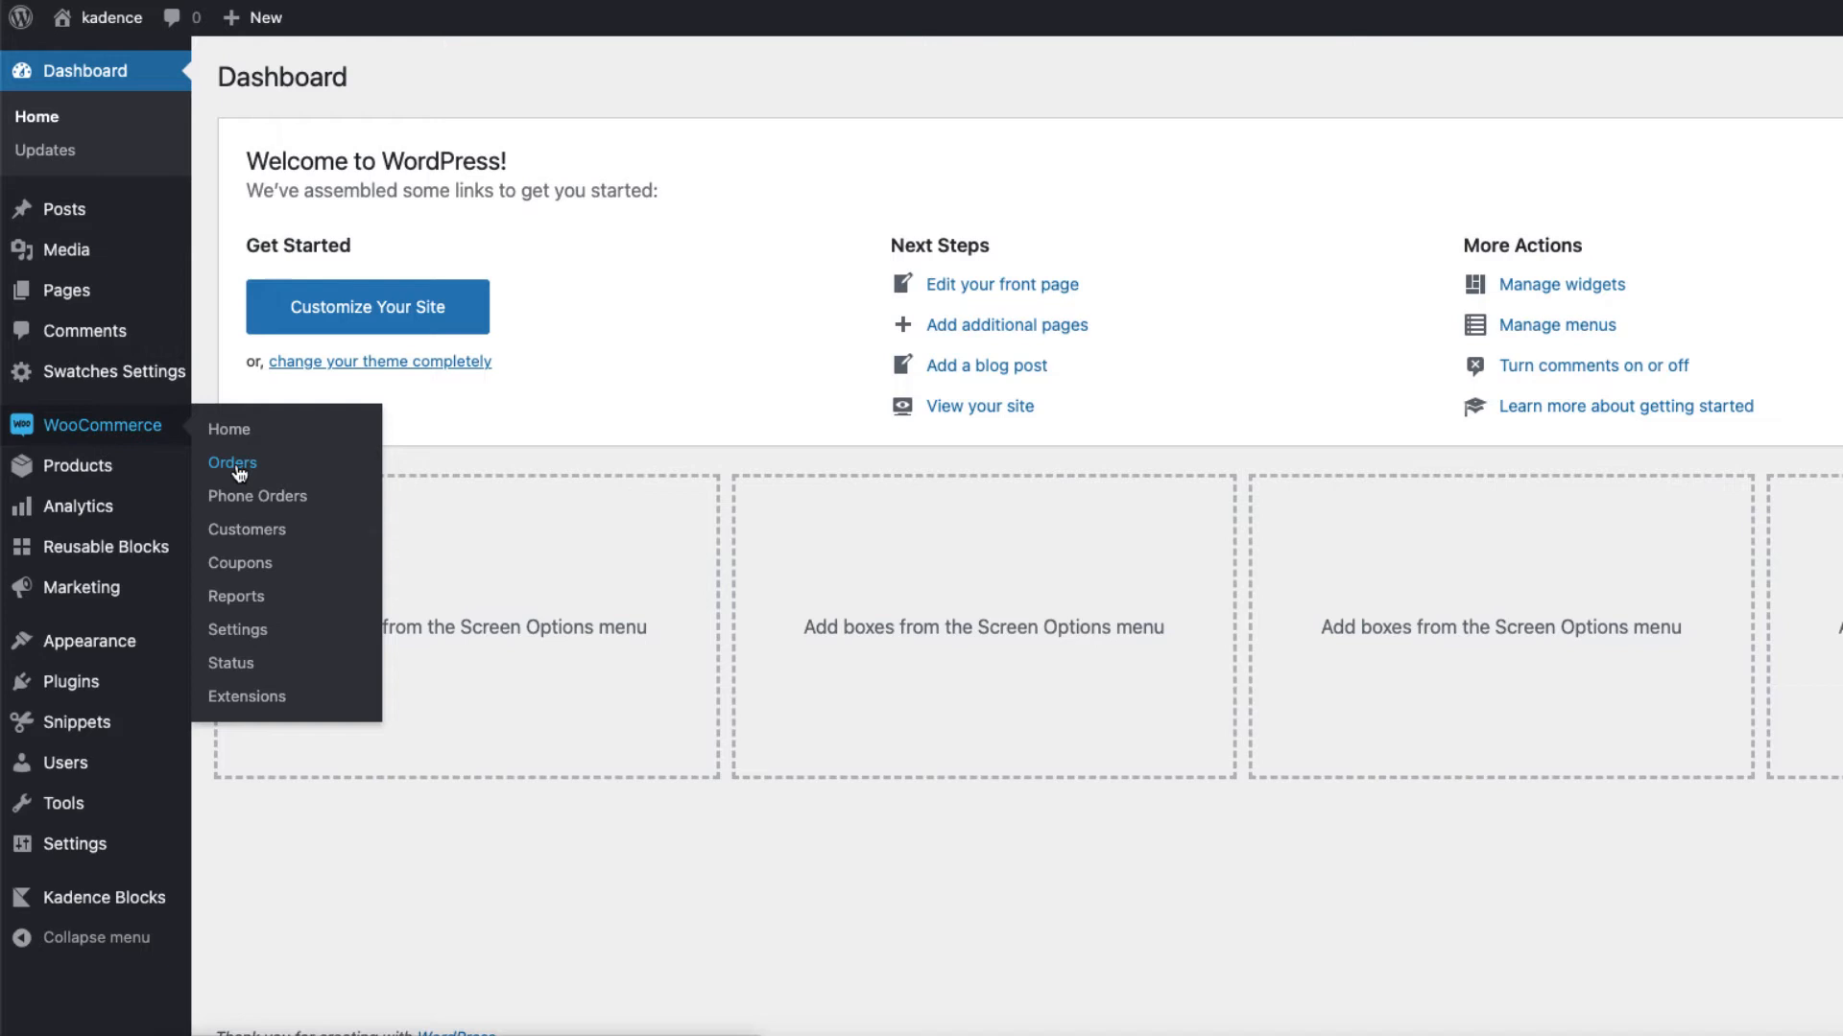
Start a blank new order #1363 from the WooCommerce Orders list.
left_click(232, 462)
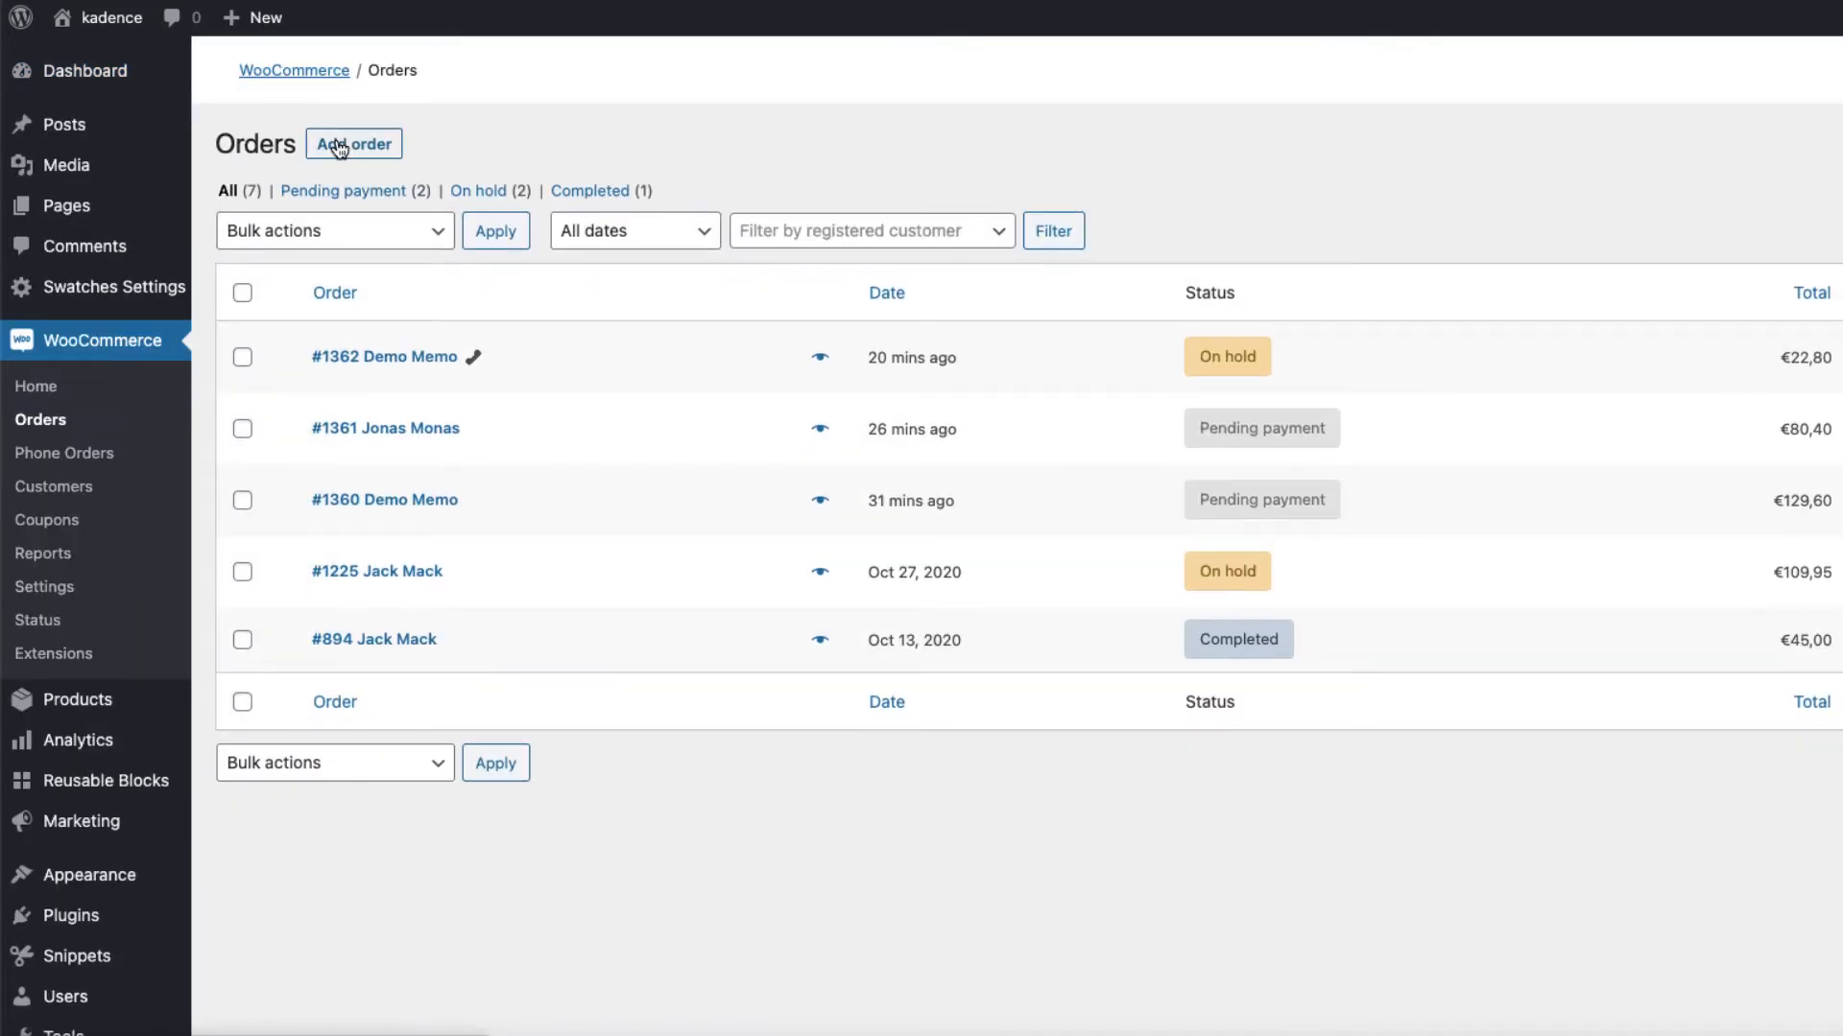
left_click(352, 144)
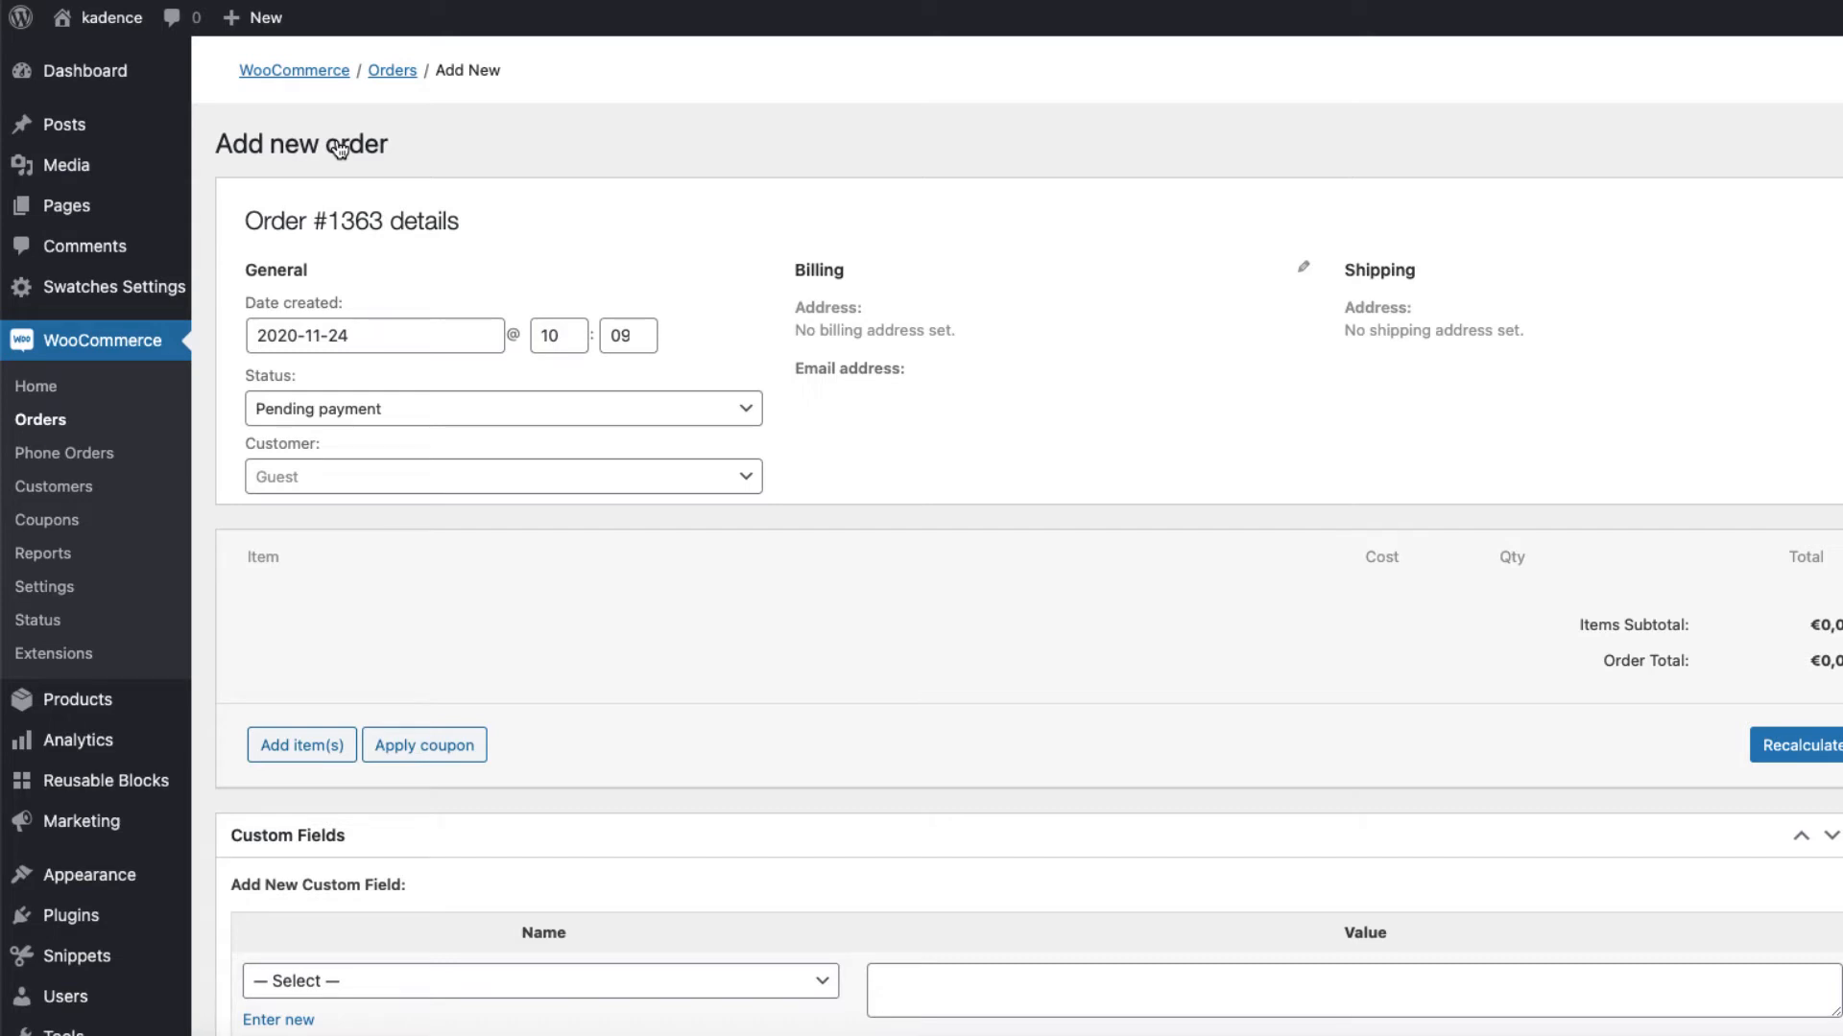
mouse_move(907, 380)
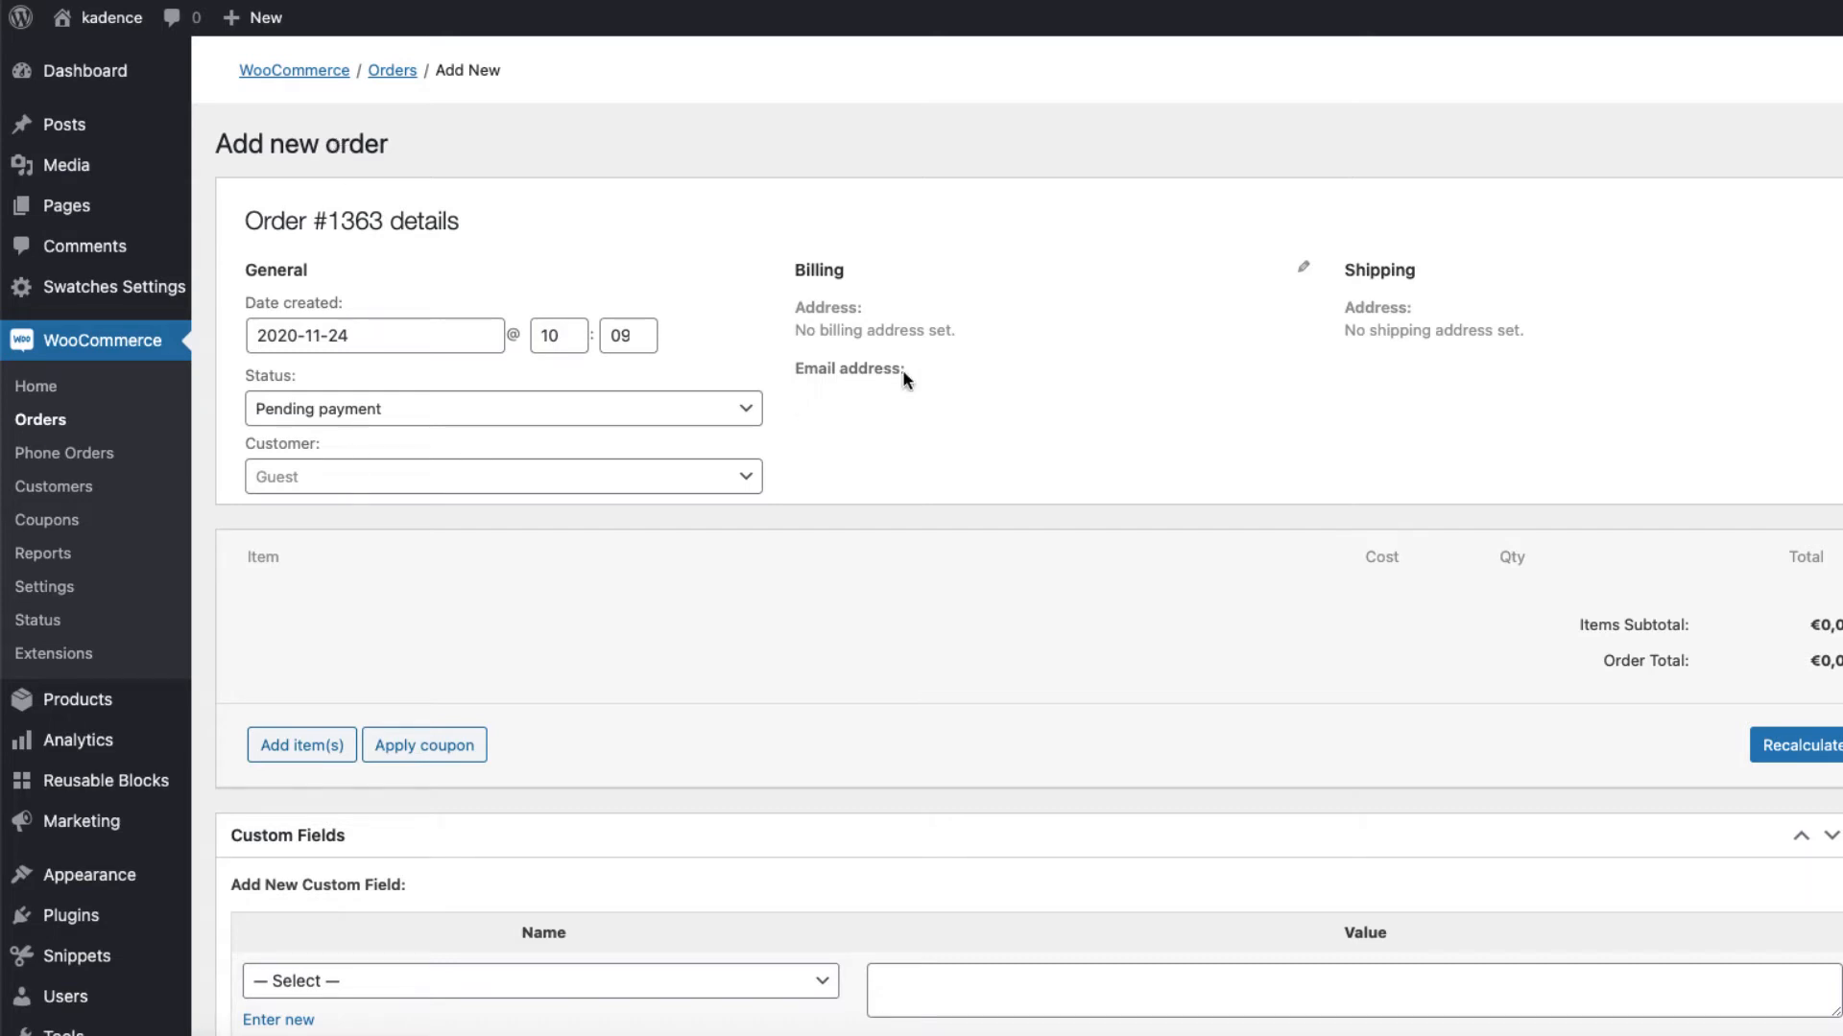
Enter the Leeds, UK billing details and copy them into the shipping address.
left_click(1303, 266)
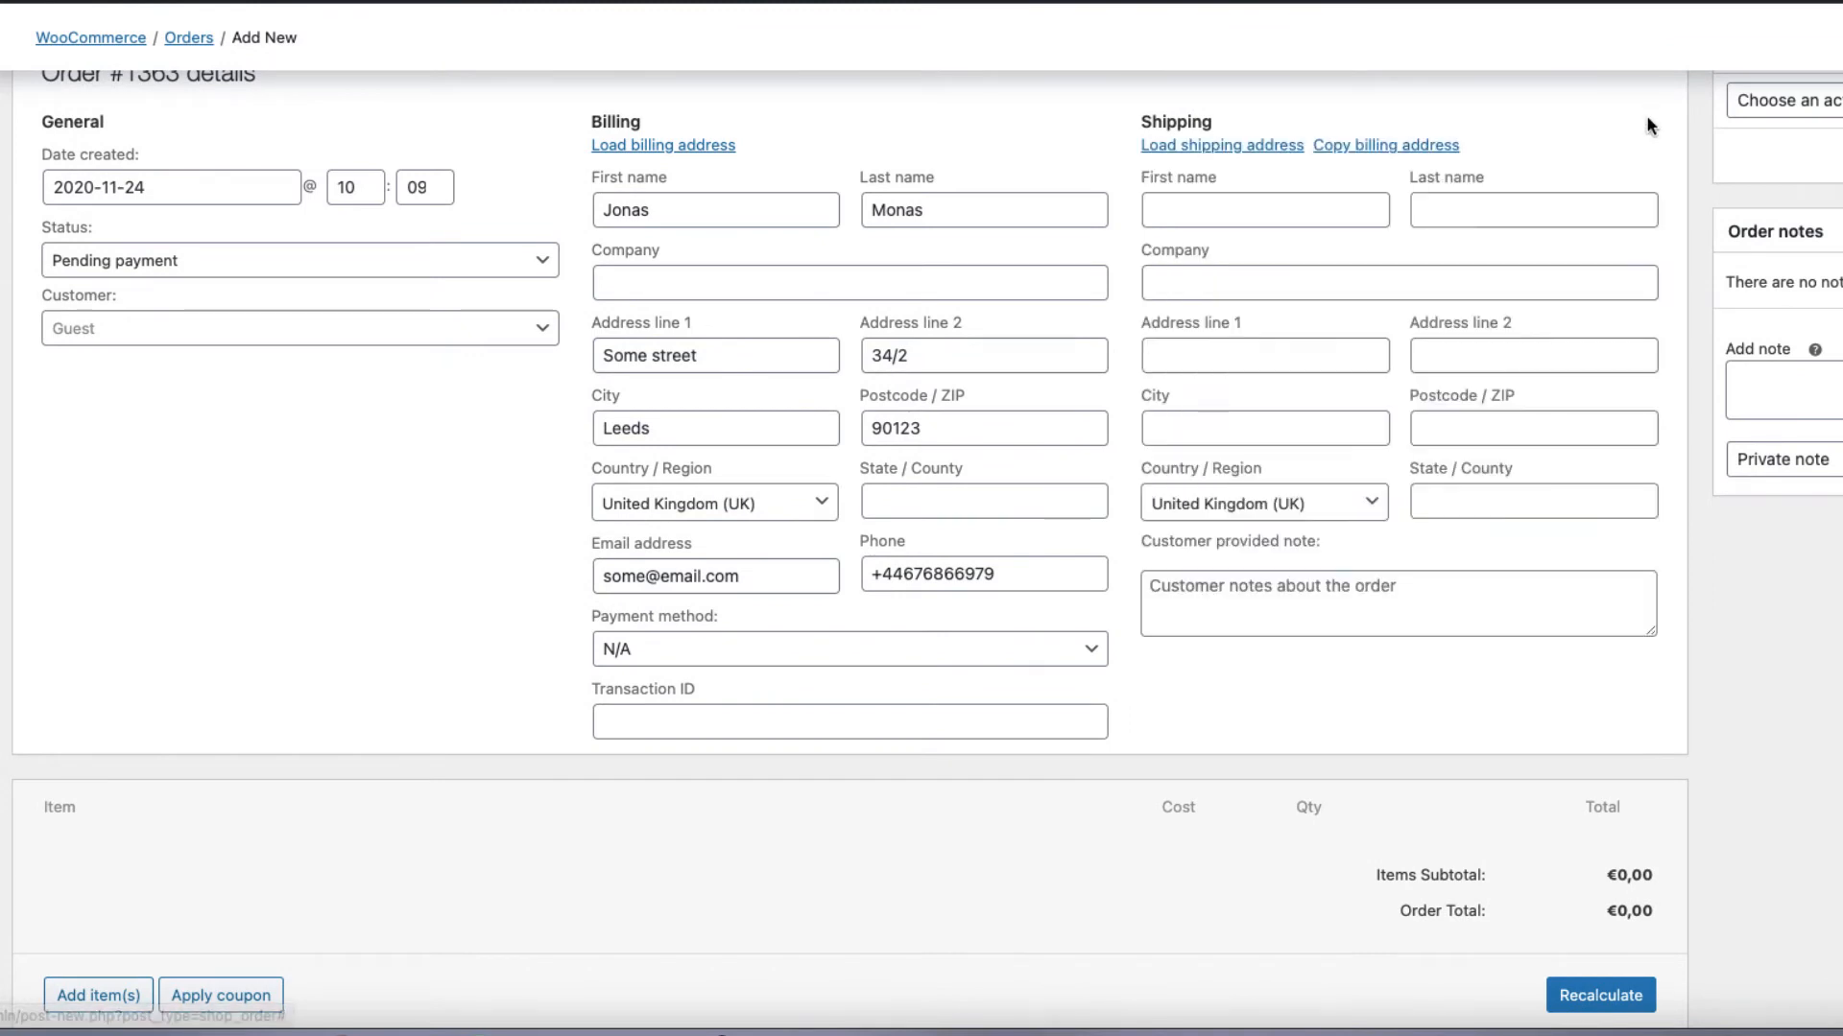
mouse_move(1362, 166)
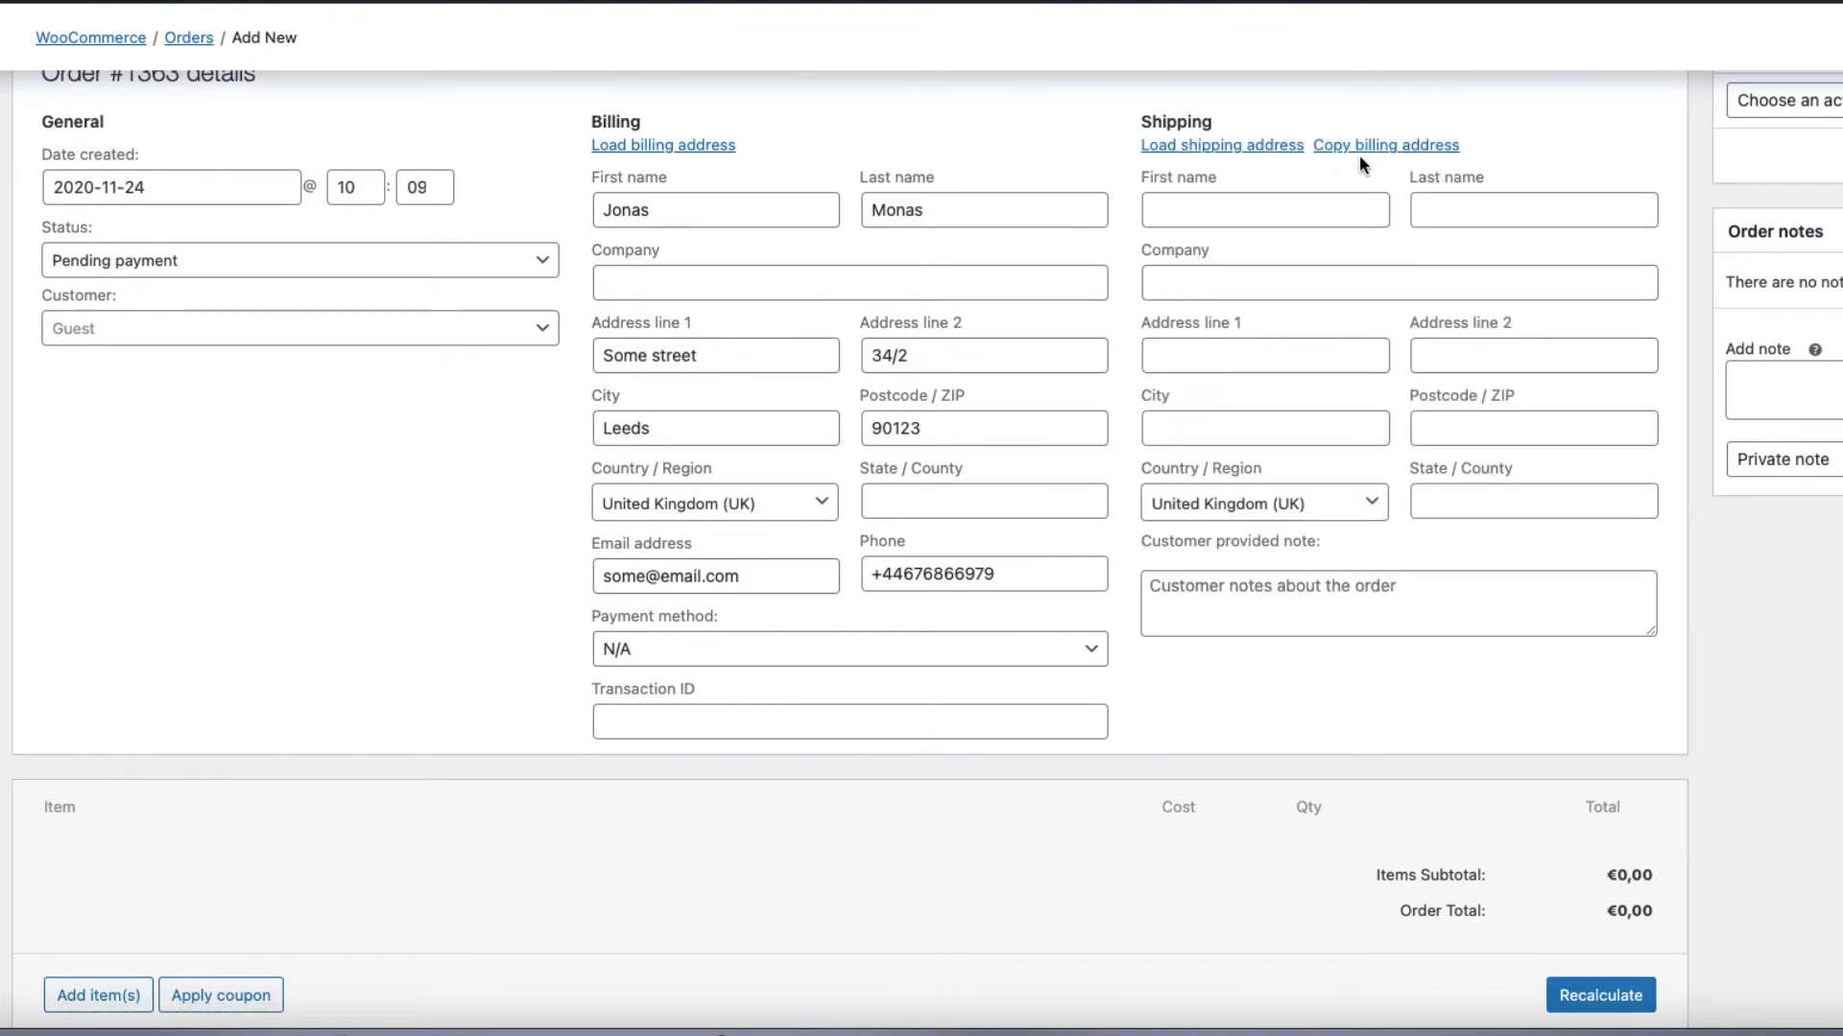
left_click(1385, 145)
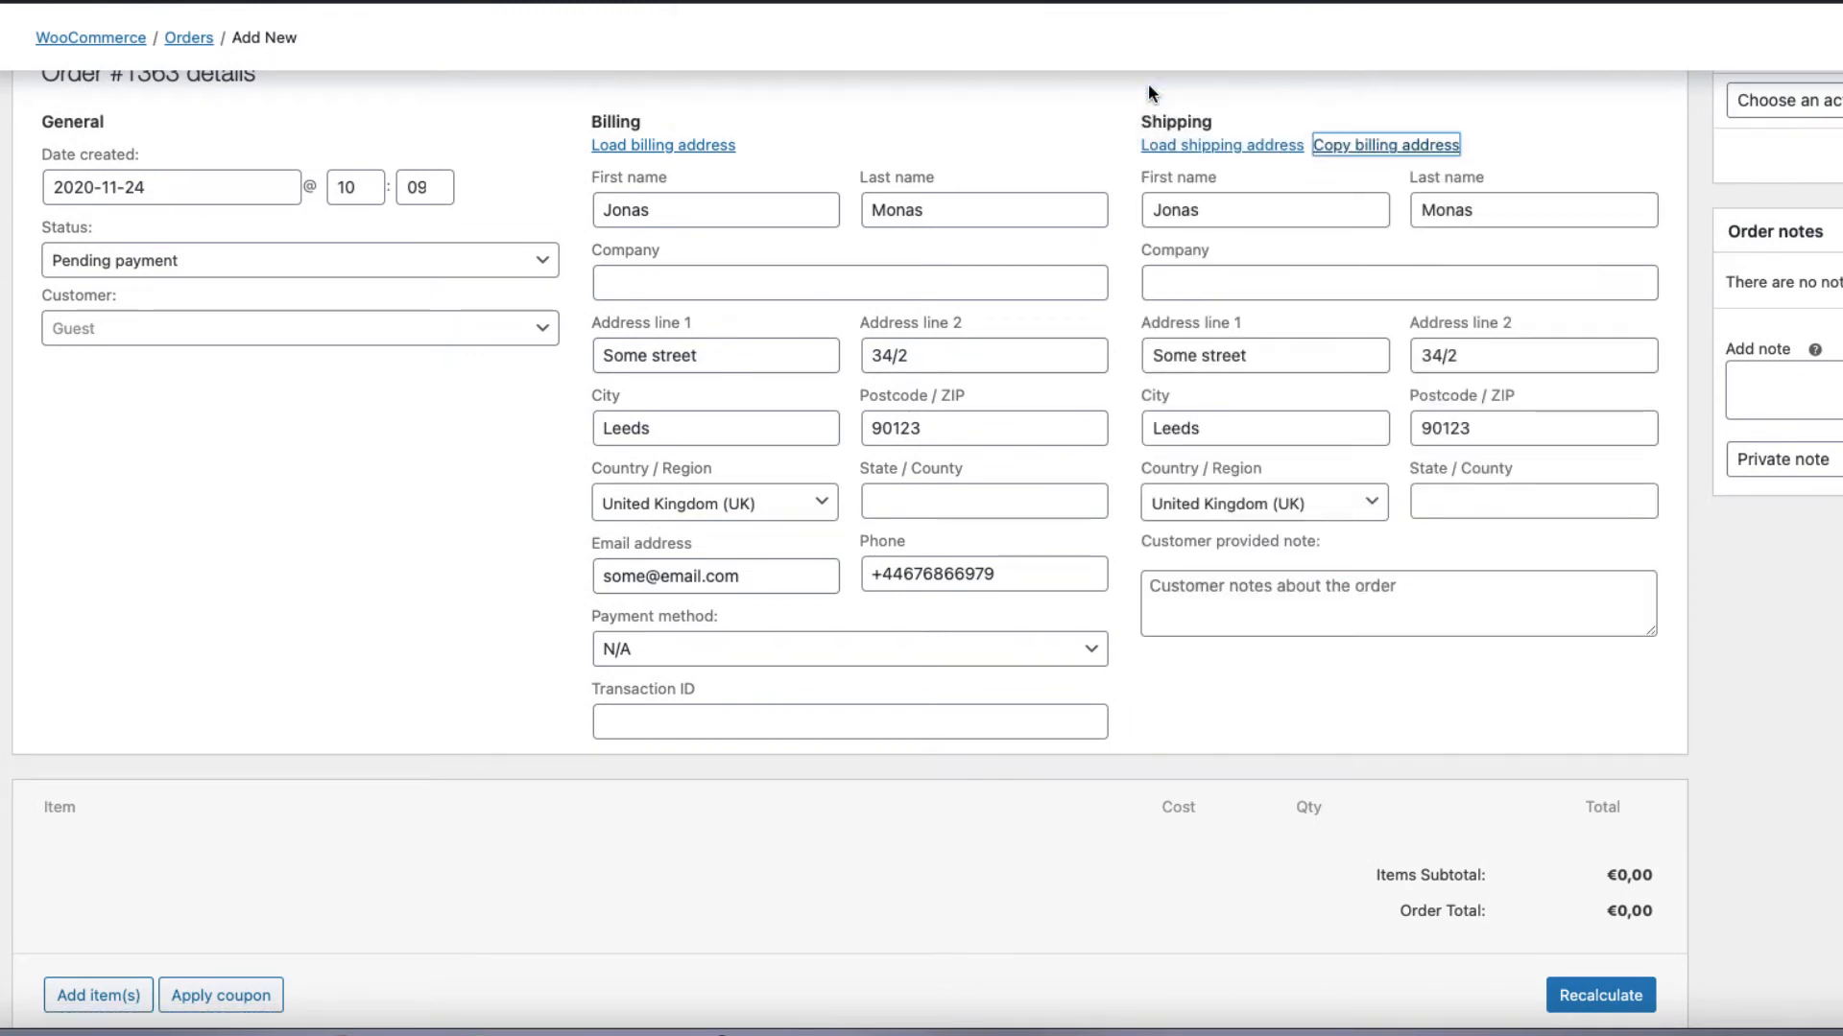
scroll("down", 3)
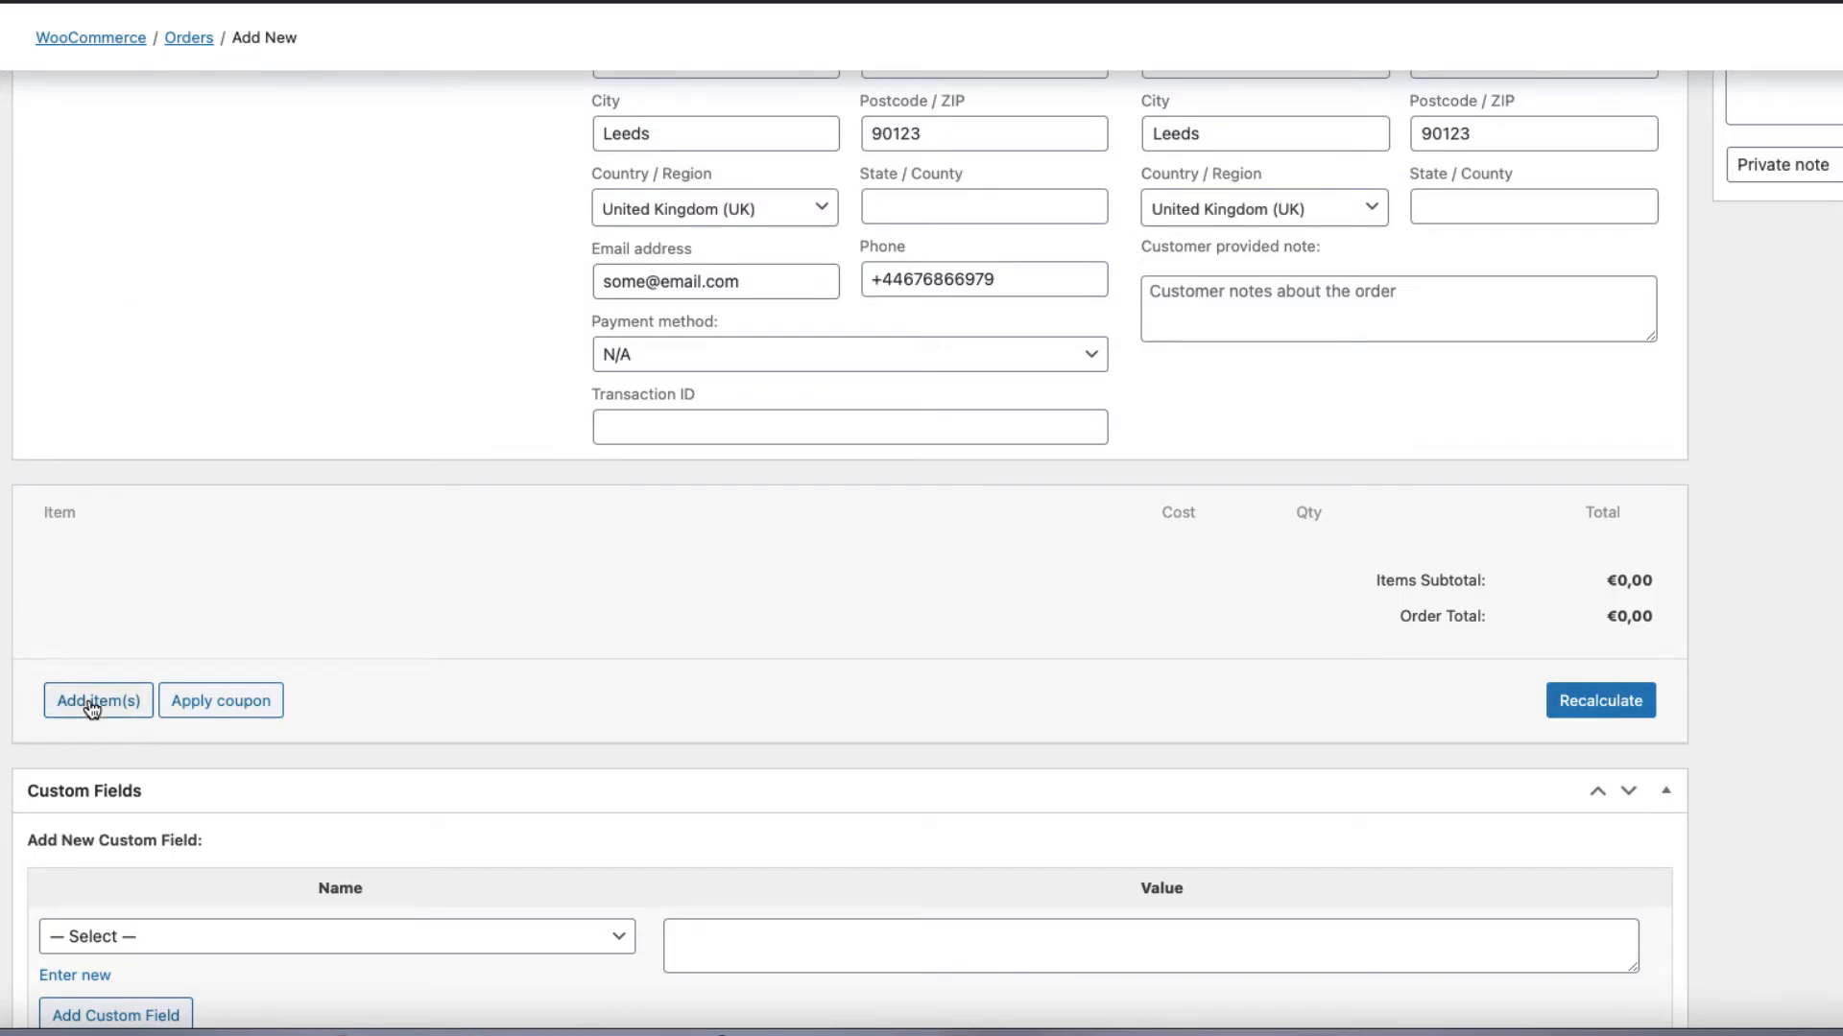
Add two T-Shirts and one Hoodie with Logo, for an €81,00 subtotal.
left_click(96, 701)
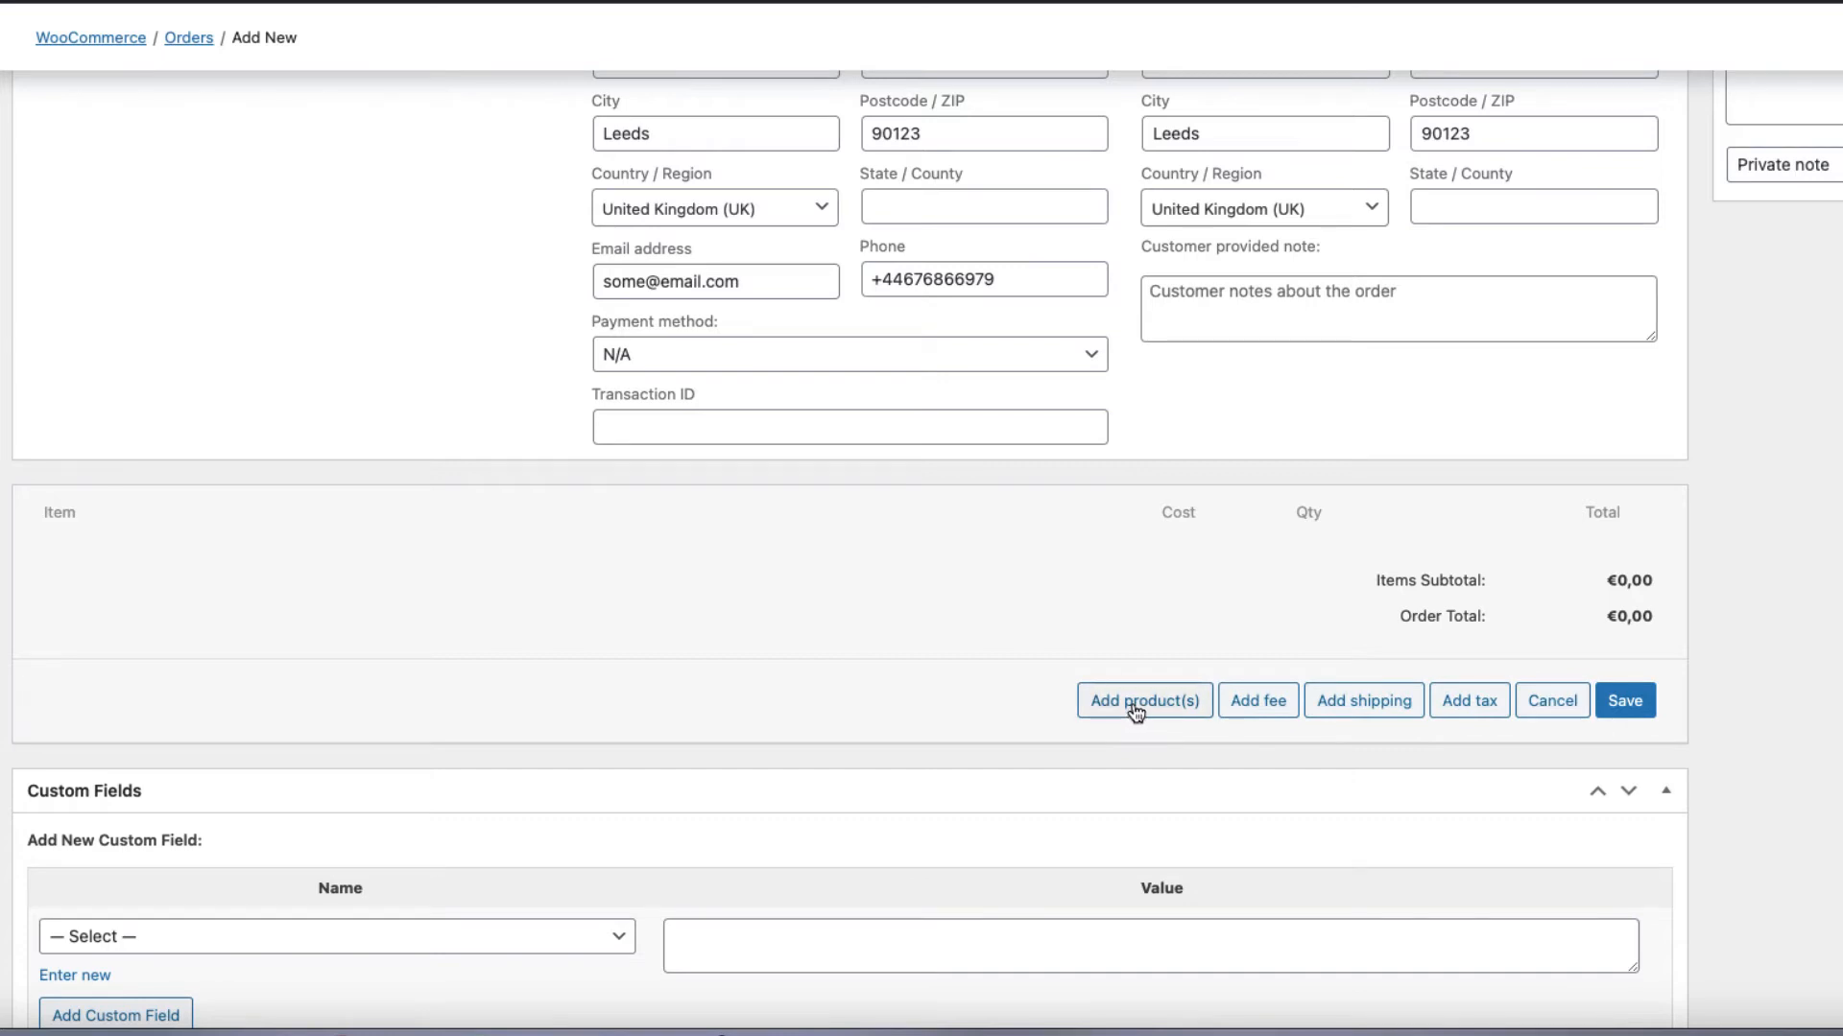
left_click(1144, 701)
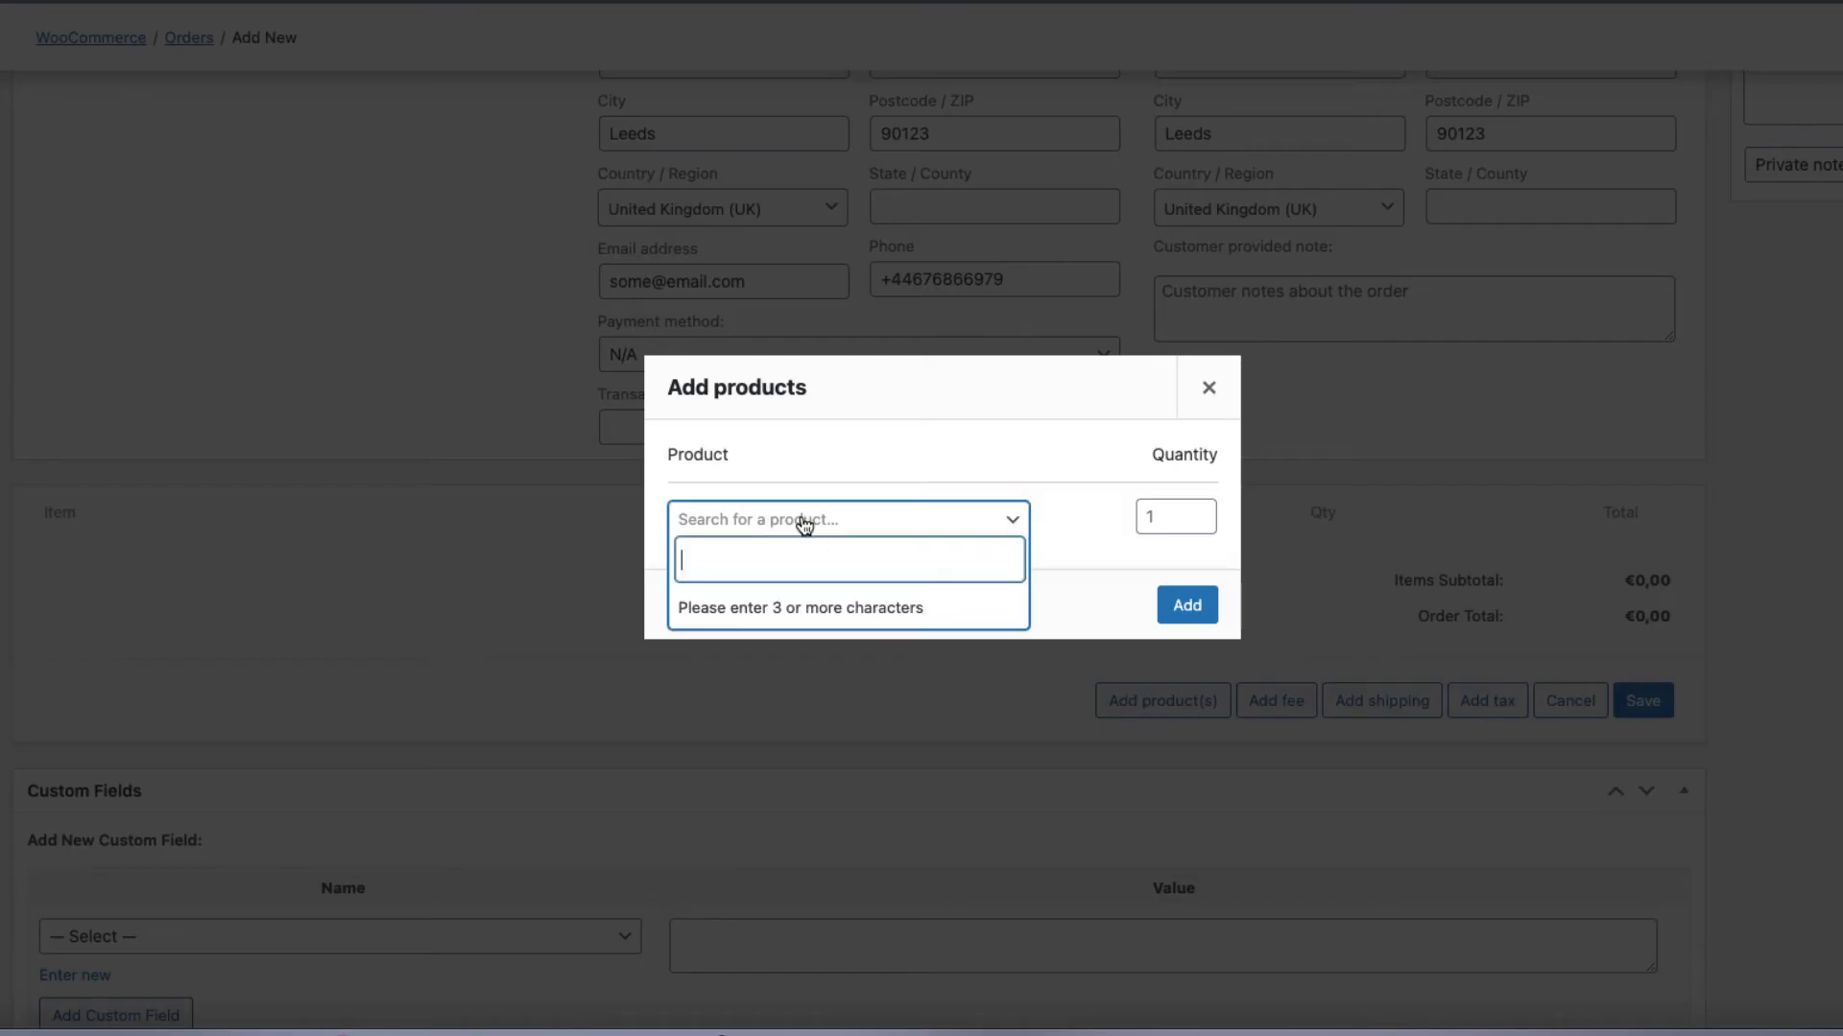
type("shirt)")
left_click(1177, 515)
type("2")
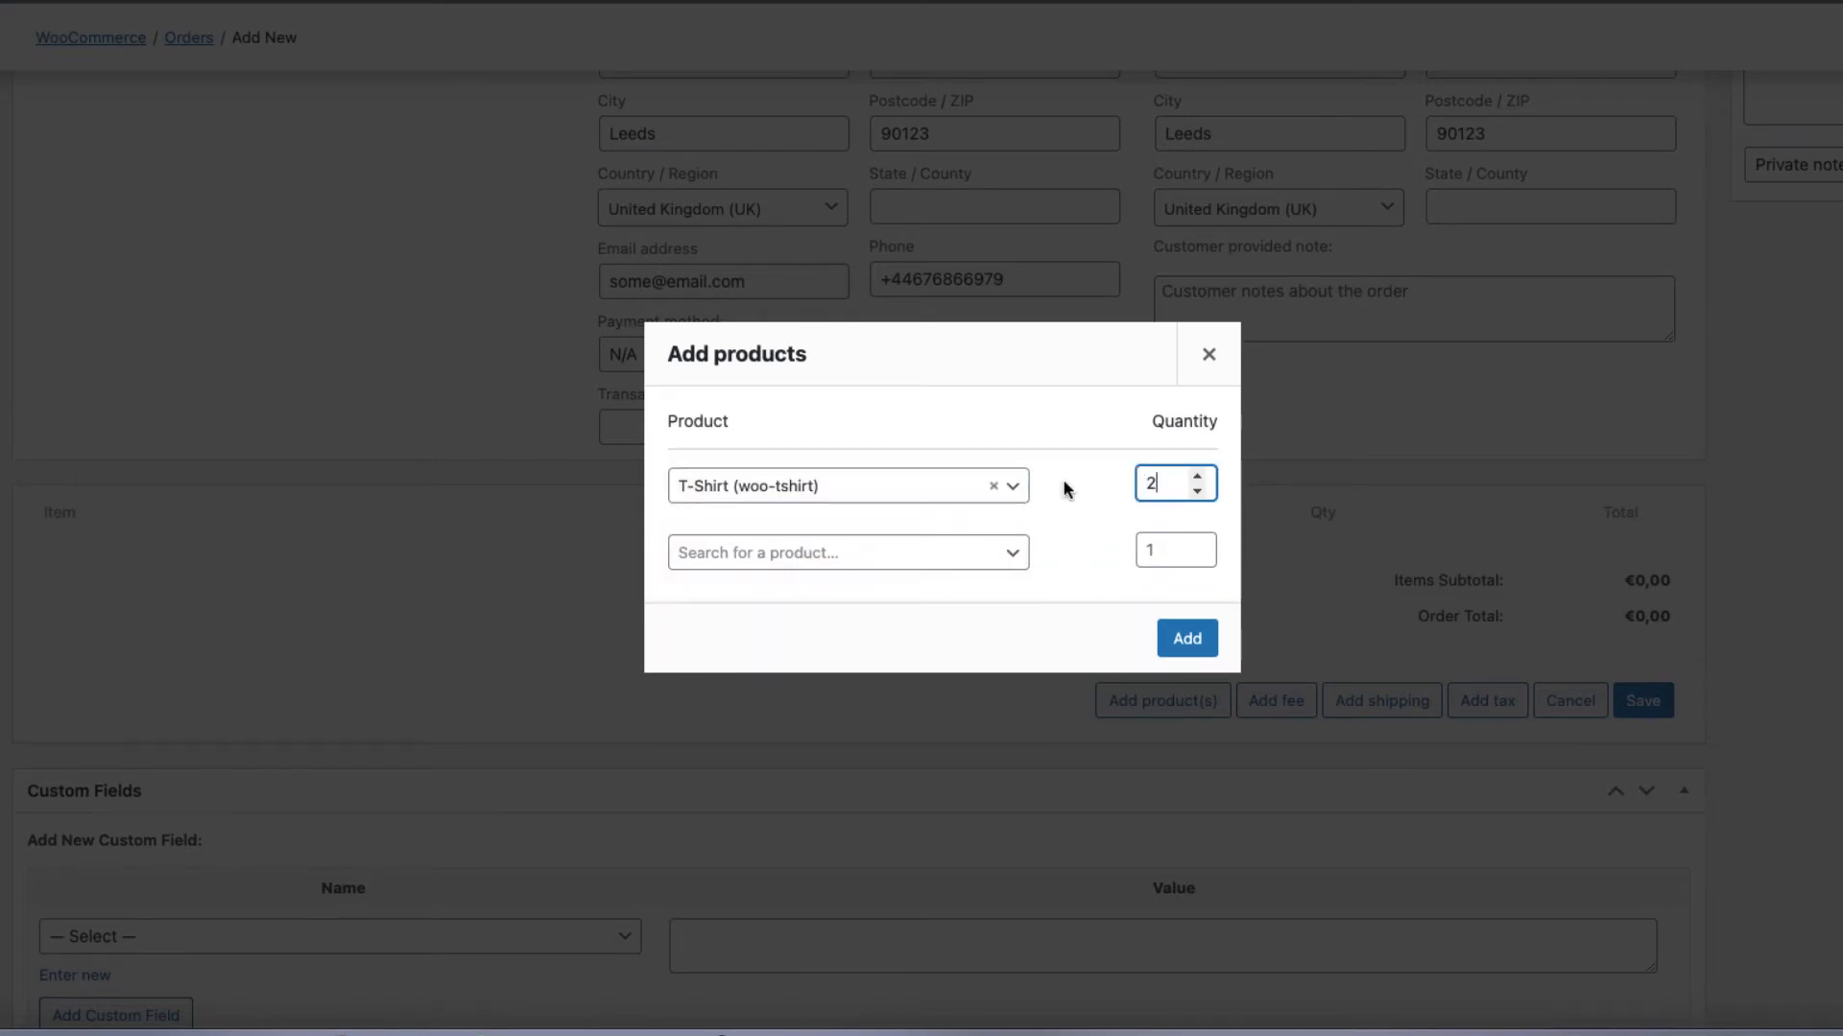
type("logo)")
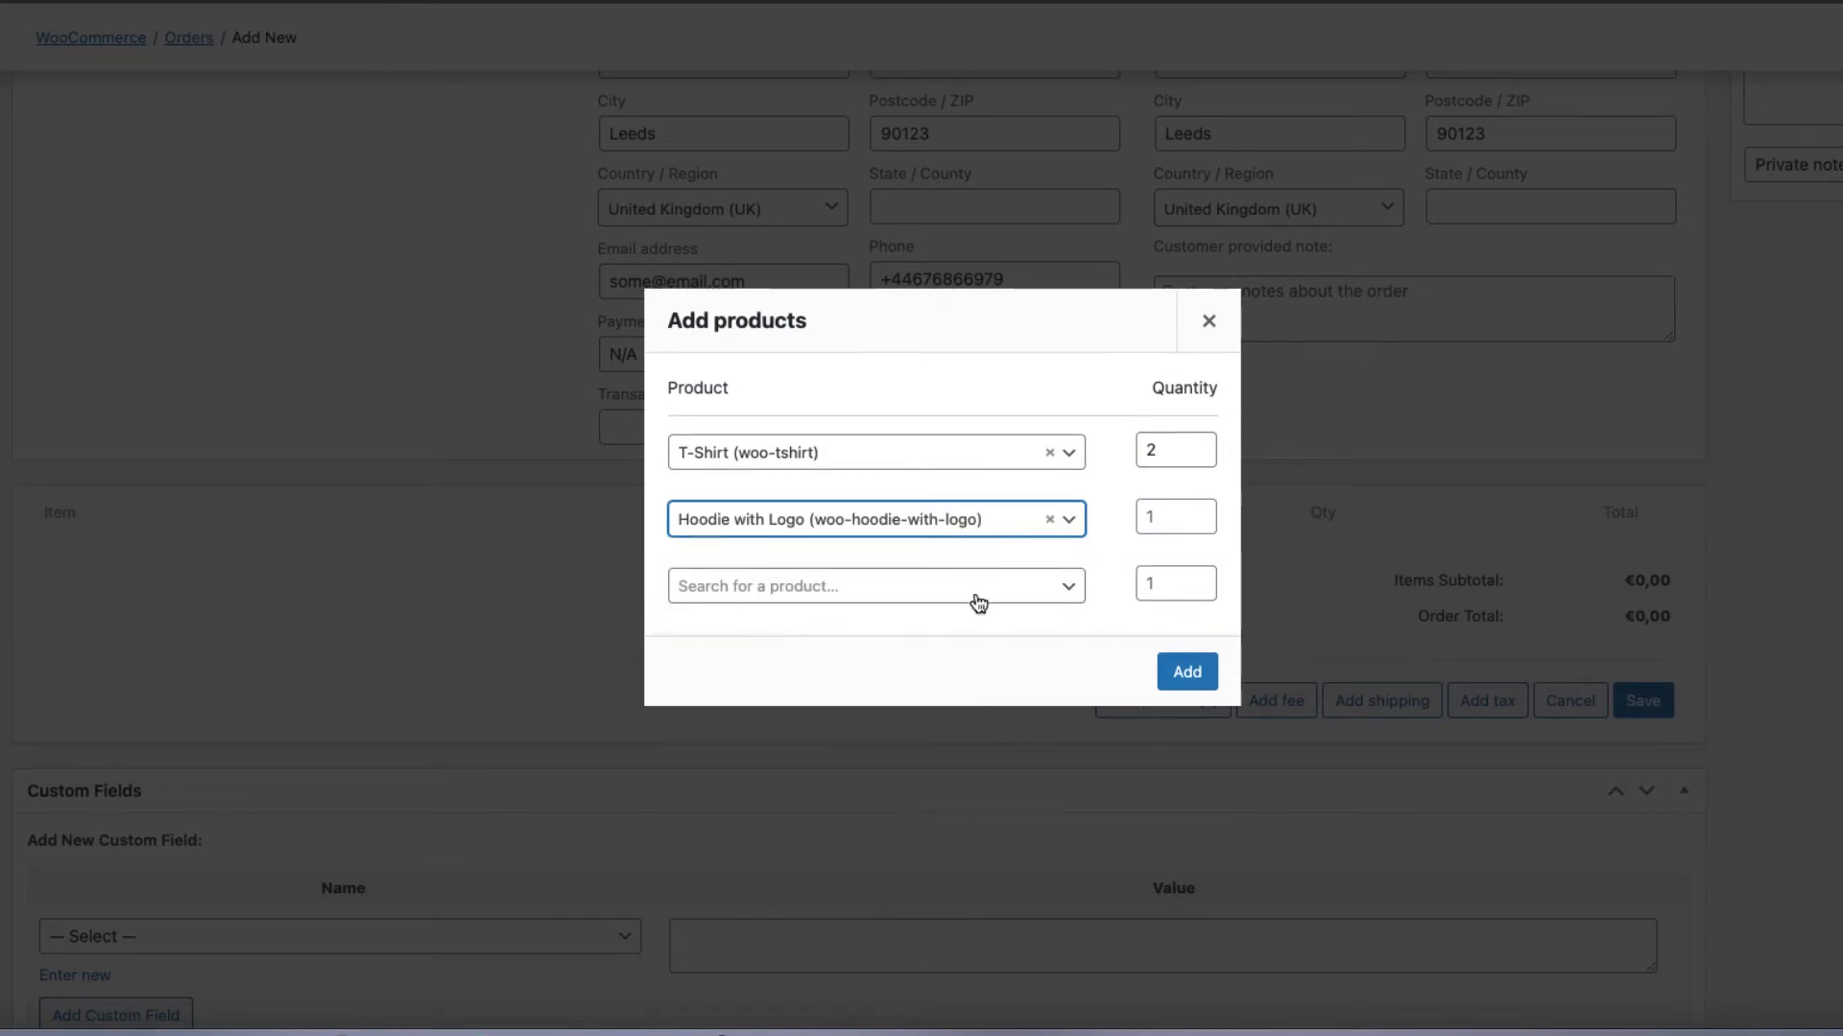
left_click(1187, 672)
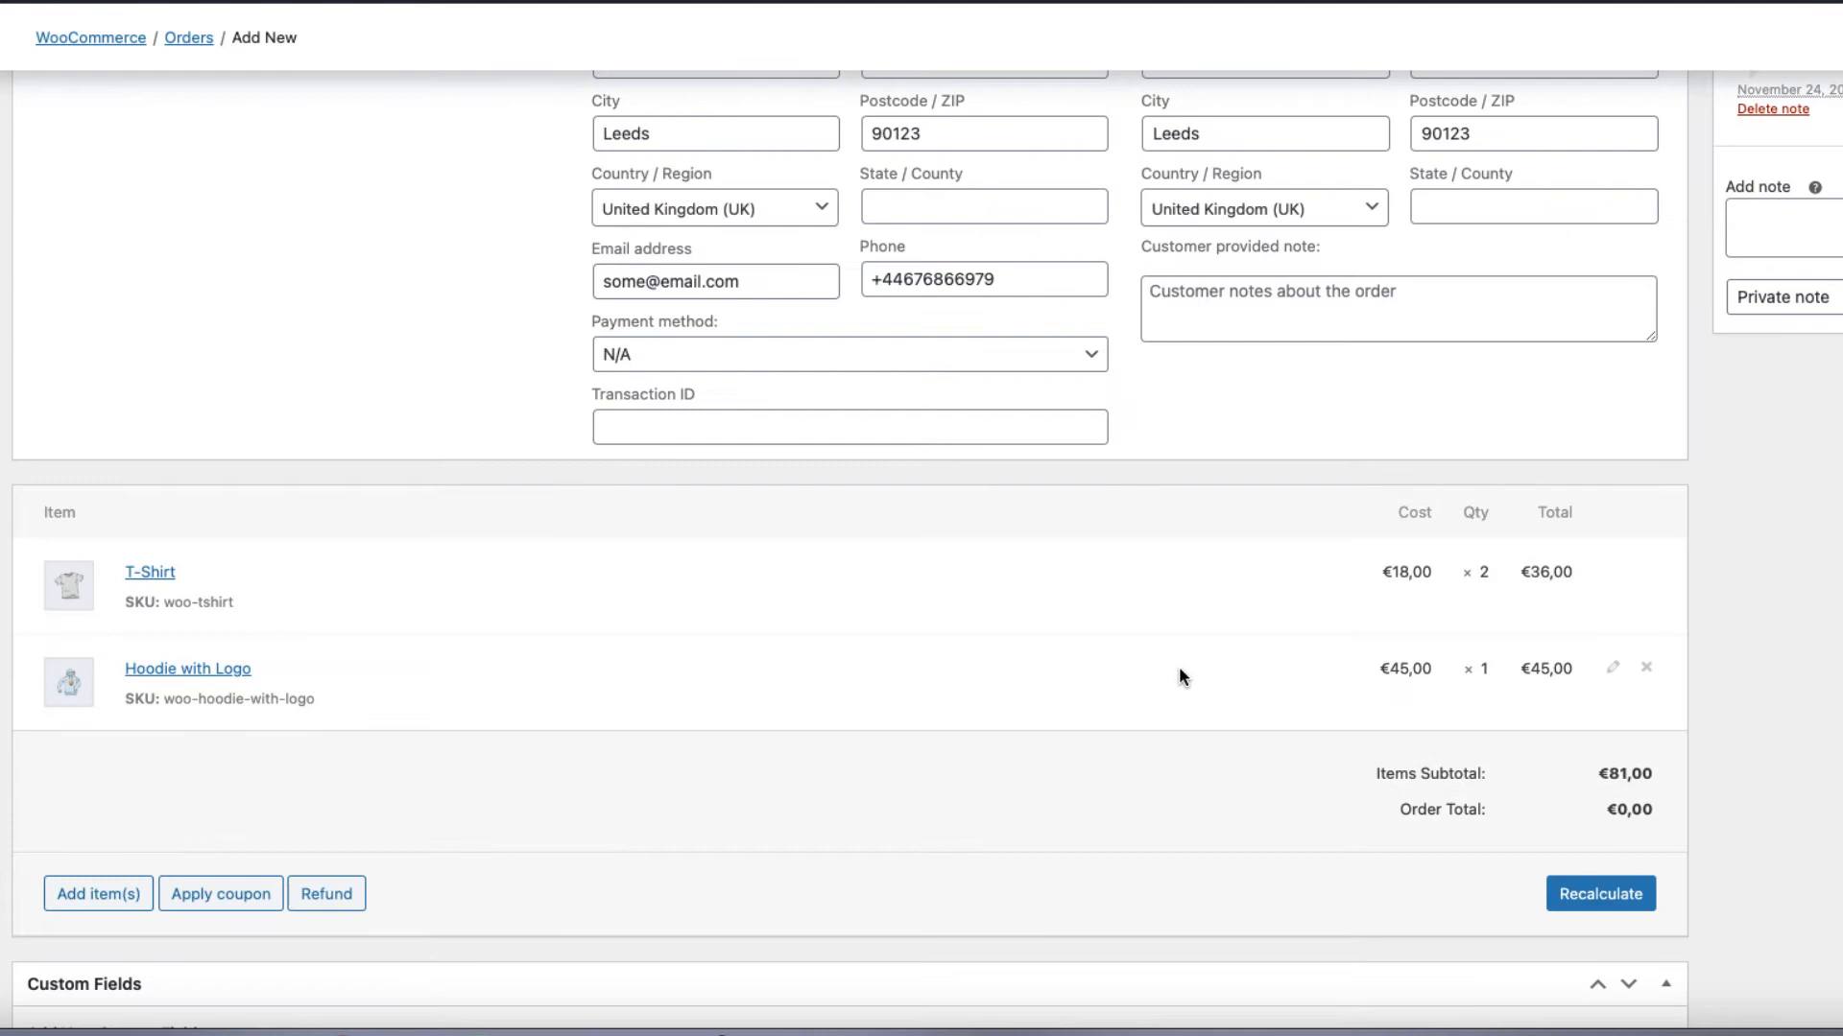
scroll("down", 3)
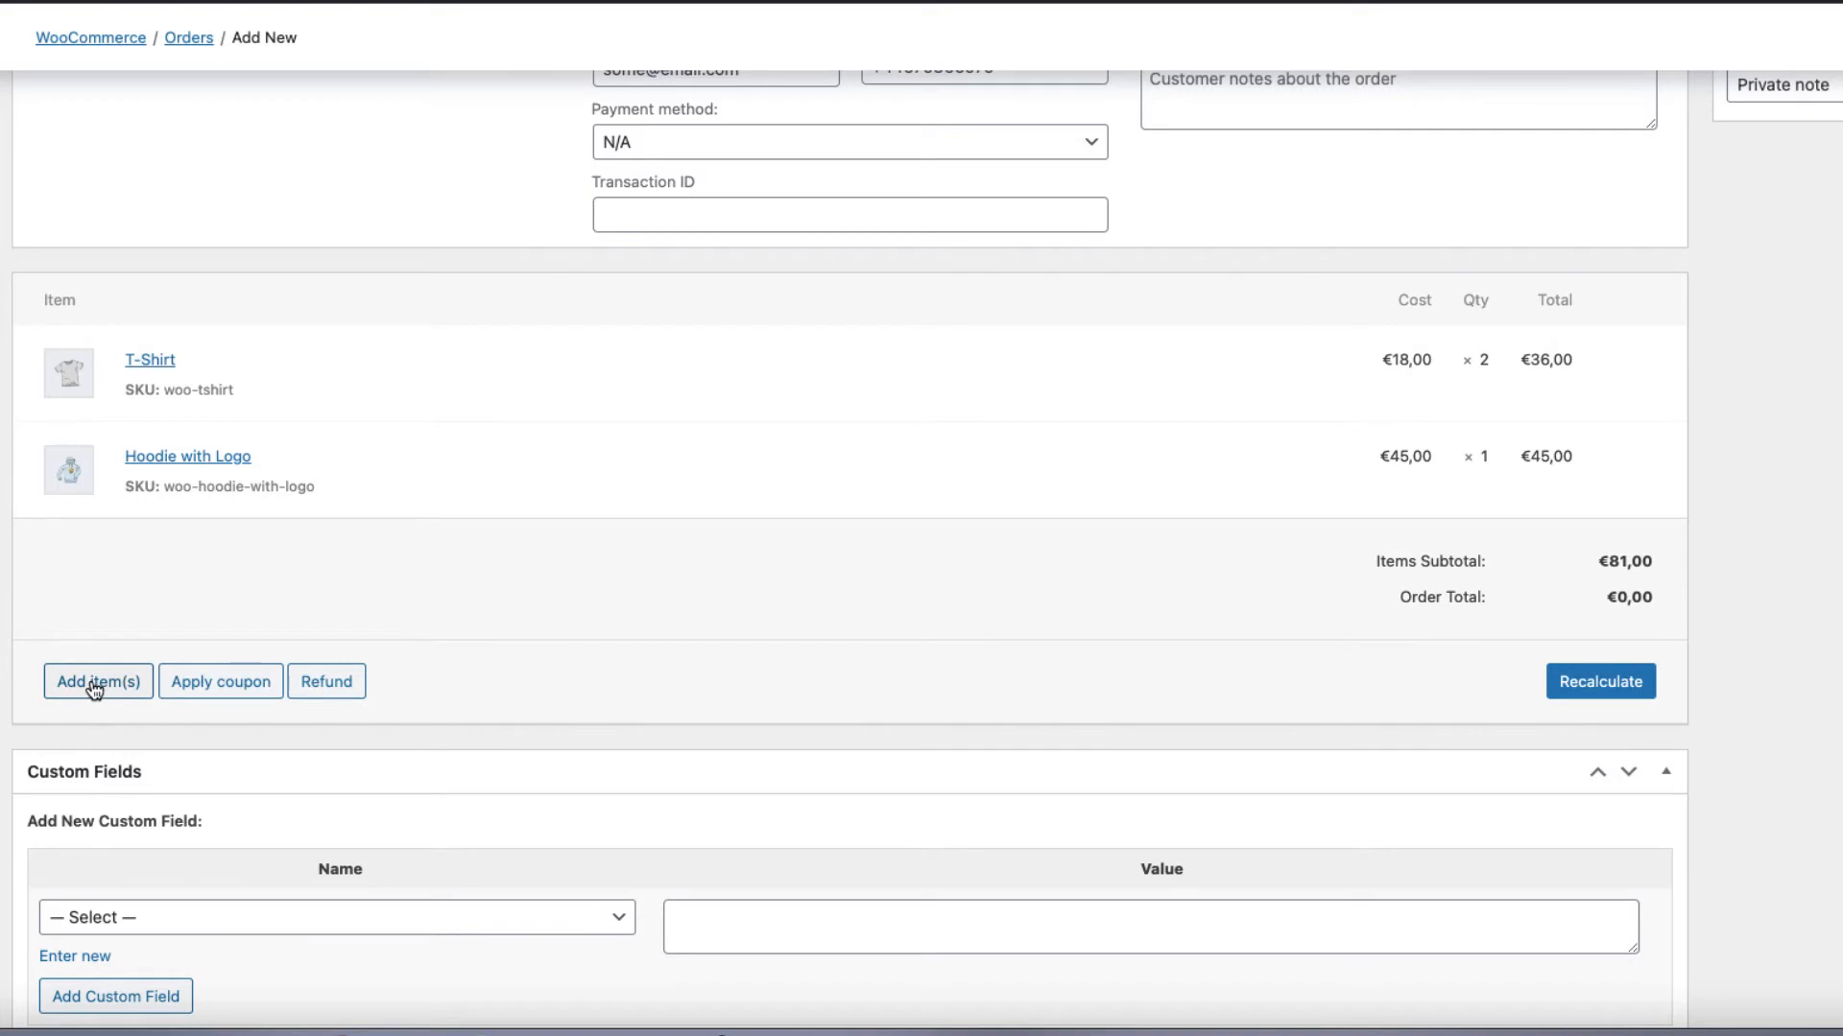
Add a €6 flat-rate 'Shipping (courier)' line to the order.
left_click(97, 681)
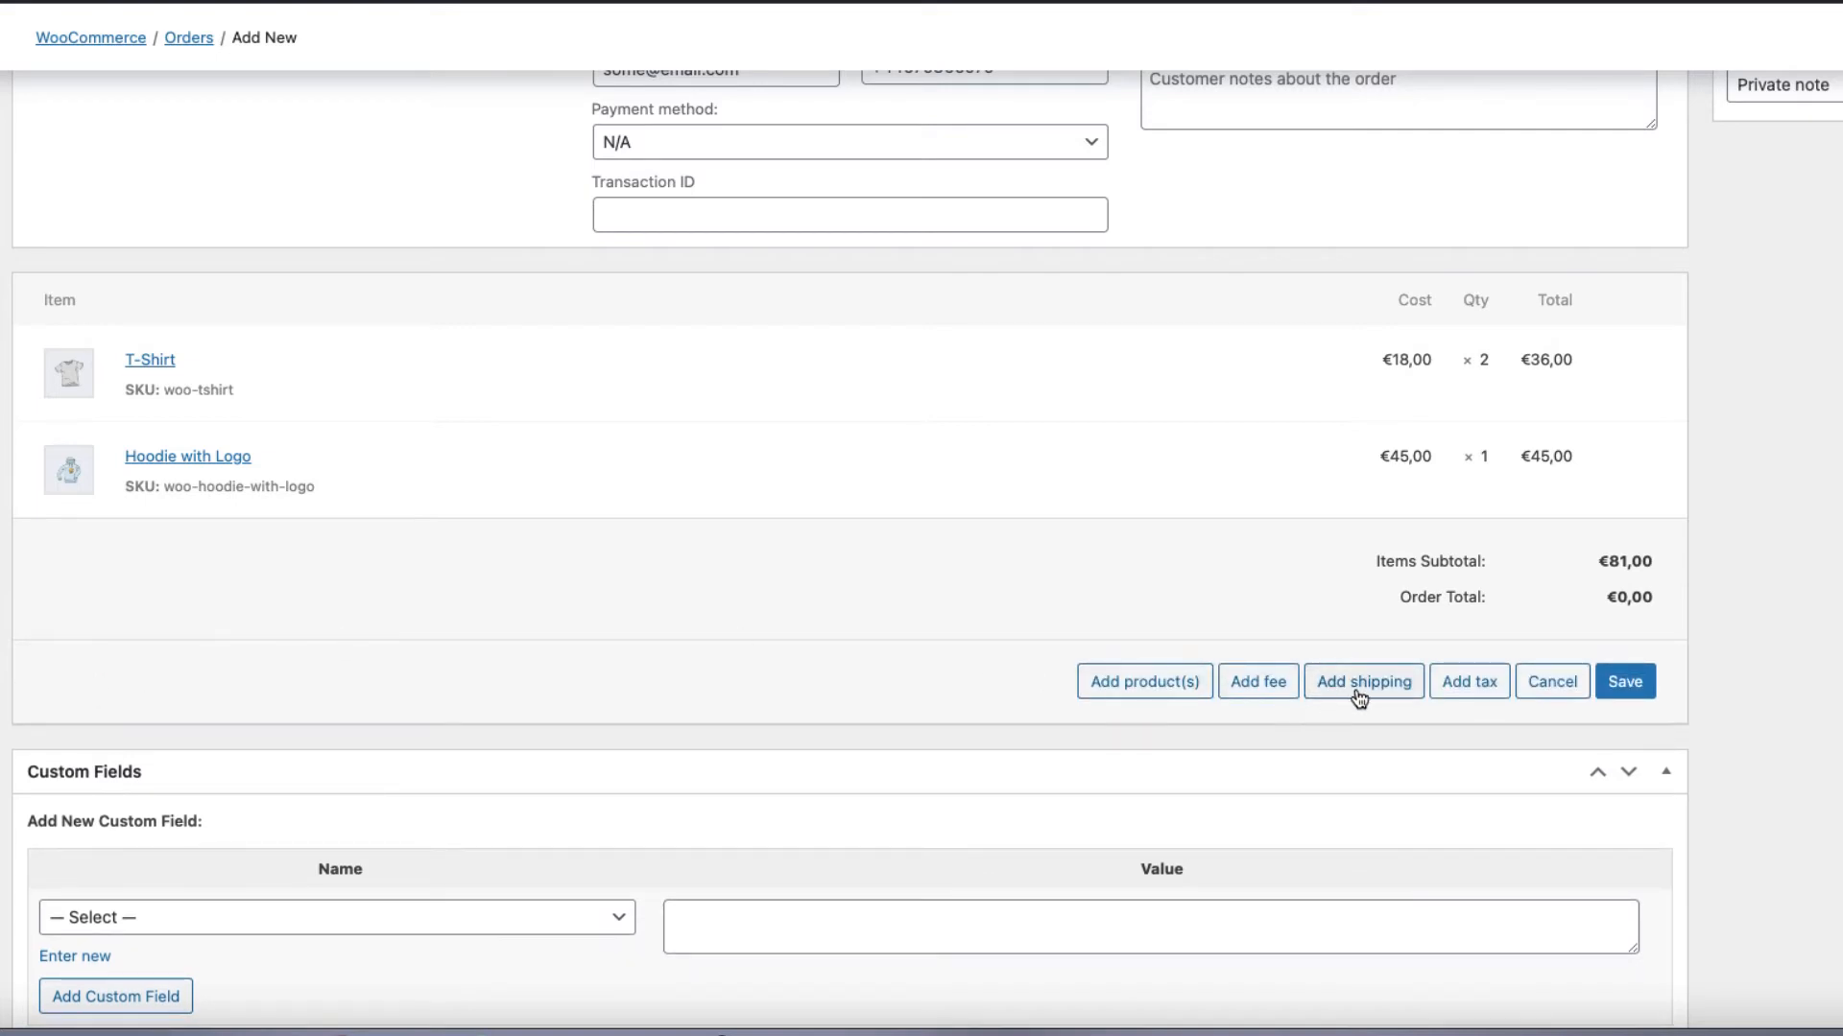
left_click(1364, 682)
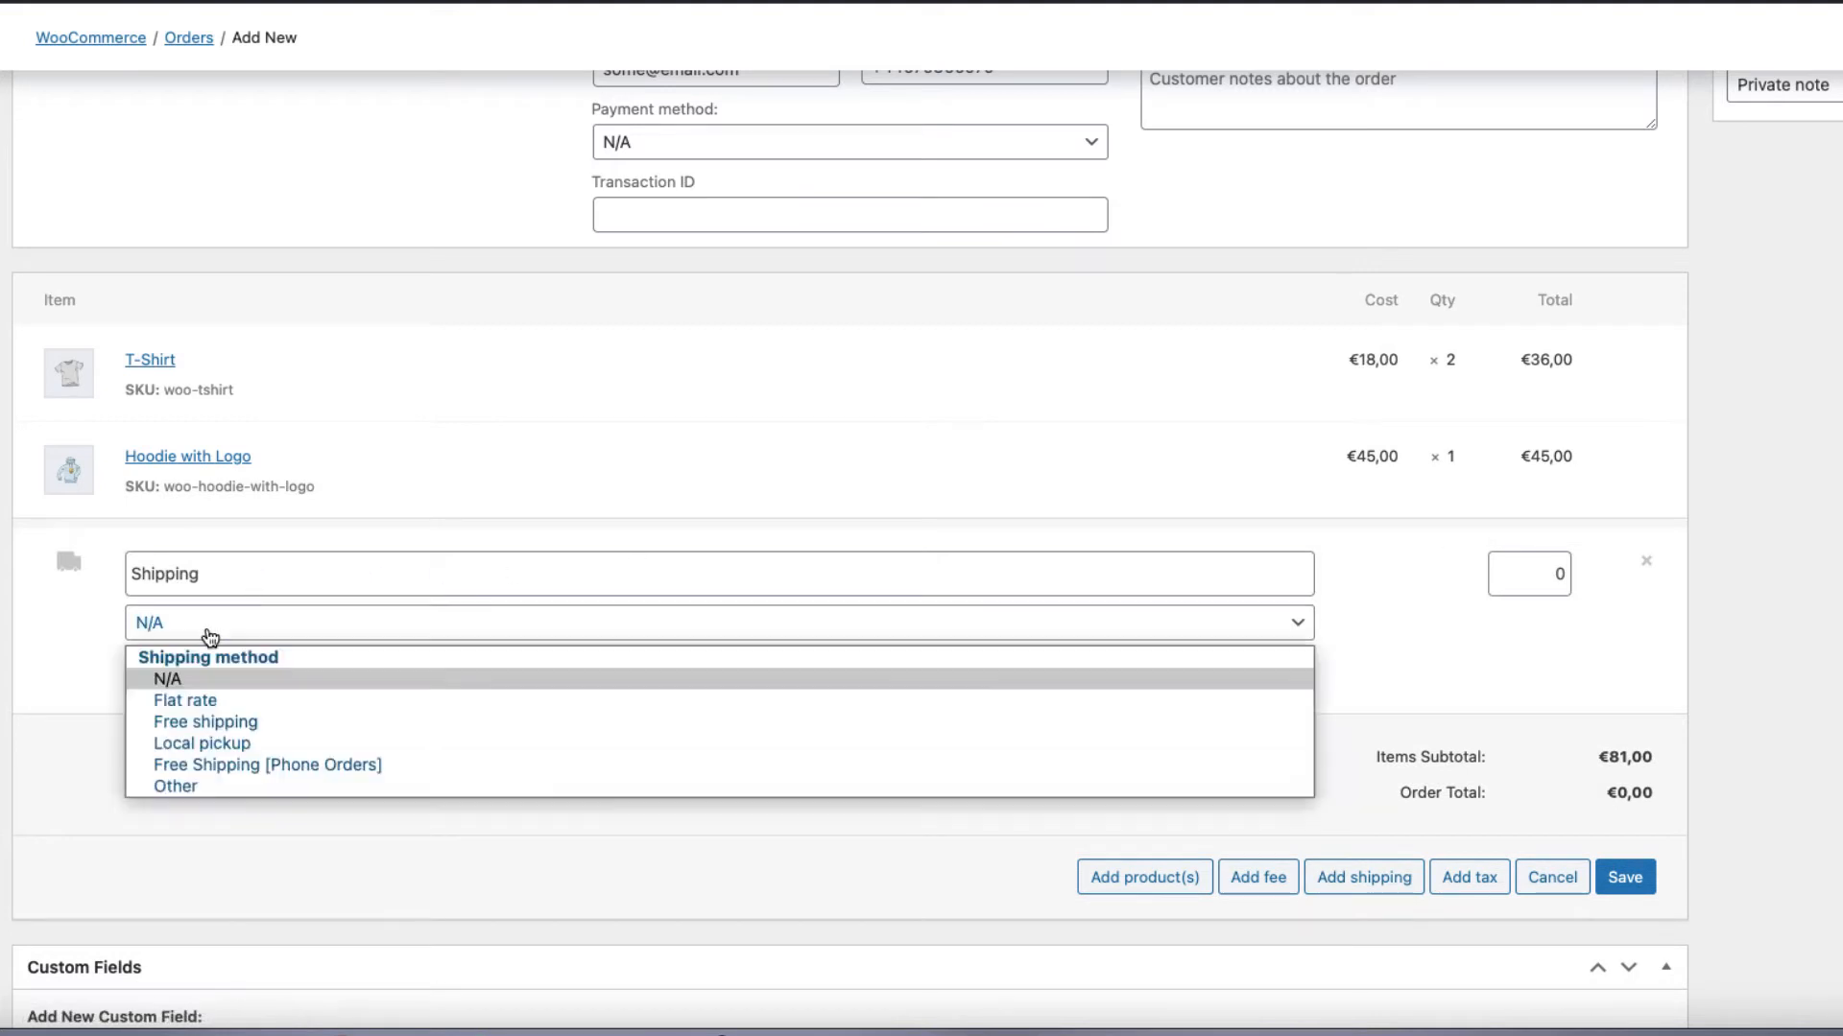
left_click(184, 701)
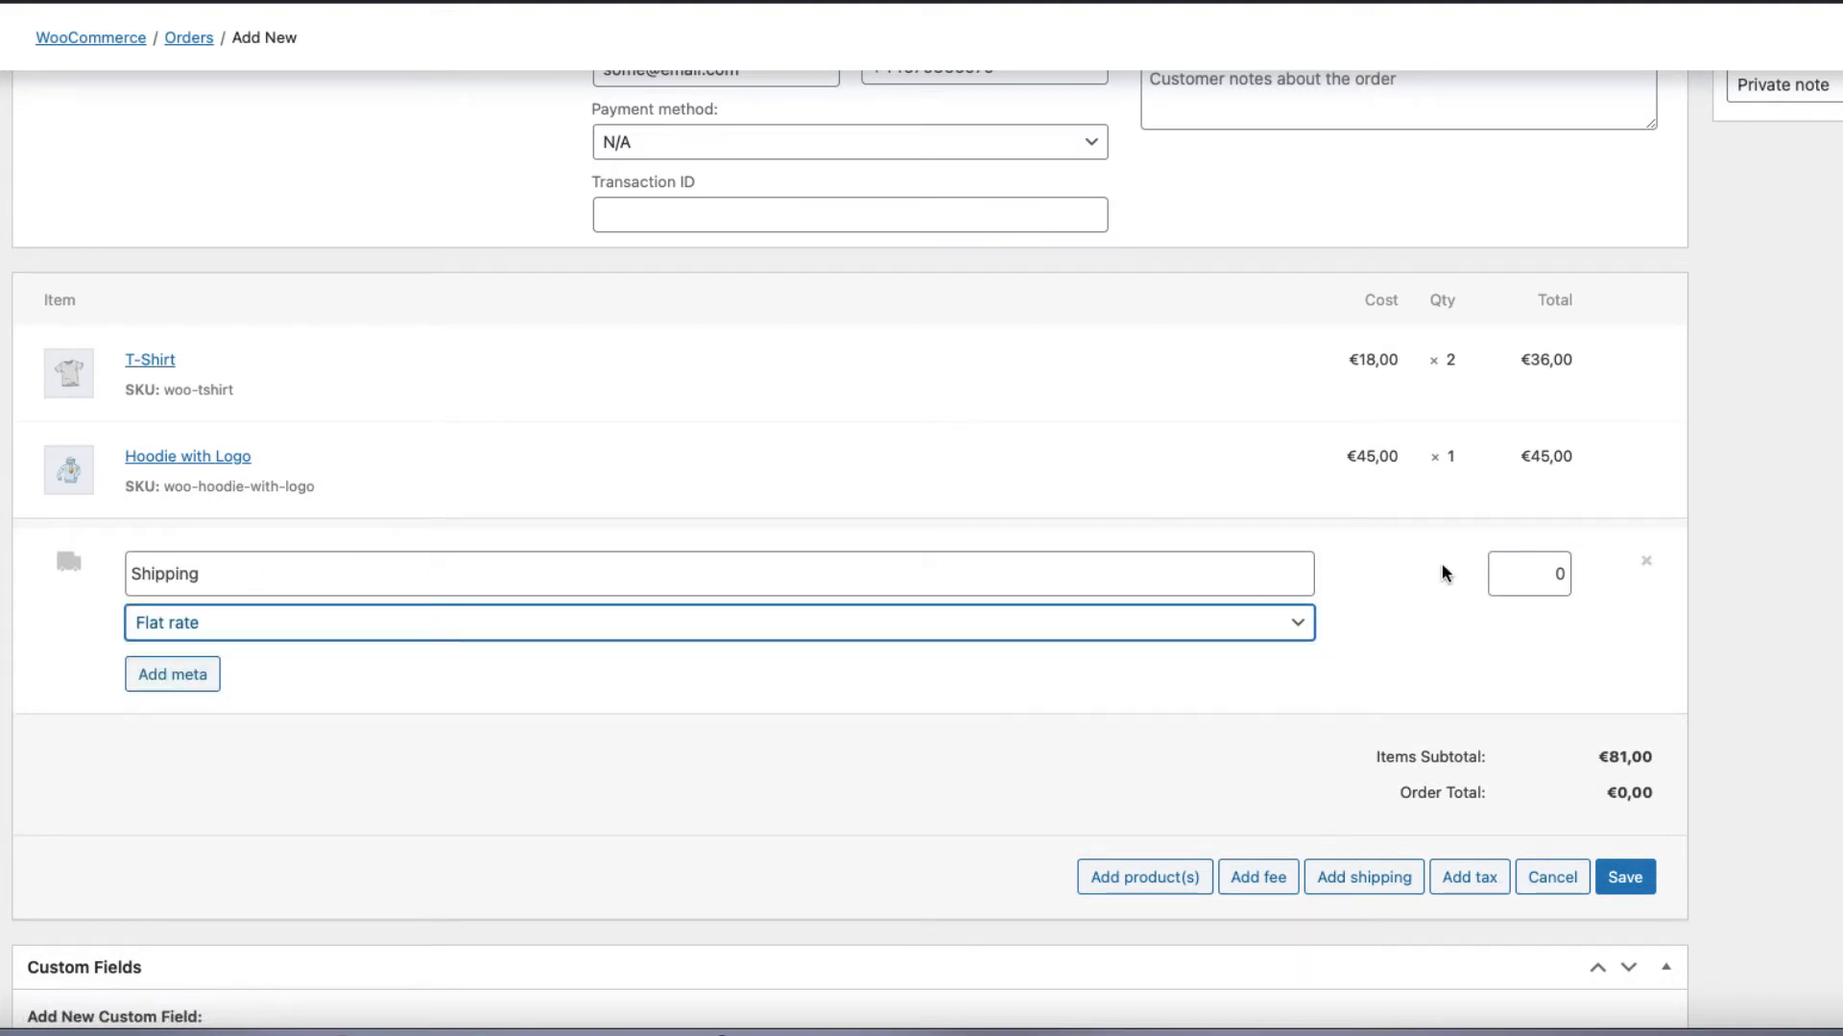
type("(")
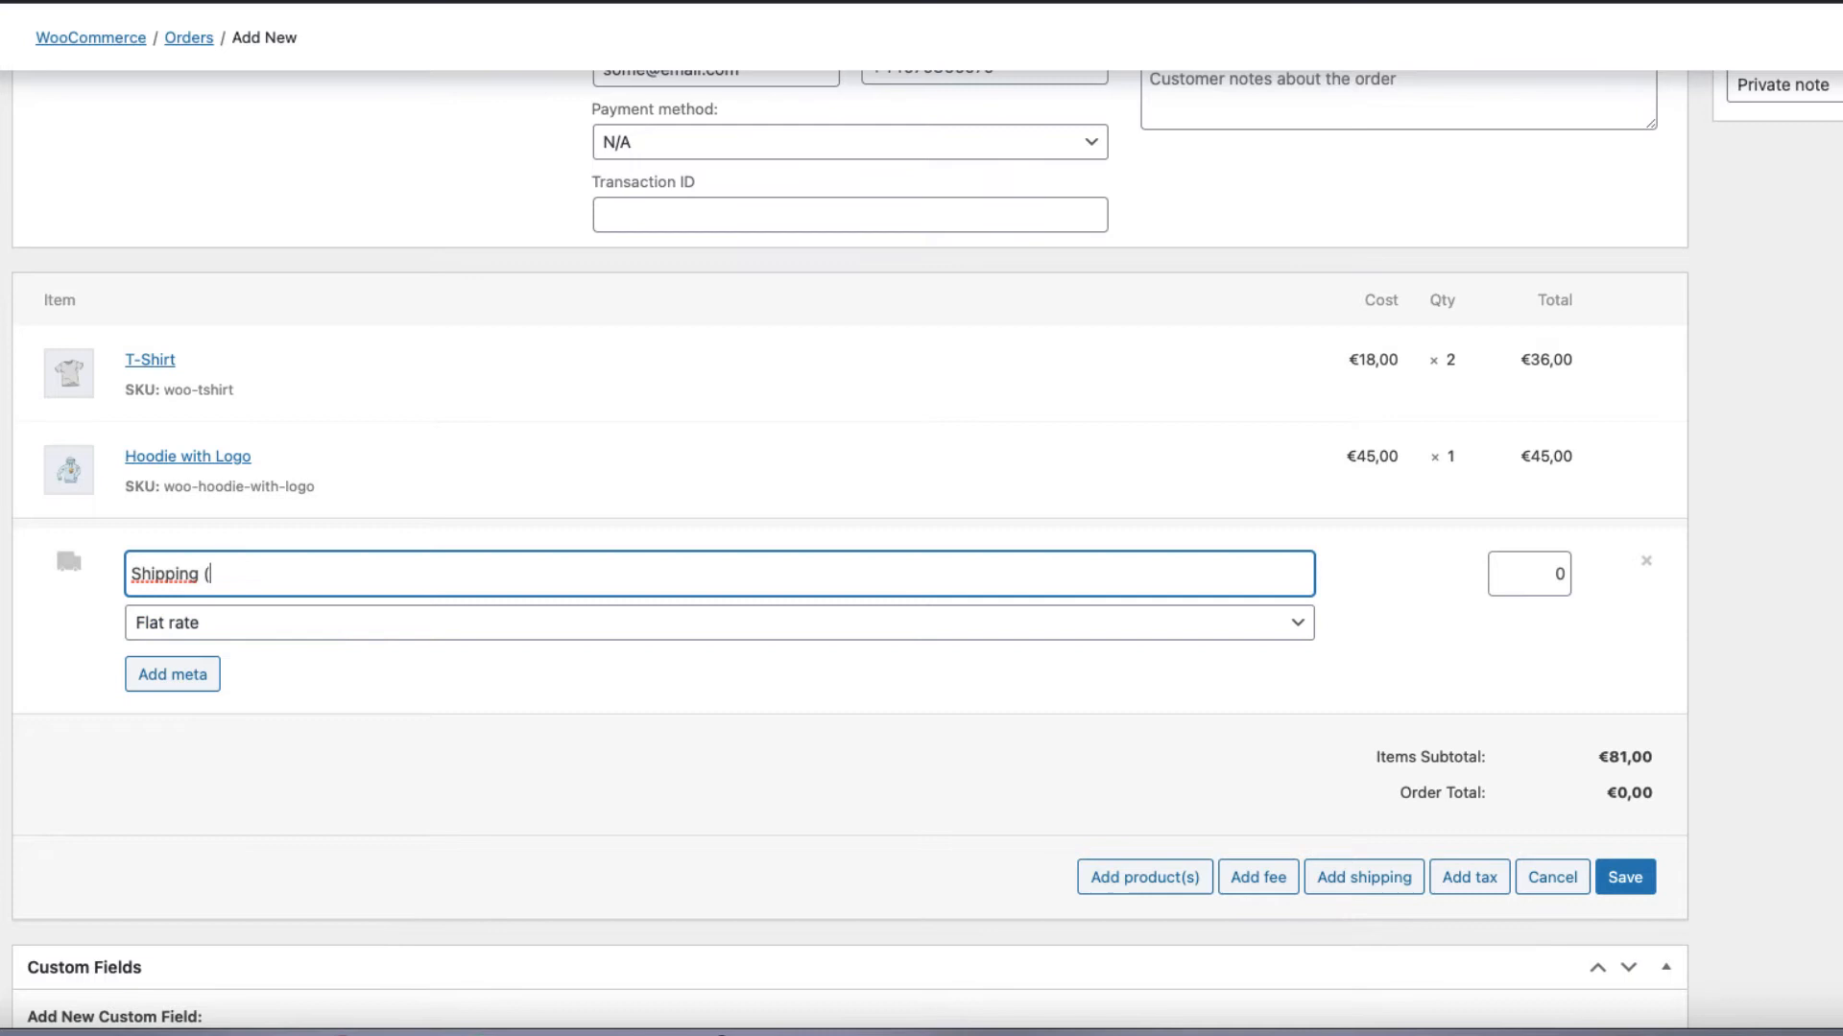
type("courier)")
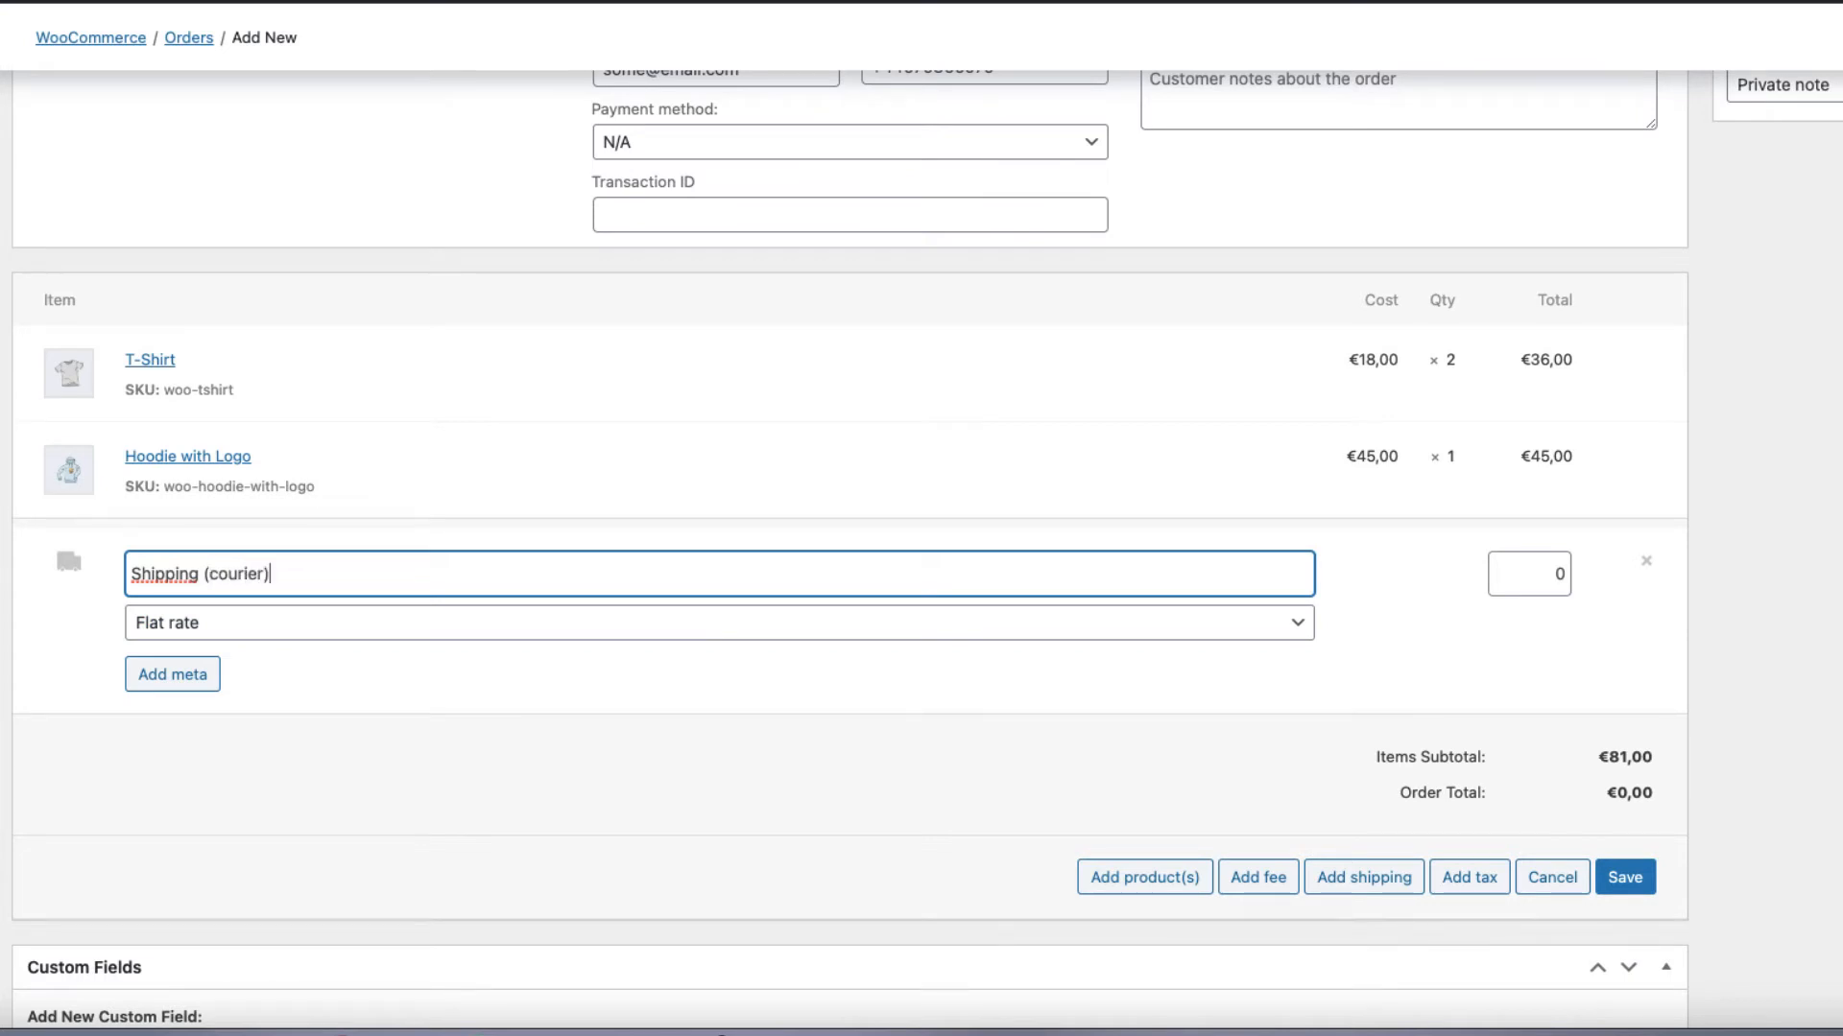
left_click(1529, 574)
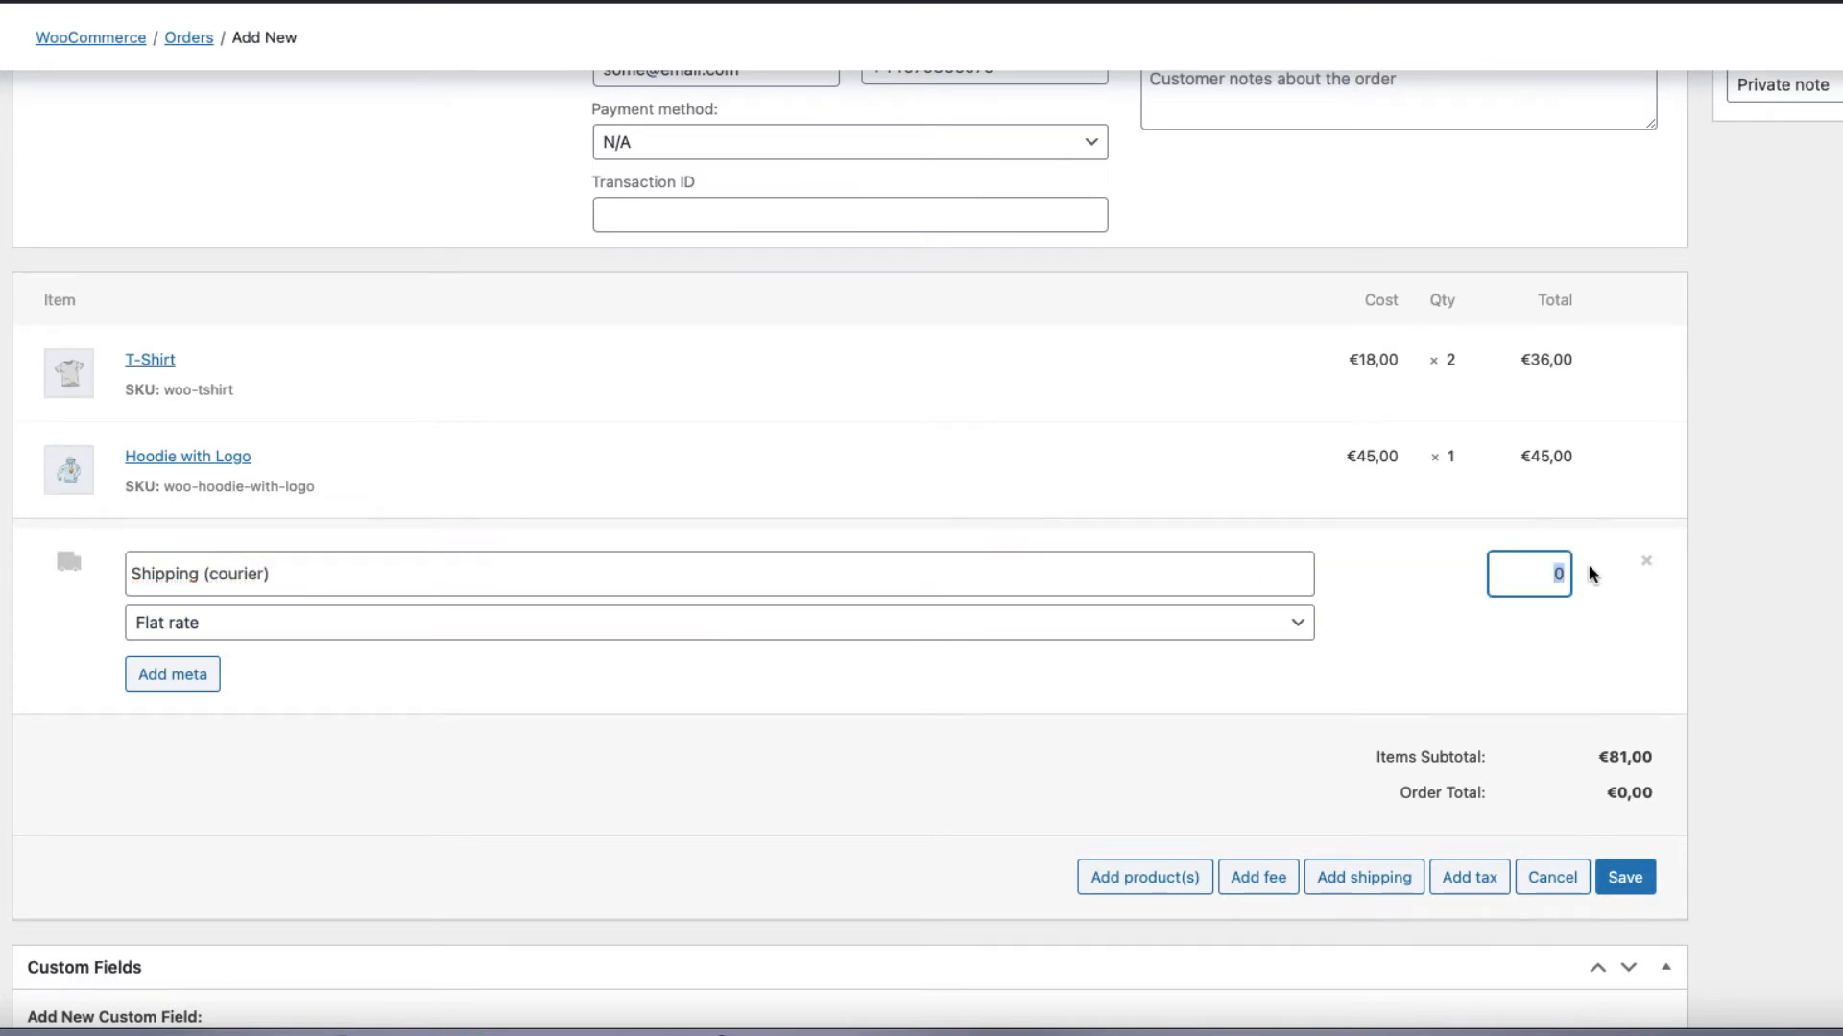
type("6")
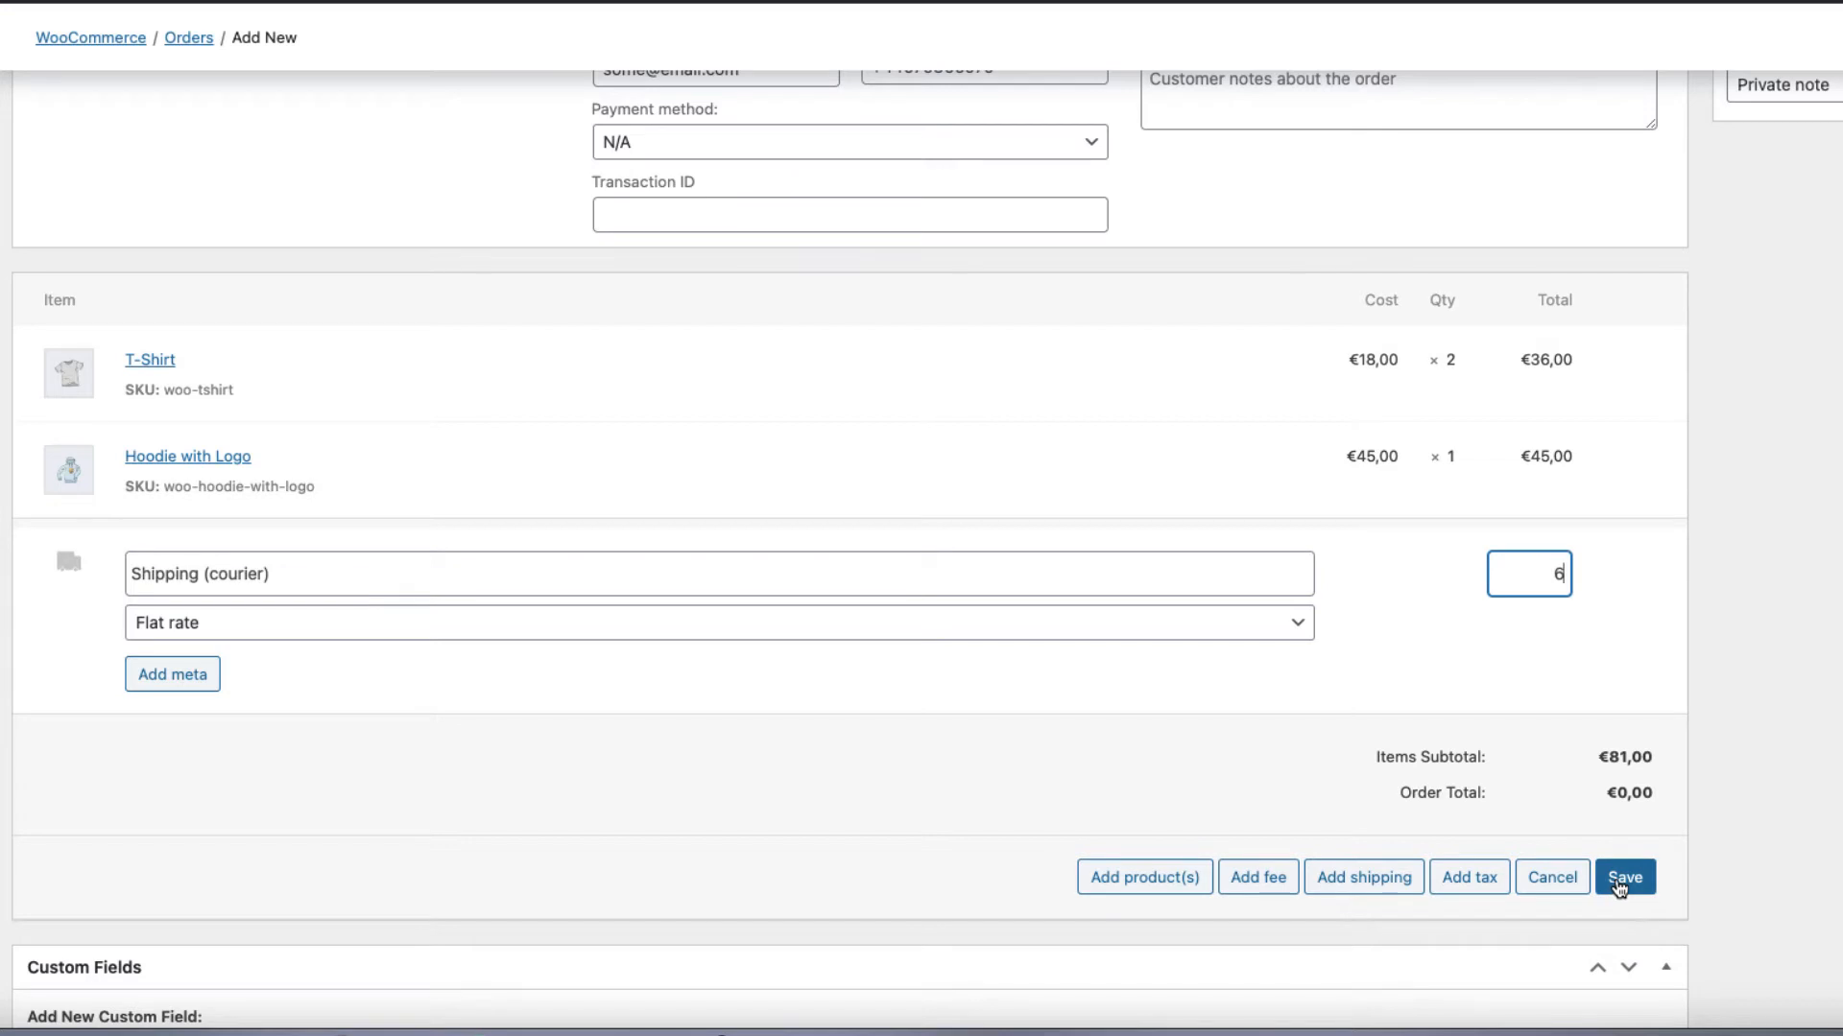
left_click(1628, 877)
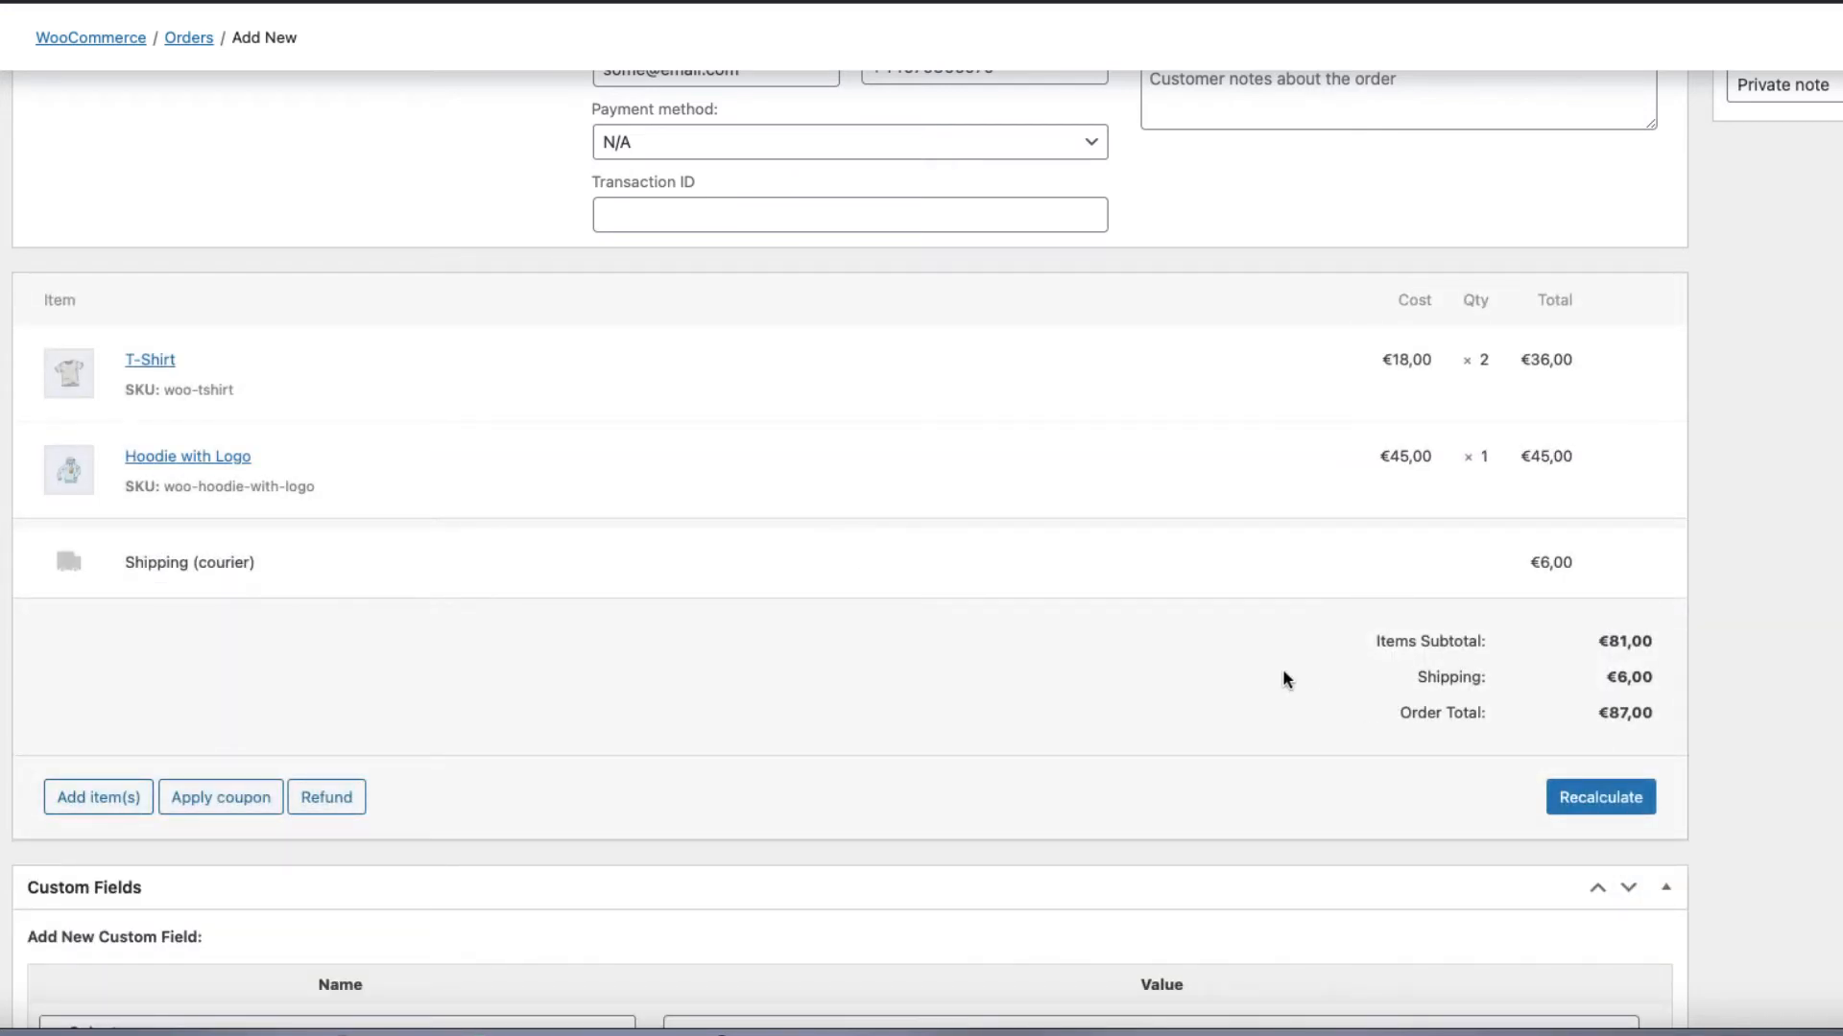
mouse_move(1529, 661)
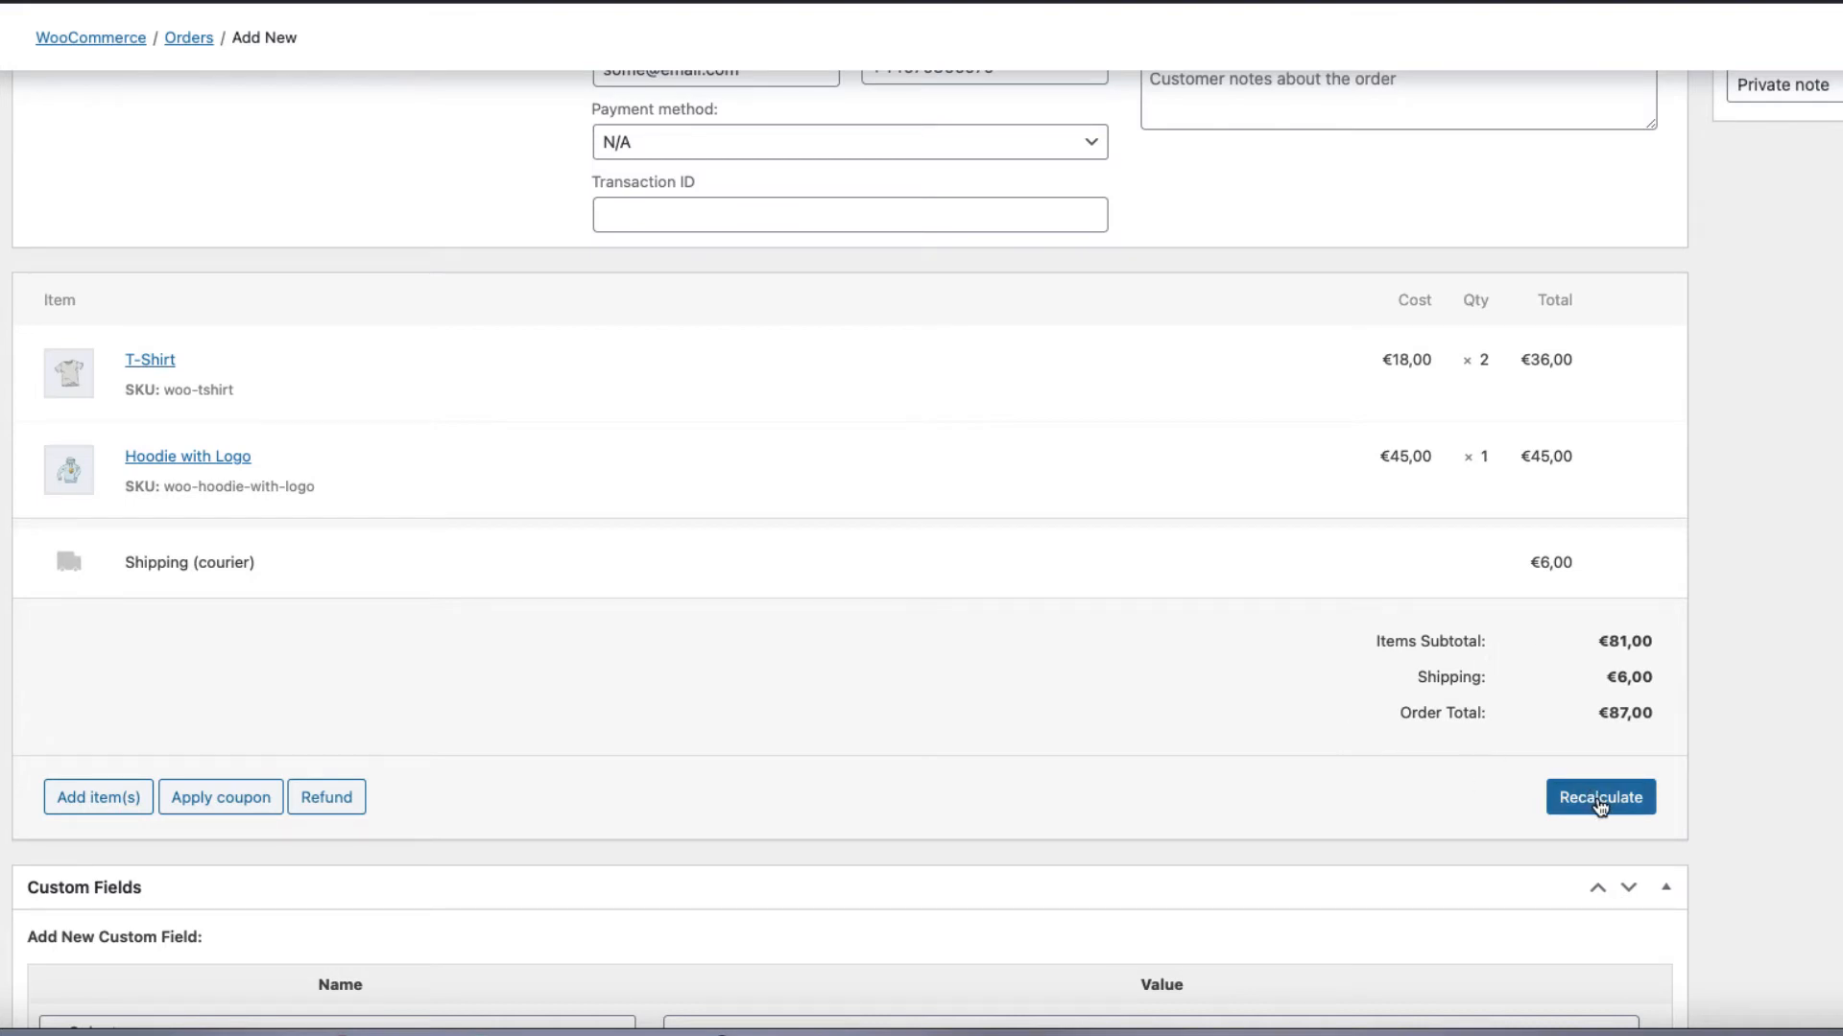
Recalculate the order totals with VAT and create the order.
left_click(1599, 797)
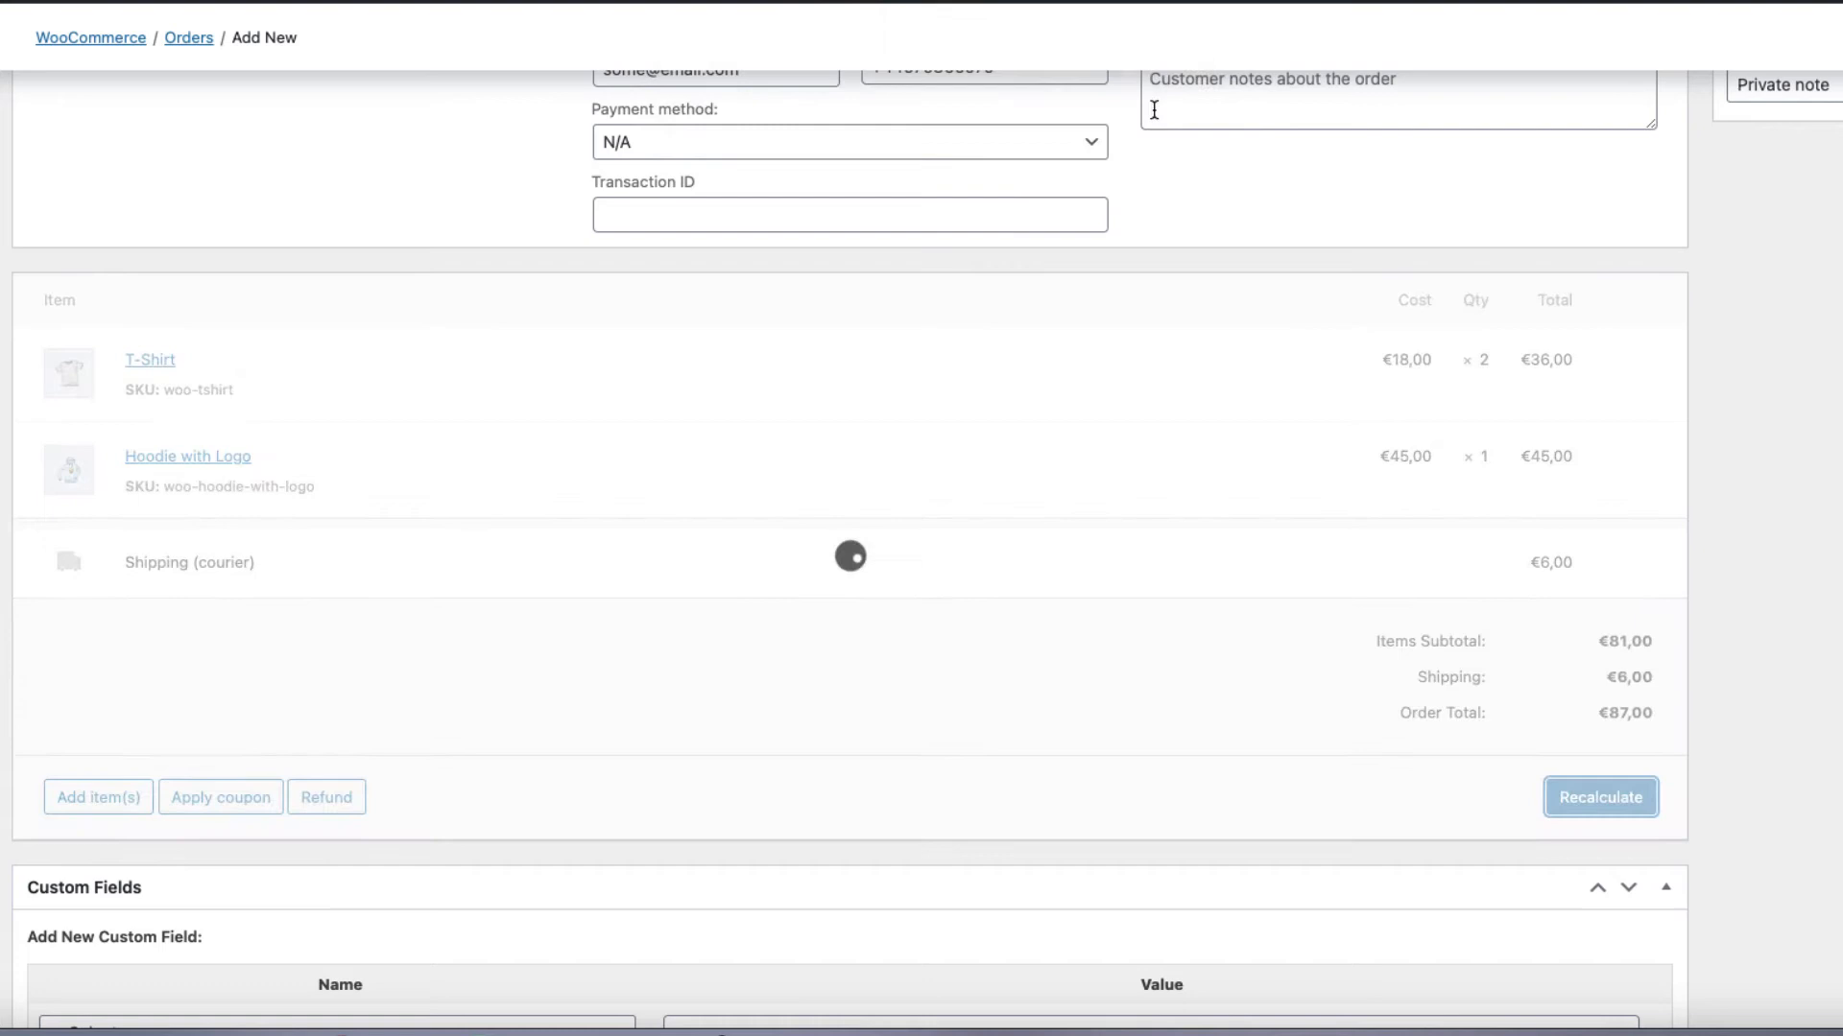
left_click(1600, 796)
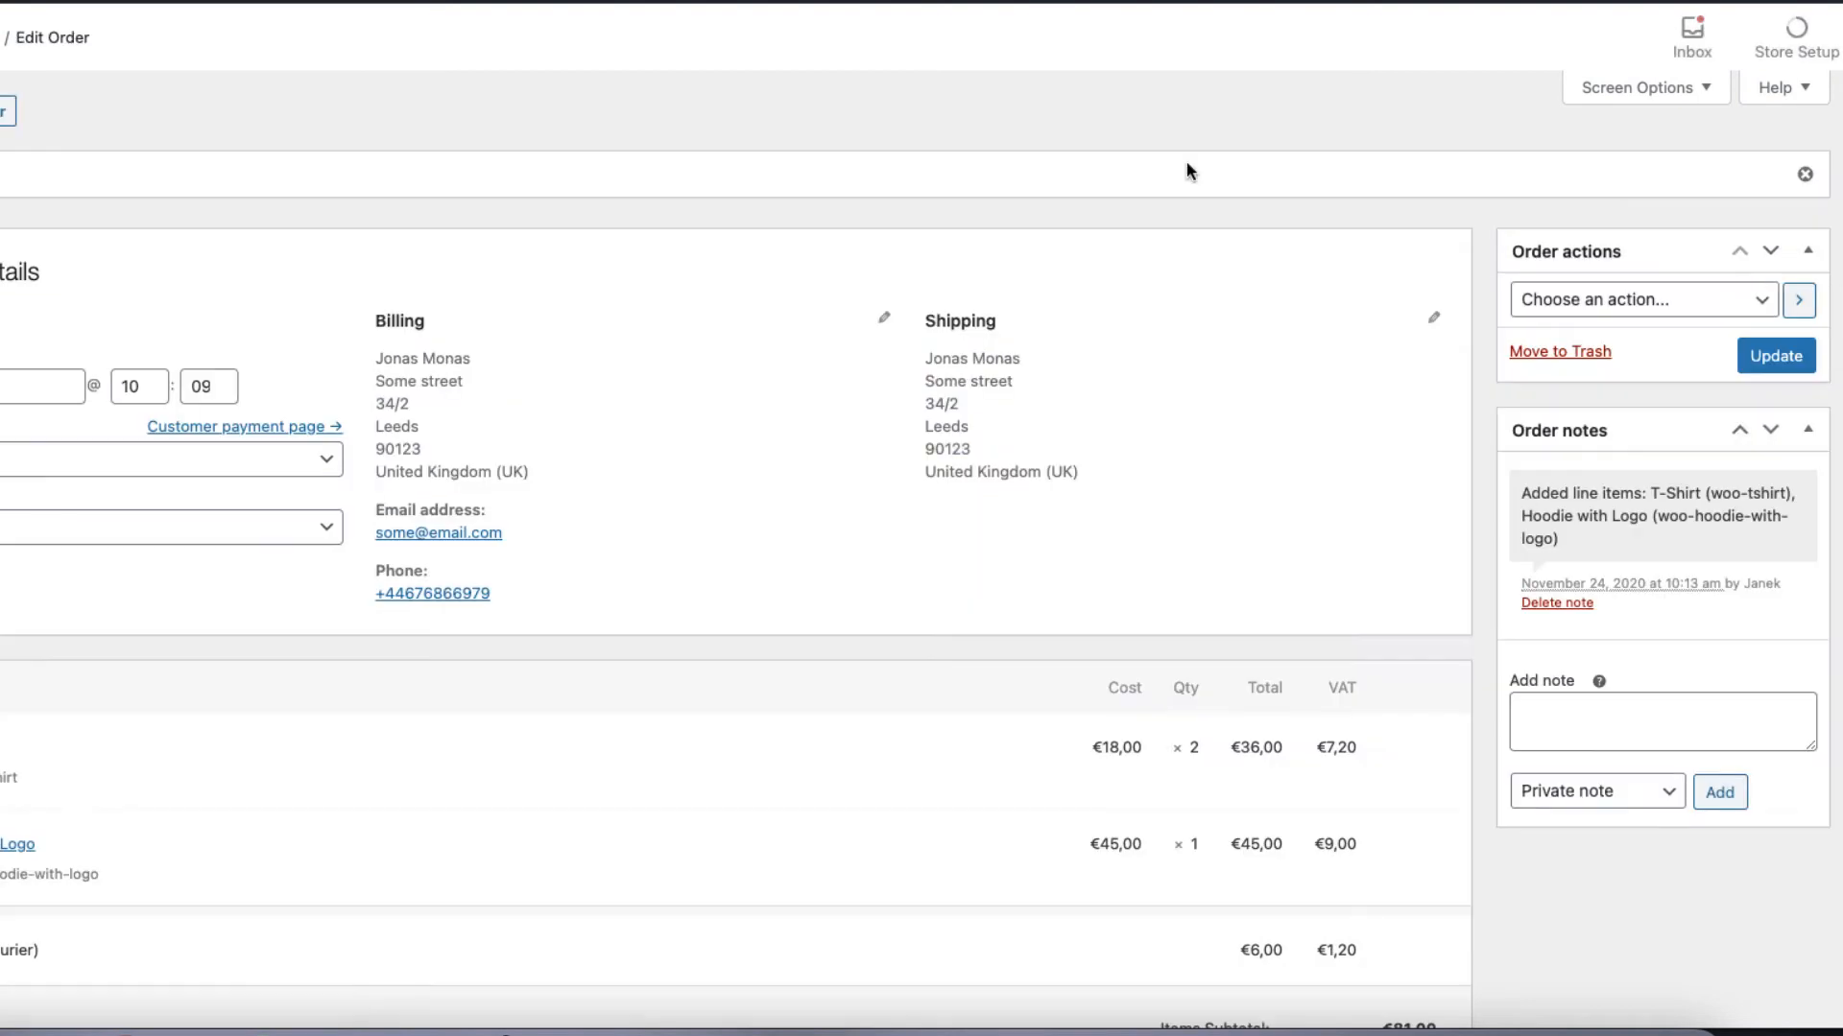
mouse_move(413, 266)
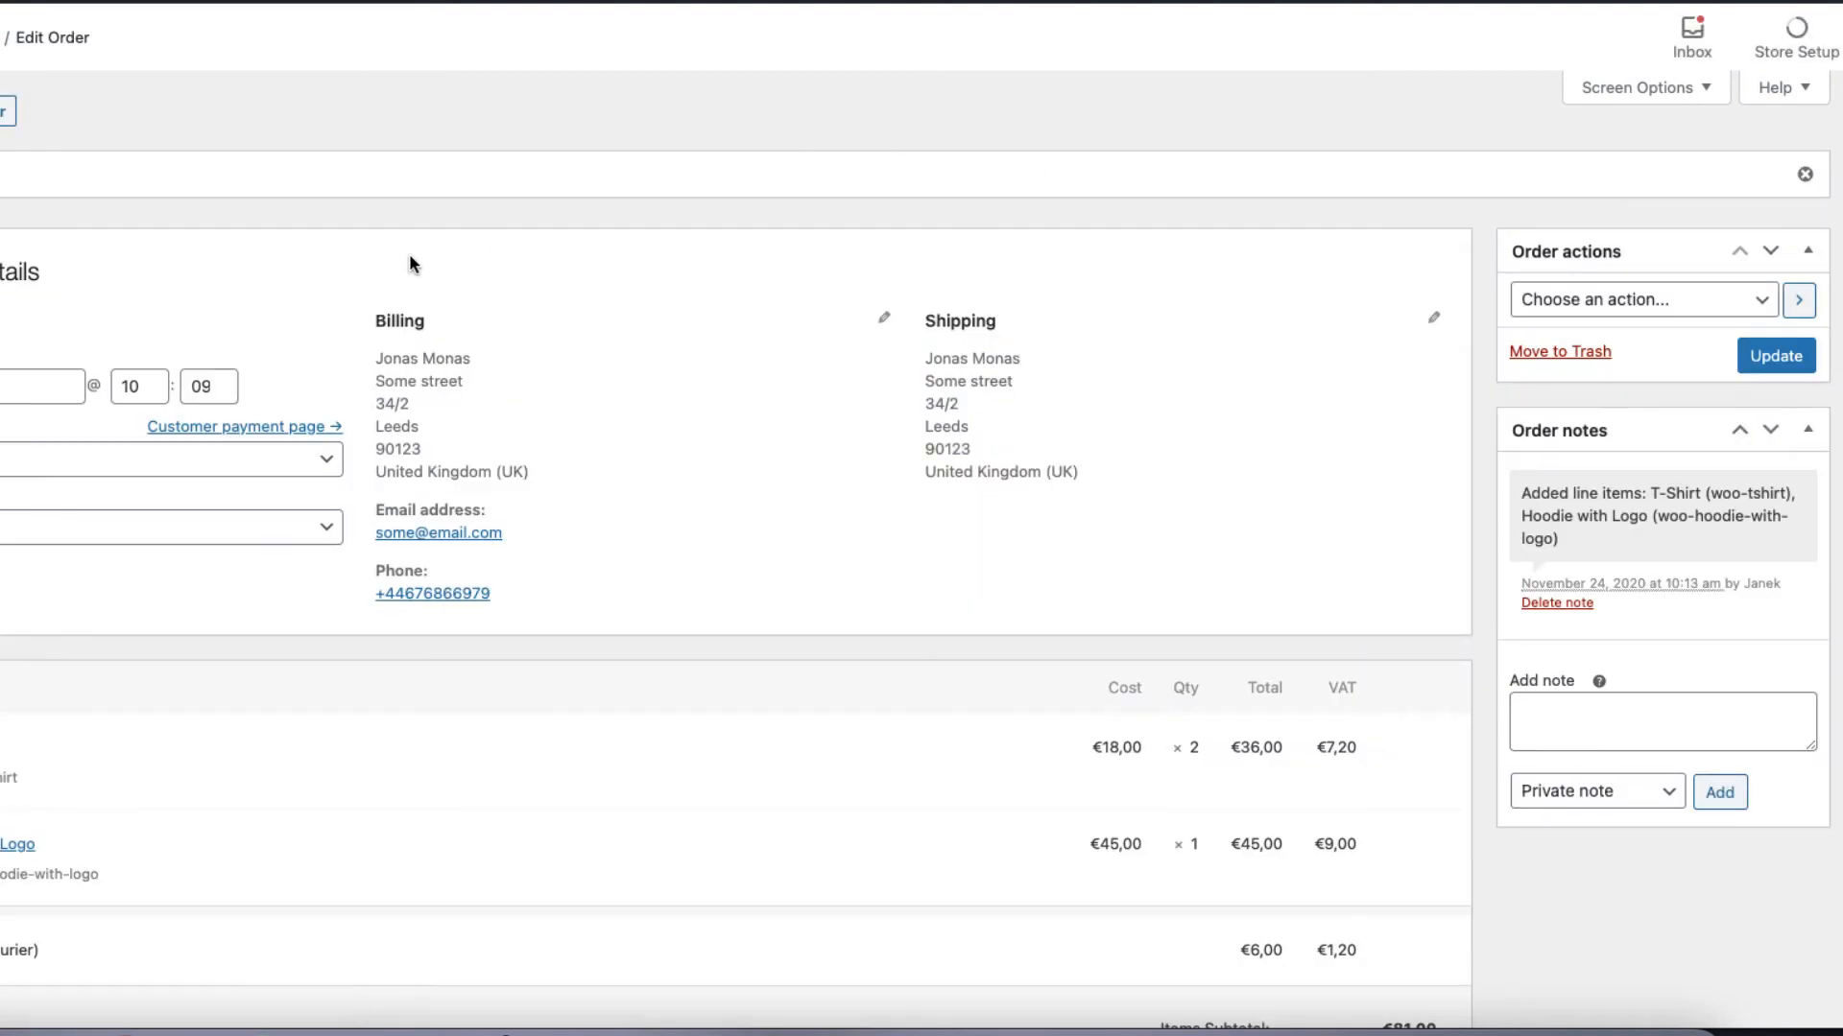
mouse_move(195, 438)
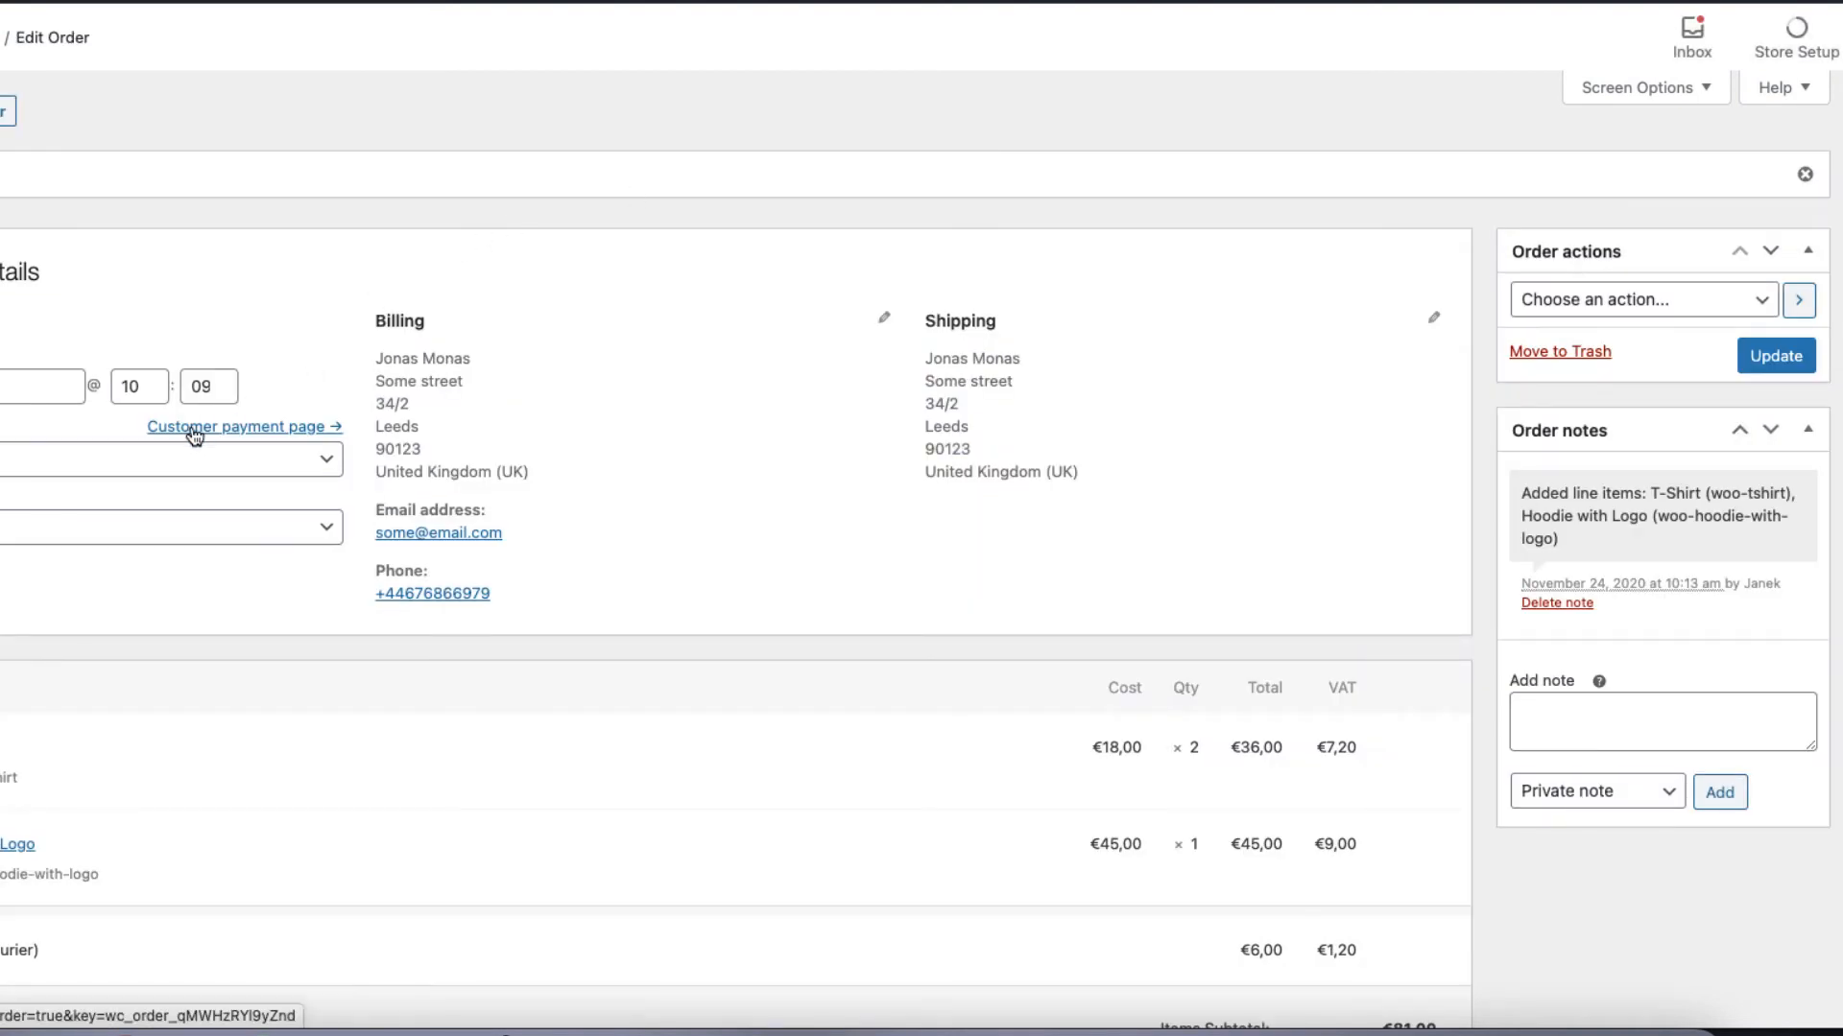
View order #1363's payment page in an InPrivate window, showing €104,40 total.
right_click(192, 427)
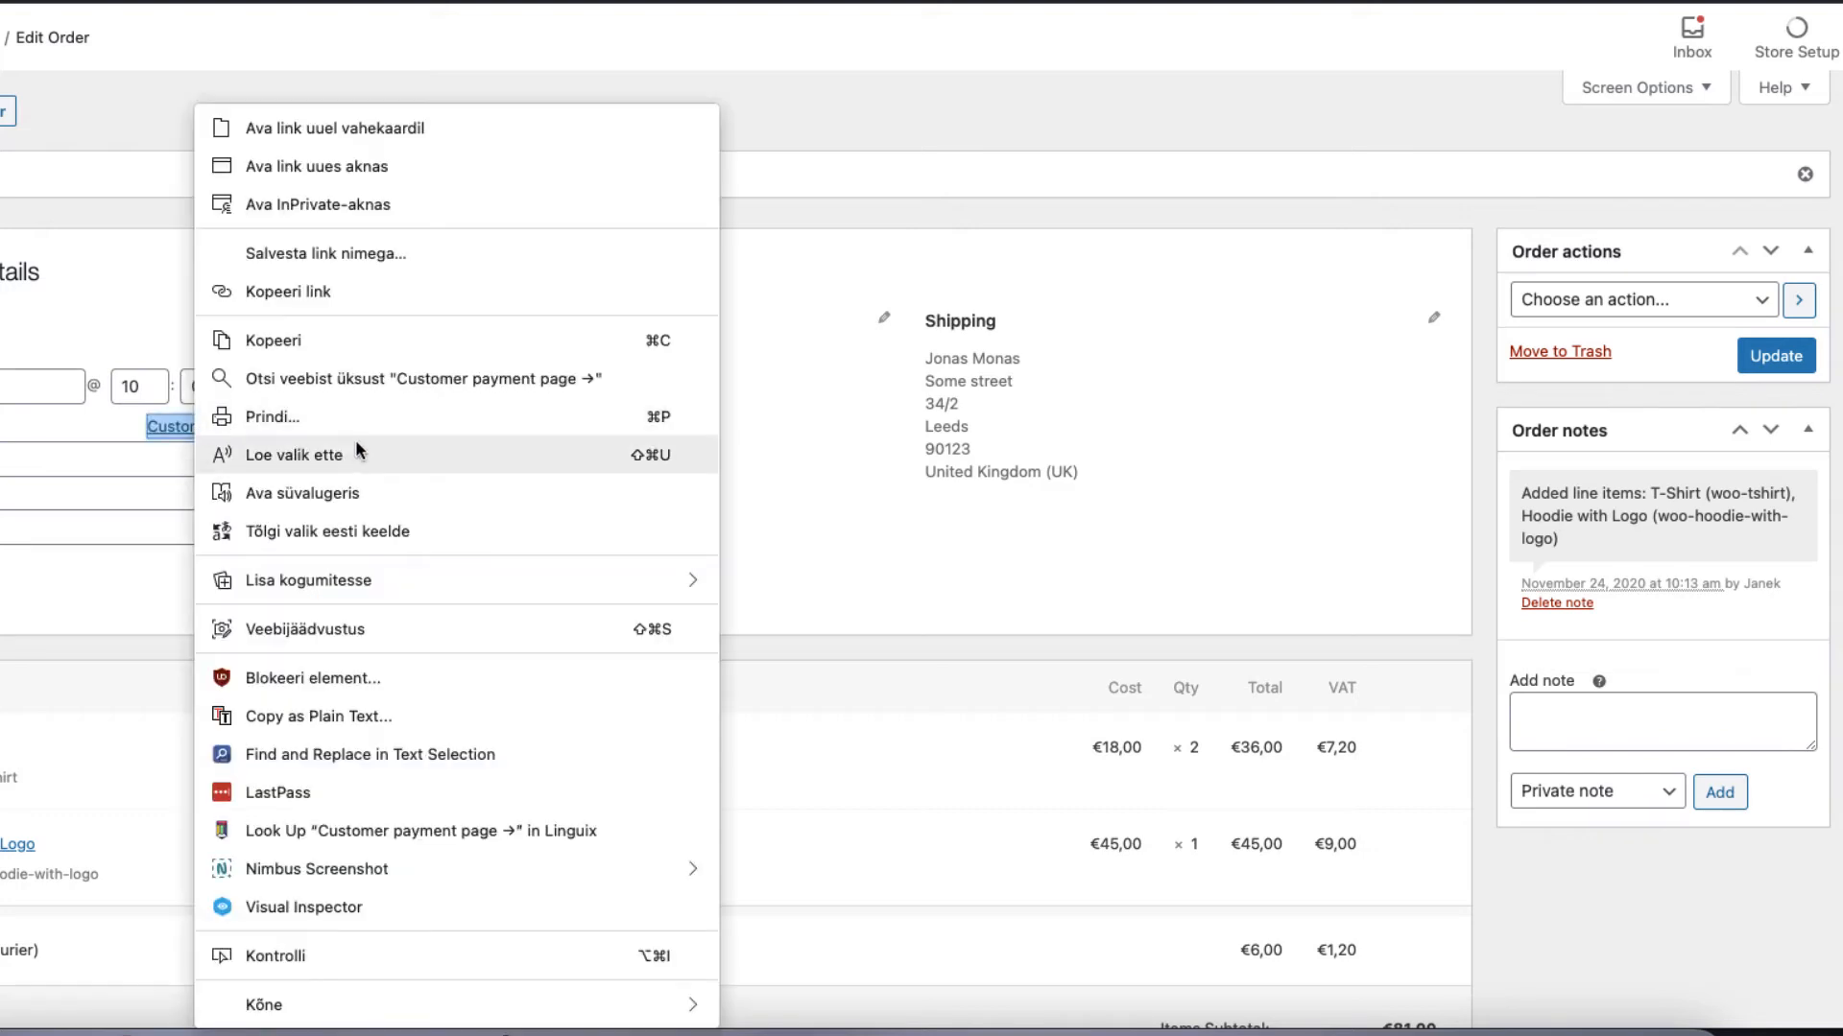
left_click(290, 204)
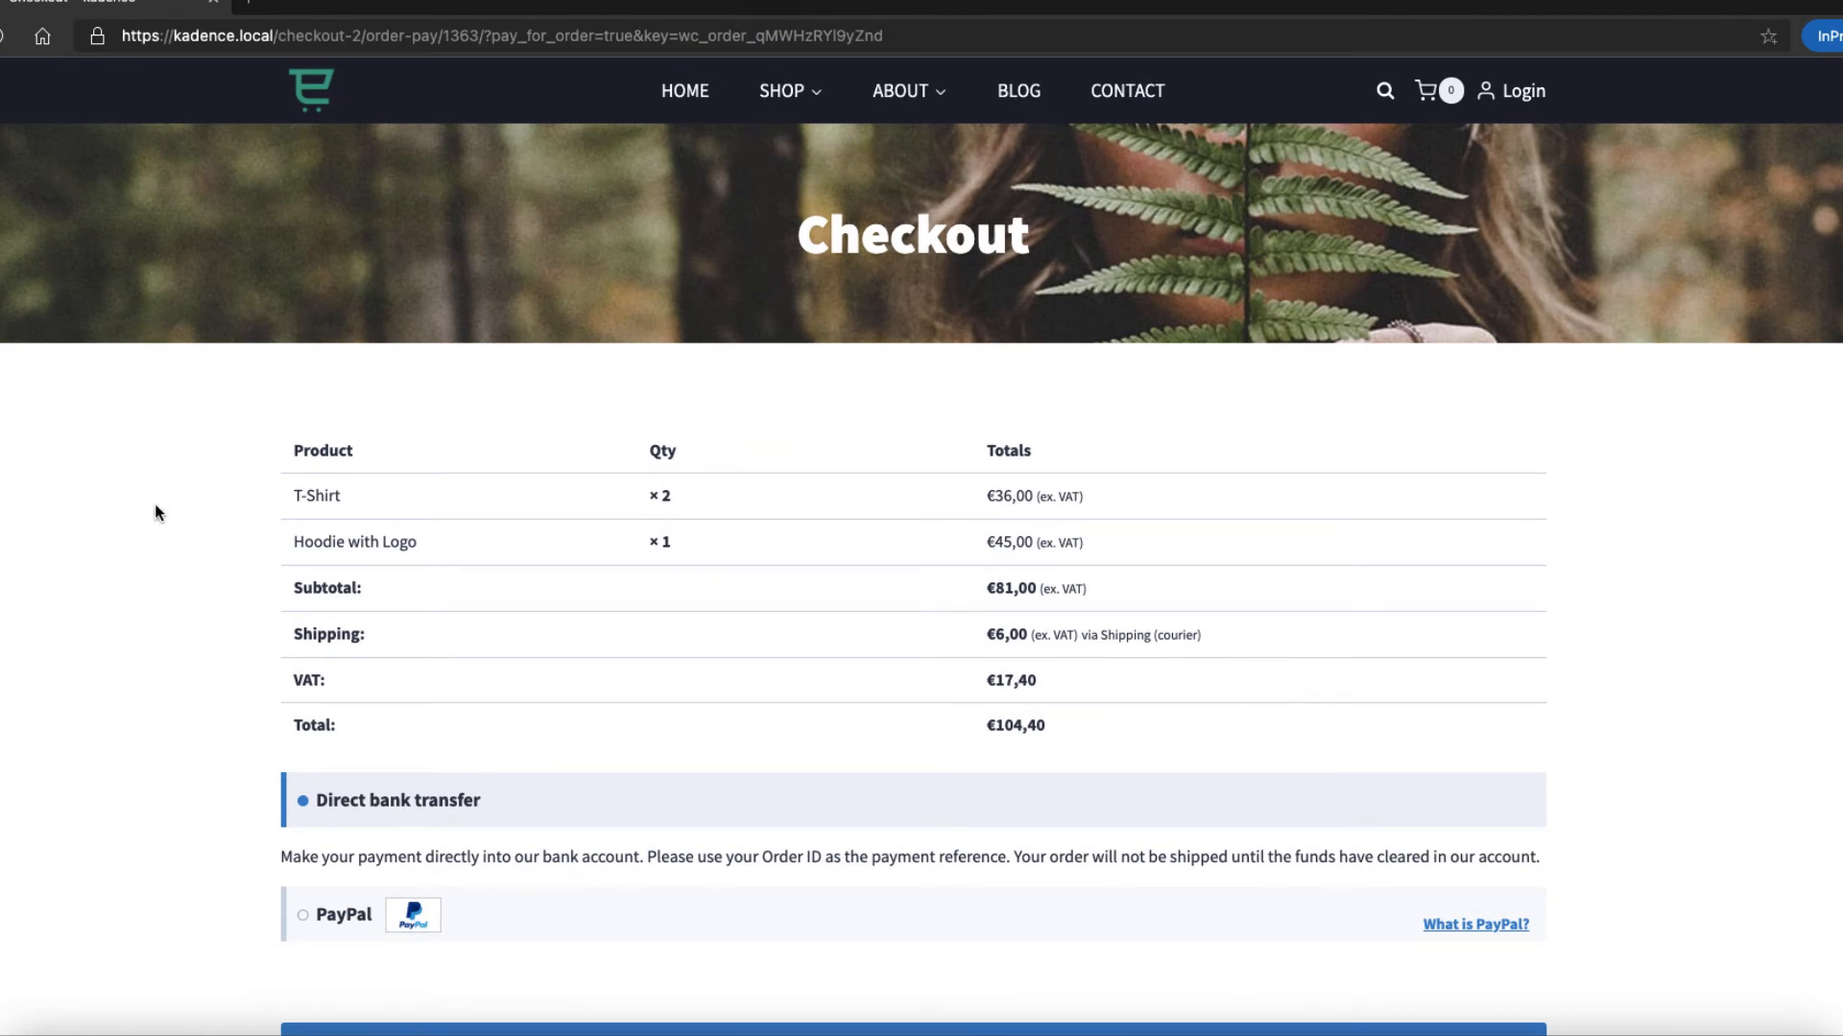
scroll("down", 3)
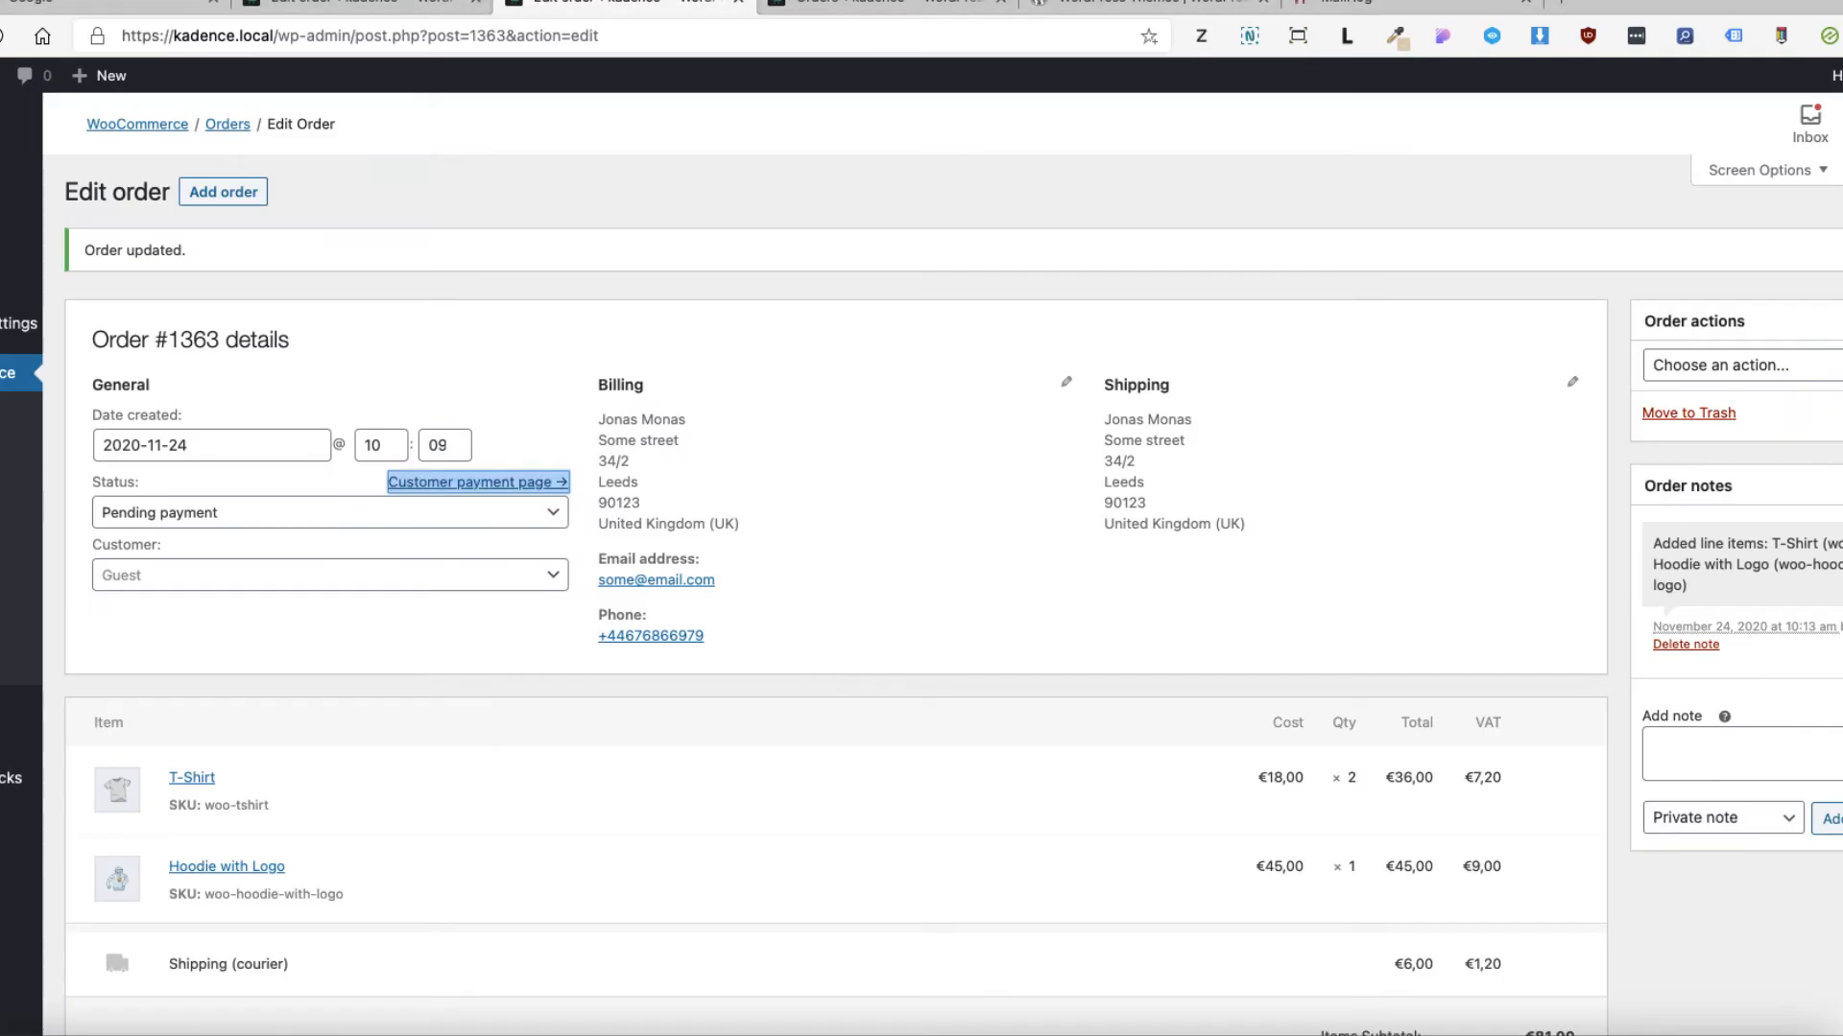
mouse_move(588, 200)
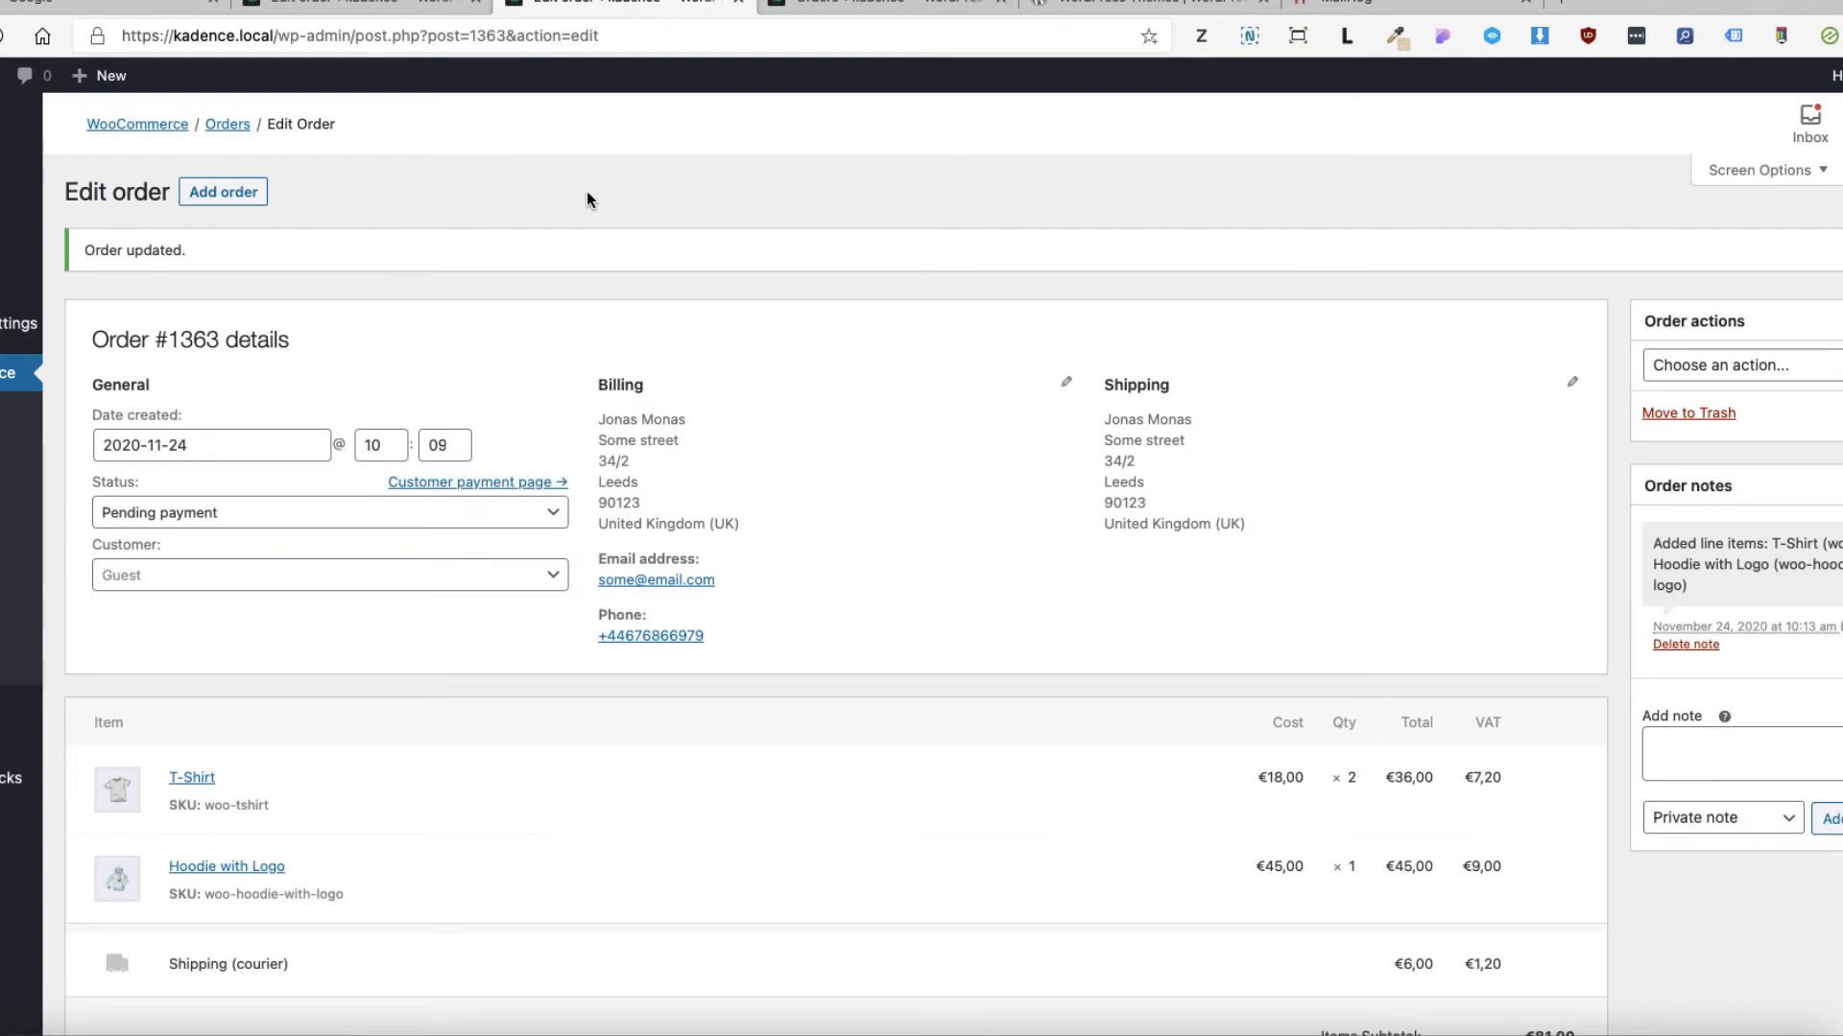
Start another blank order, #1364, from the Edit order page.
left_click(224, 191)
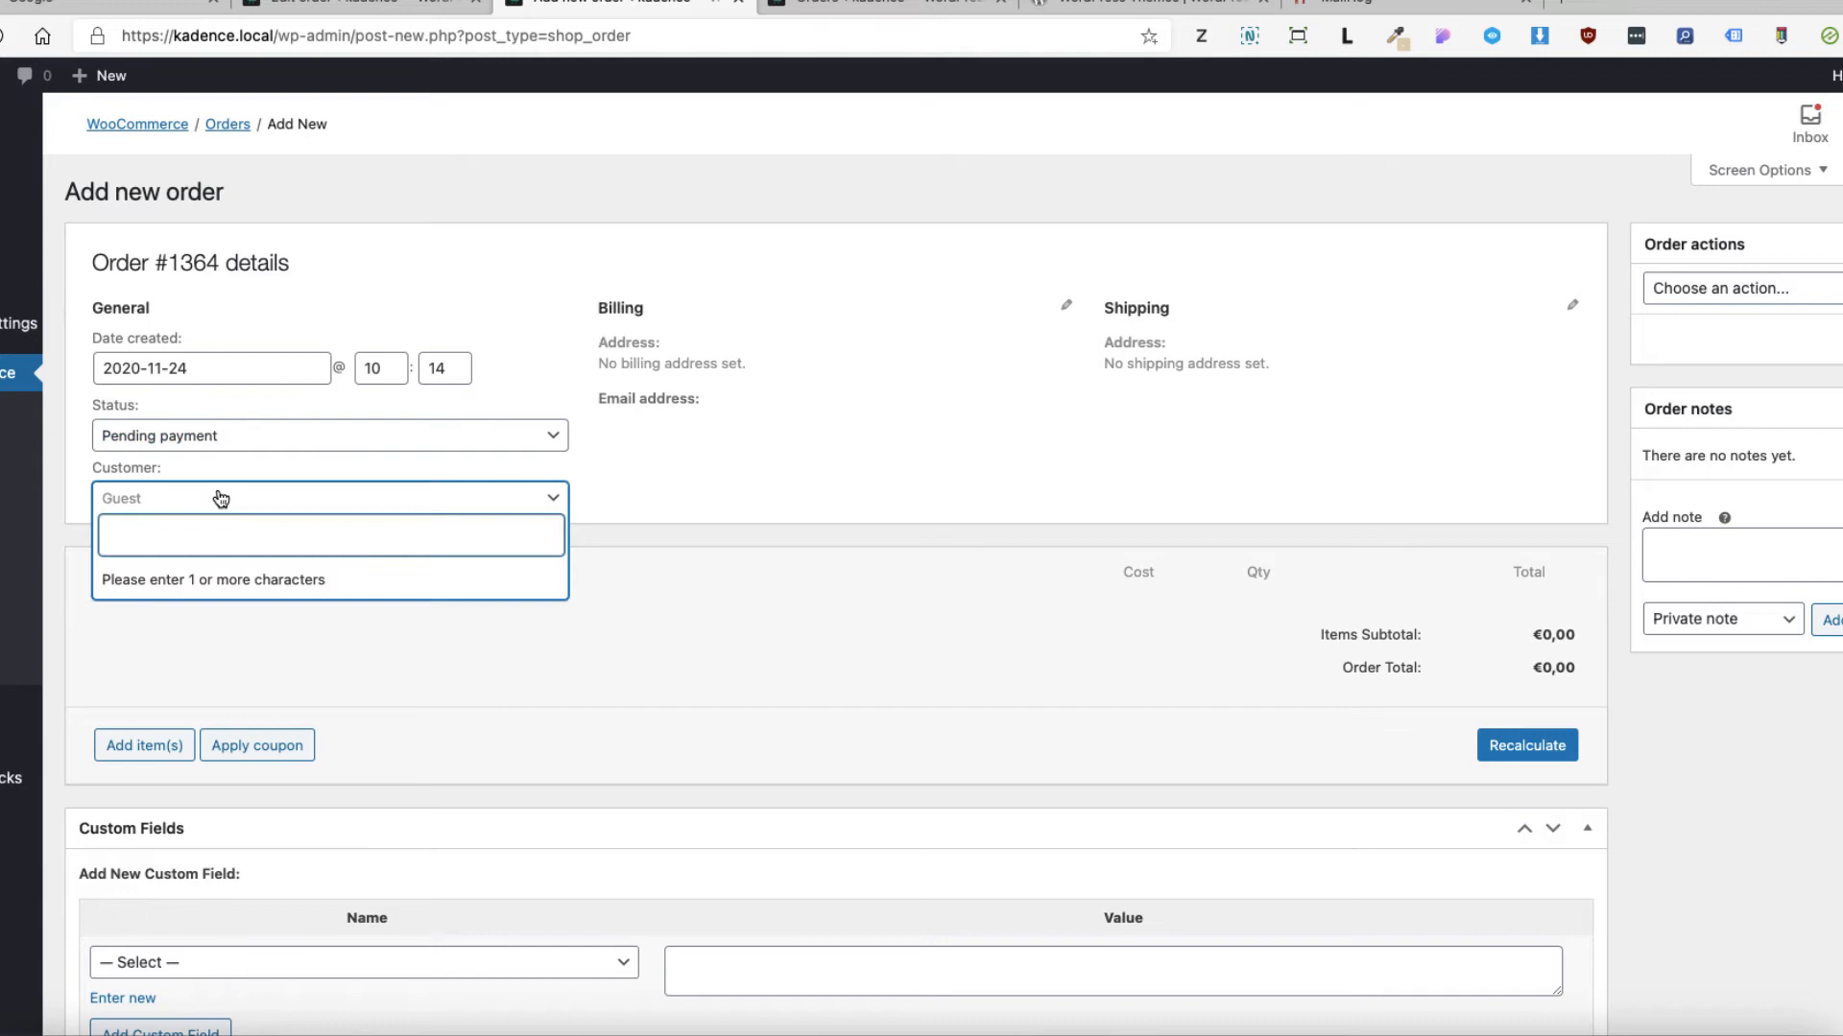
Assign customer Demo Memo, auto-filling London billing and shipping details.
type("demo")
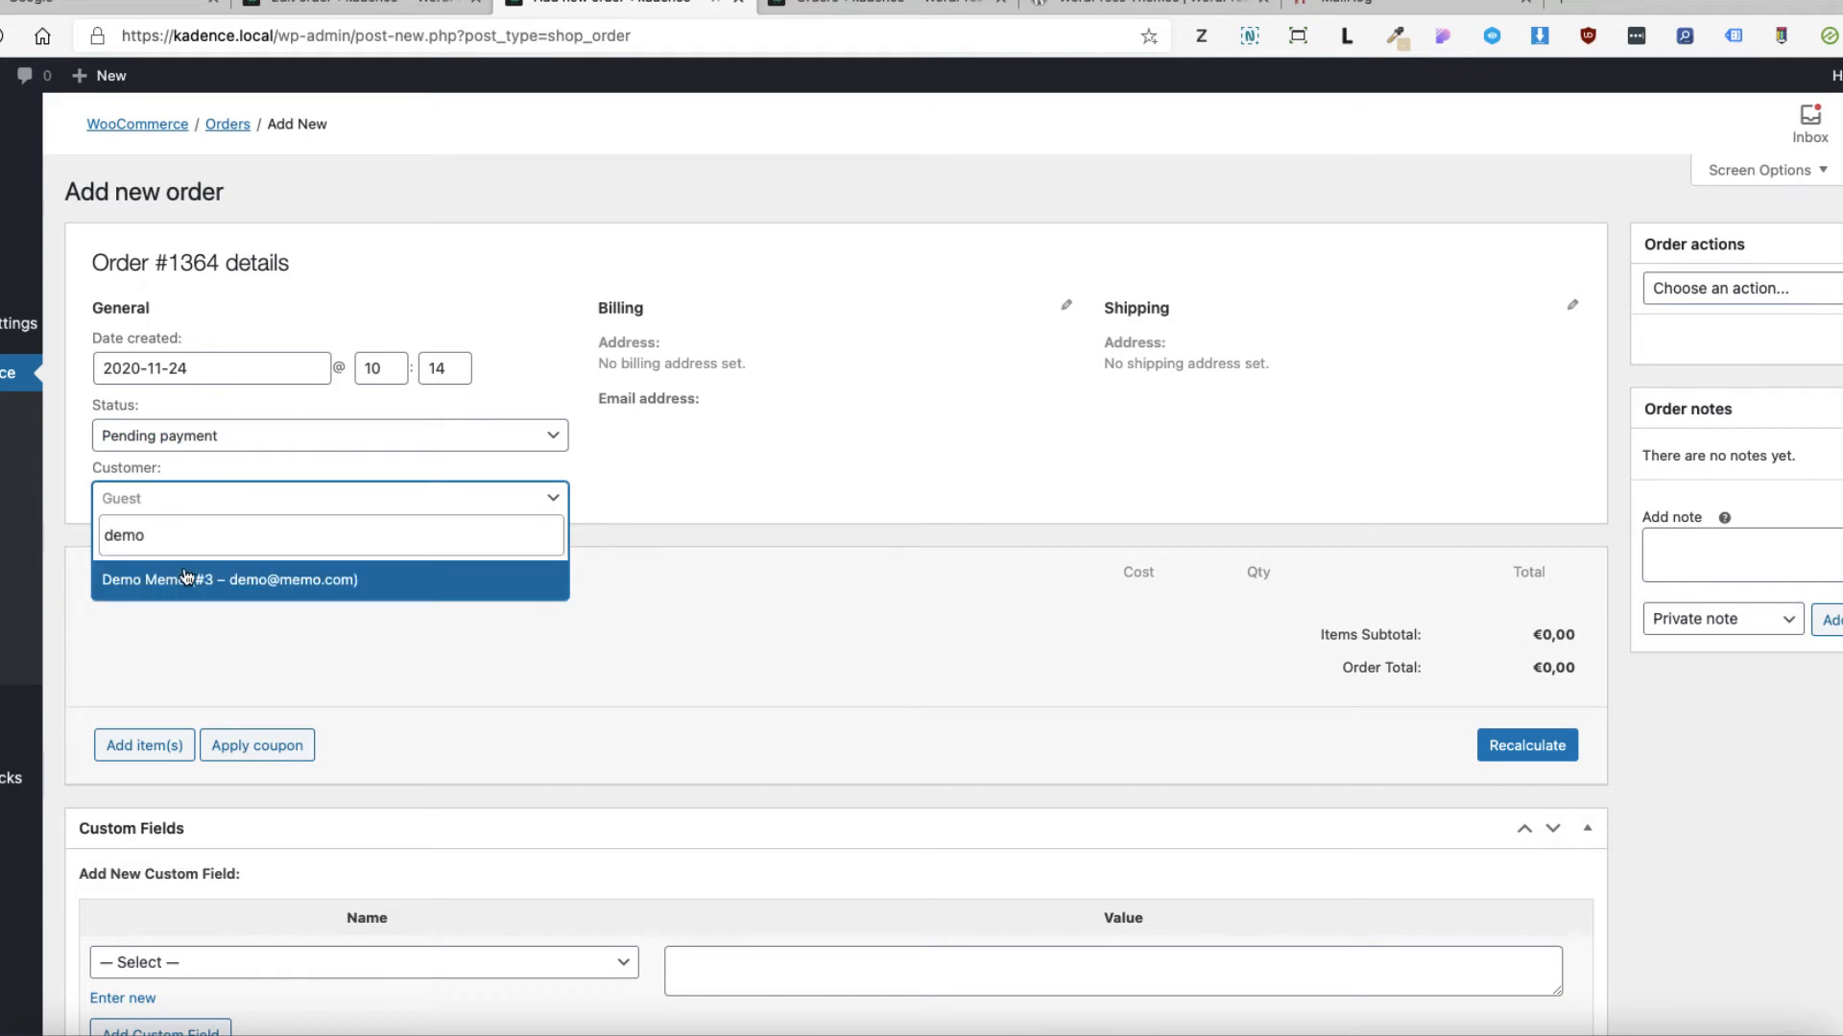
left_click(230, 580)
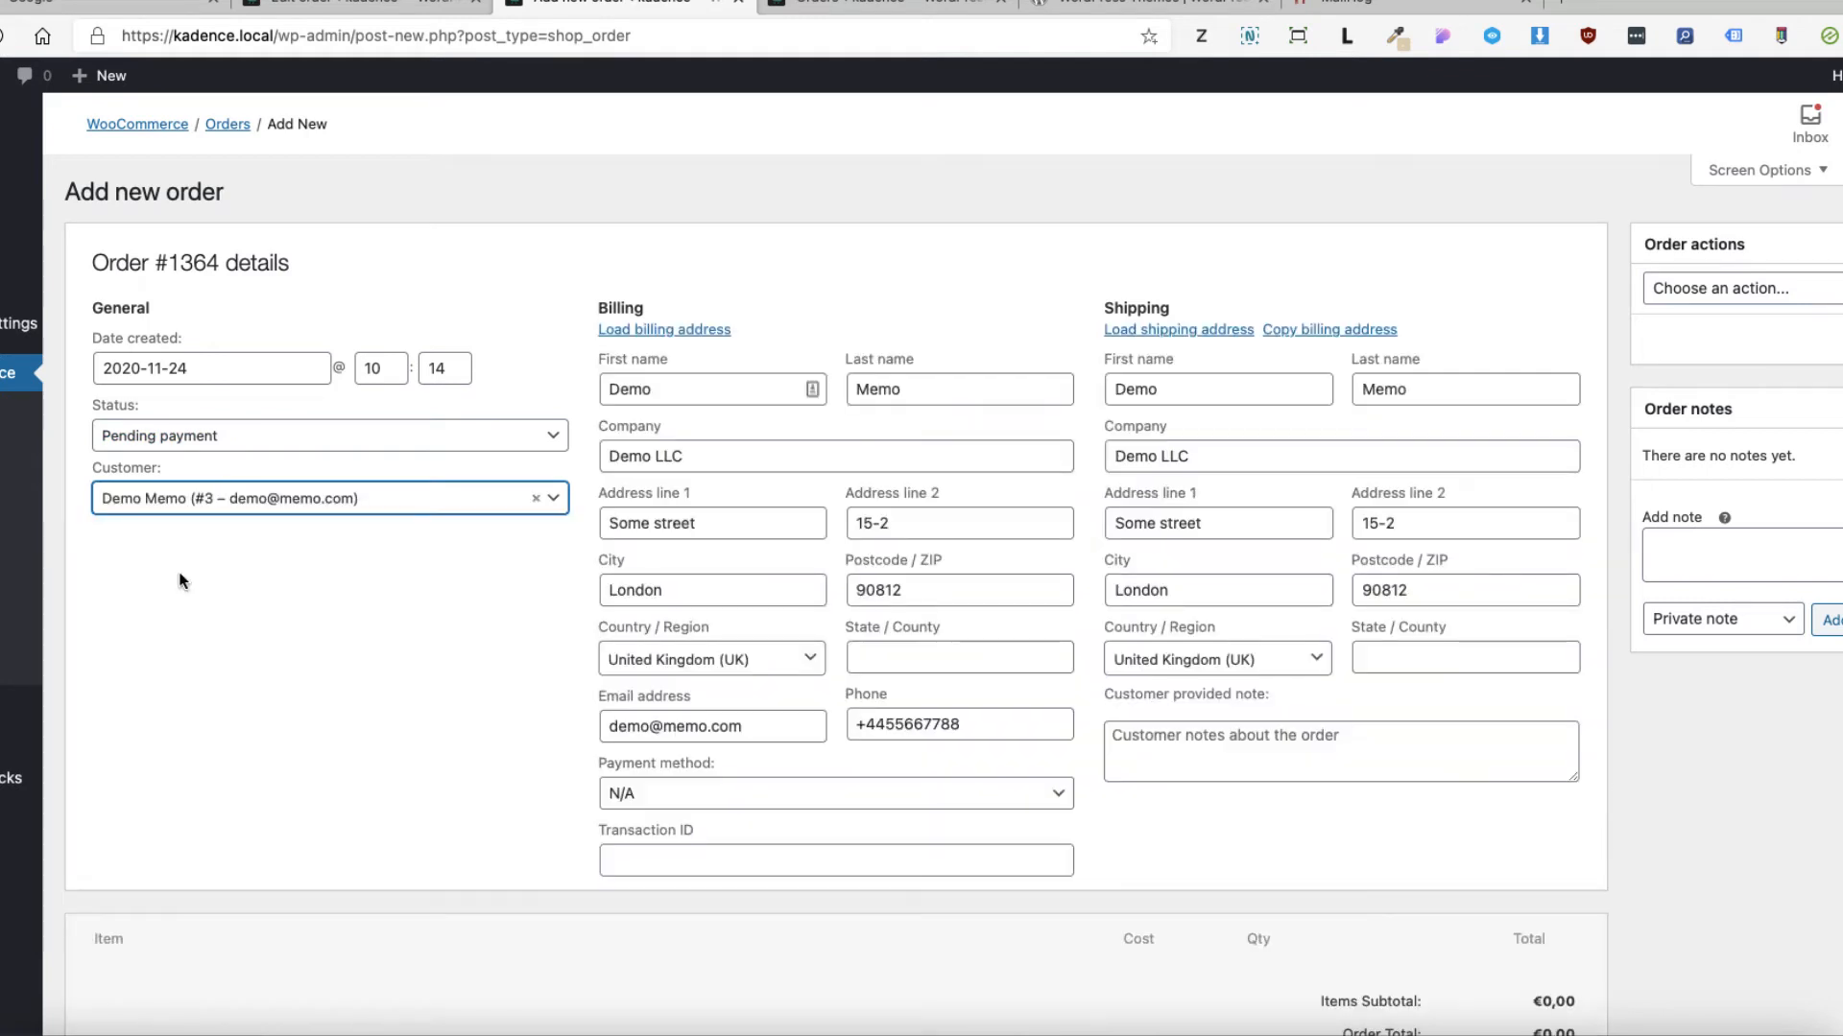
mouse_move(683, 493)
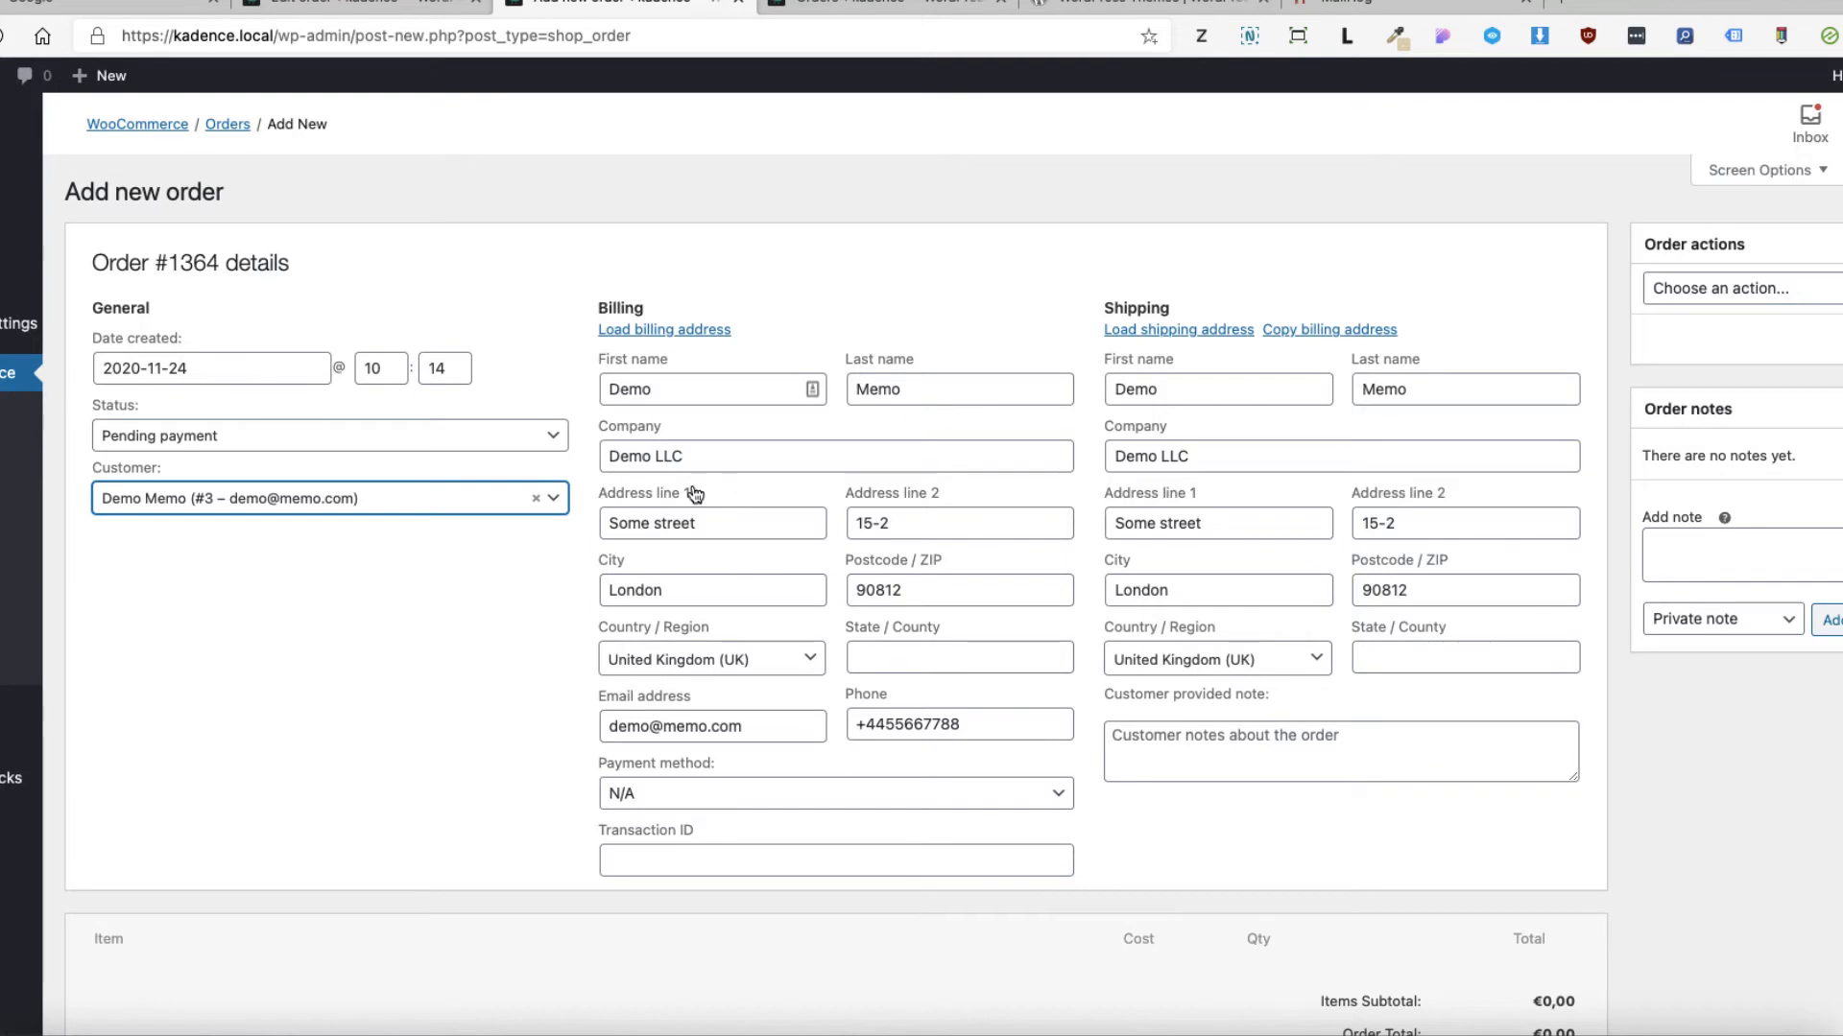
scroll("down", 3)
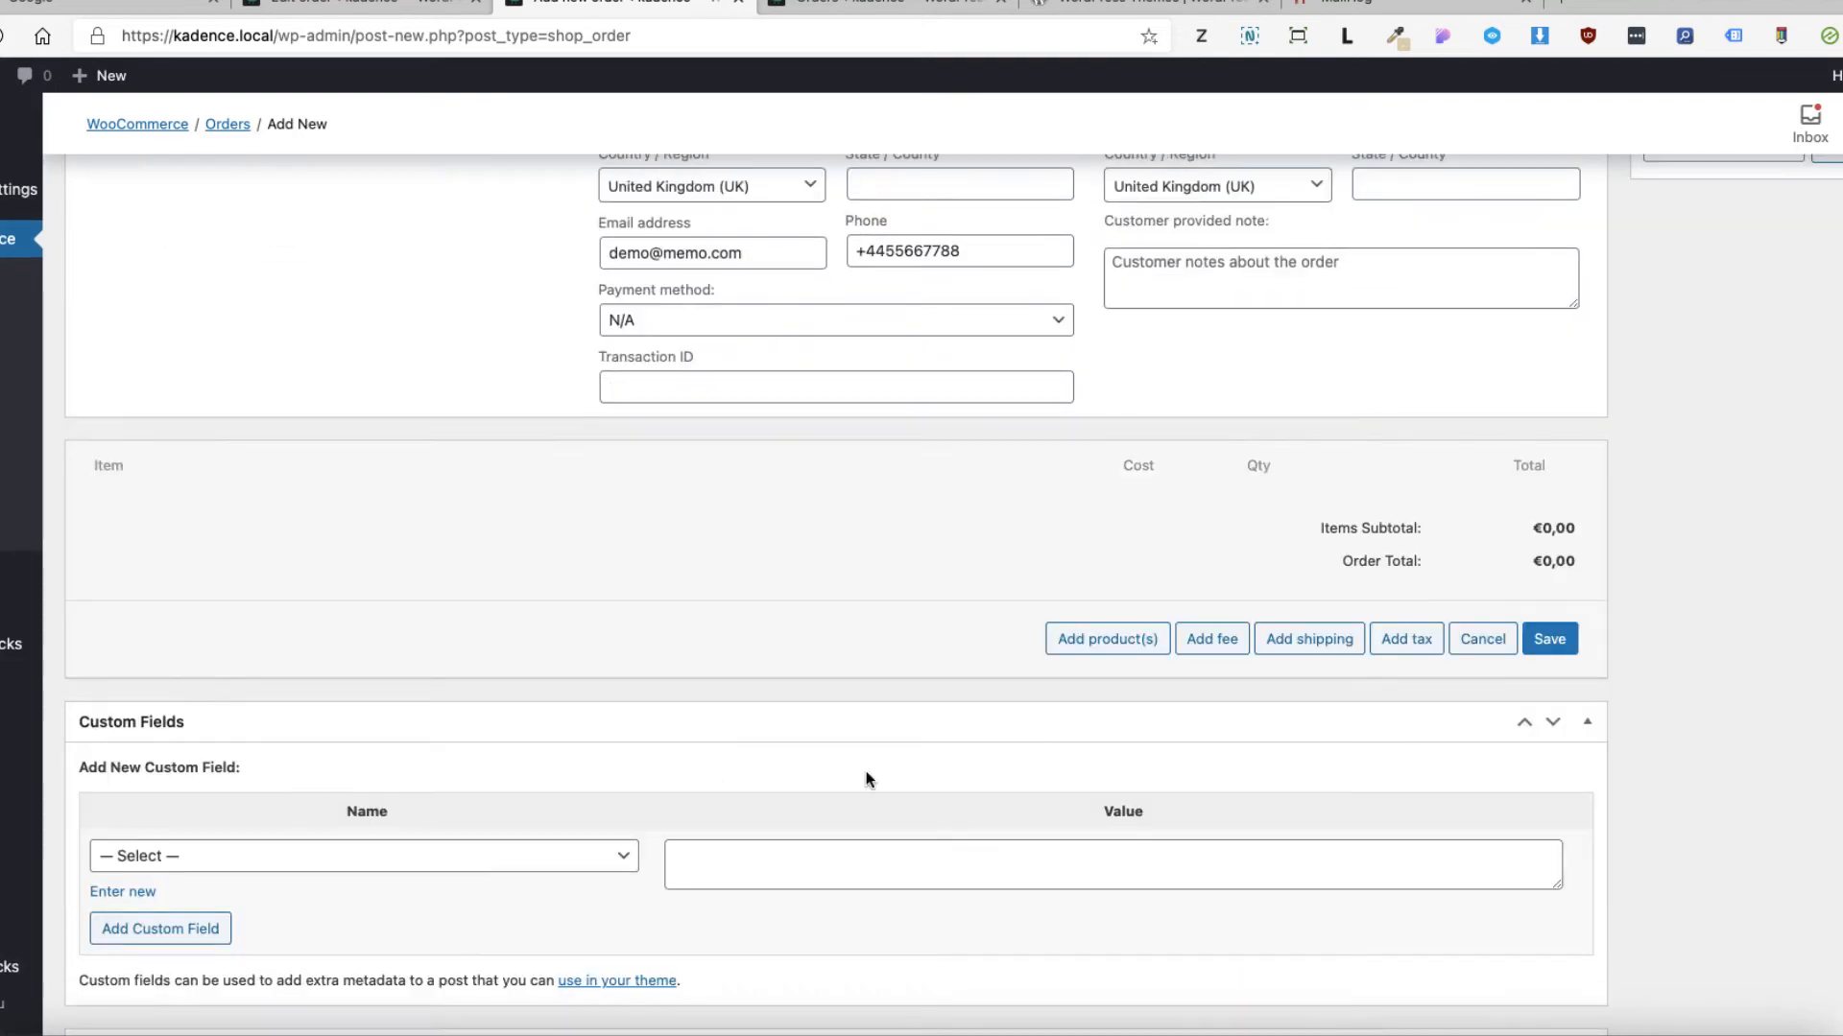
Add one T-Shirt and a €5,00 shipping line to order #1364.
left_click(1108, 638)
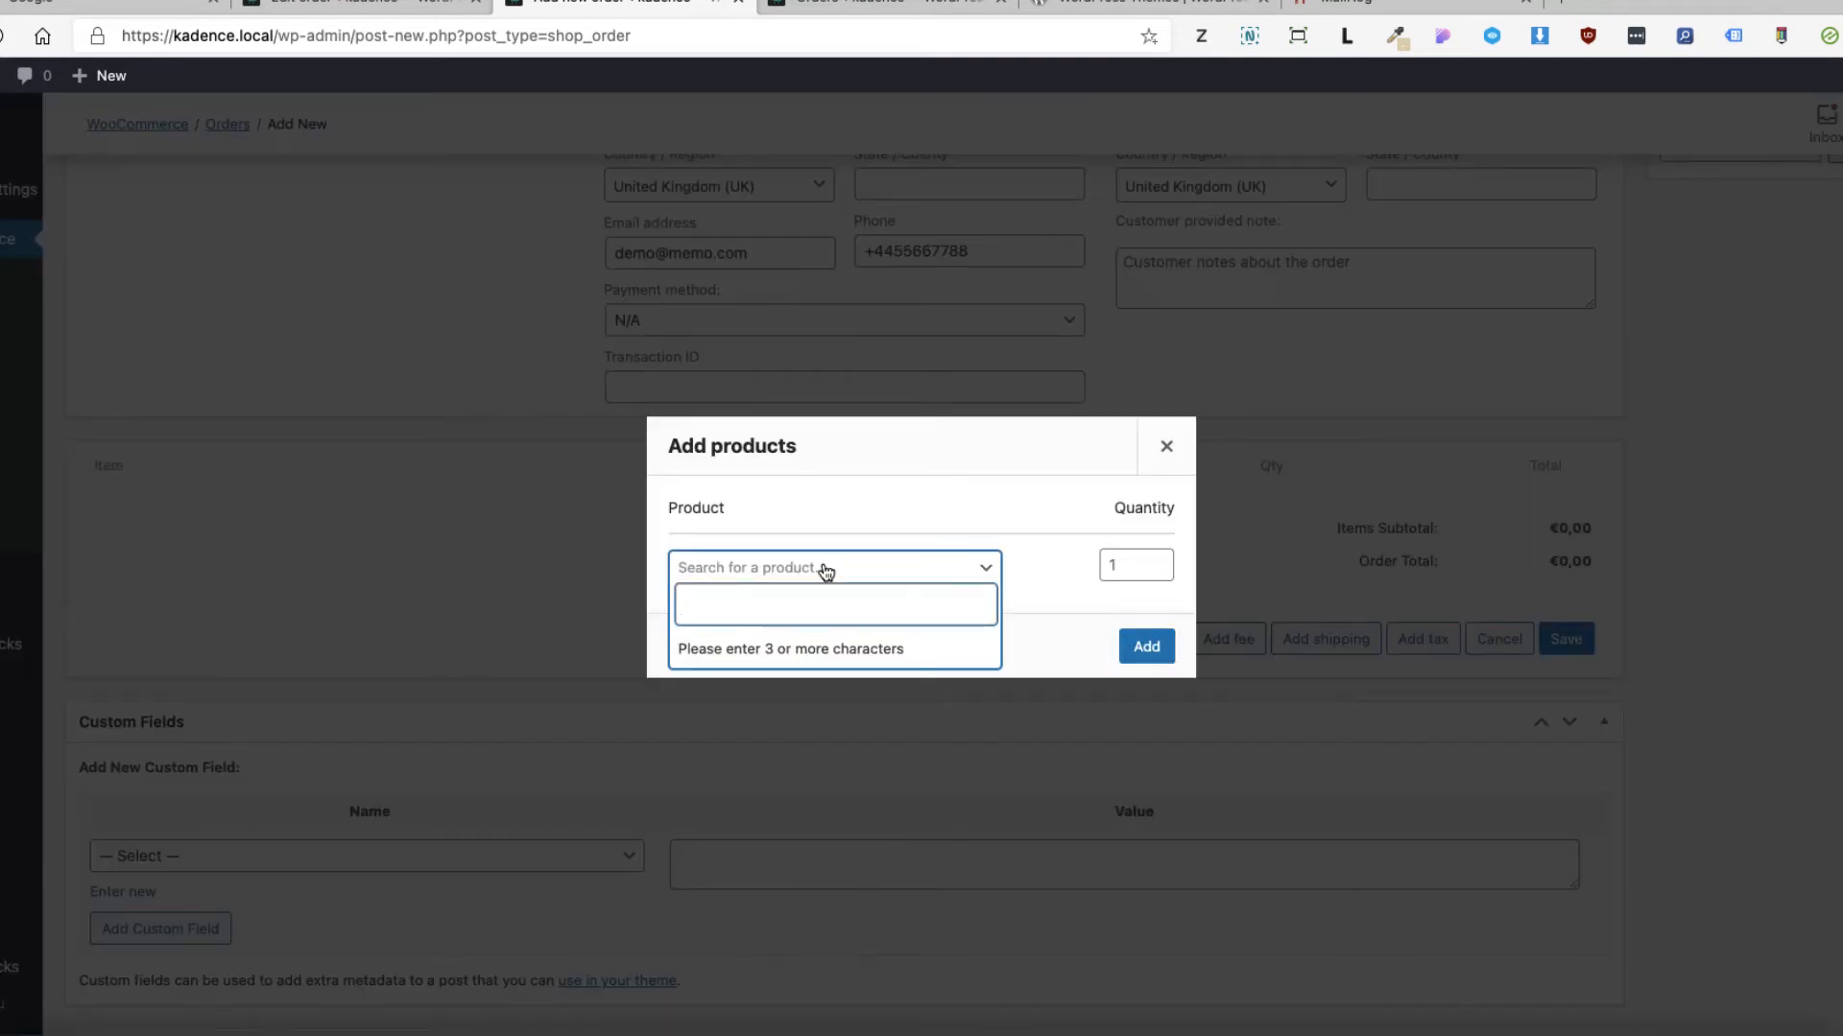
type("shirt")
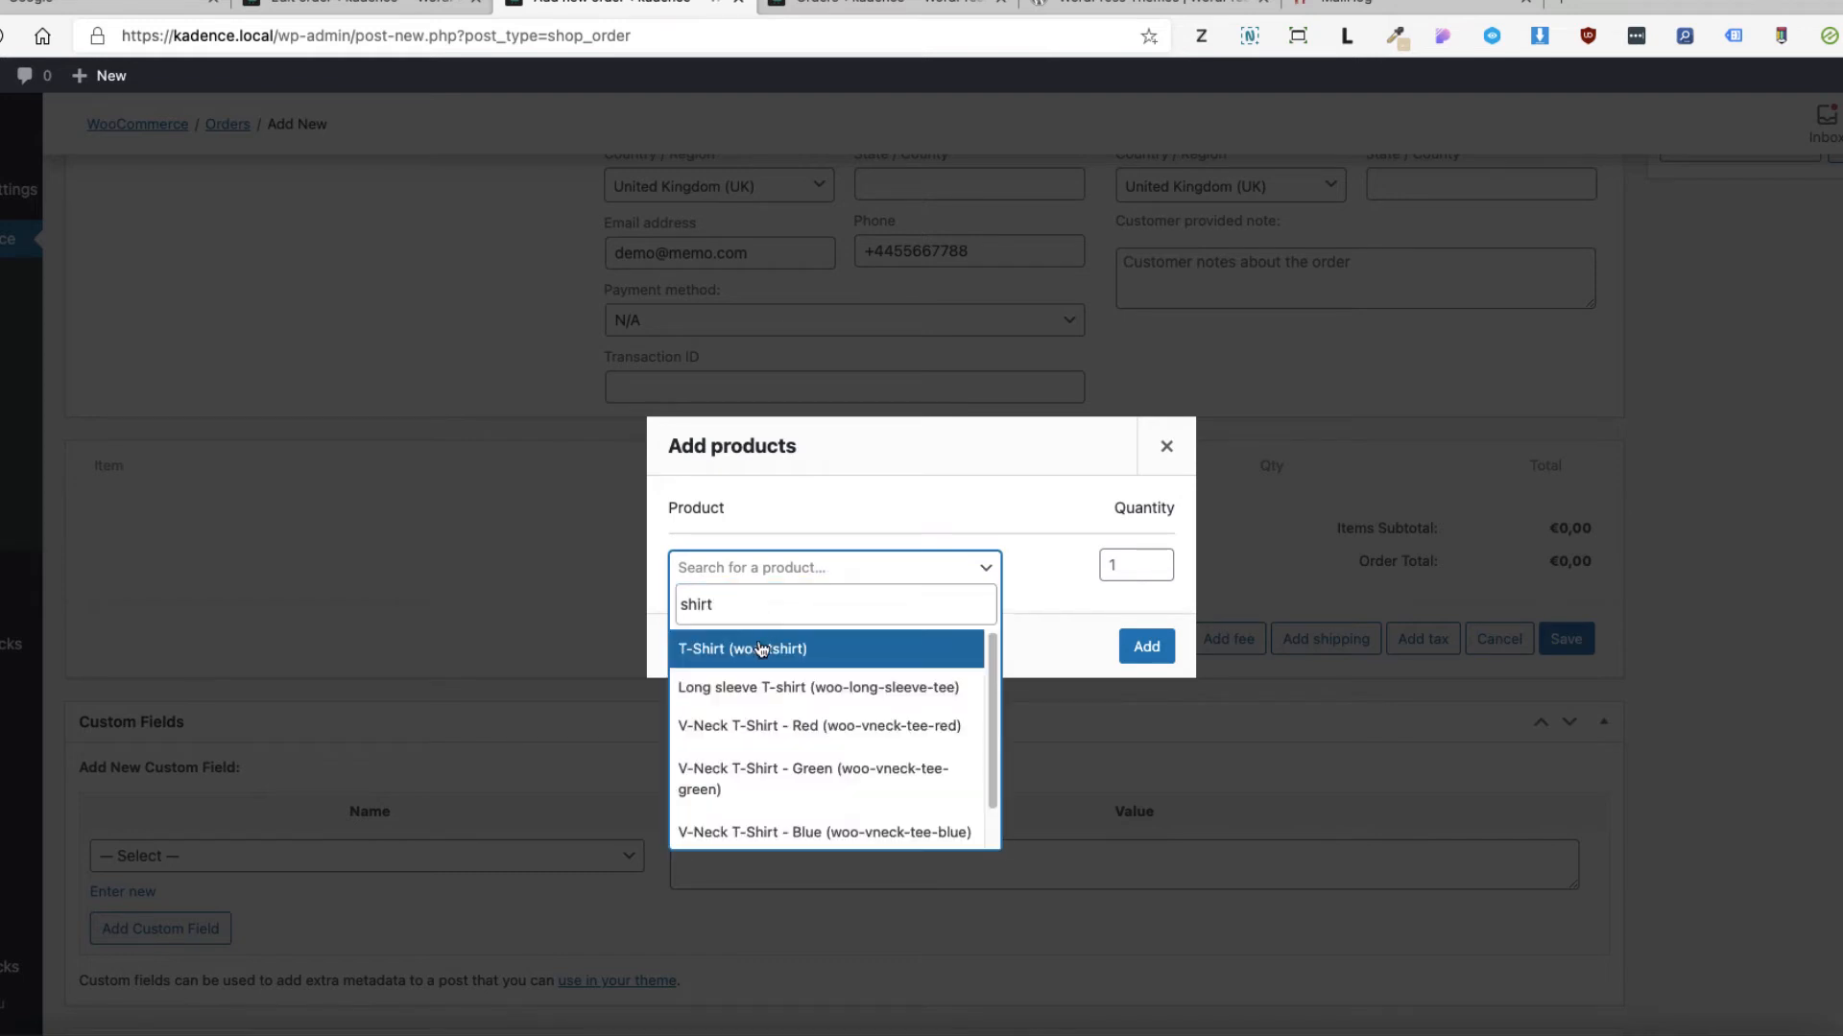
left_click(1147, 646)
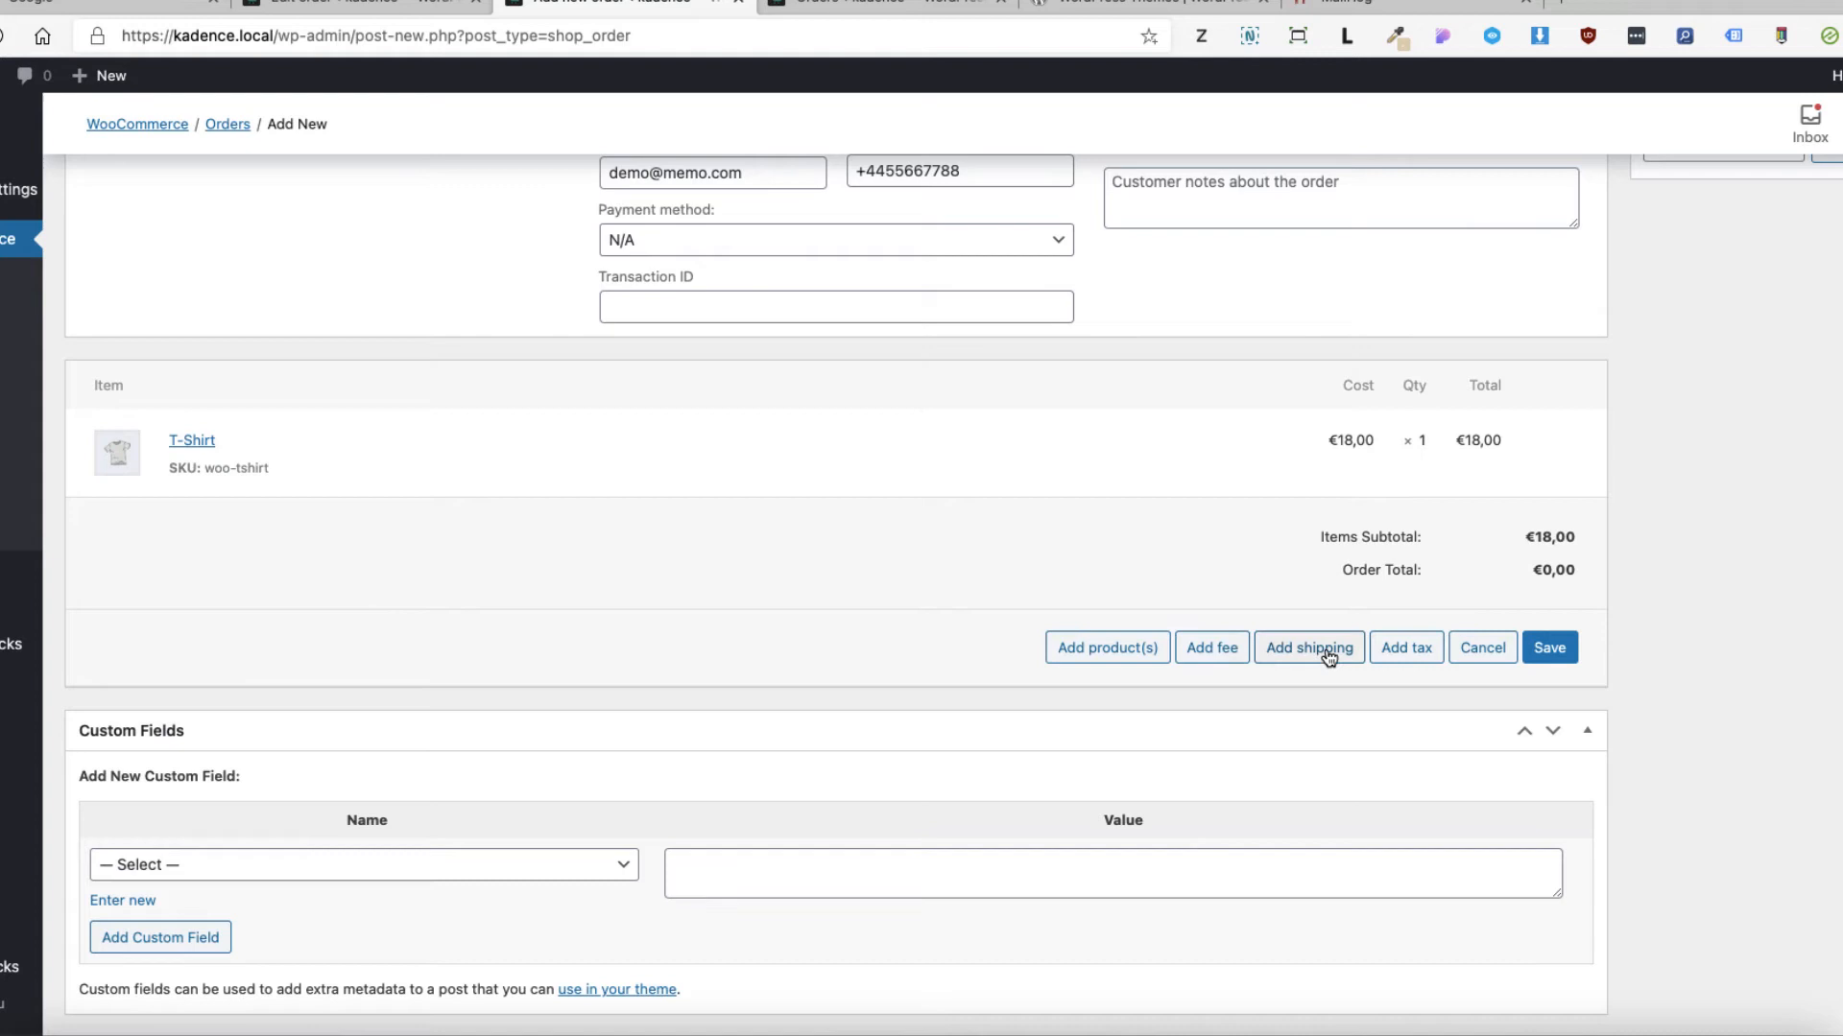
left_click(1309, 647)
type("5")
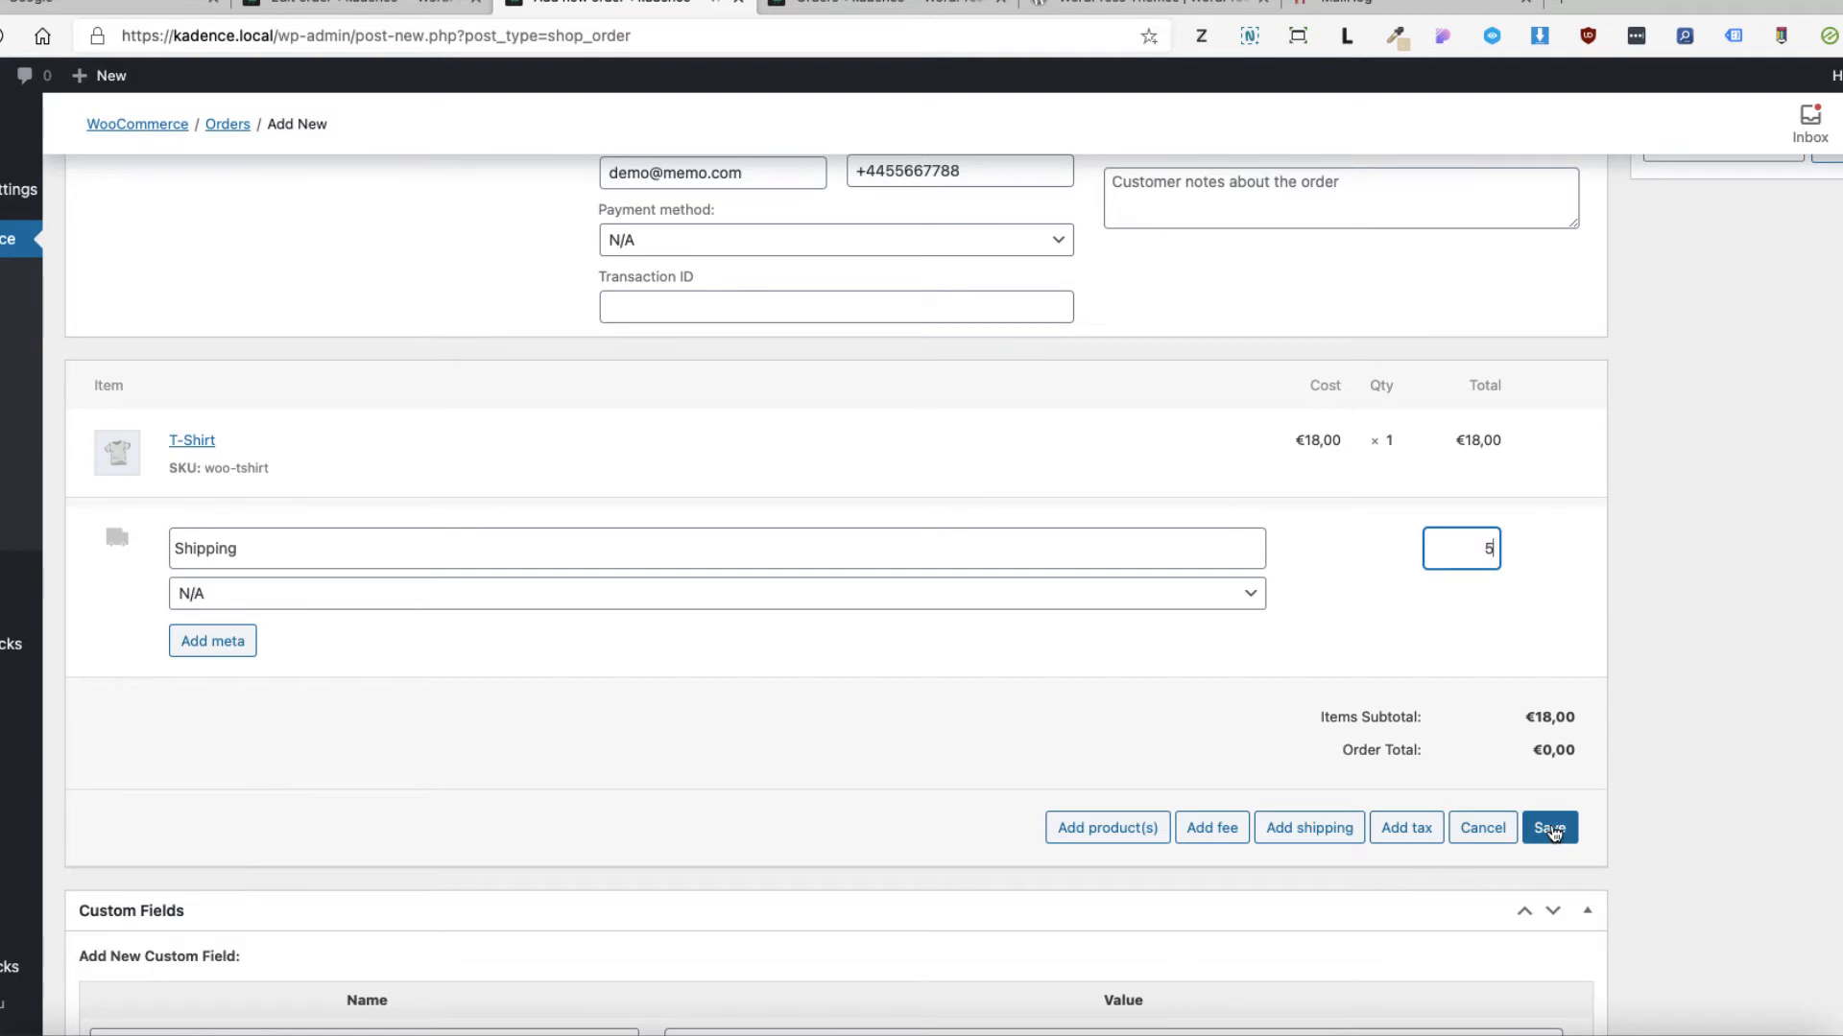
left_click(1549, 827)
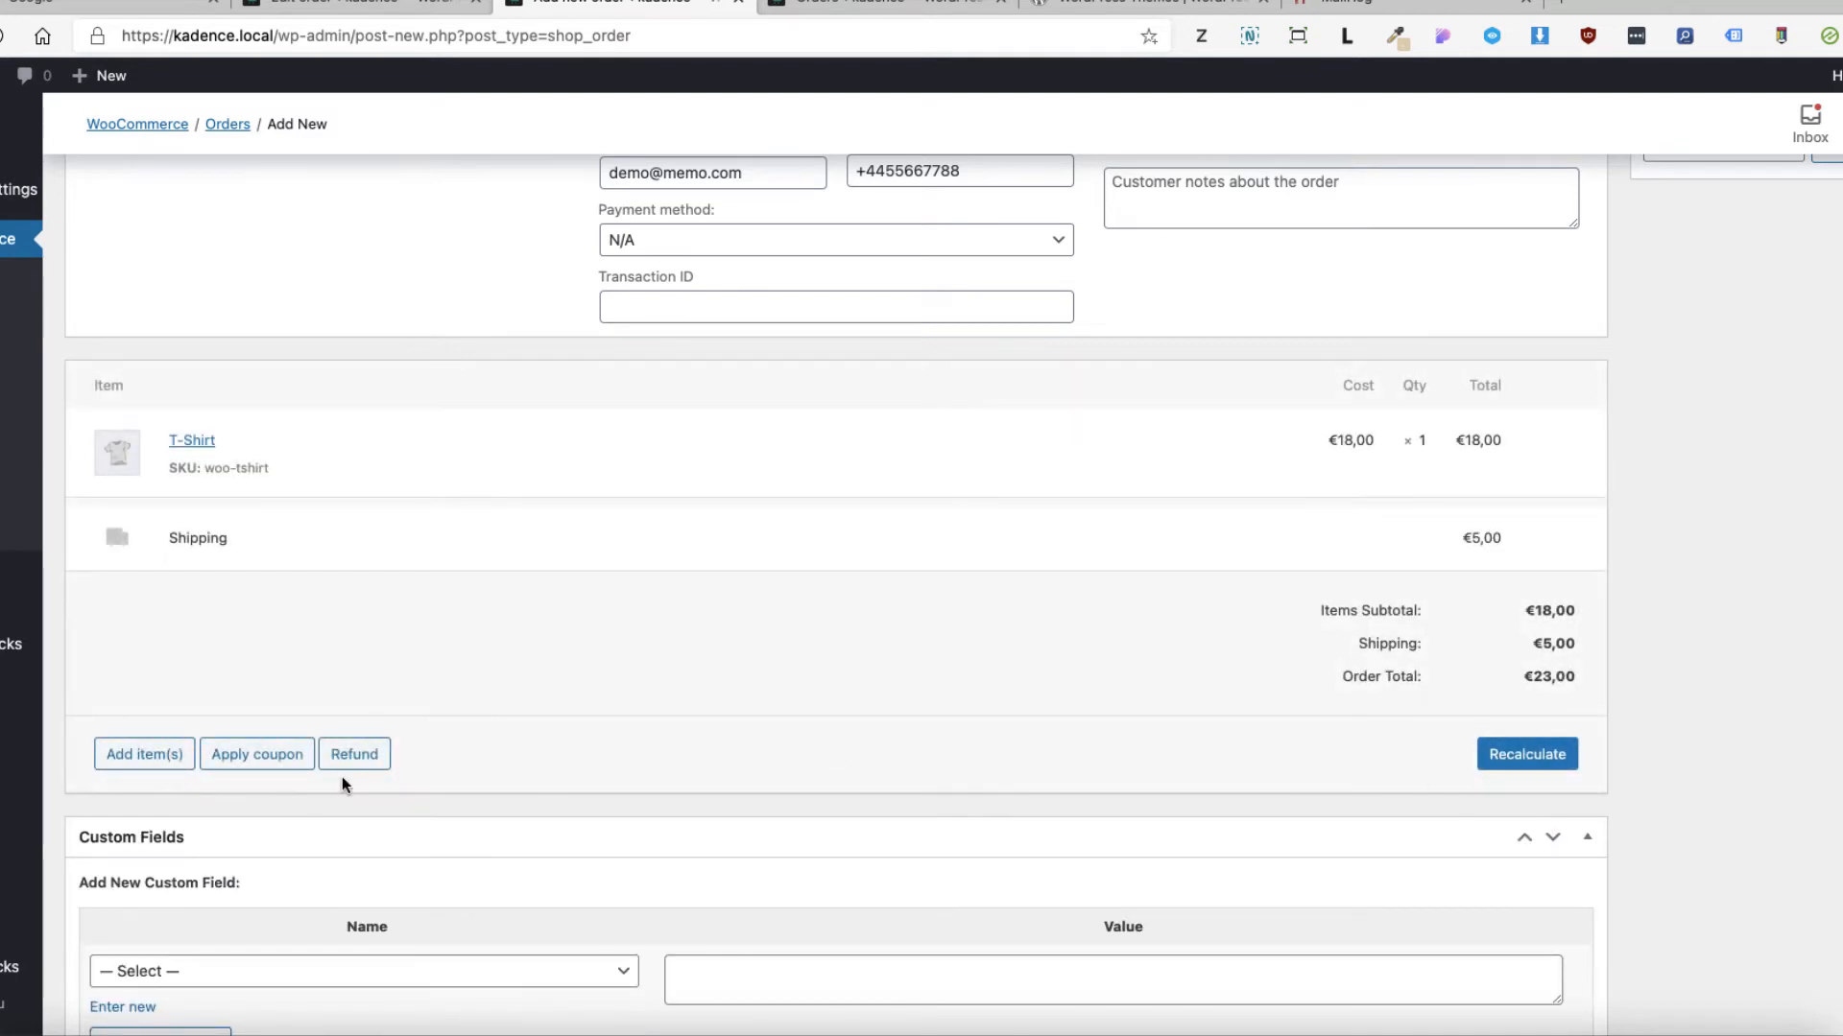
mouse_move(261, 760)
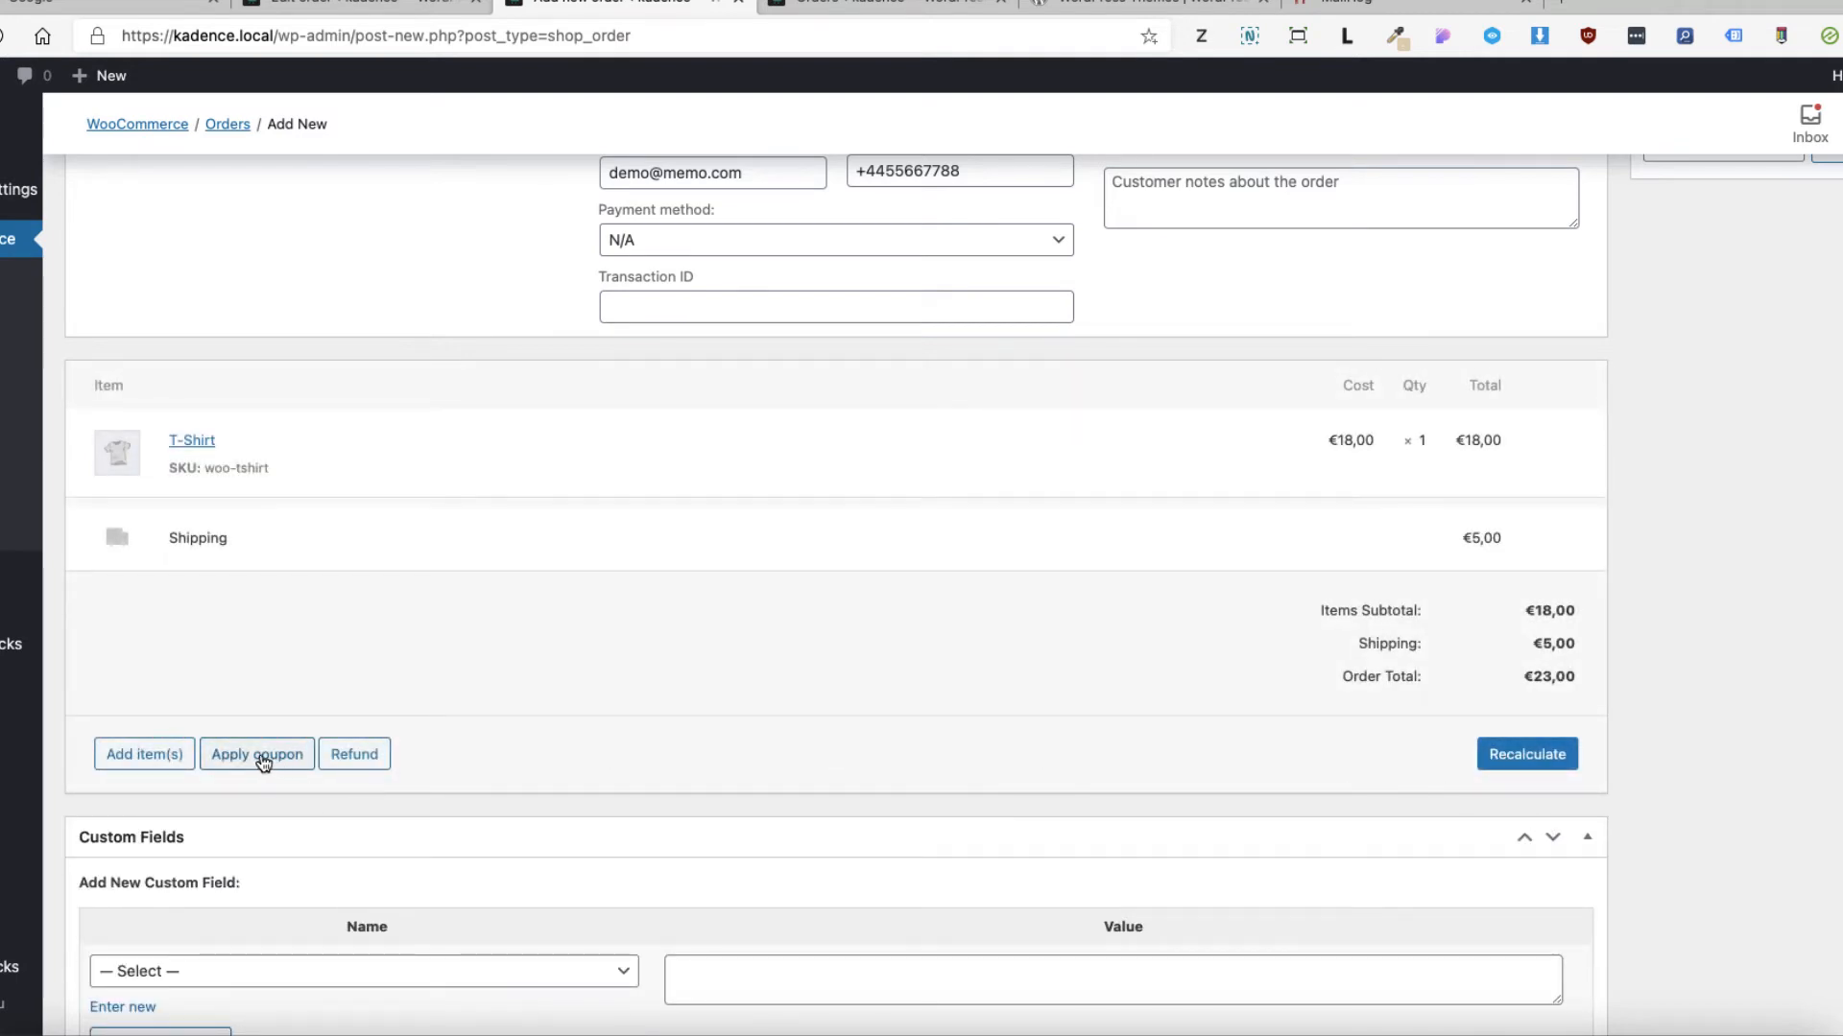
Dismiss the coupon prompt without a code and recalculate totals with €3,60 VAT.
left_click(256, 754)
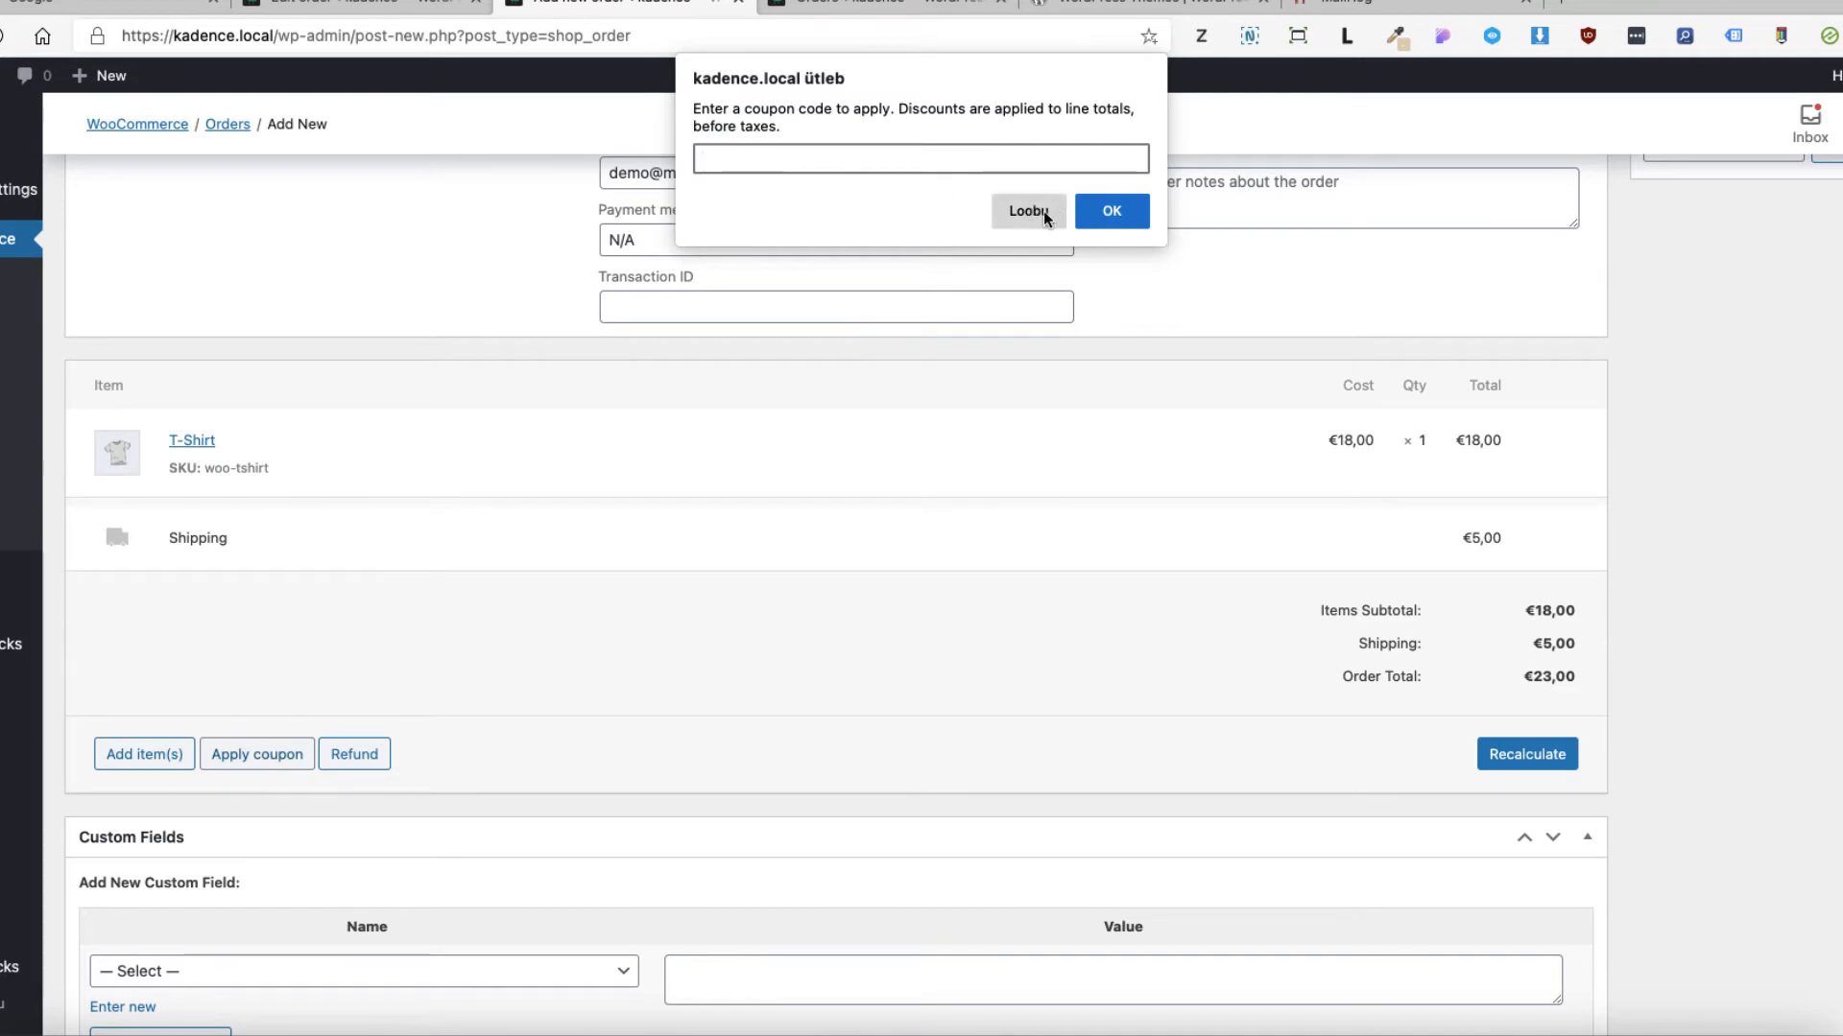
left_click(1028, 211)
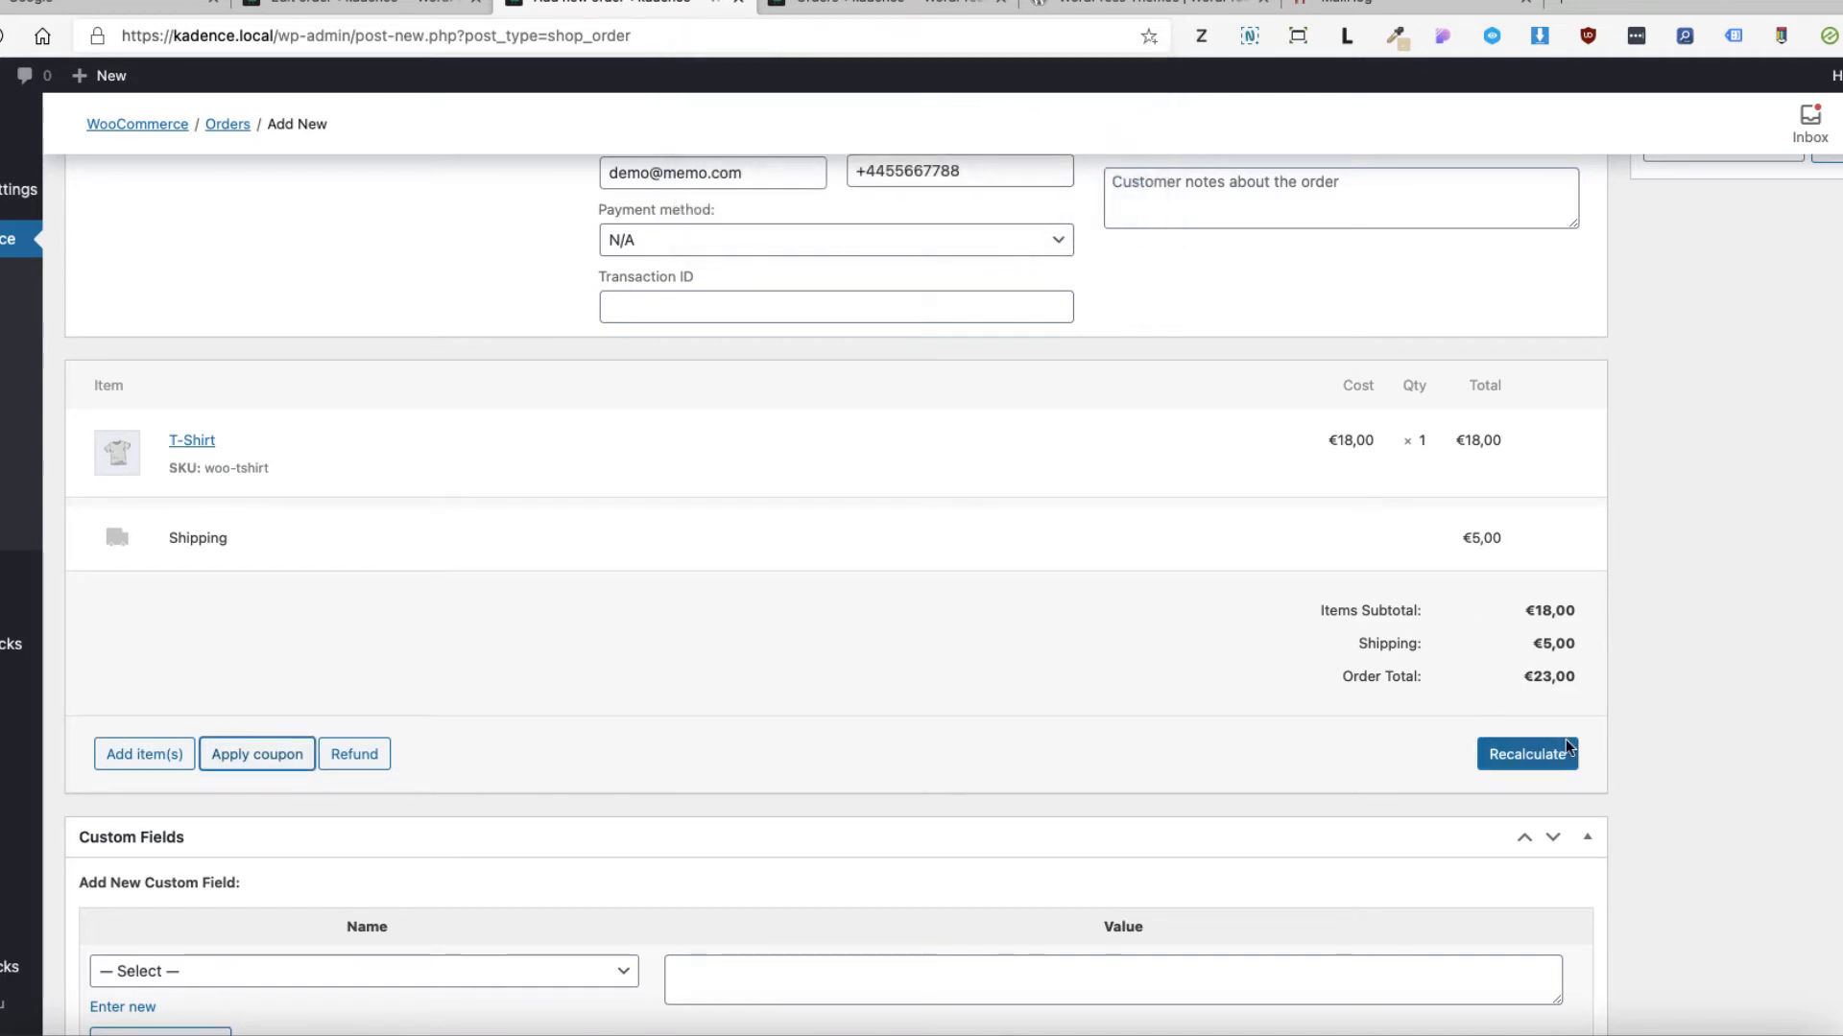
left_click(1527, 753)
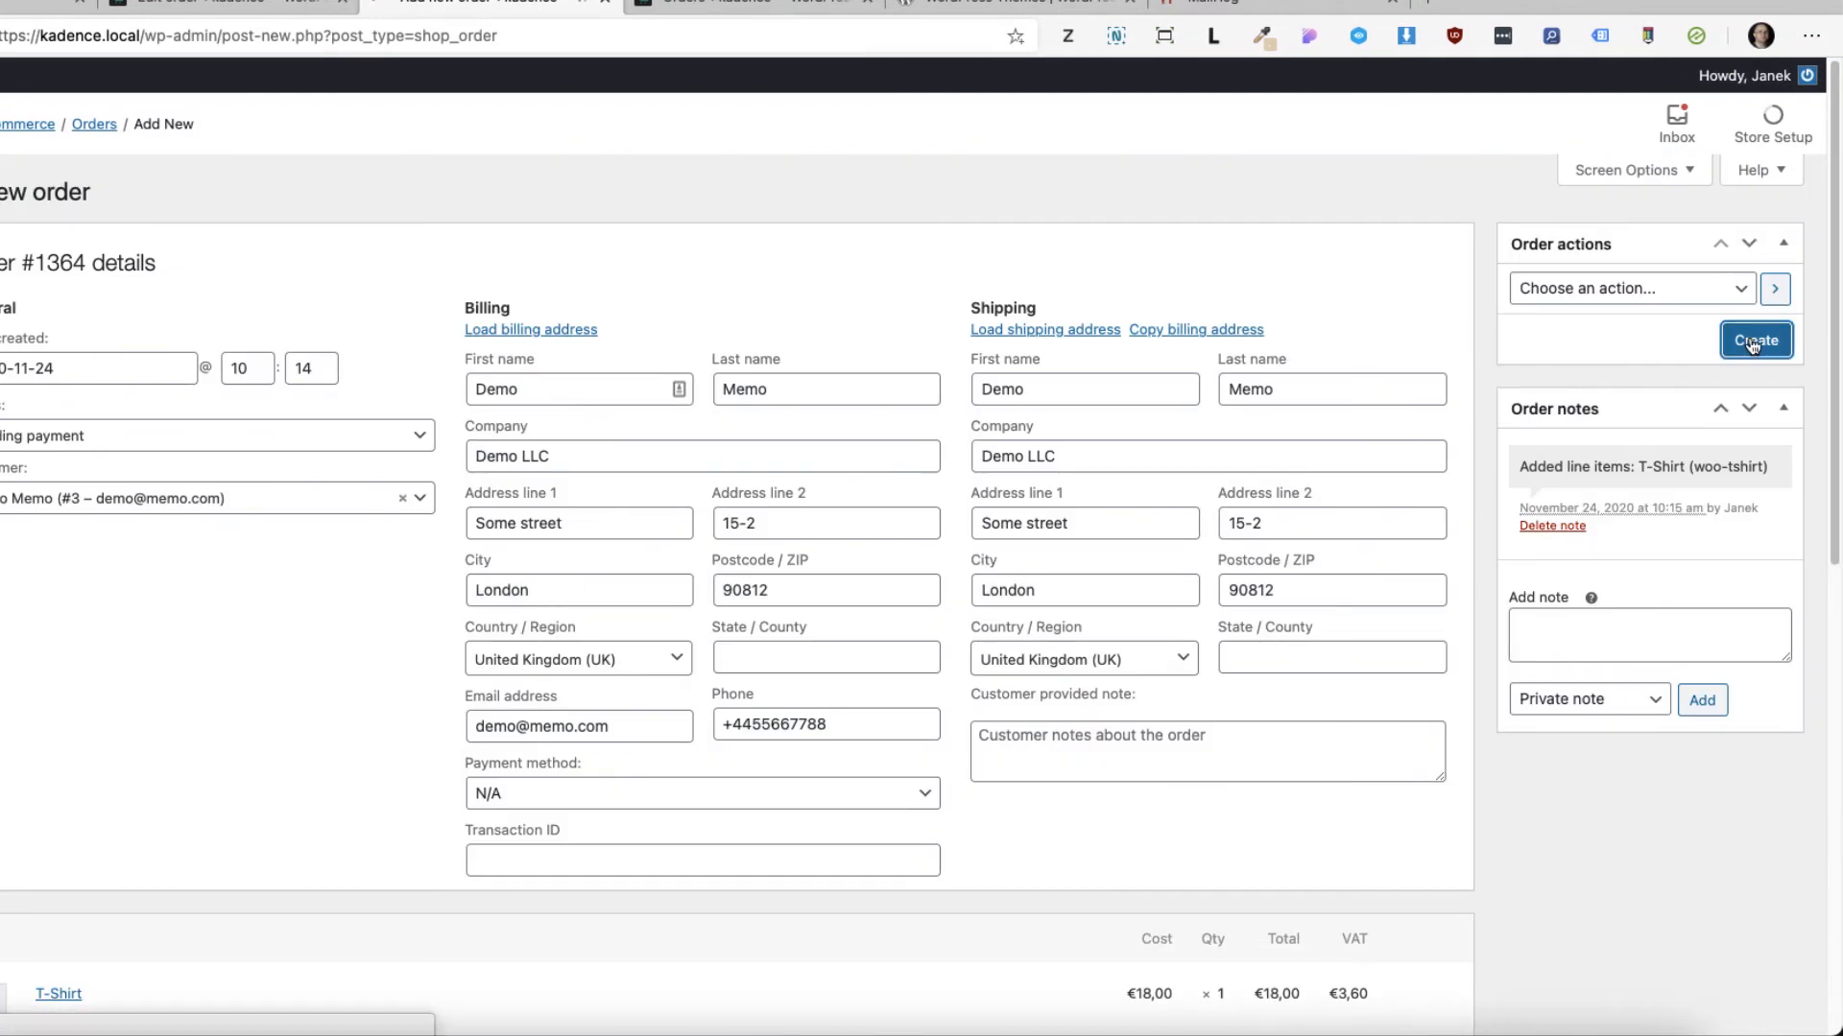
Save order #1364, open its payment page privately, and log in to review the €27,60 total.
left_click(1756, 341)
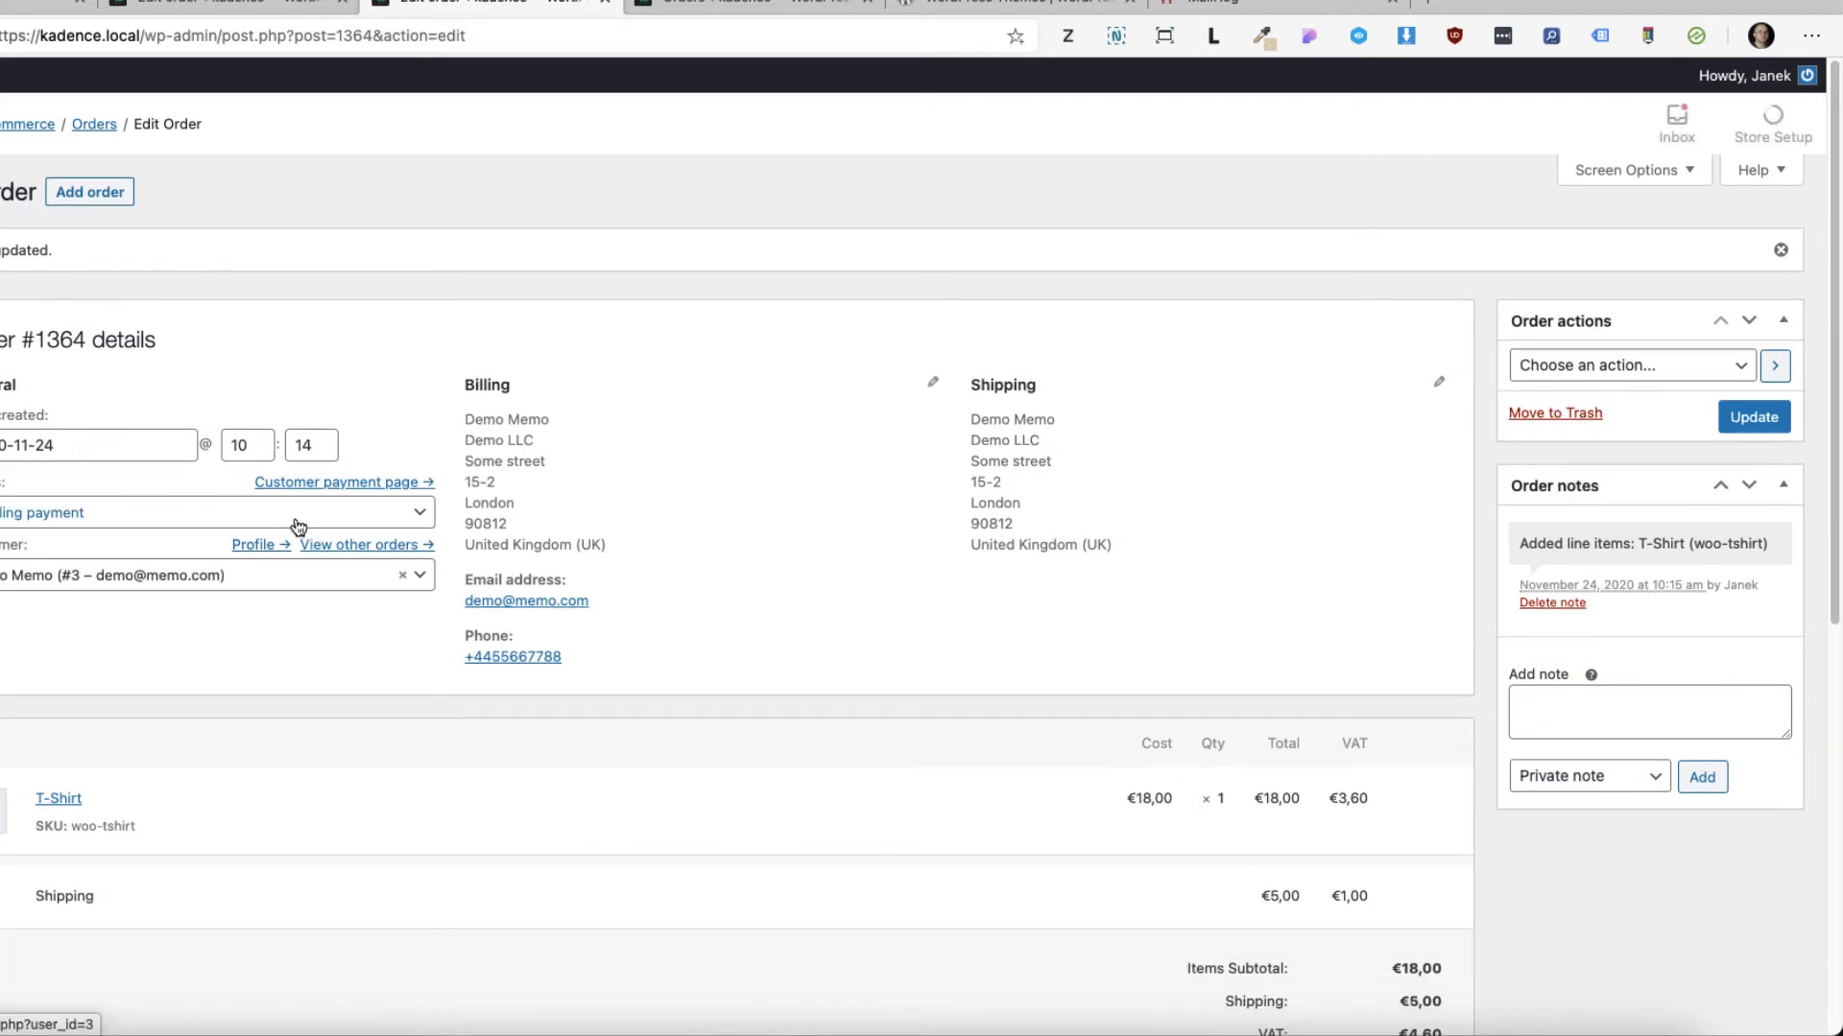
right_click(341, 481)
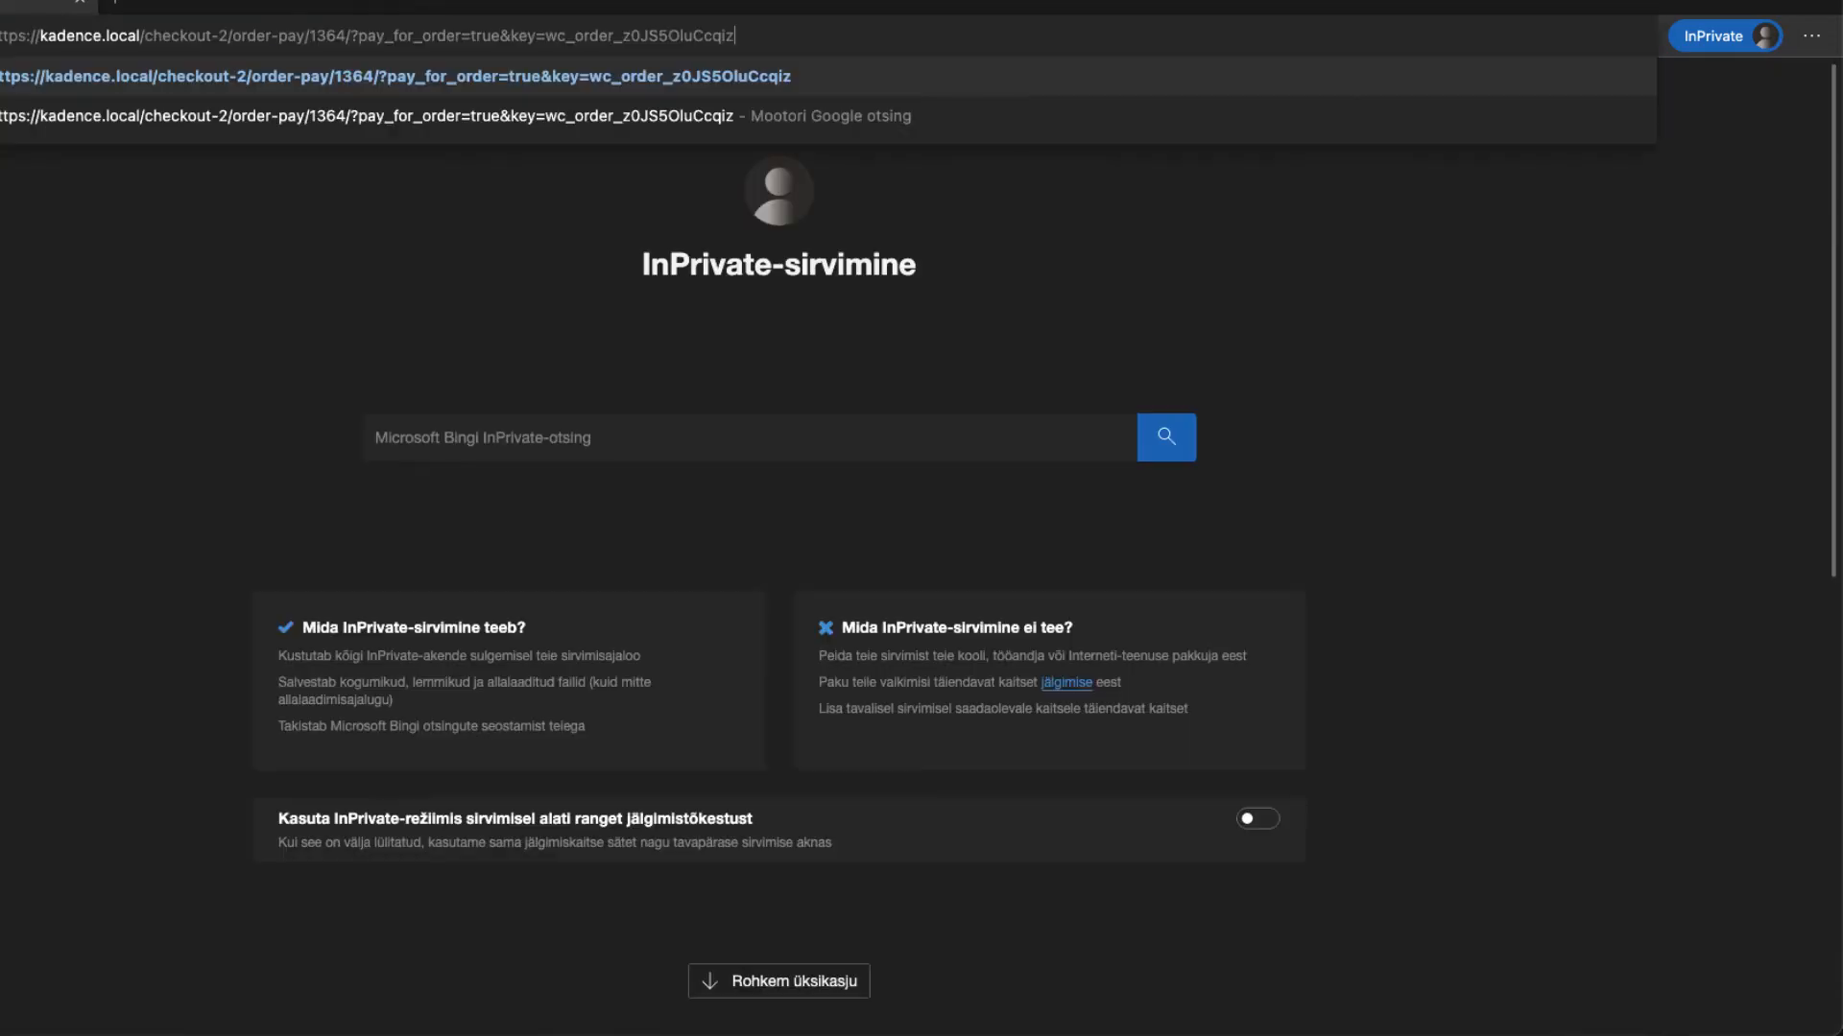
key("Enter")
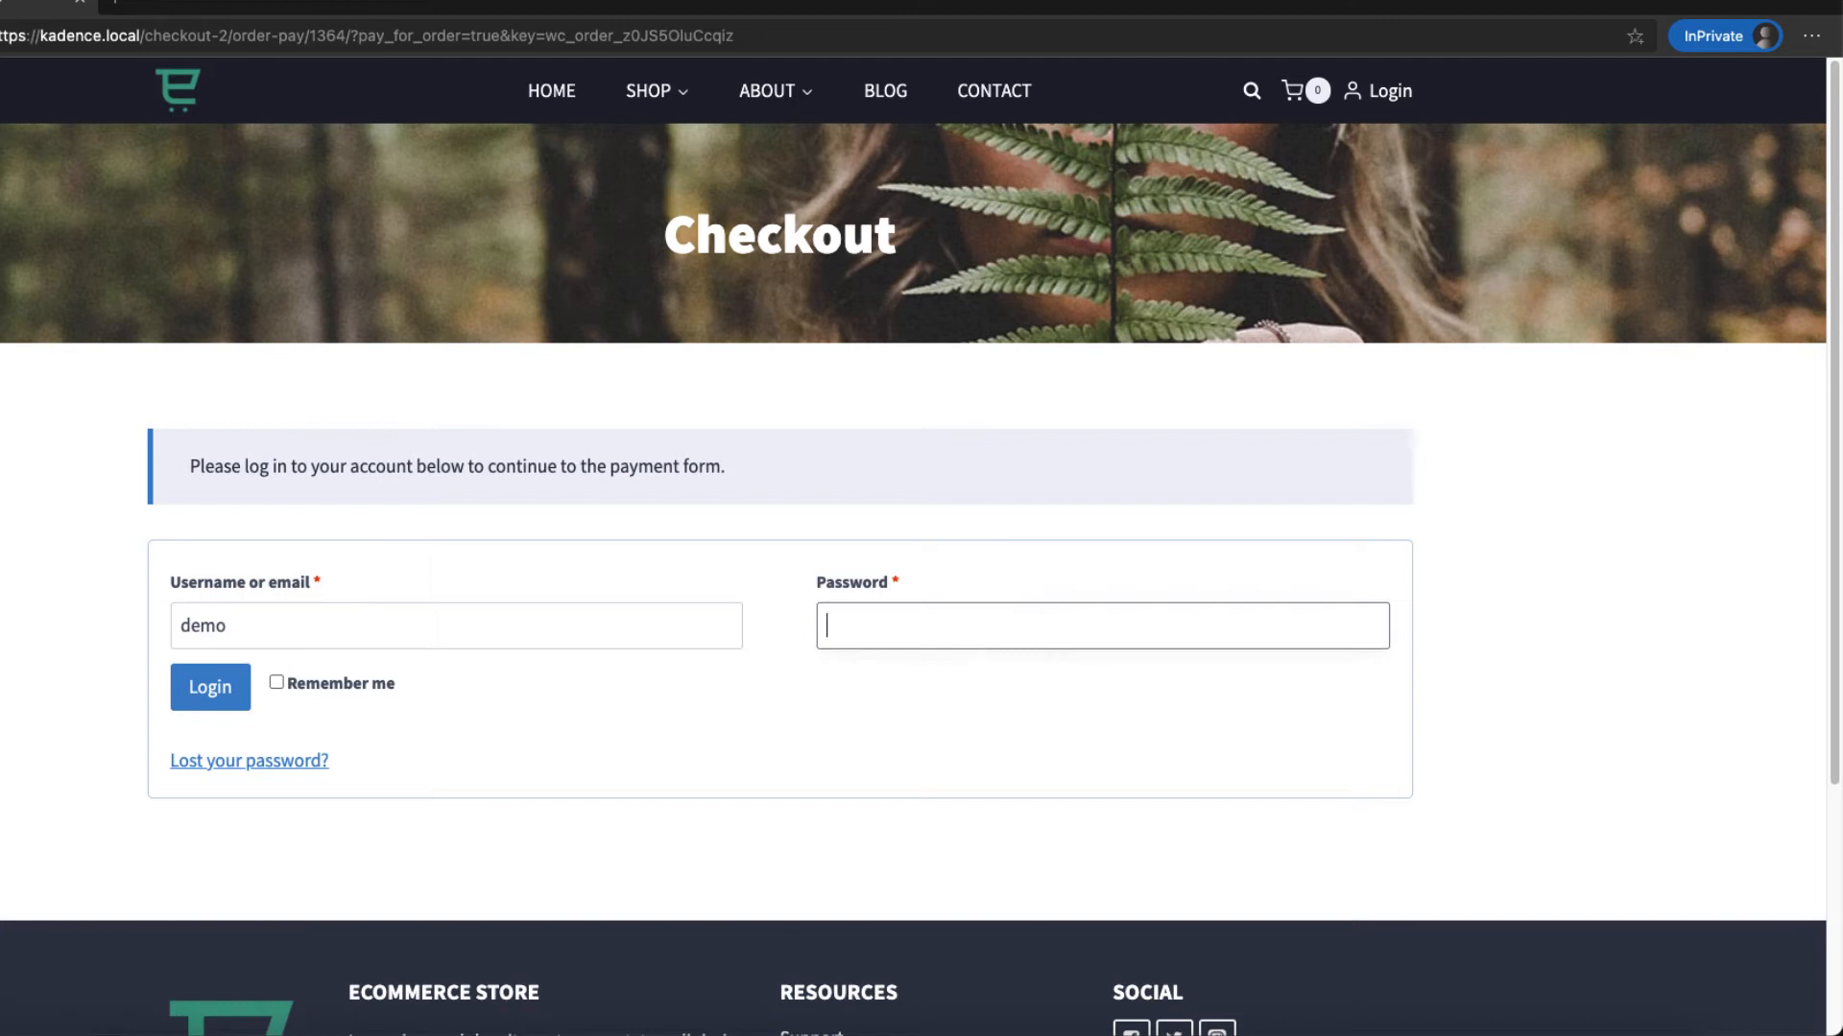
left_click(209, 687)
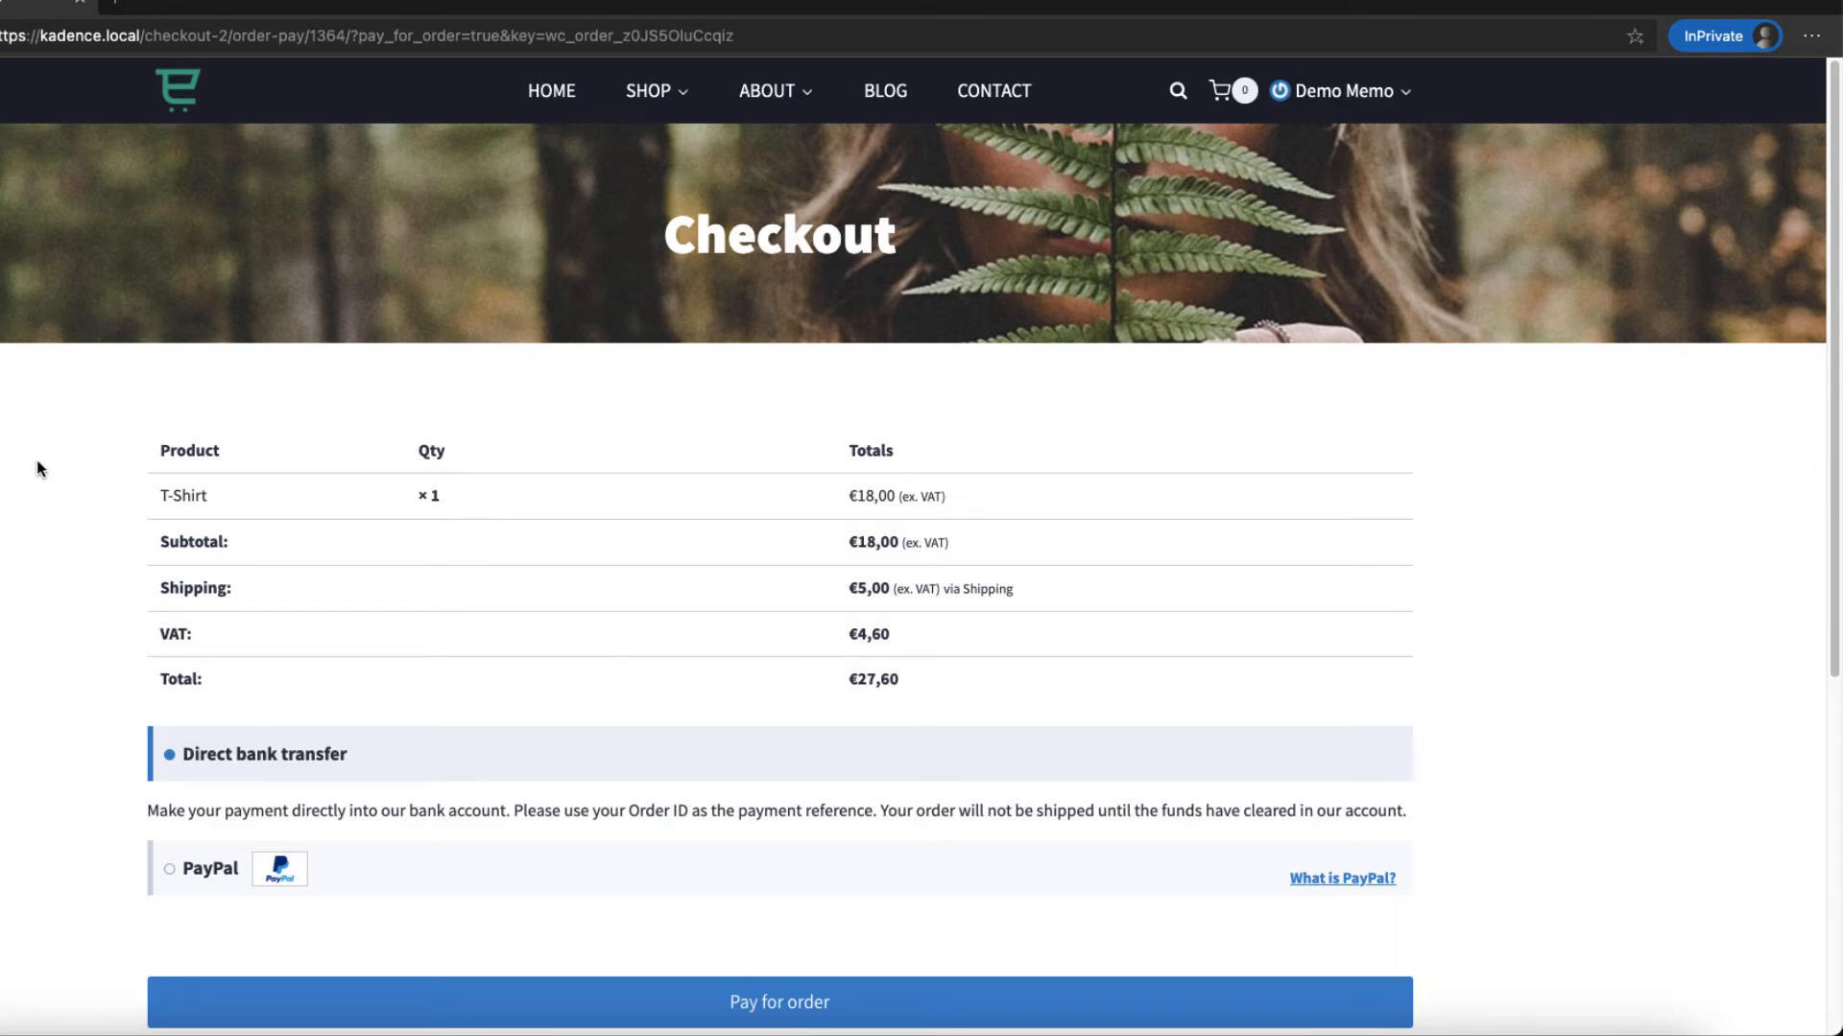
scroll("down", 3)
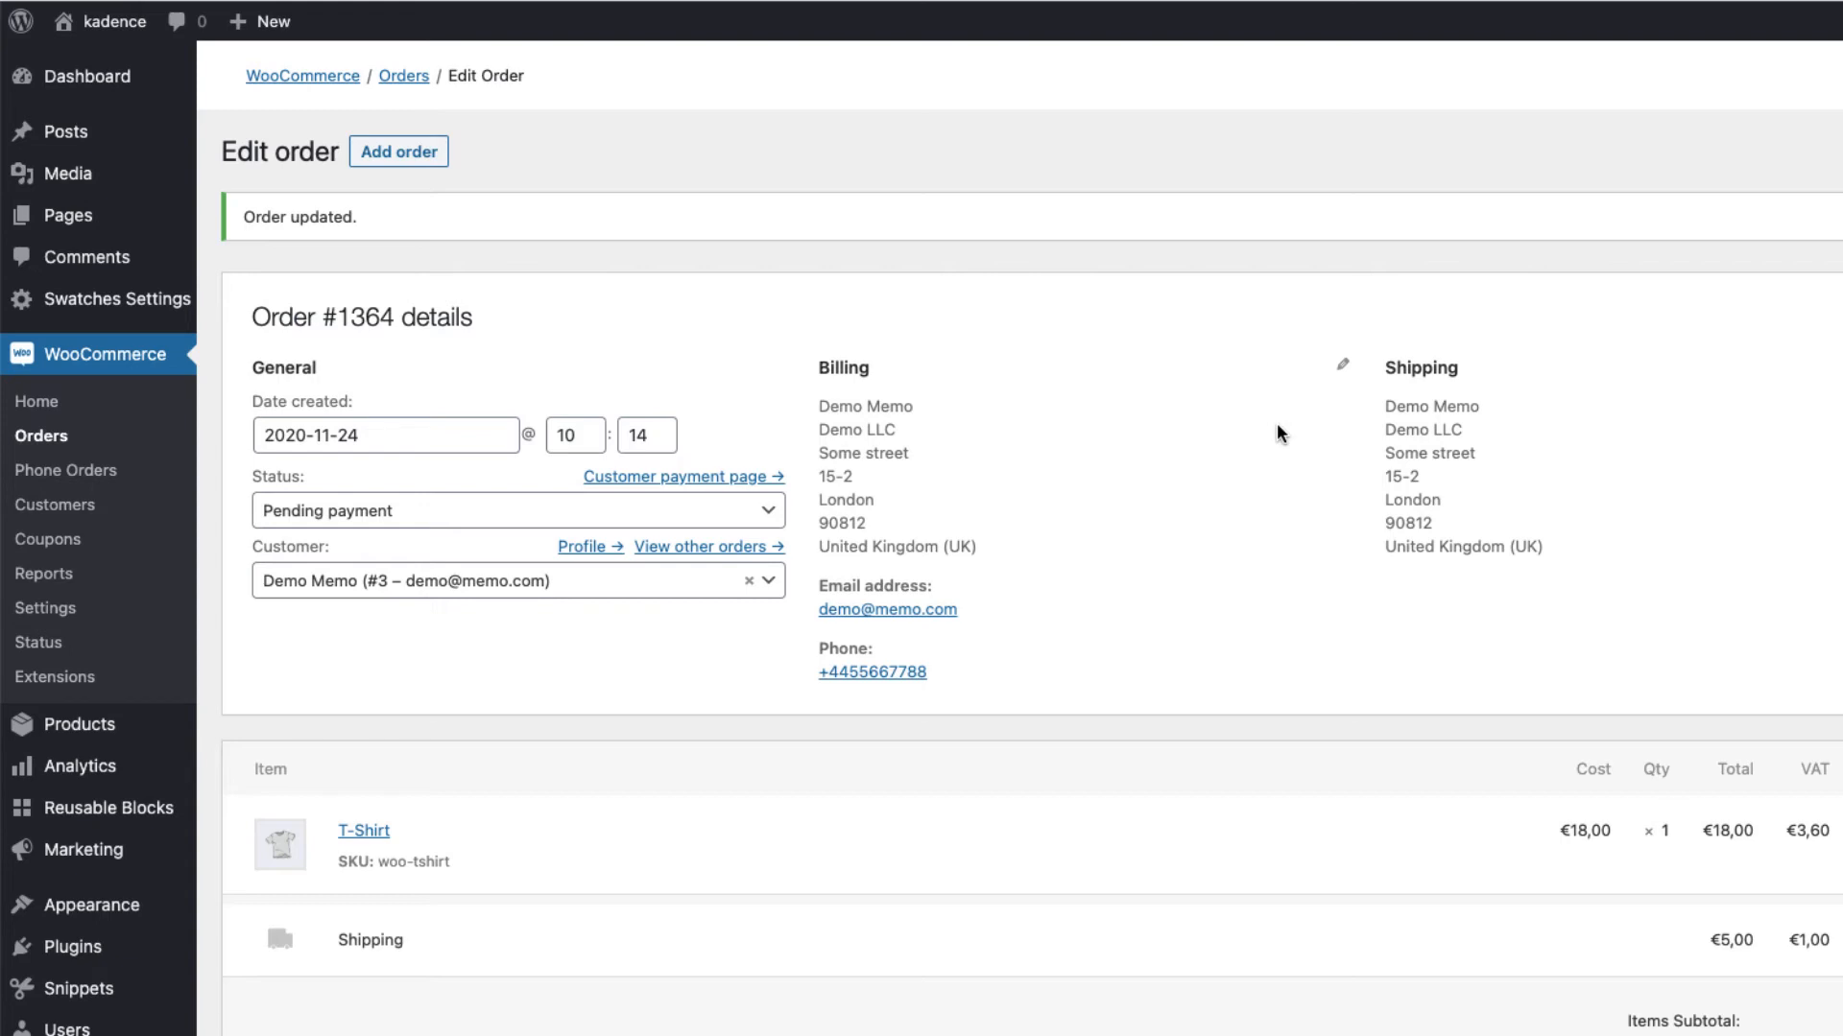
mouse_move(974, 745)
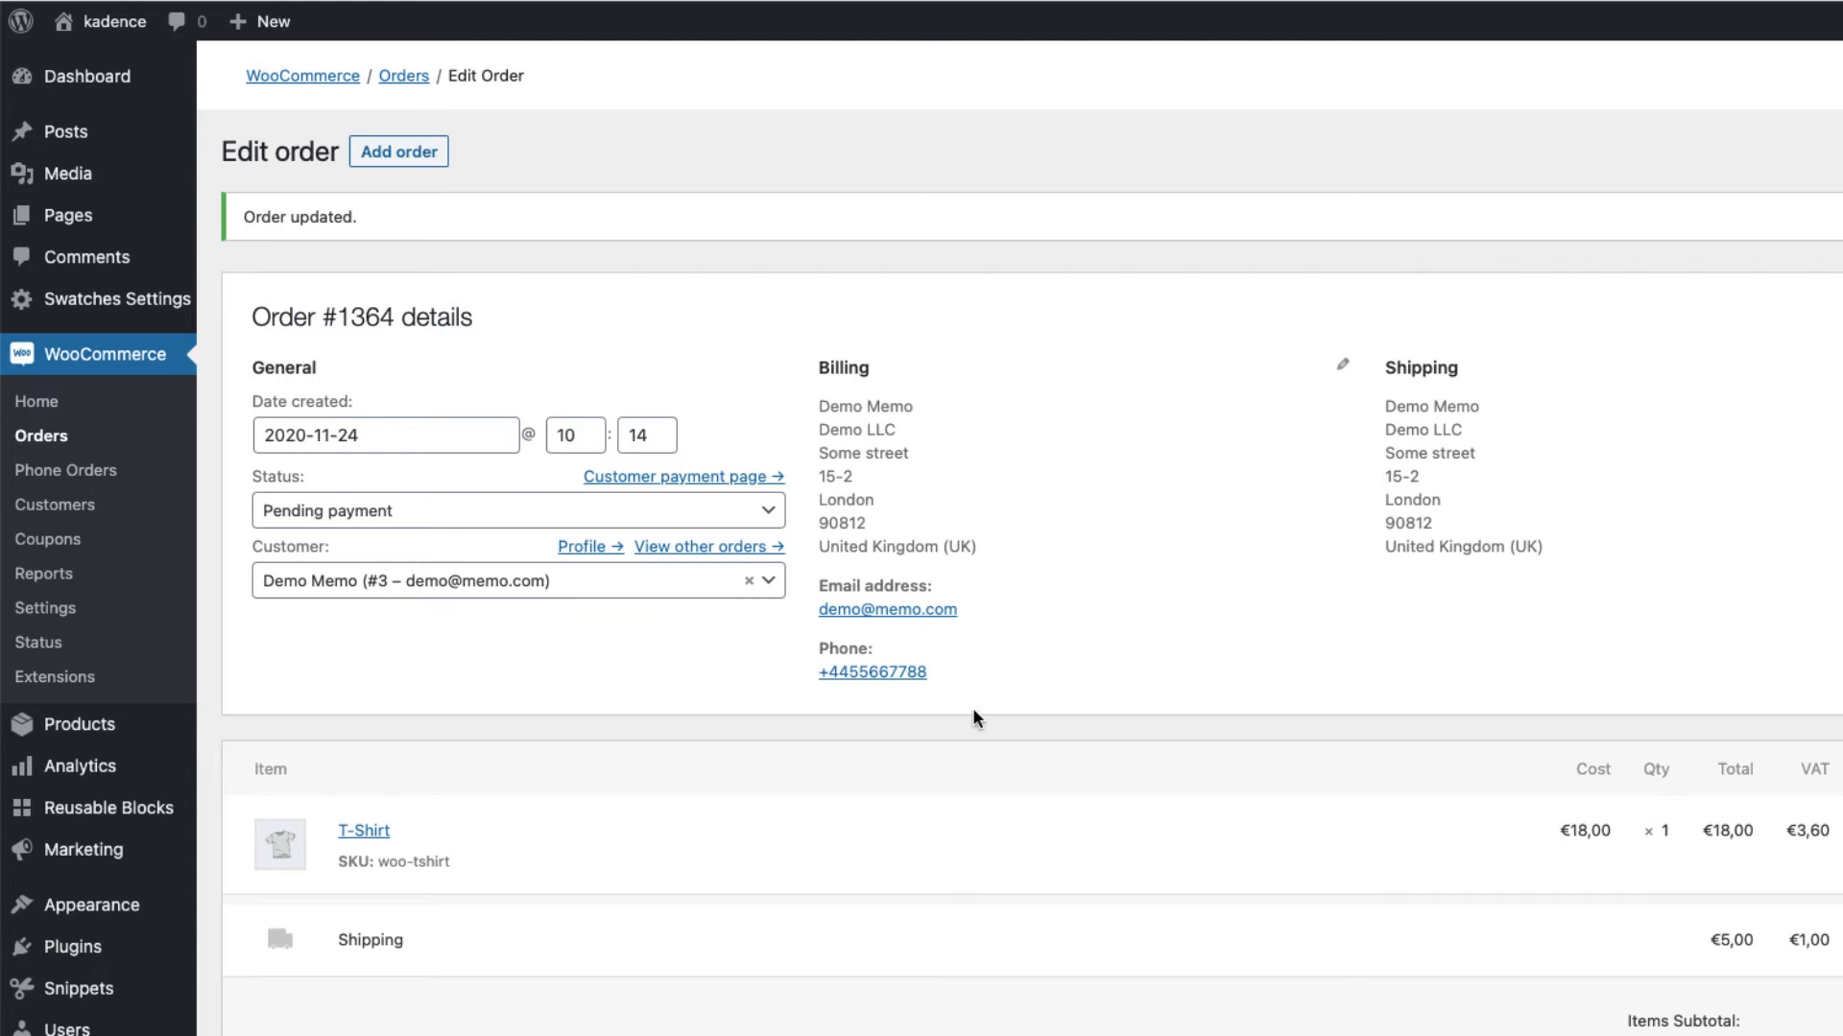
Search 'phone' in Add Plugins to confirm Phone Orders for WooCommerce is active, then open Phone Orders.
scroll("down", 3)
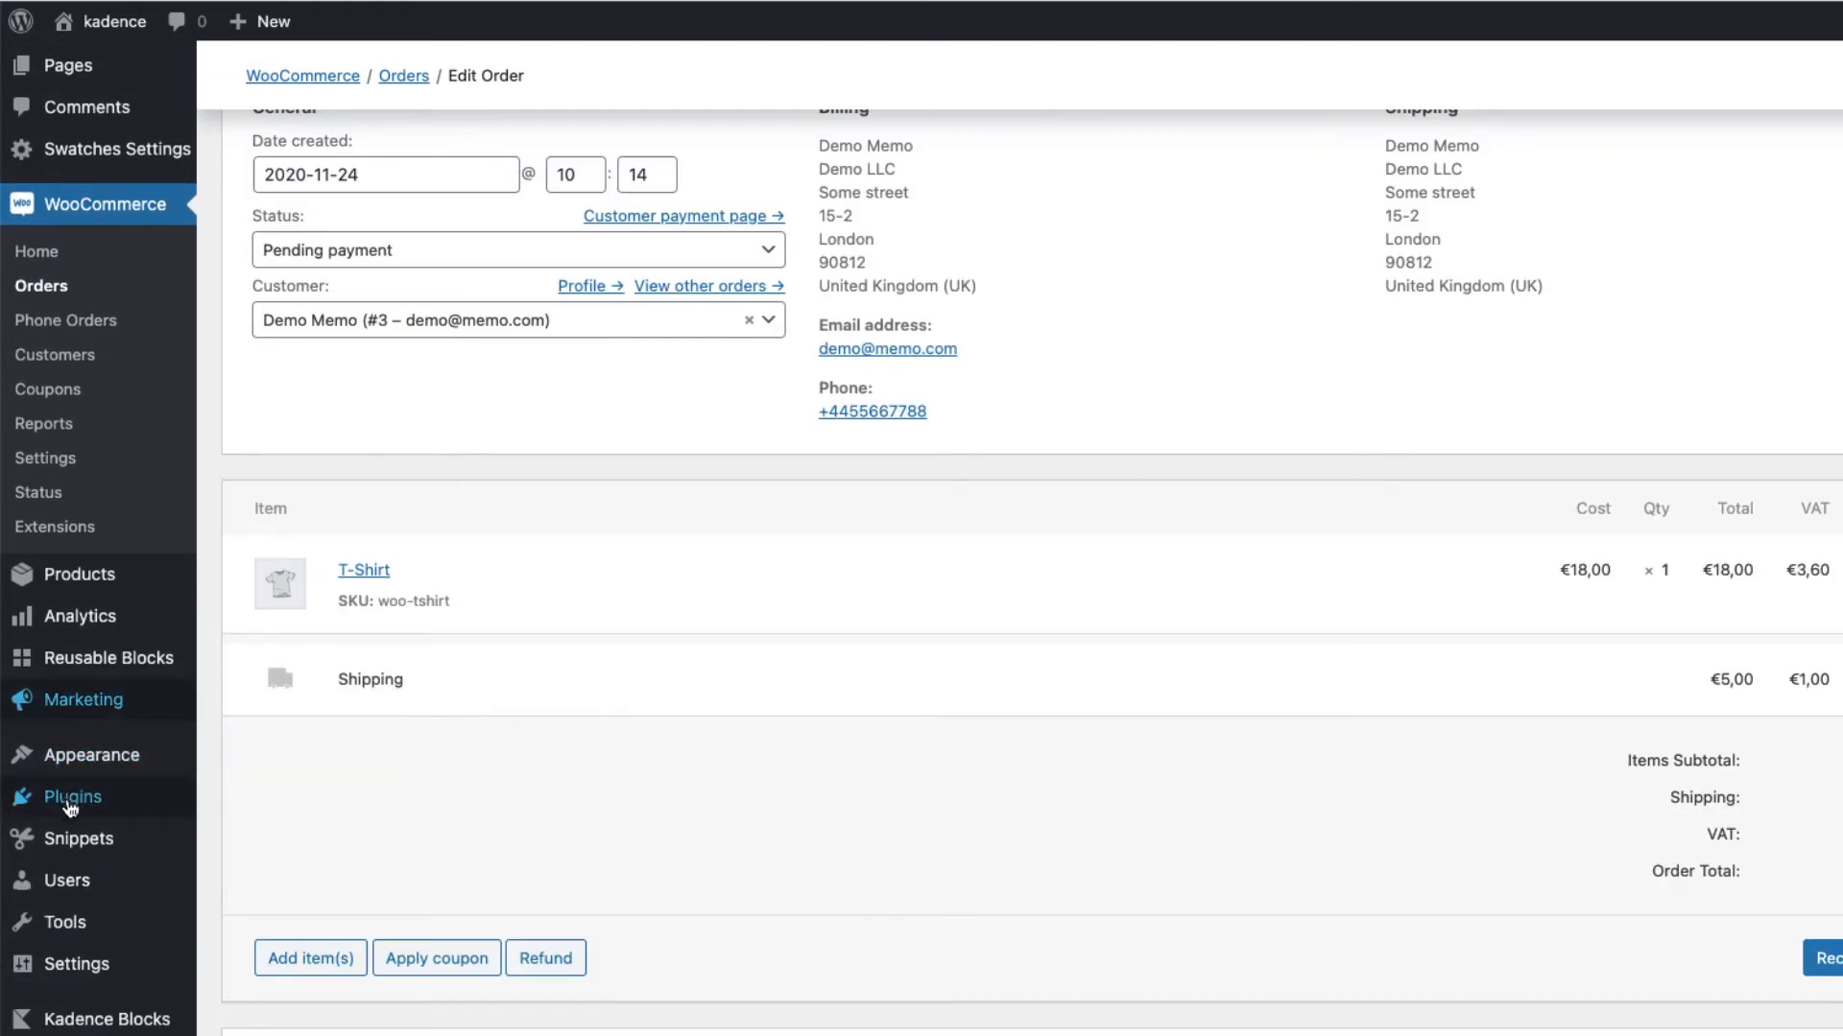
mouse_move(70, 808)
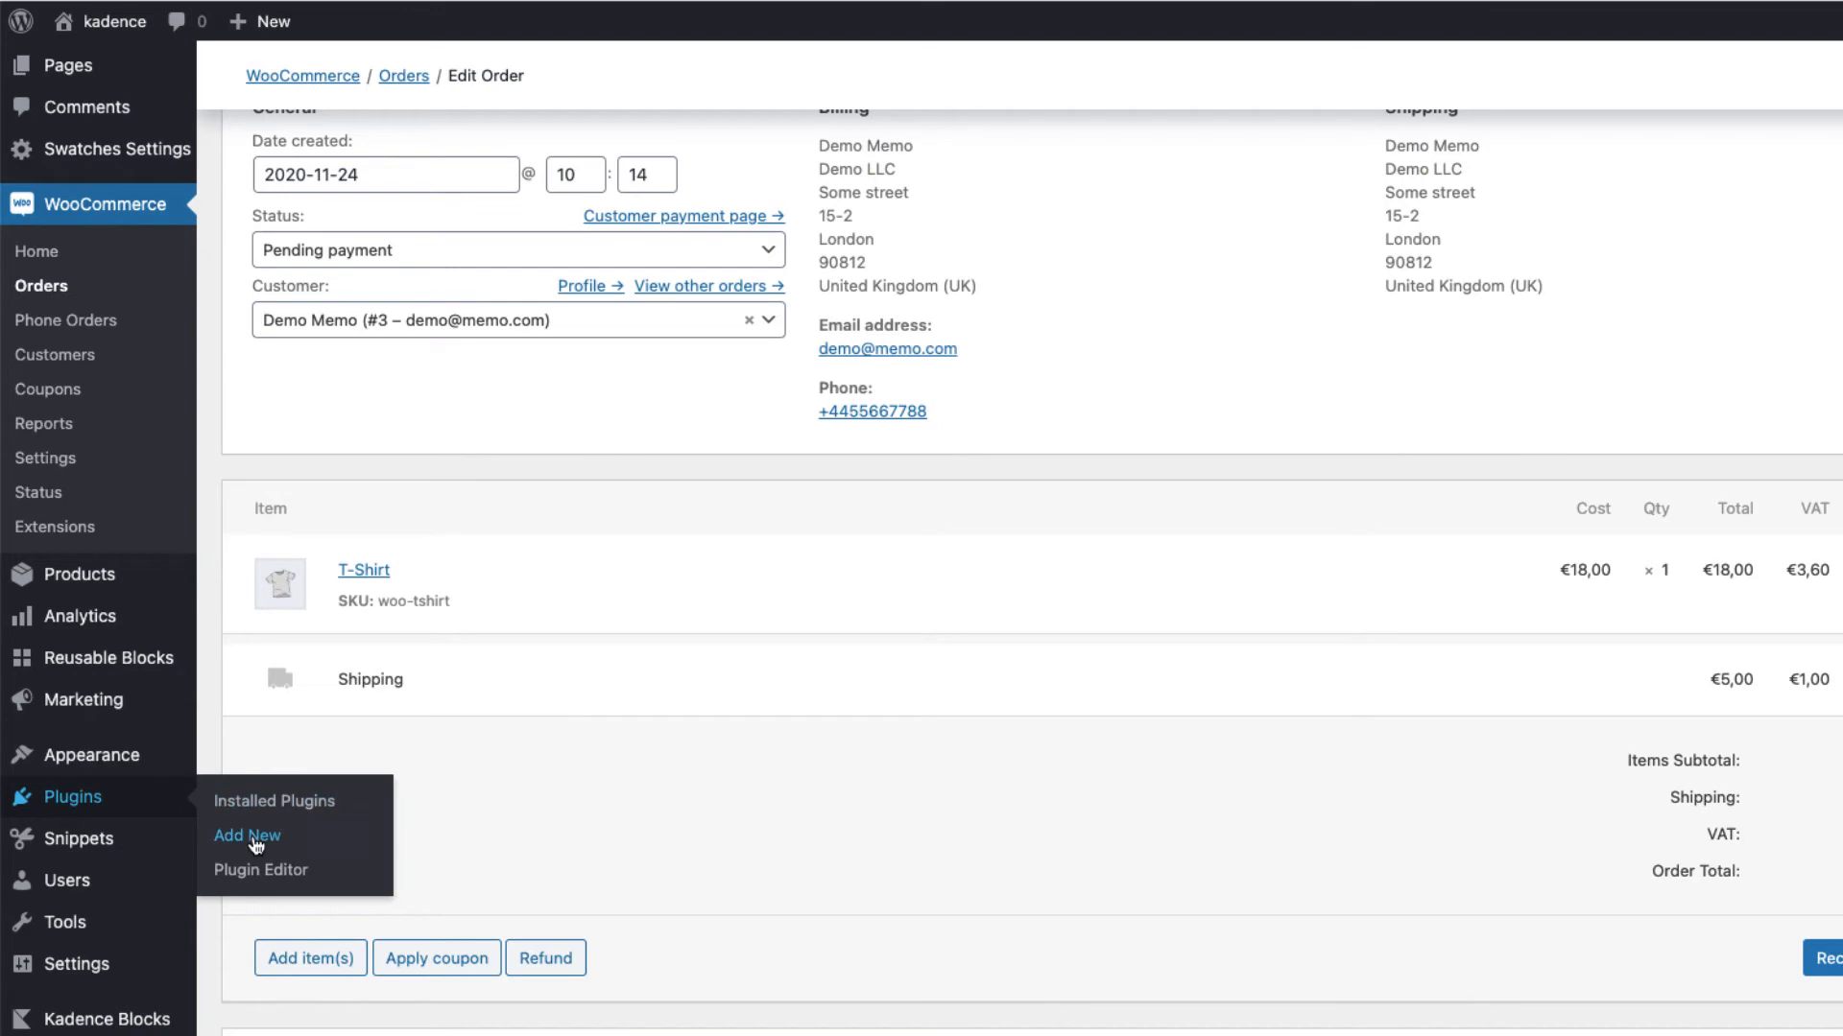
left_click(246, 836)
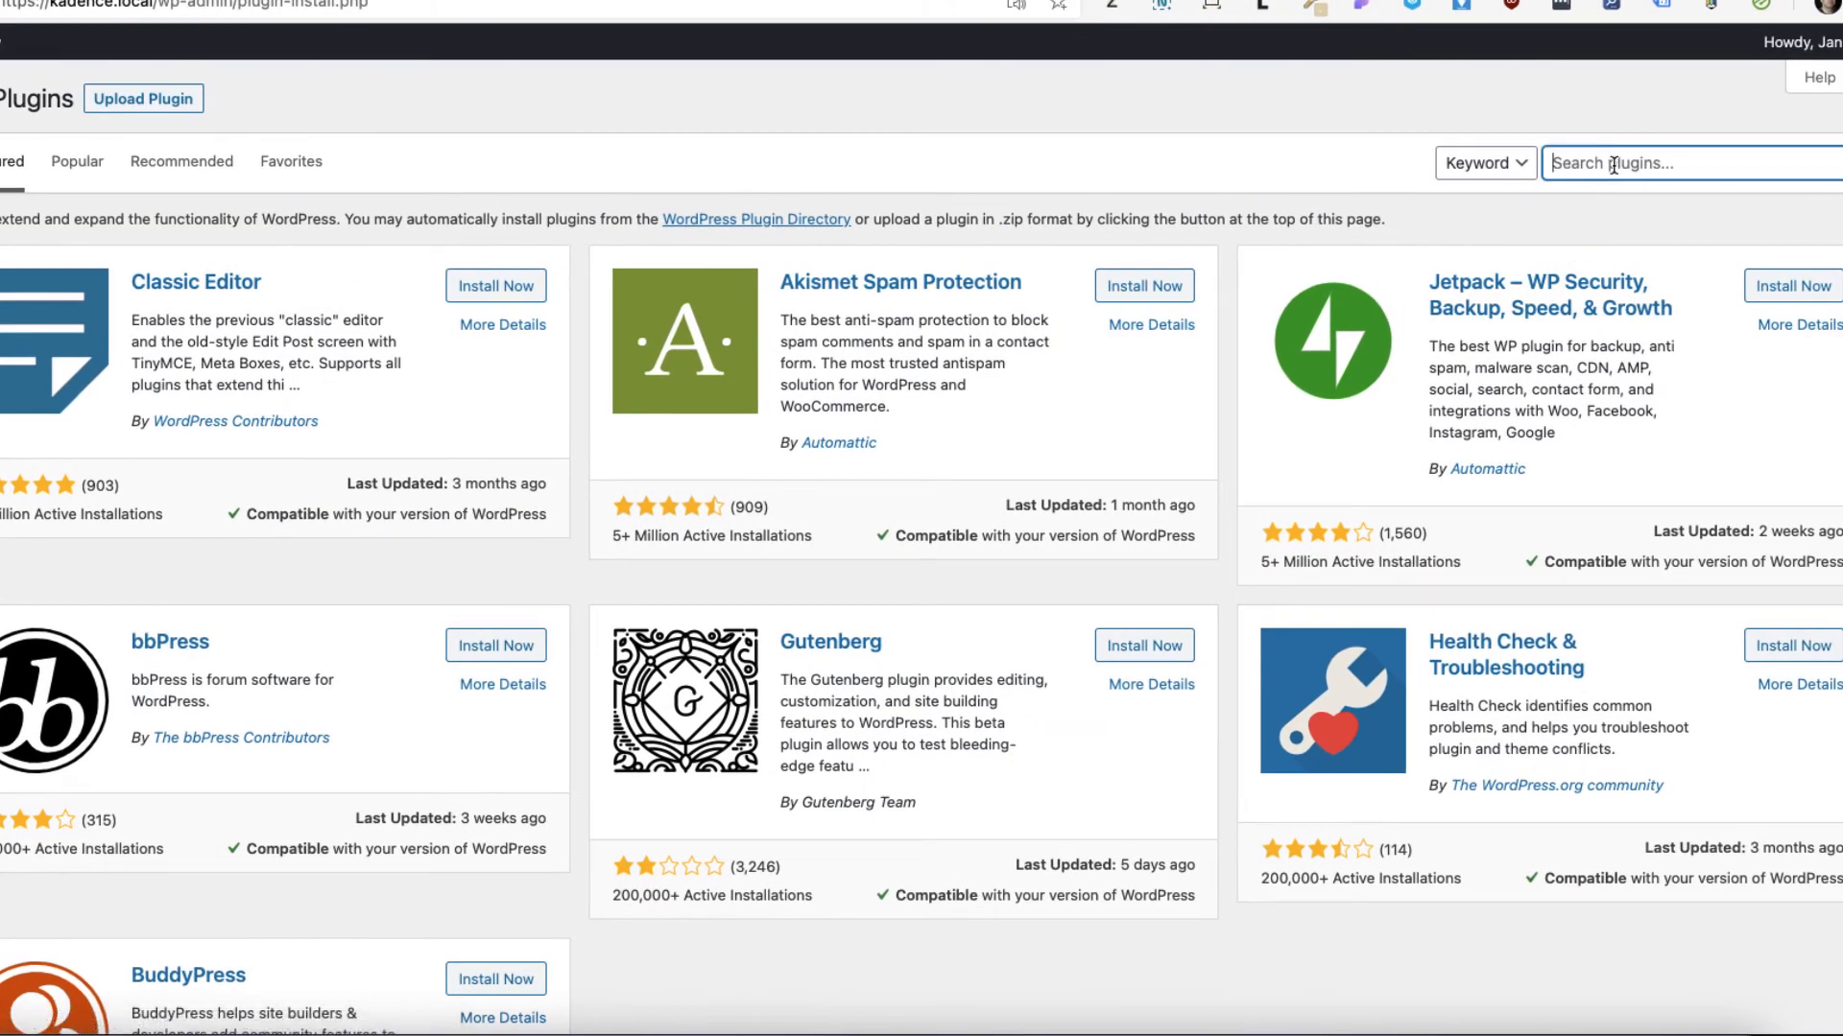
type("phone")
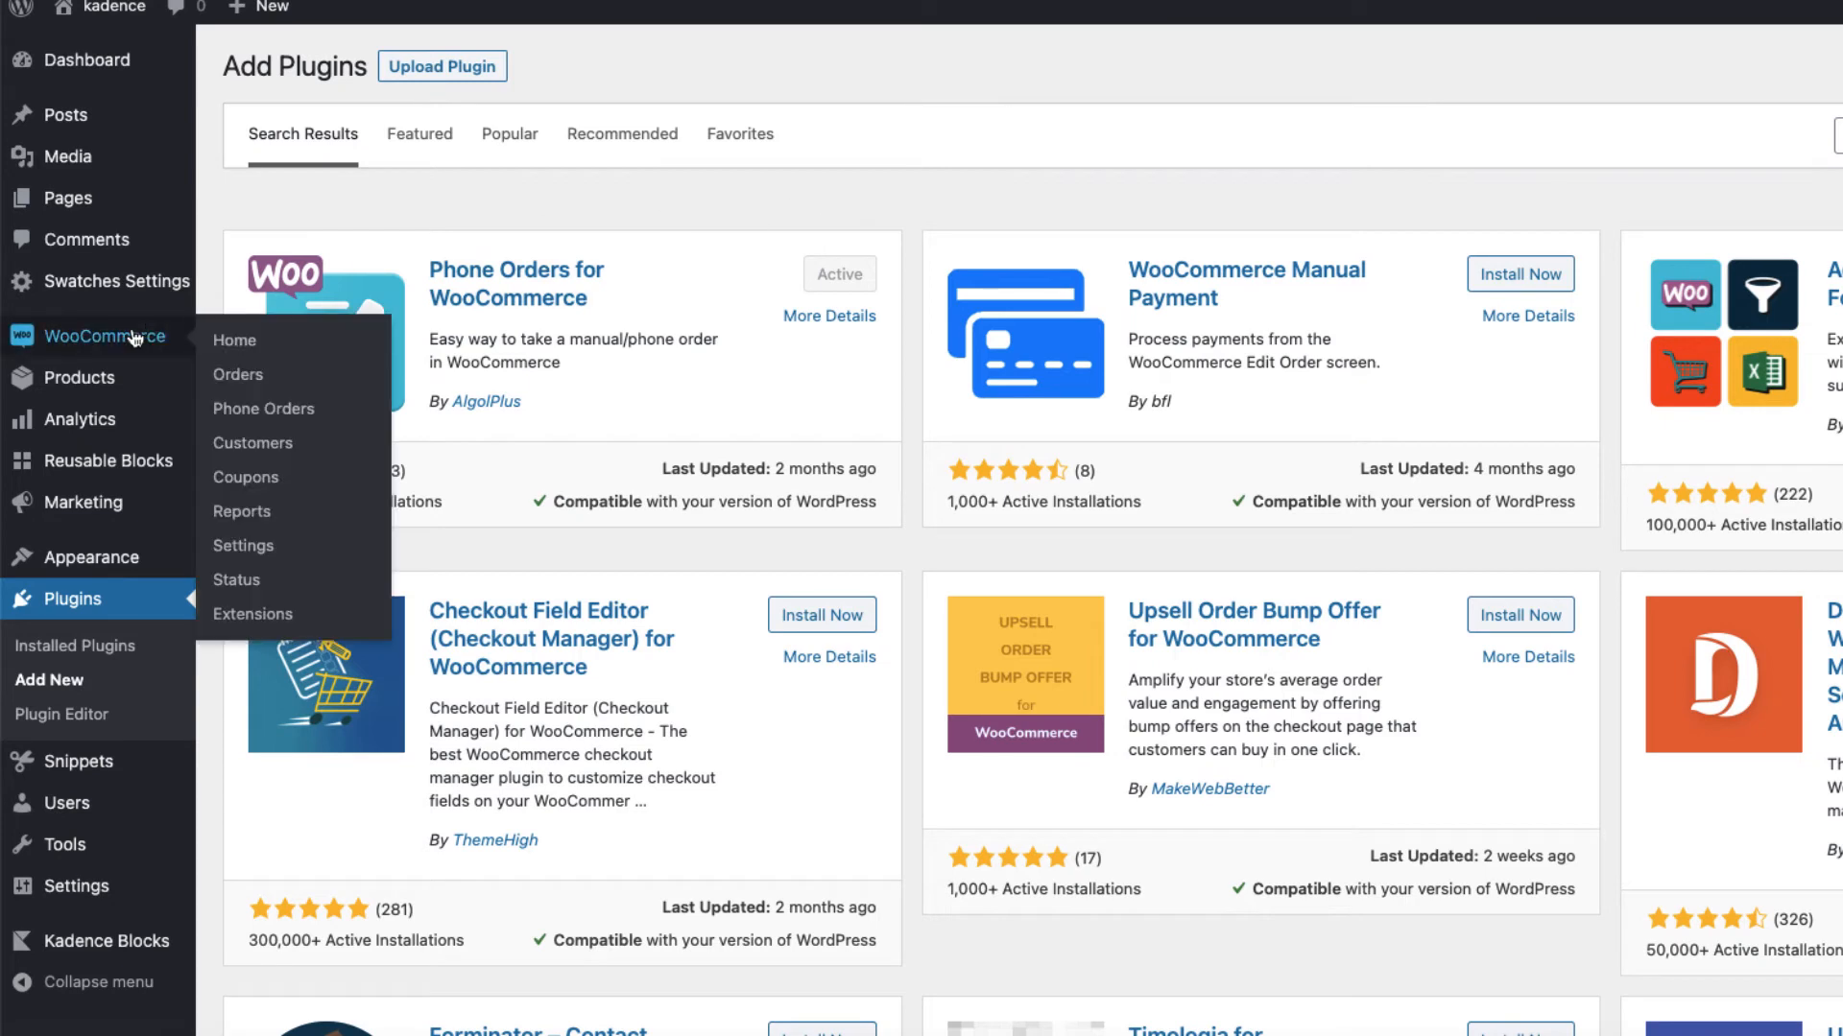
mouse_move(278, 420)
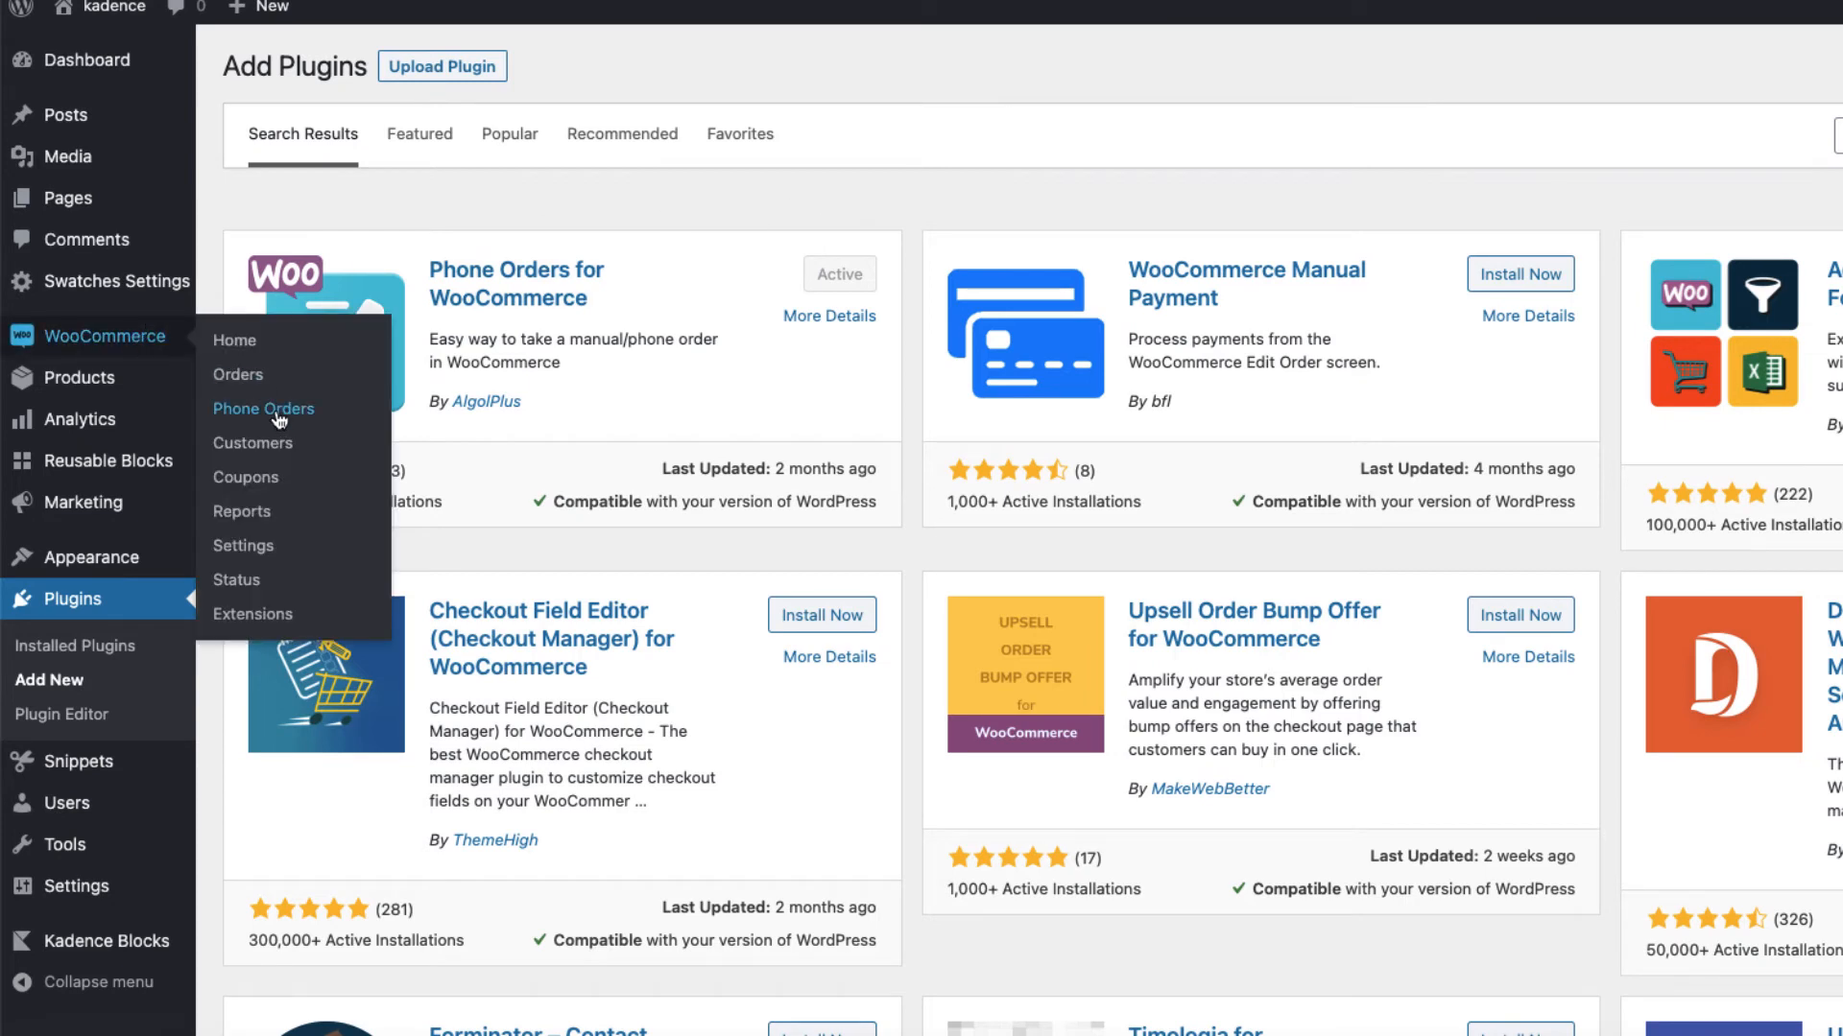
left_click(263, 409)
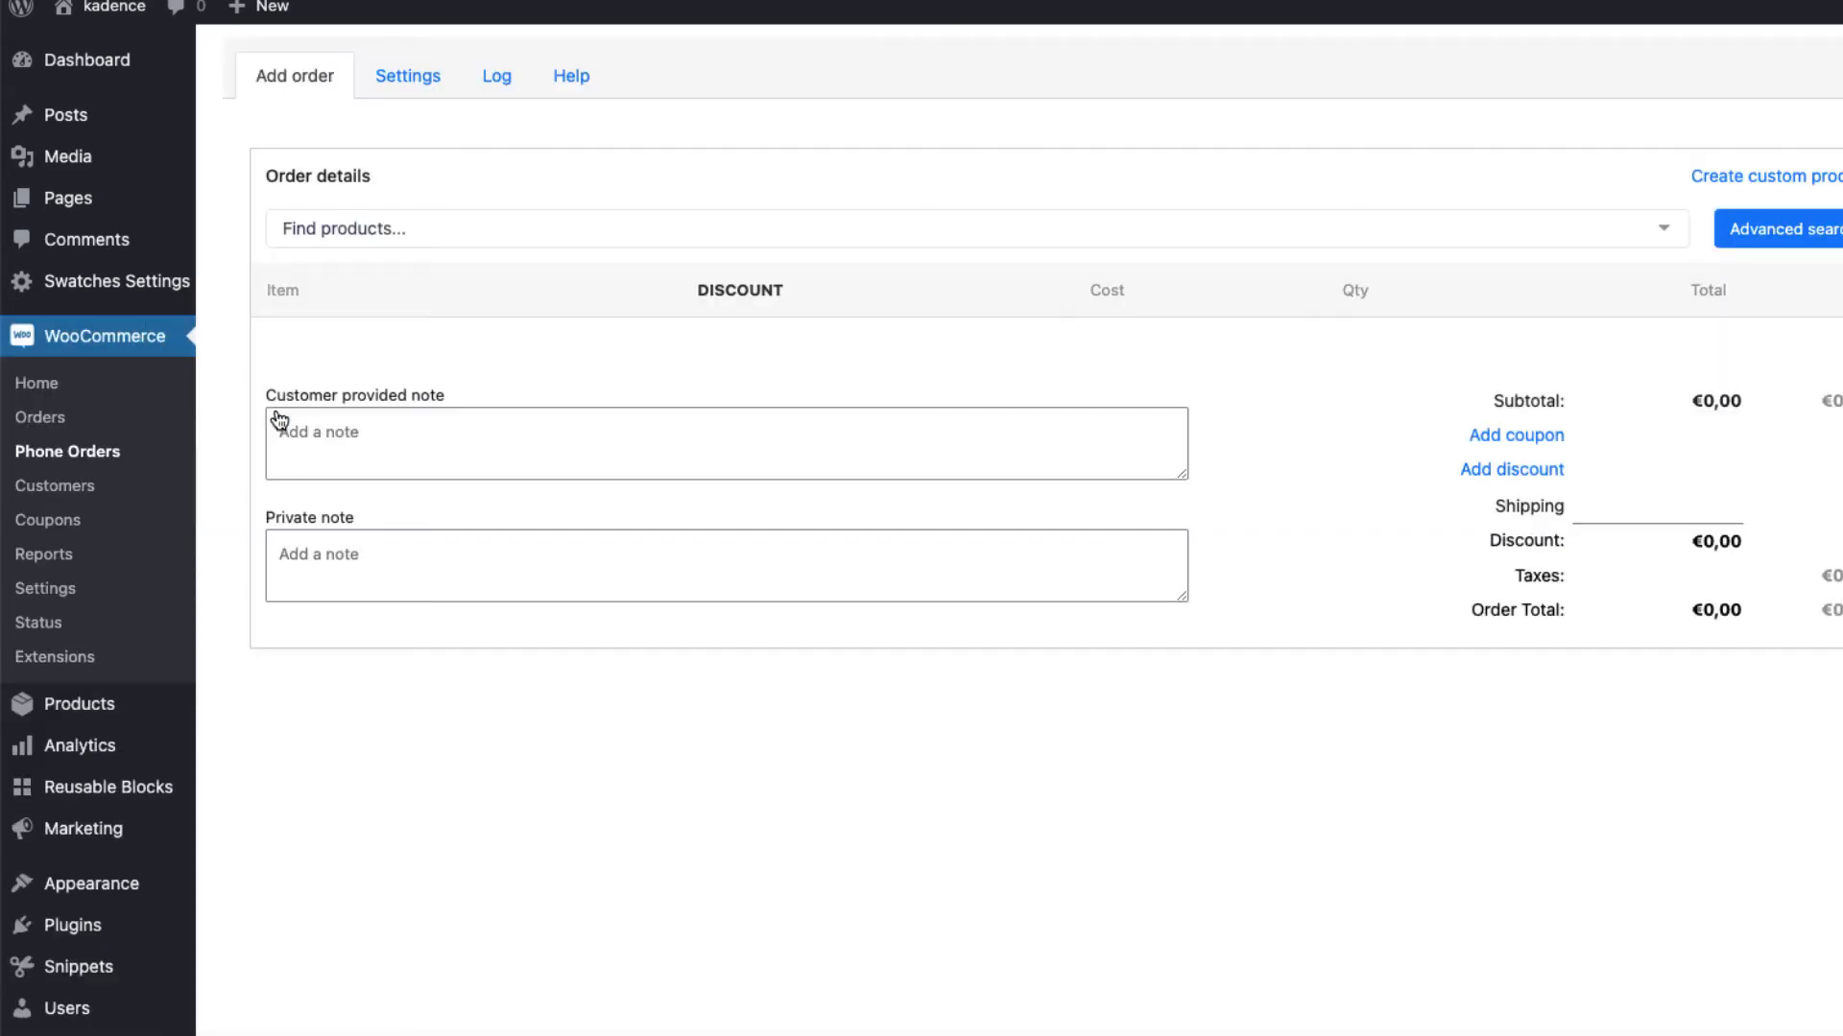
Browse the Phone Orders Common, Layout and Interface settings, ending on the WooCommerce section.
left_click(406, 76)
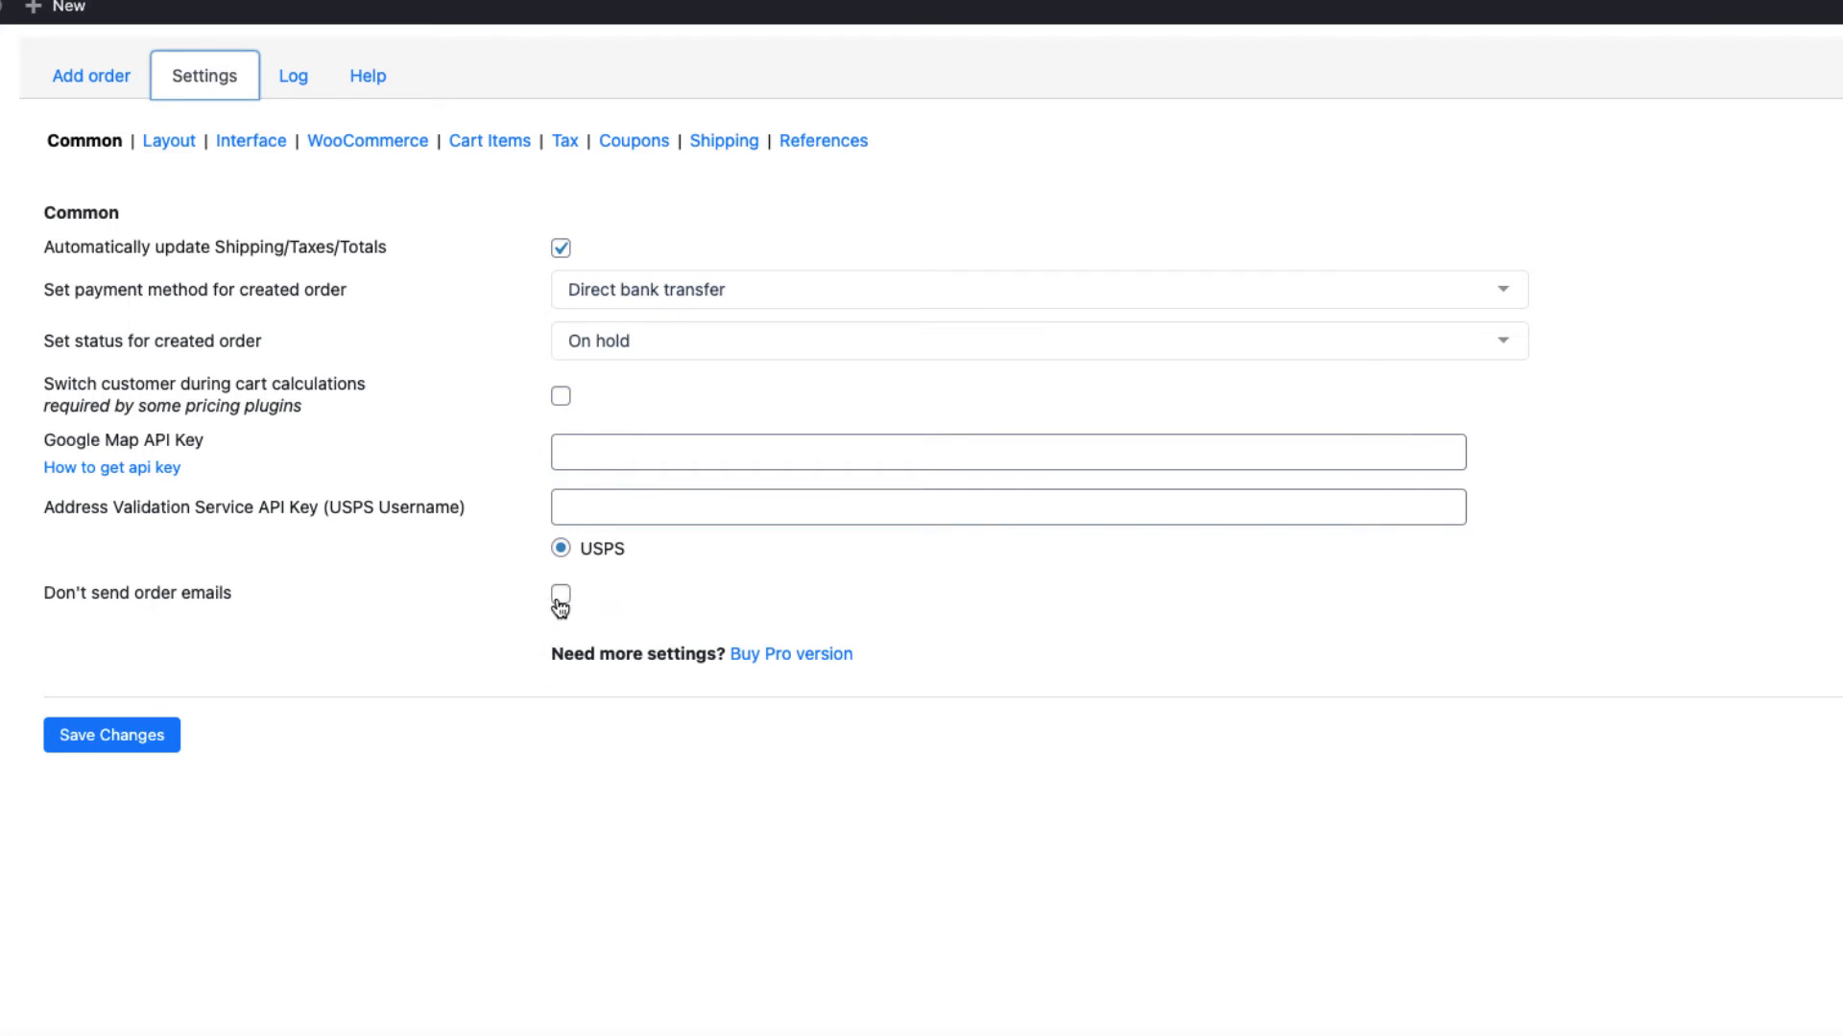
left_click(169, 141)
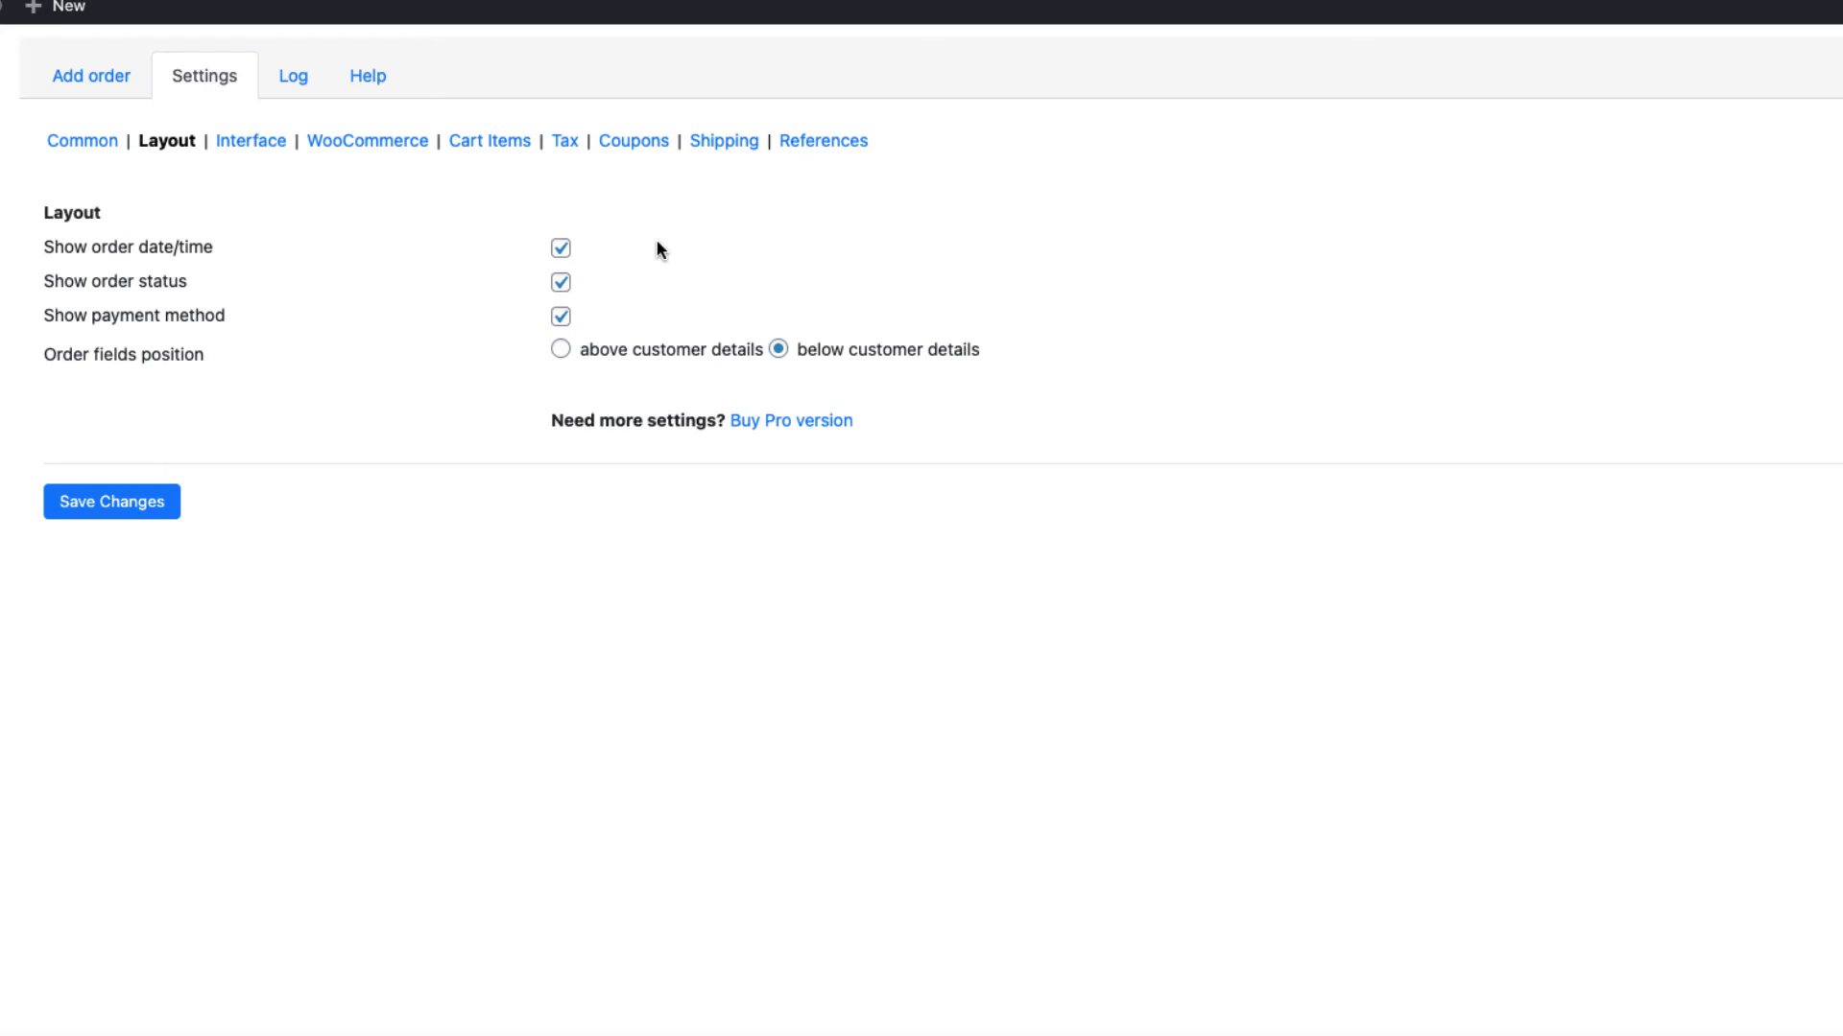
mouse_move(627, 266)
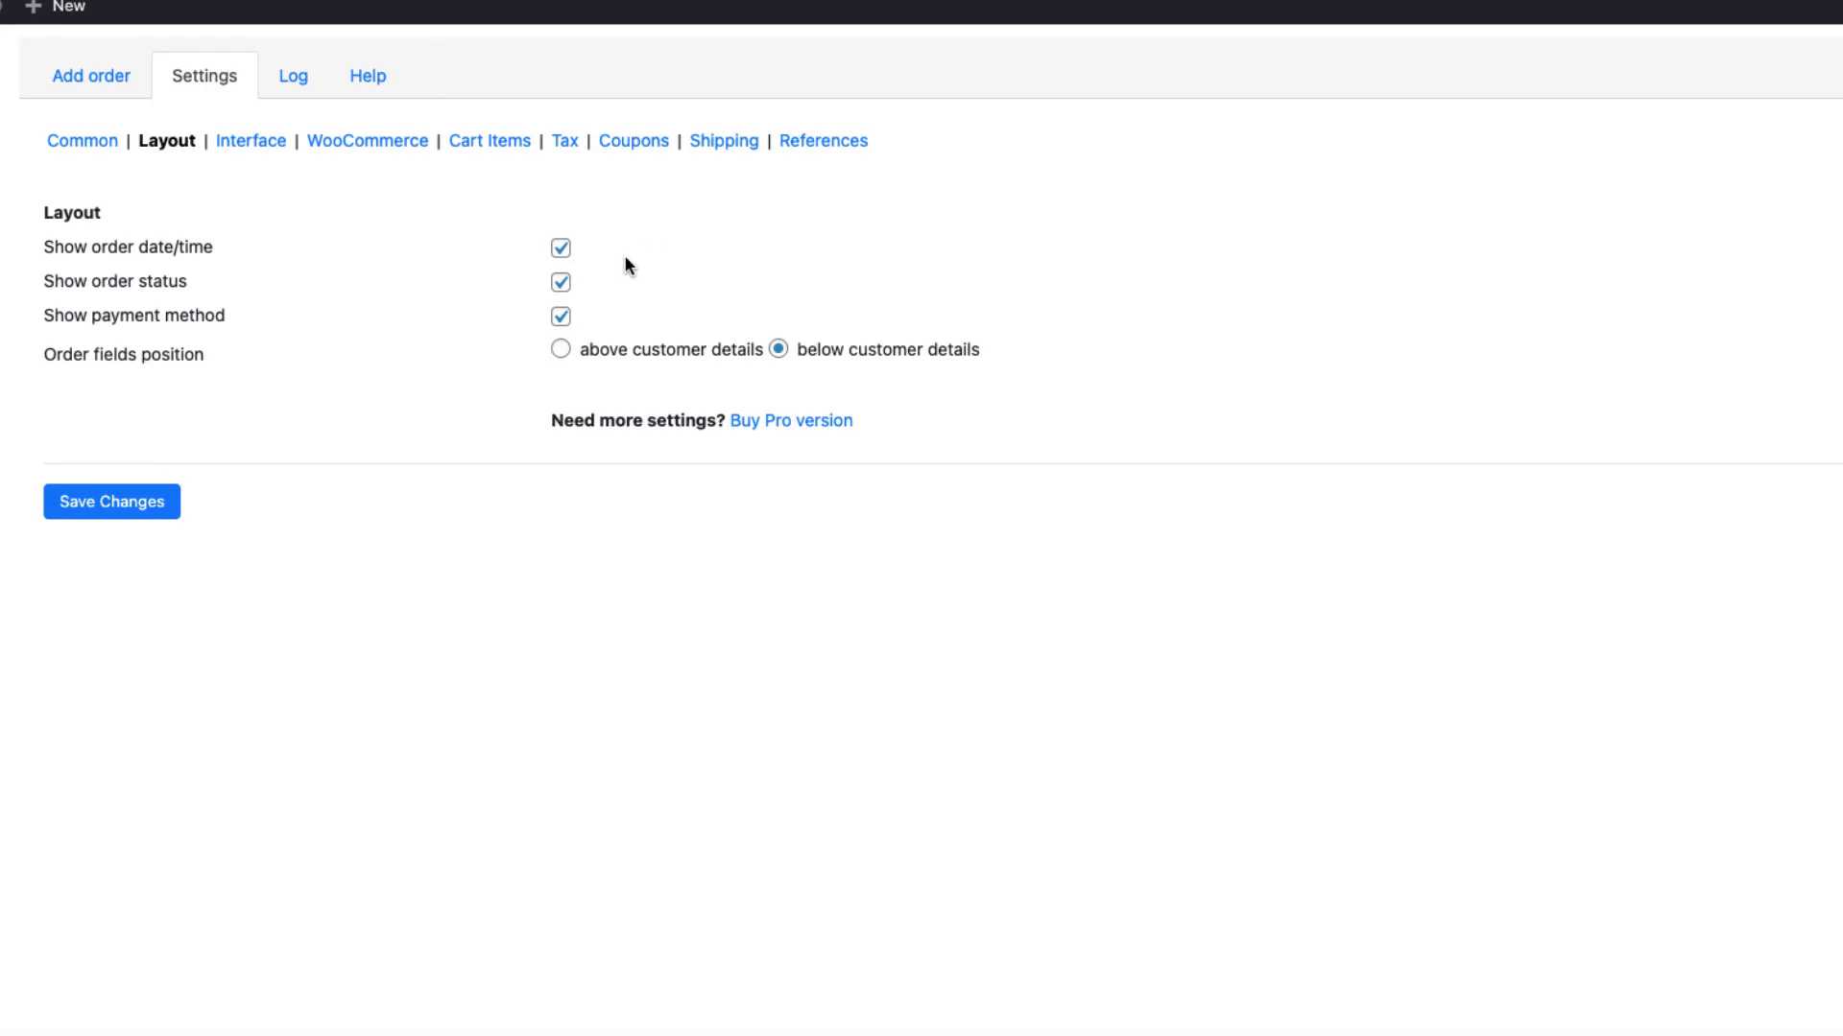
mouse_move(249, 149)
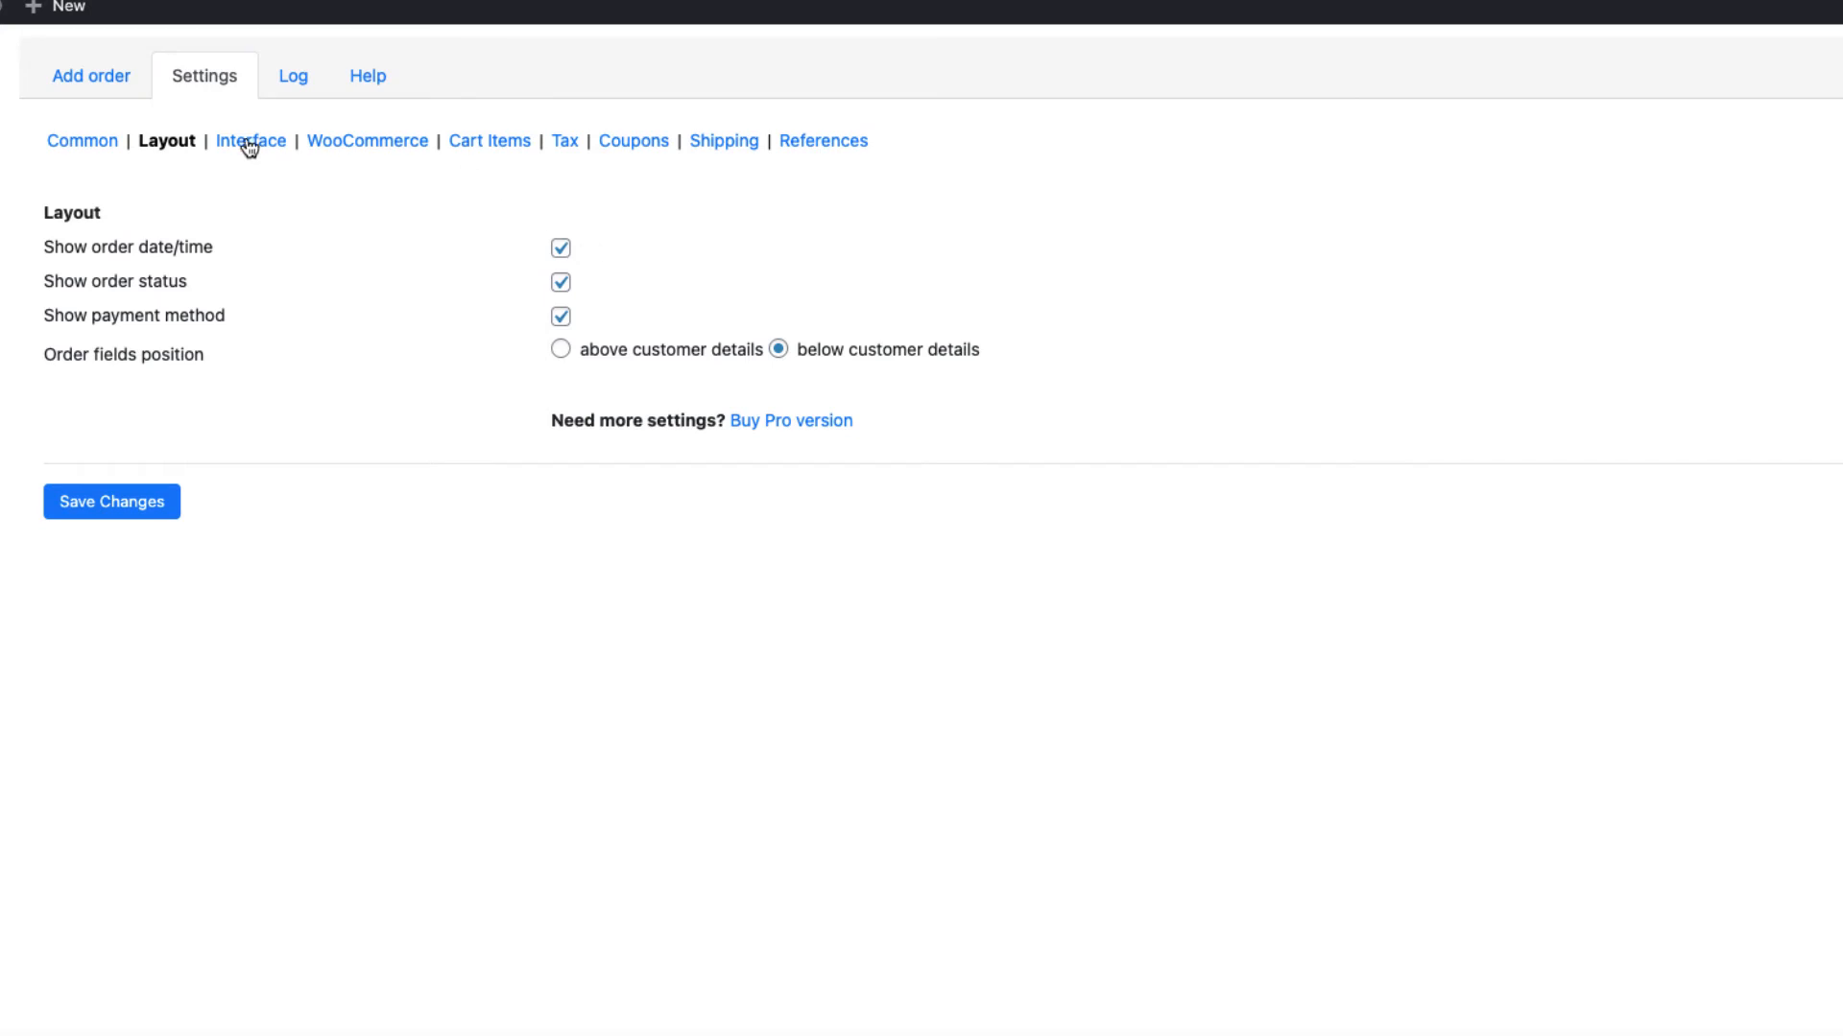
left_click(249, 141)
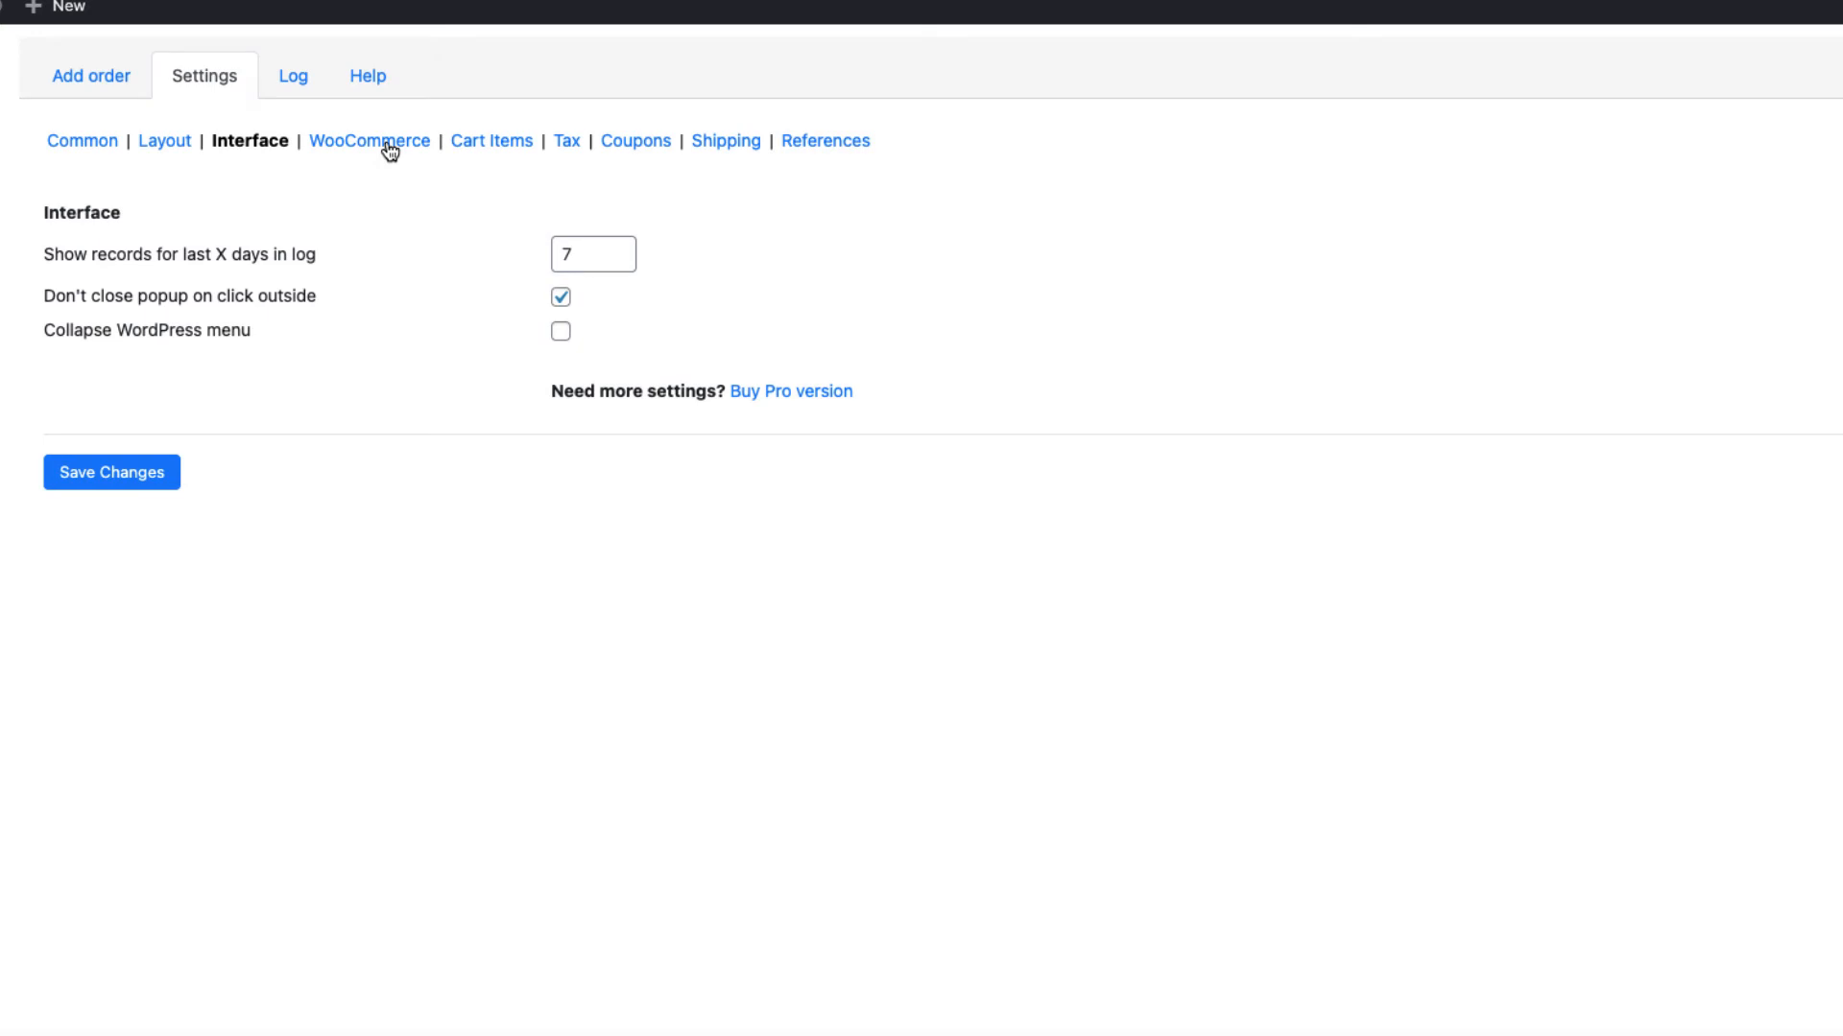
left_click(369, 141)
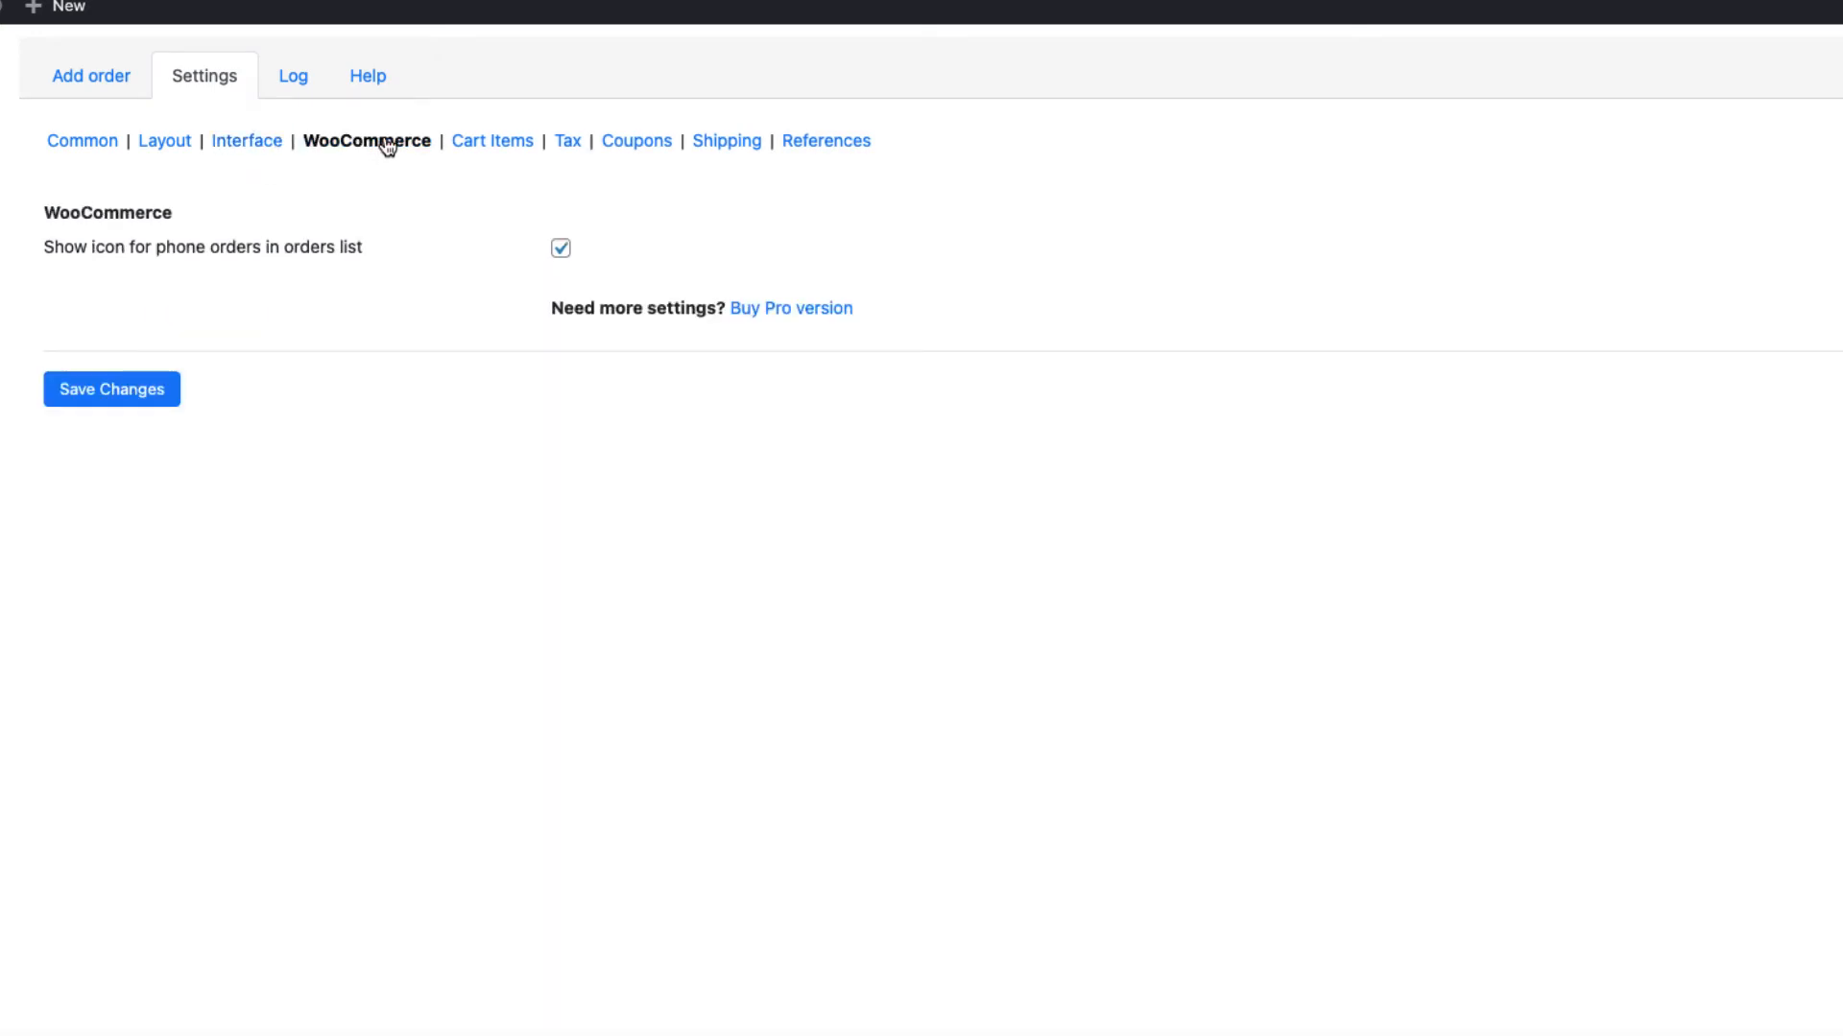
mouse_move(182, 246)
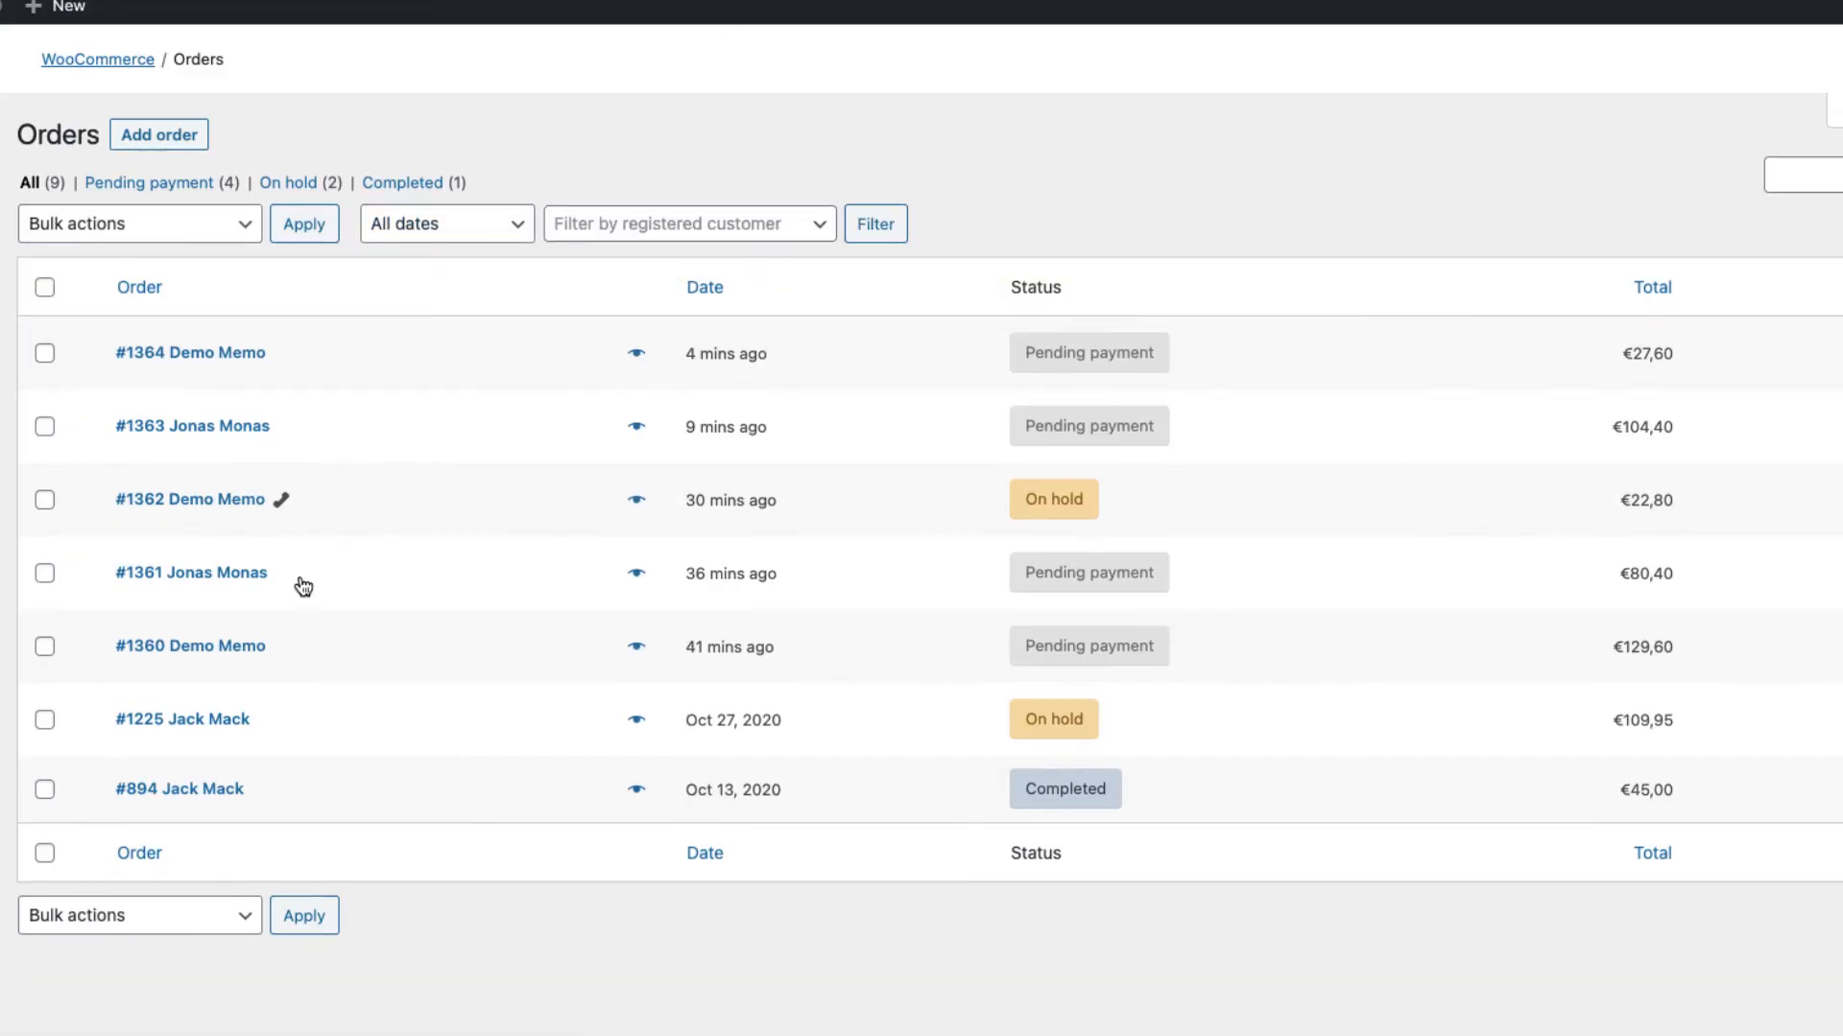
mouse_move(279, 525)
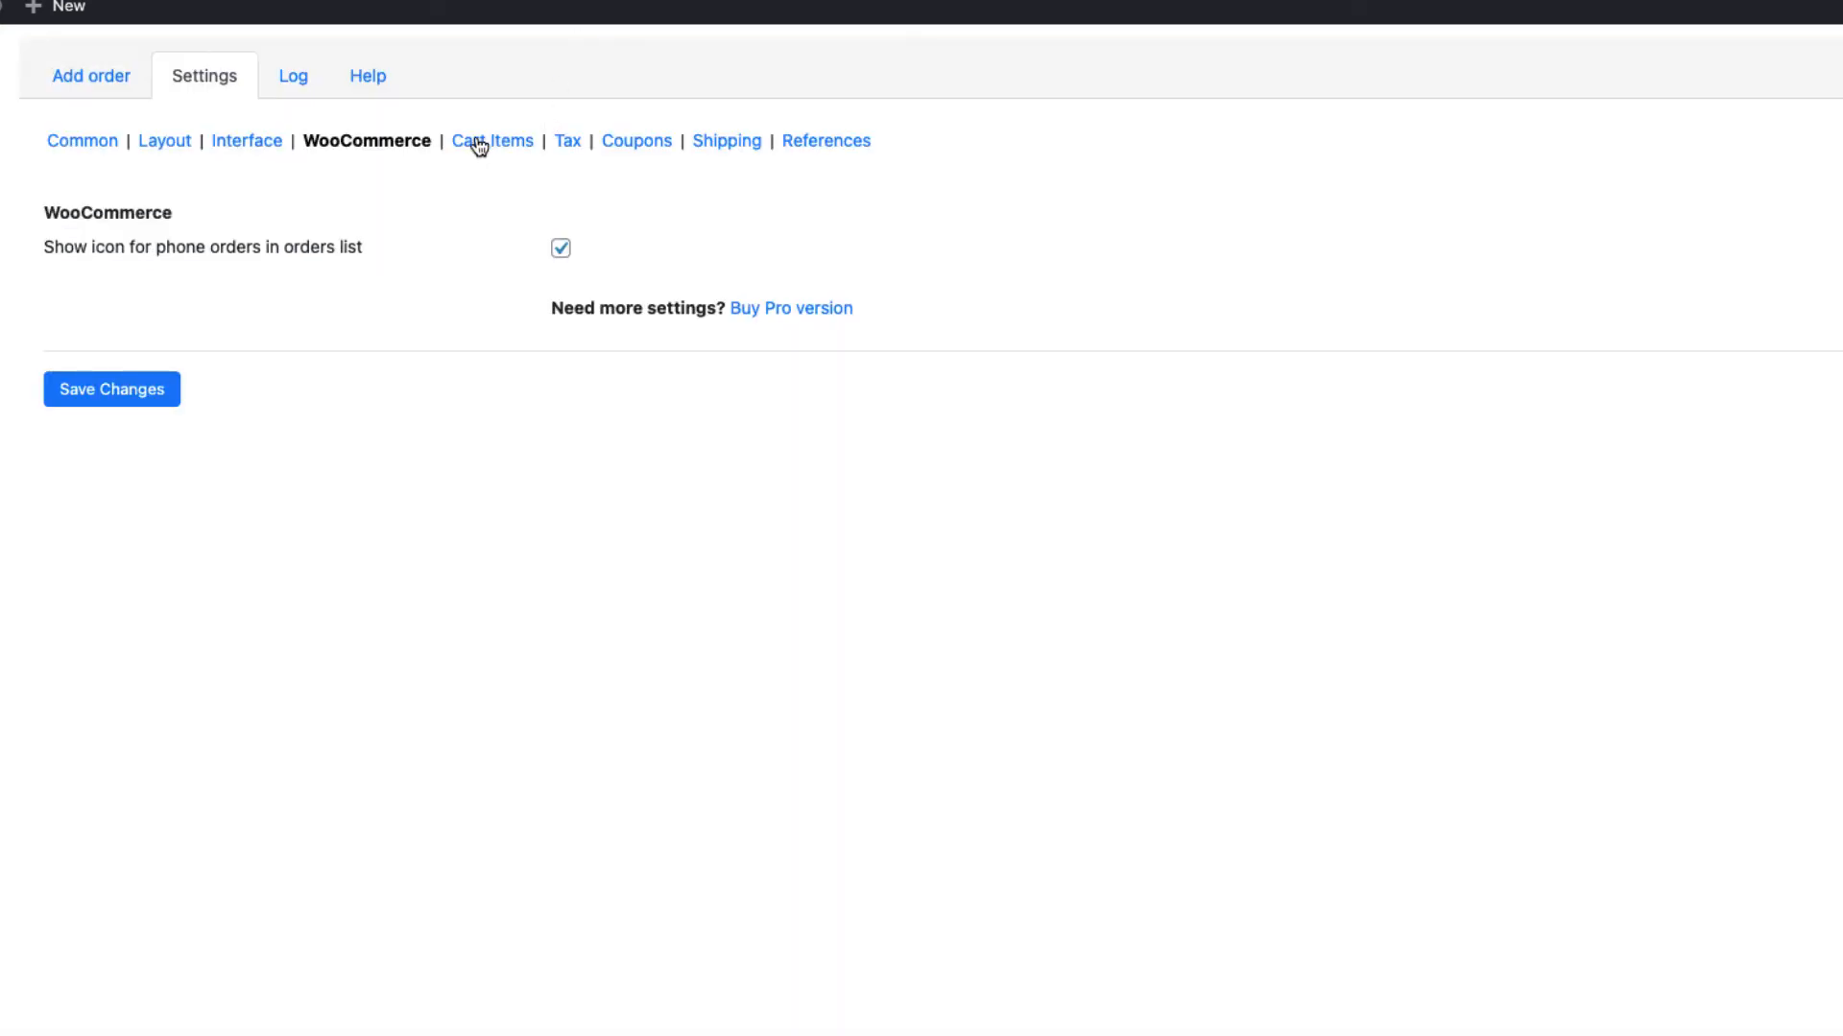
Review Cart Items, Tax and Coupons settings, then enable creating orders without shipping.
left_click(490, 141)
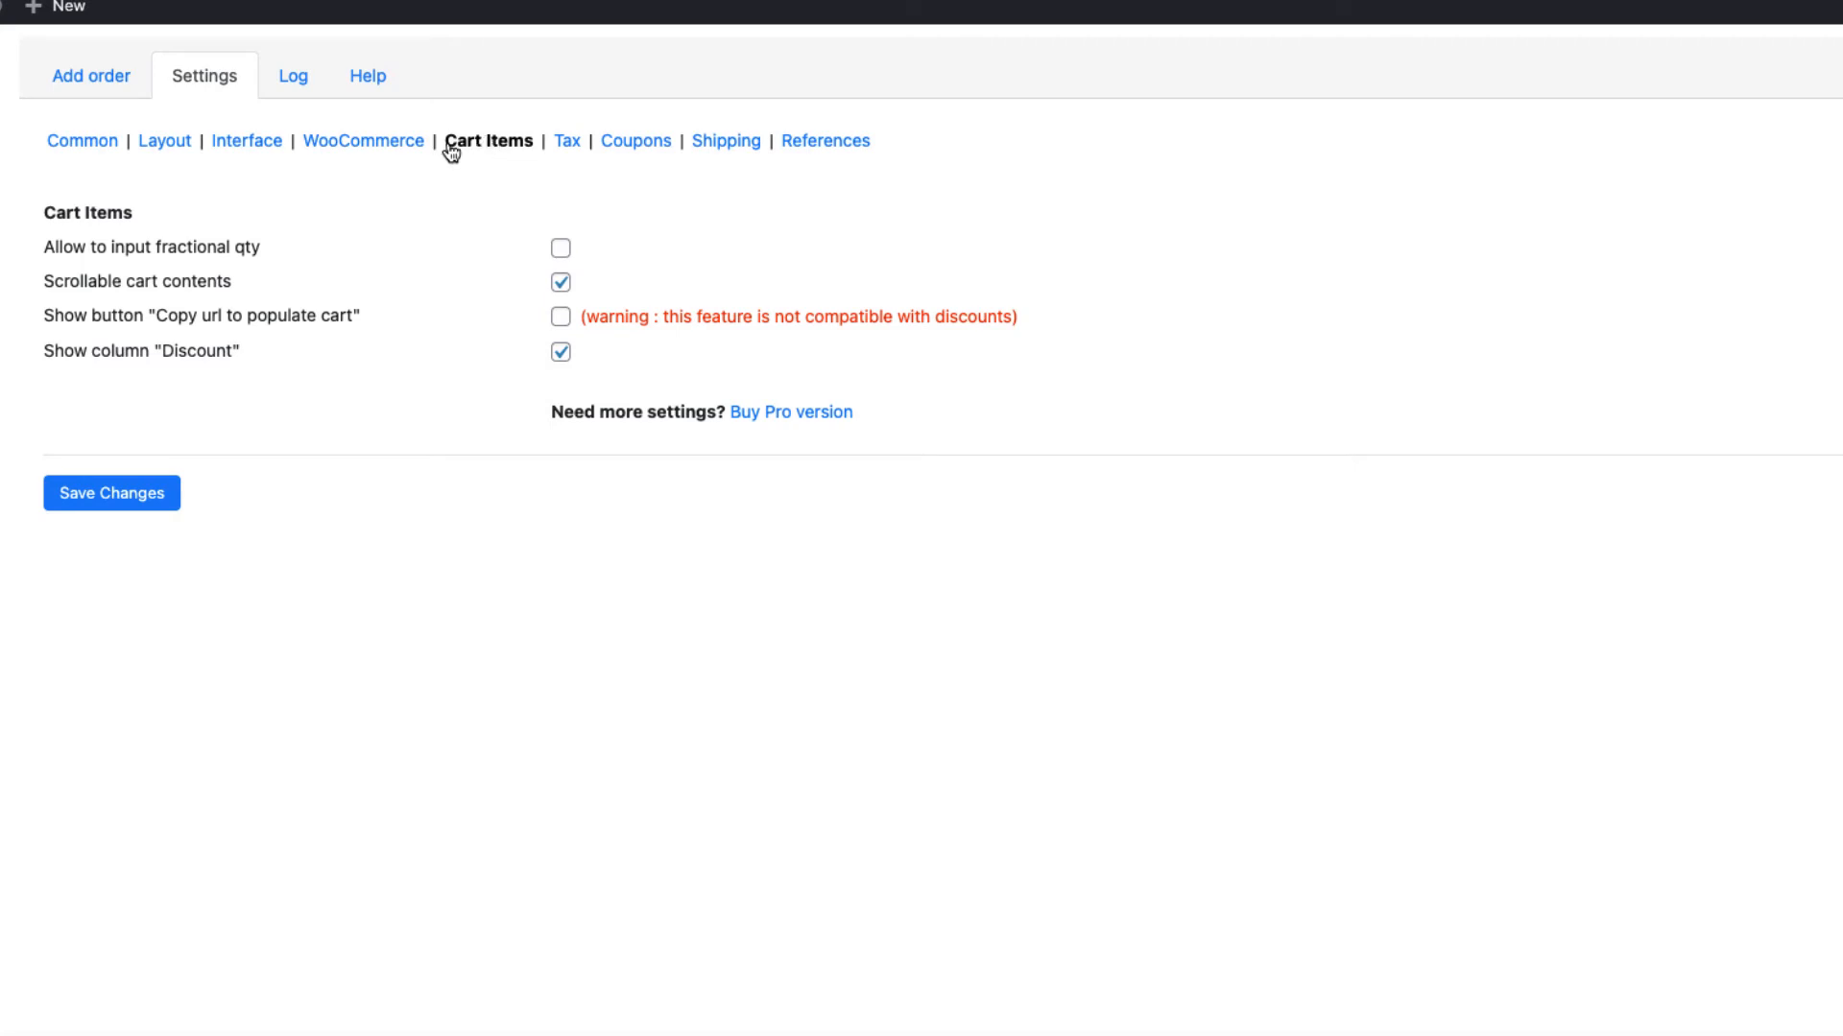
mouse_move(287, 246)
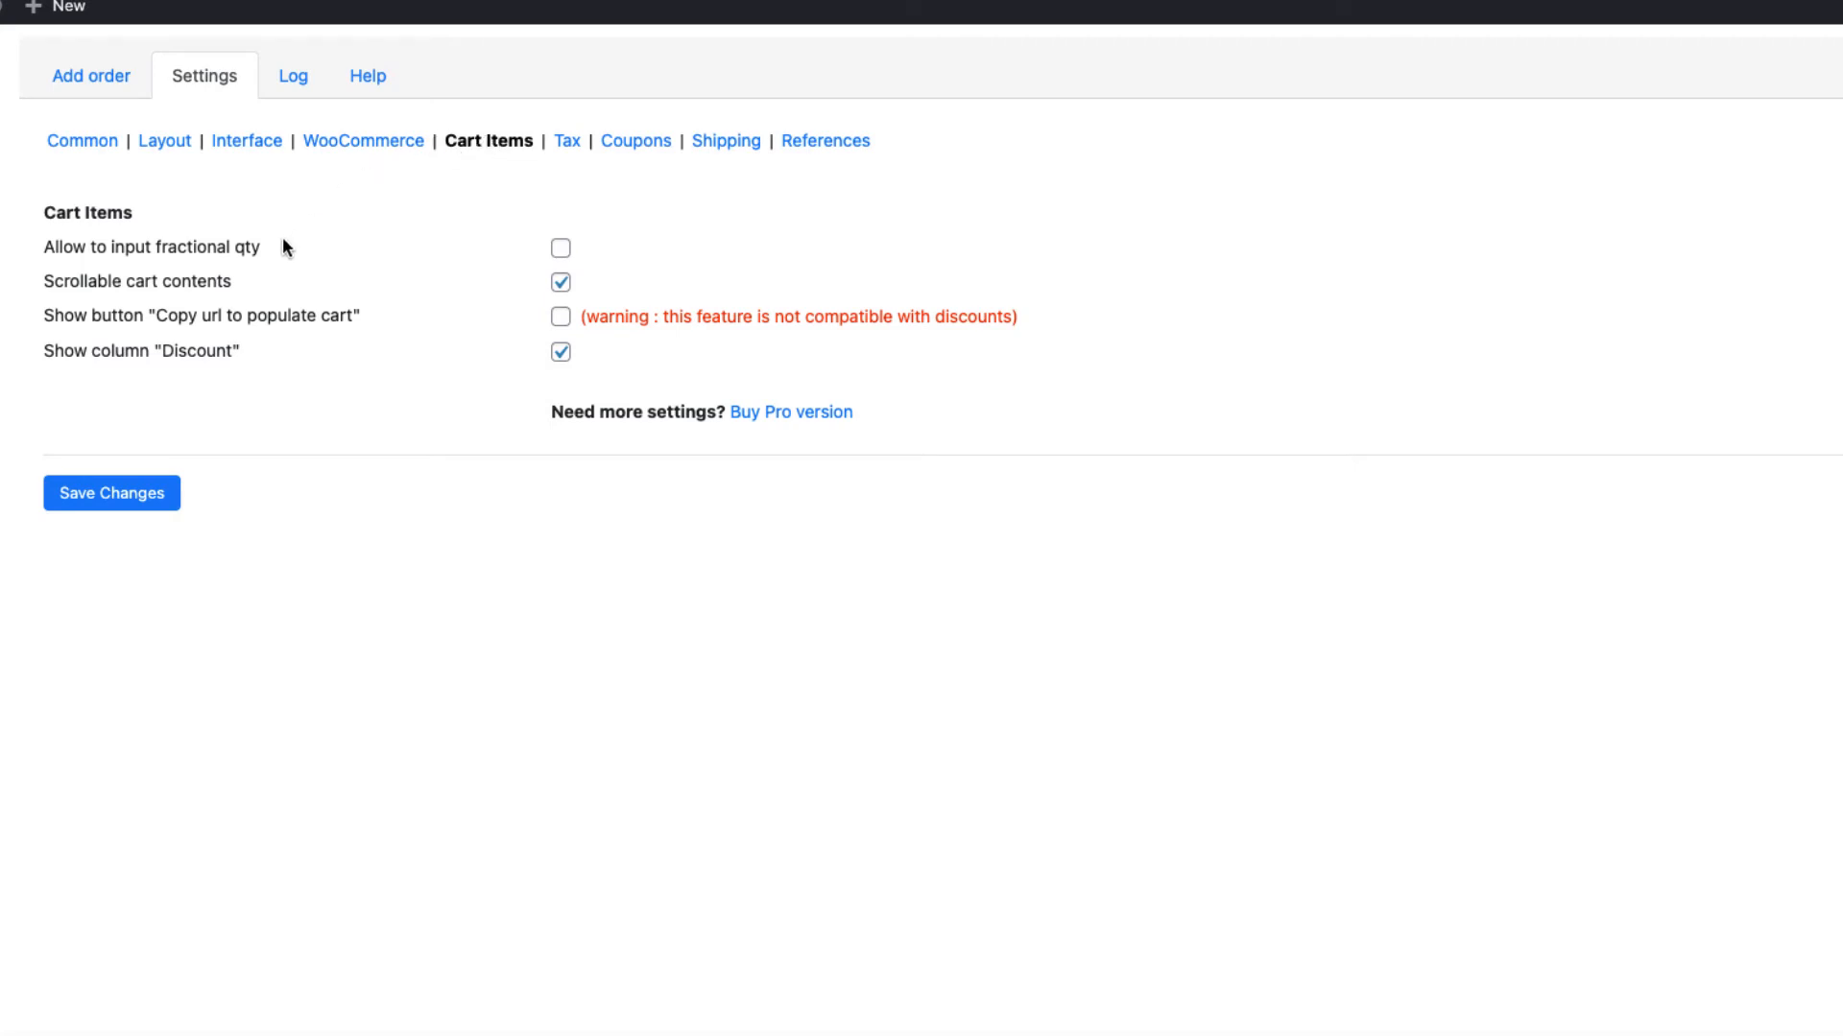
left_click(561, 282)
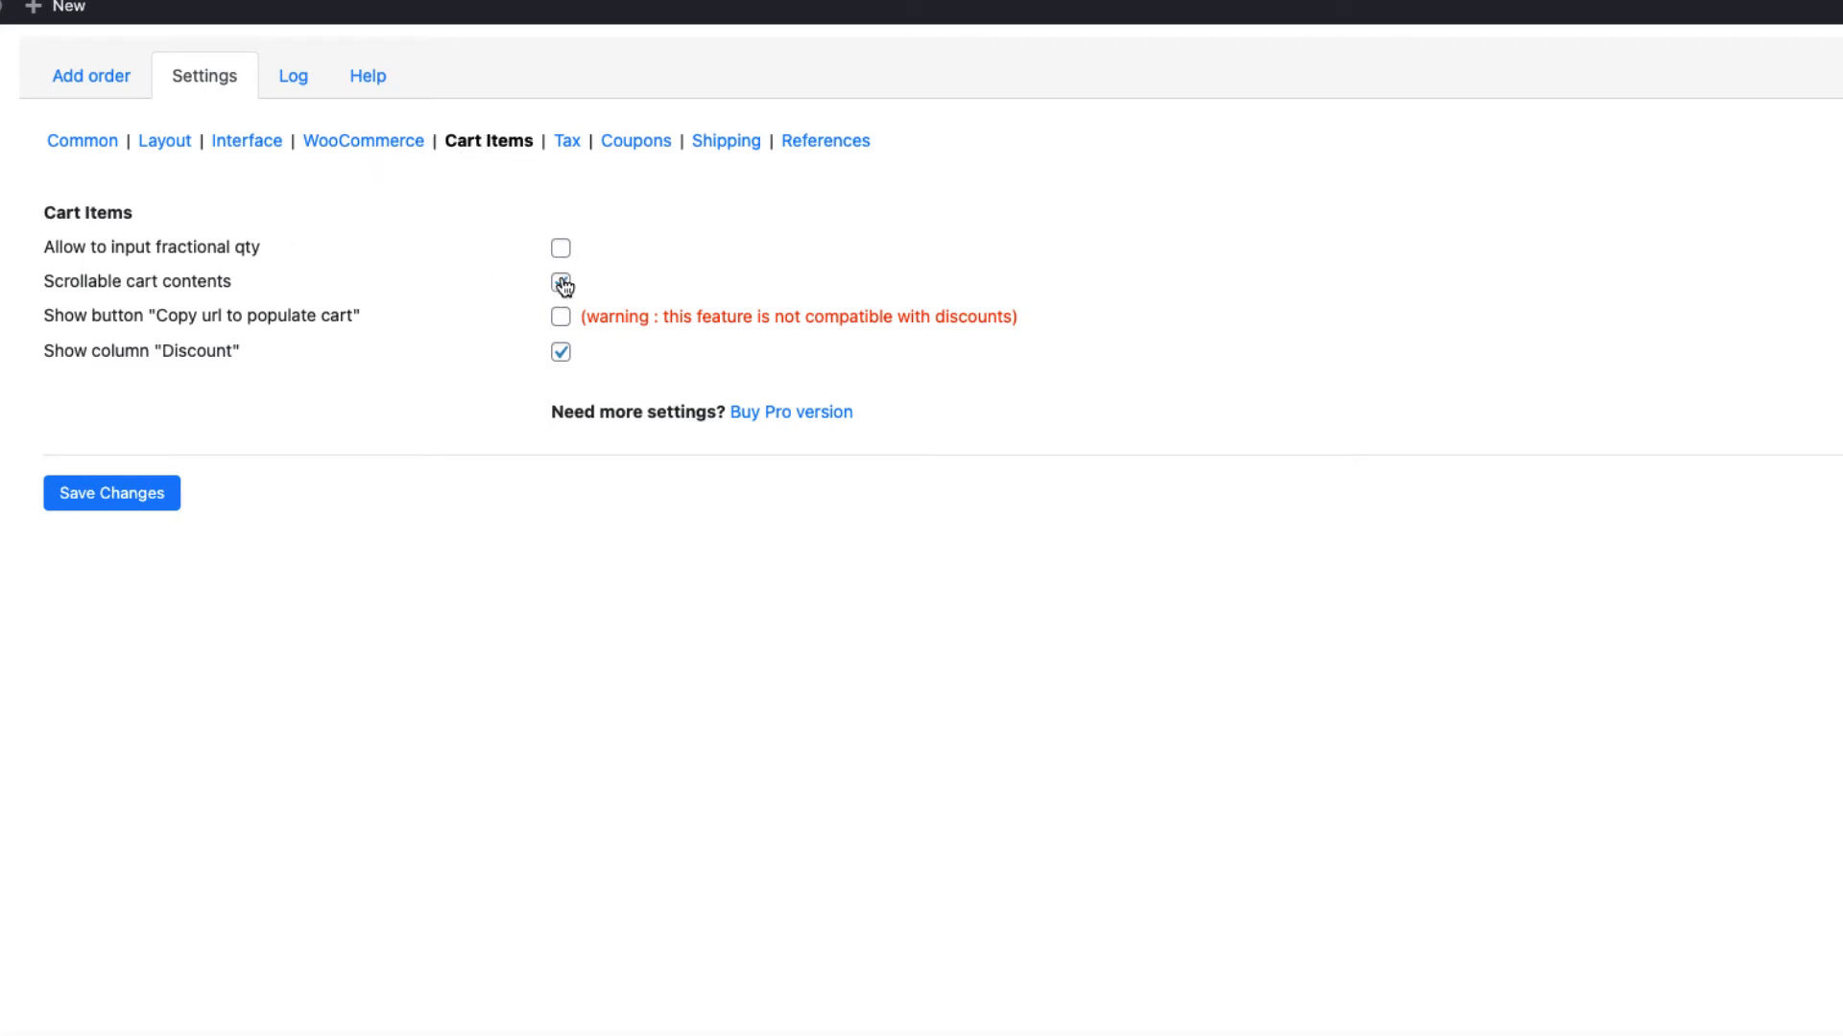
left_click(560, 282)
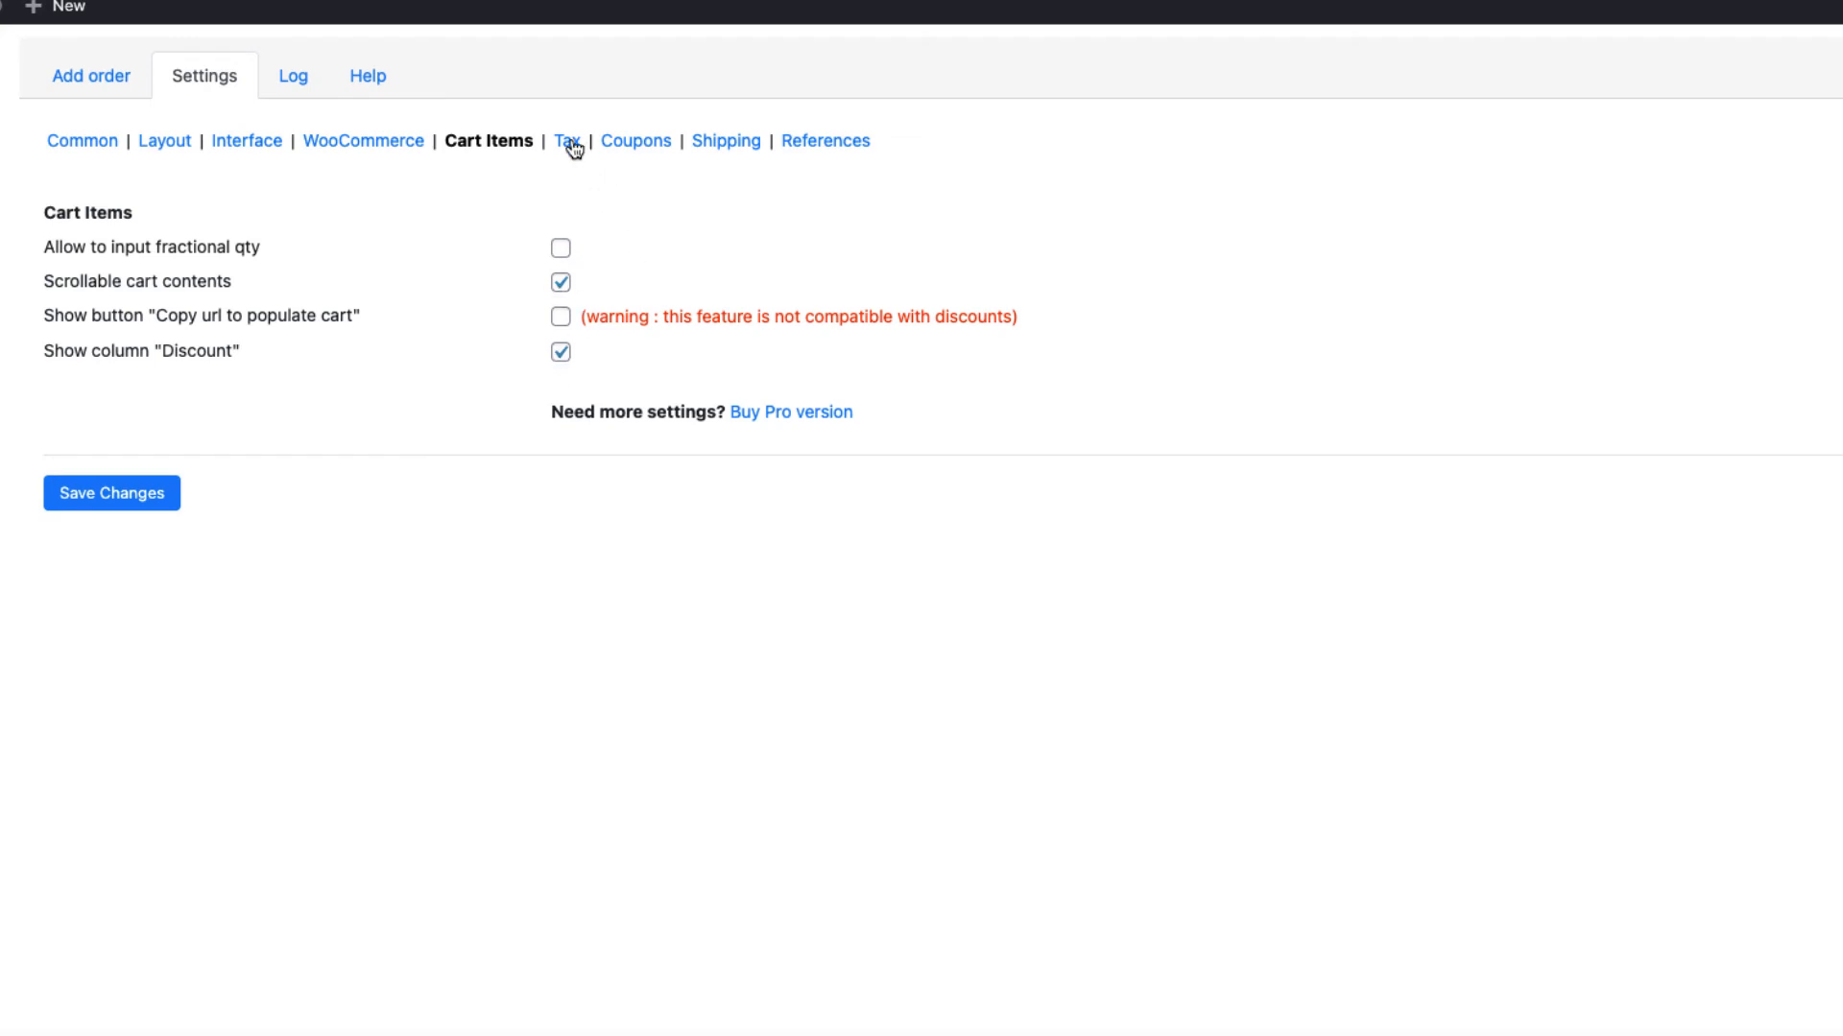
left_click(566, 141)
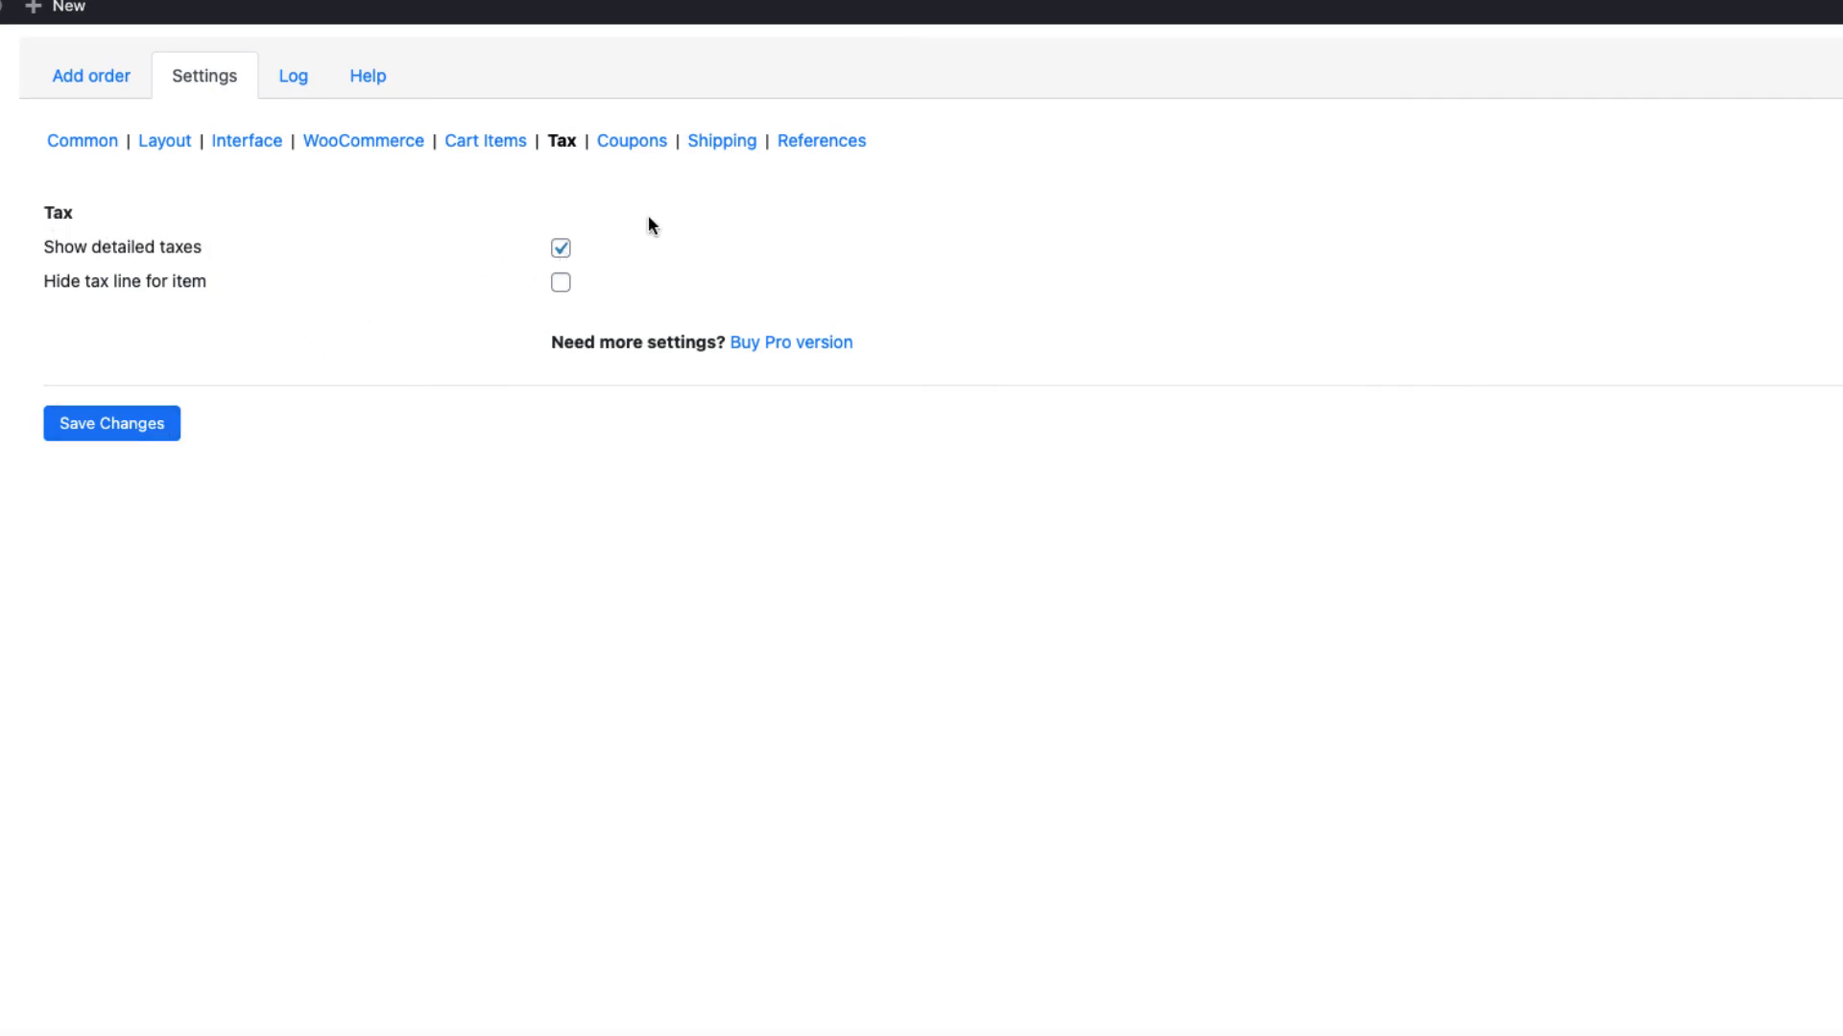
left_click(632, 141)
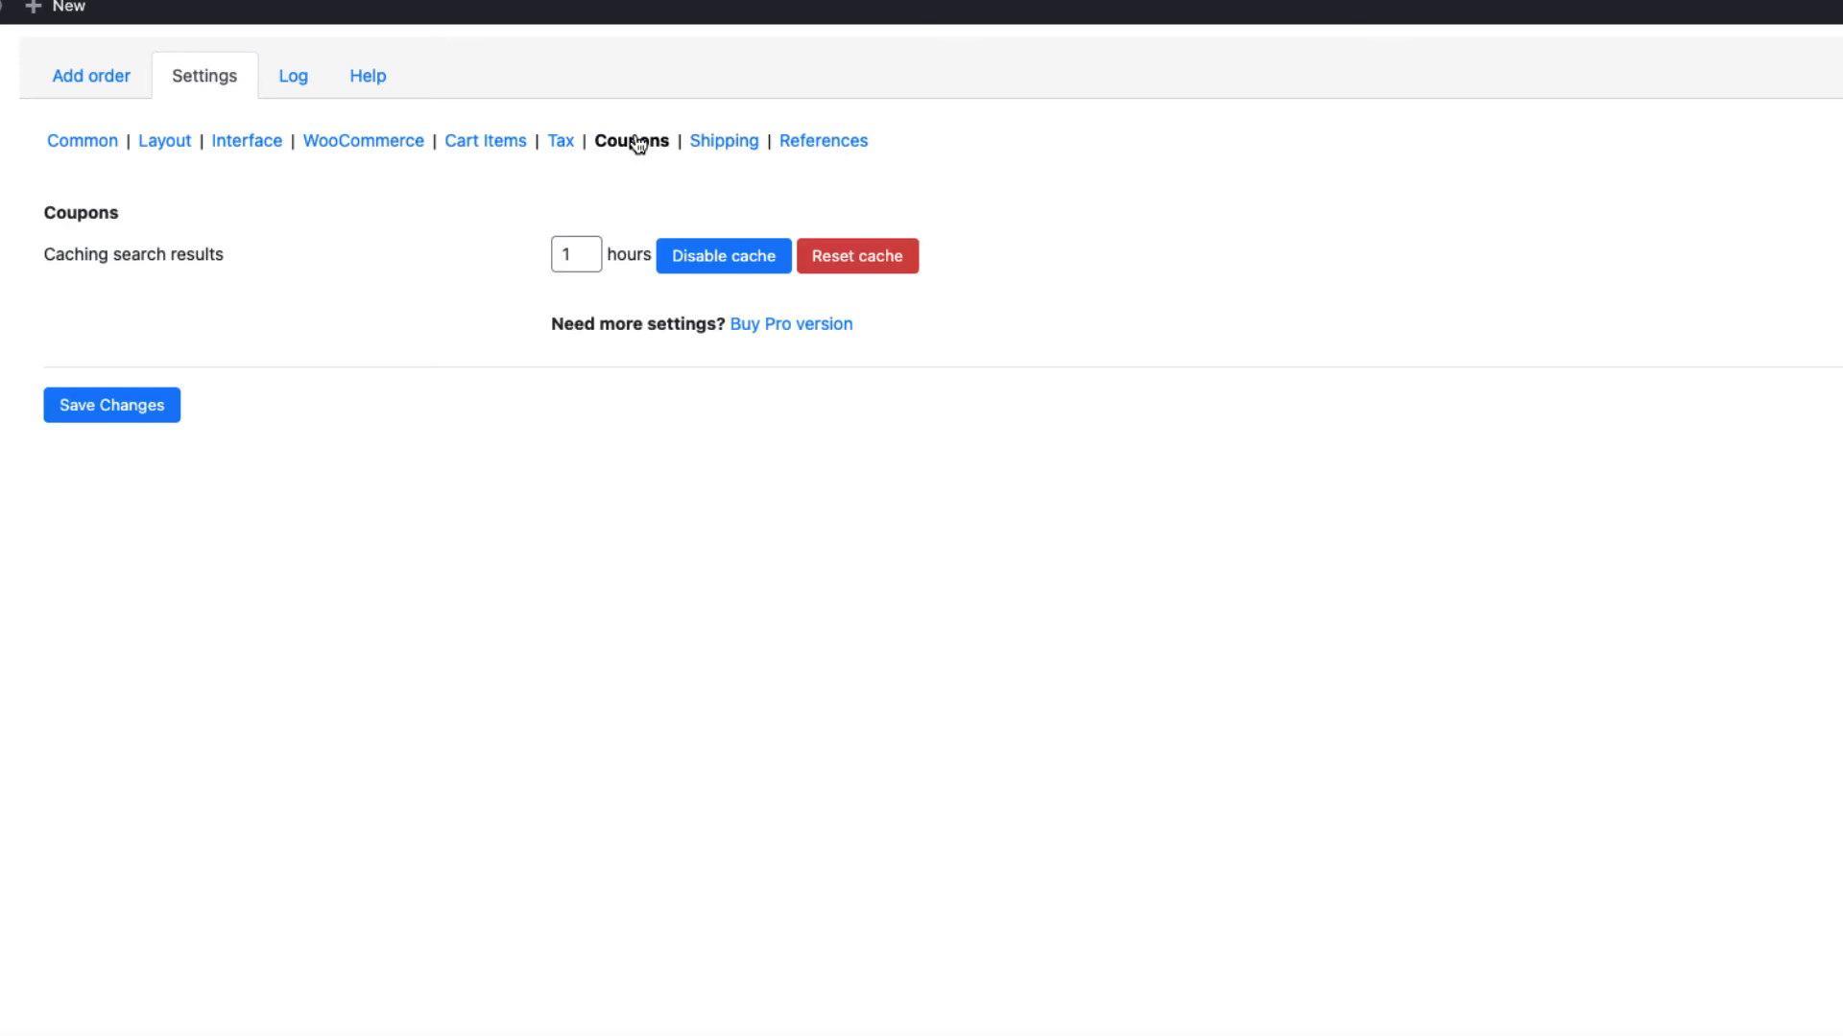
left_click(722, 141)
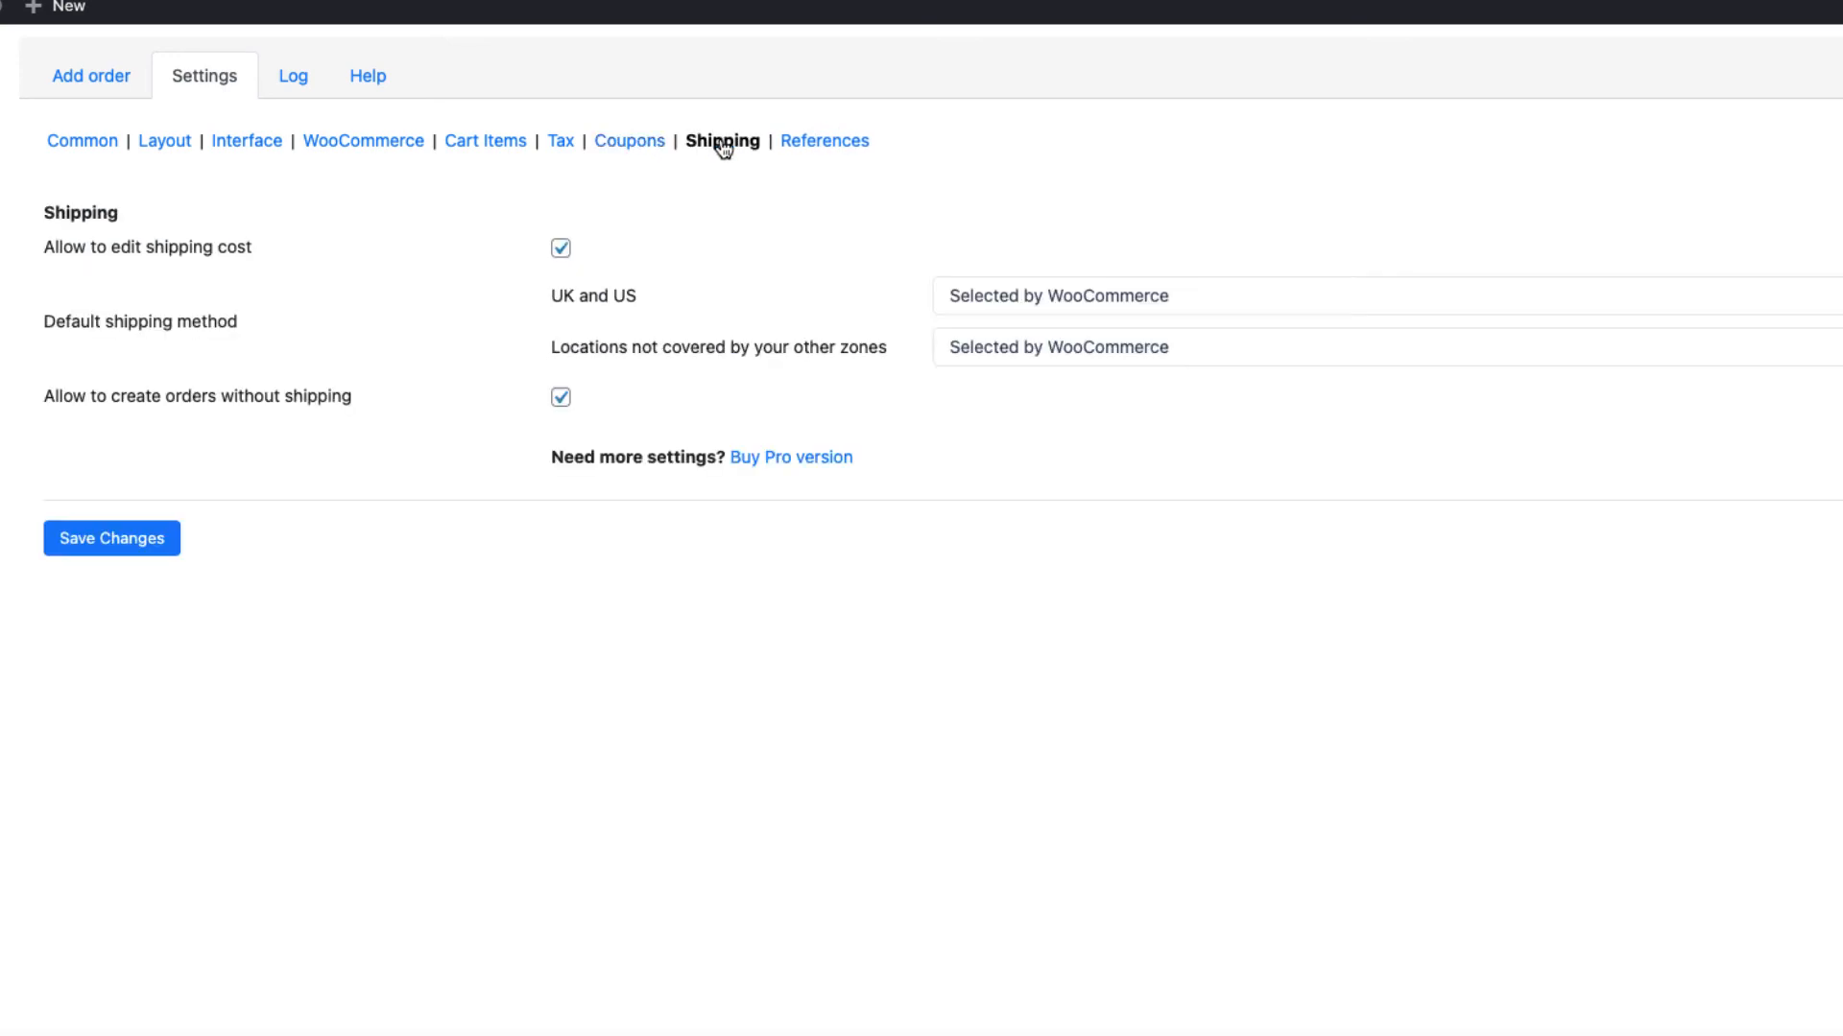
mouse_move(44, 252)
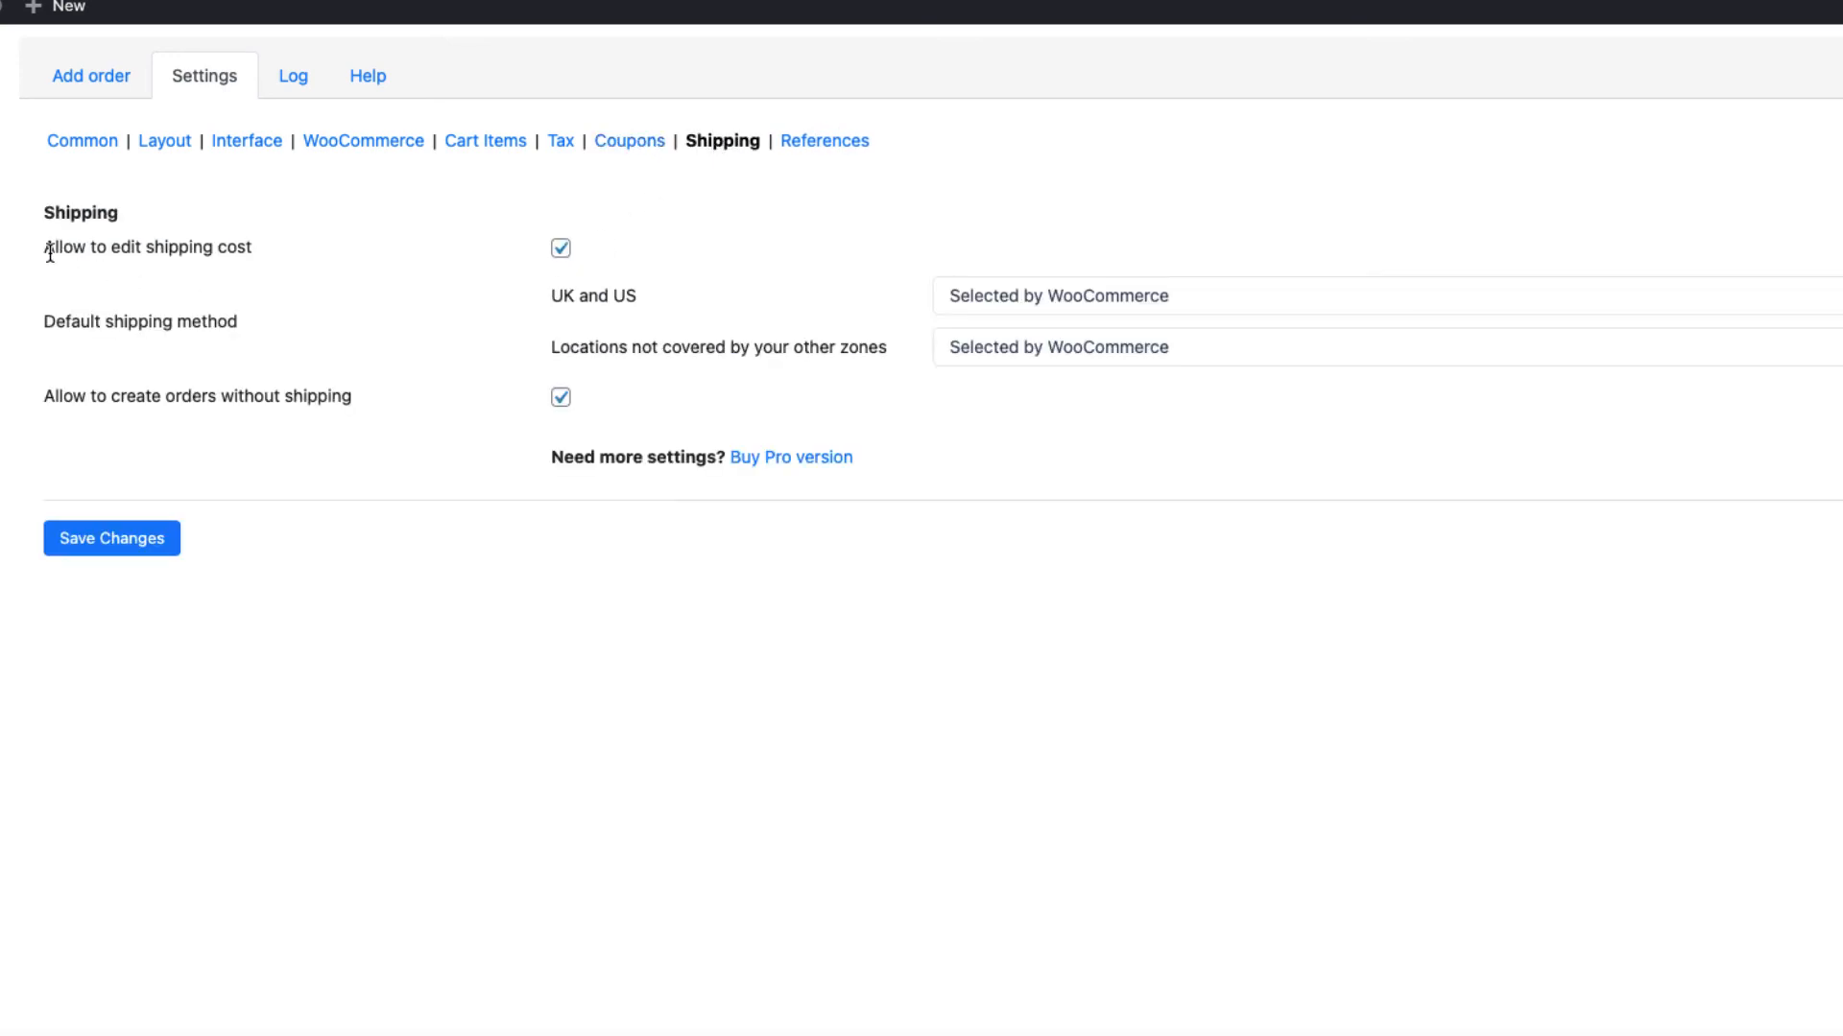
mouse_move(187, 251)
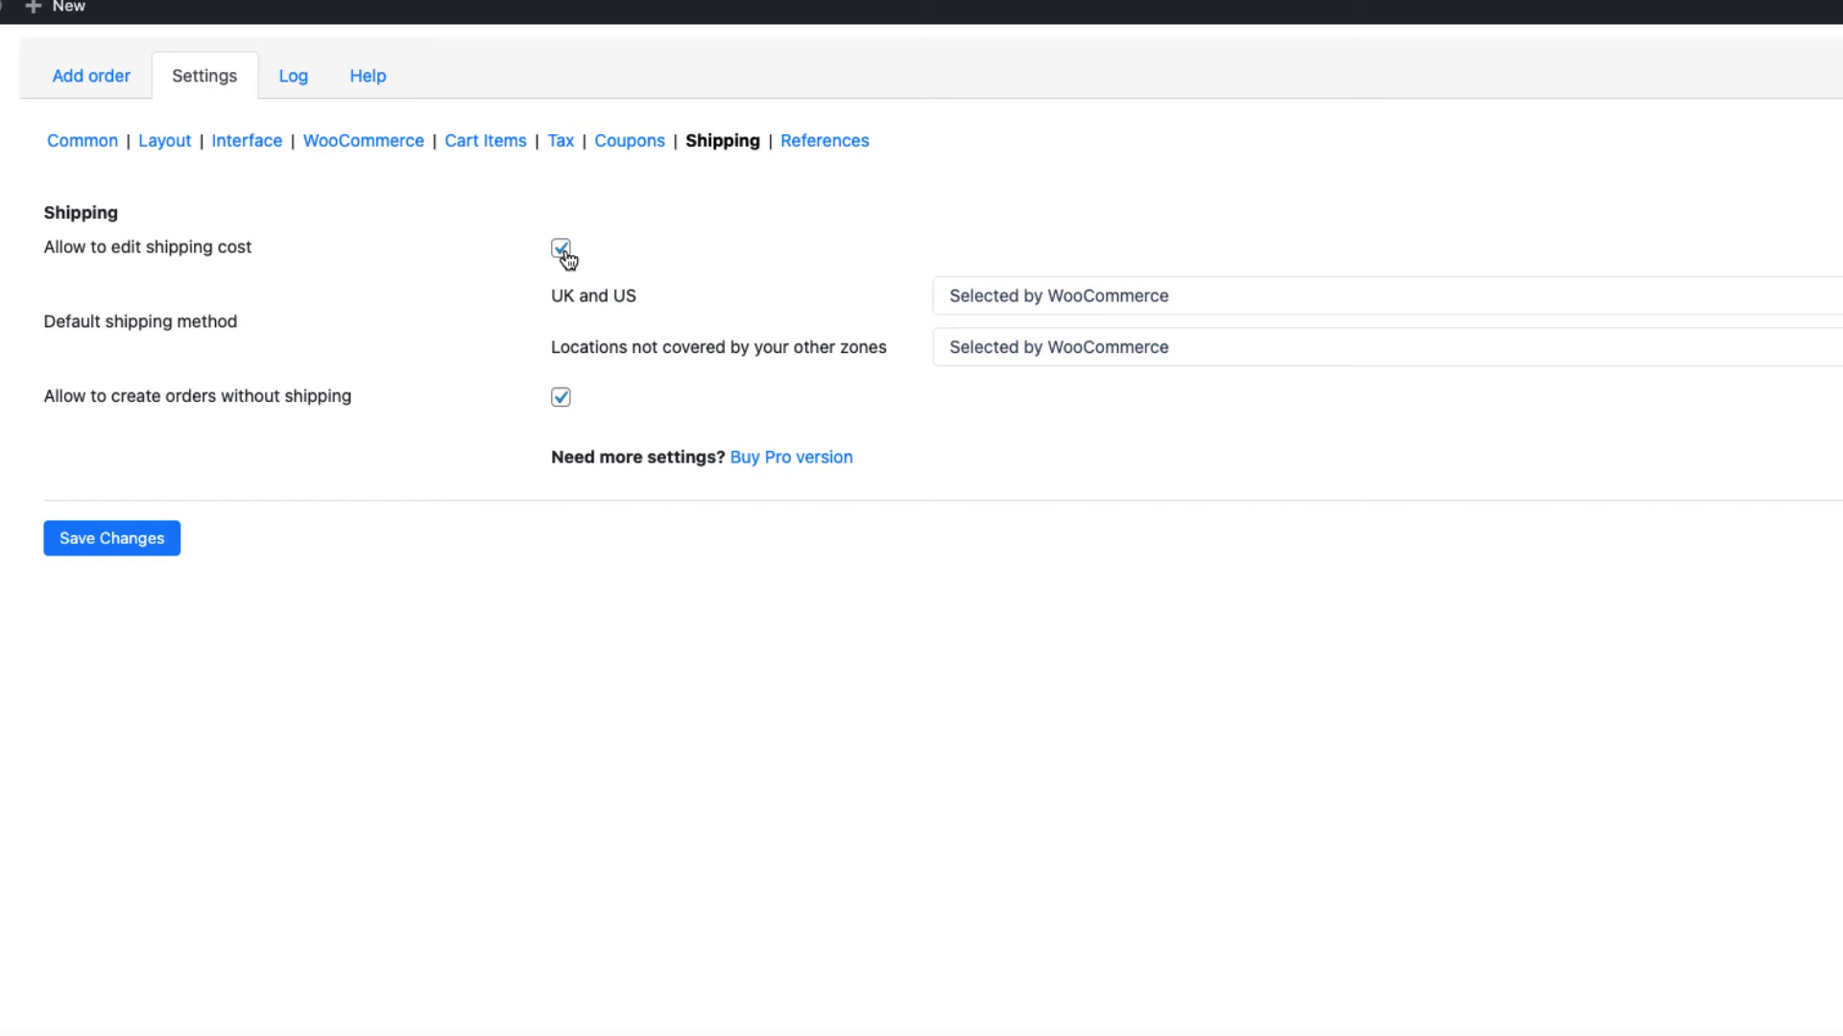
mouse_move(295, 450)
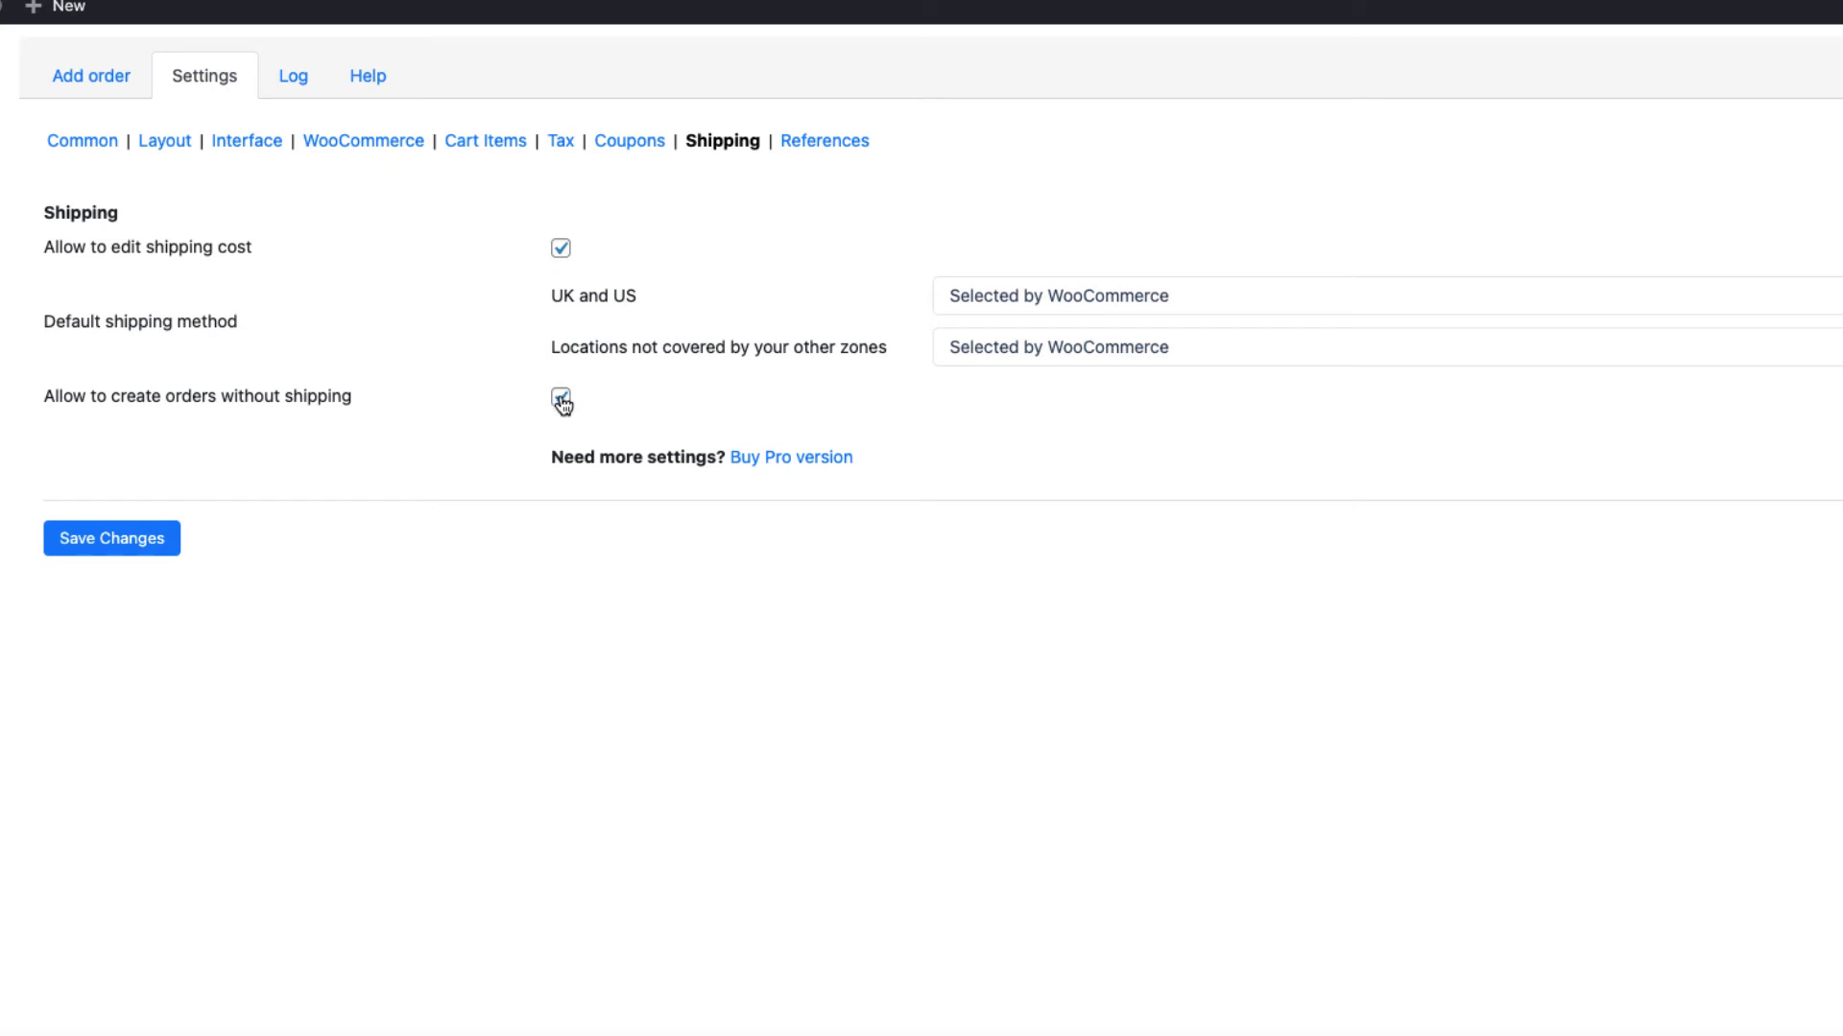
left_click(560, 398)
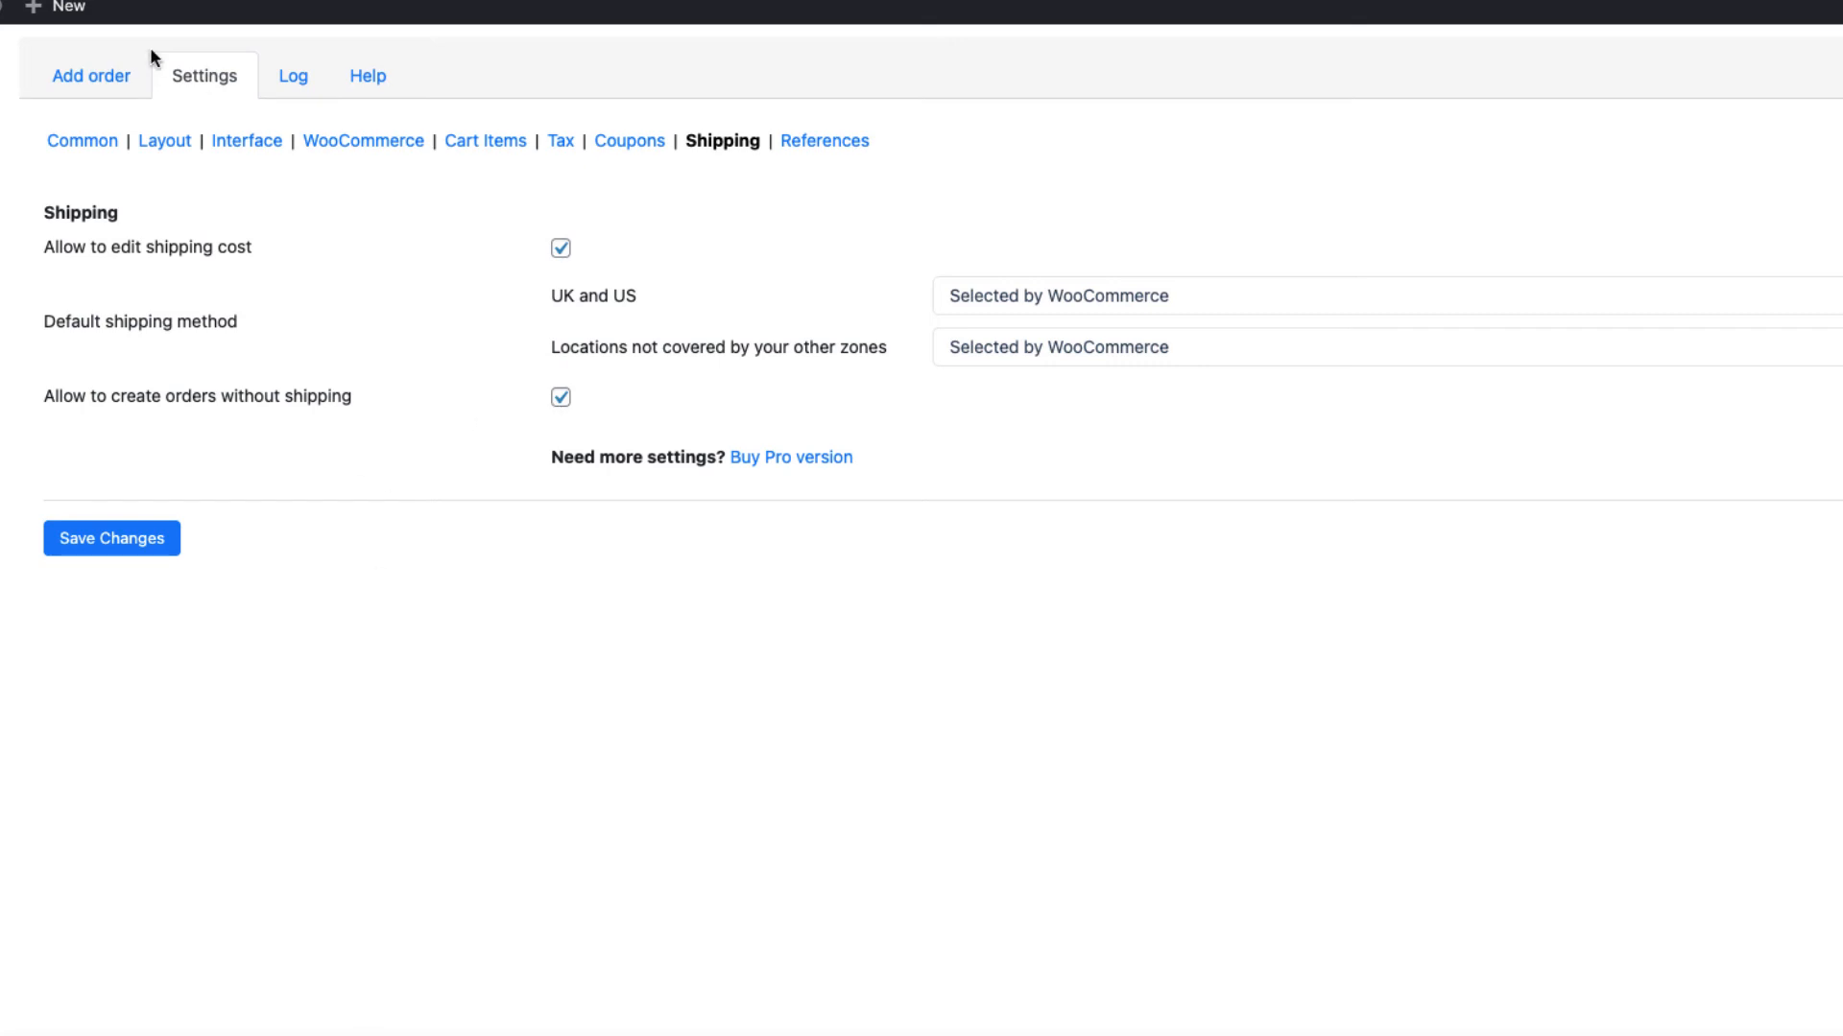
Add four T-Shirts to a new phone order with the customer note 'Ship it by Monday'.
left_click(90, 76)
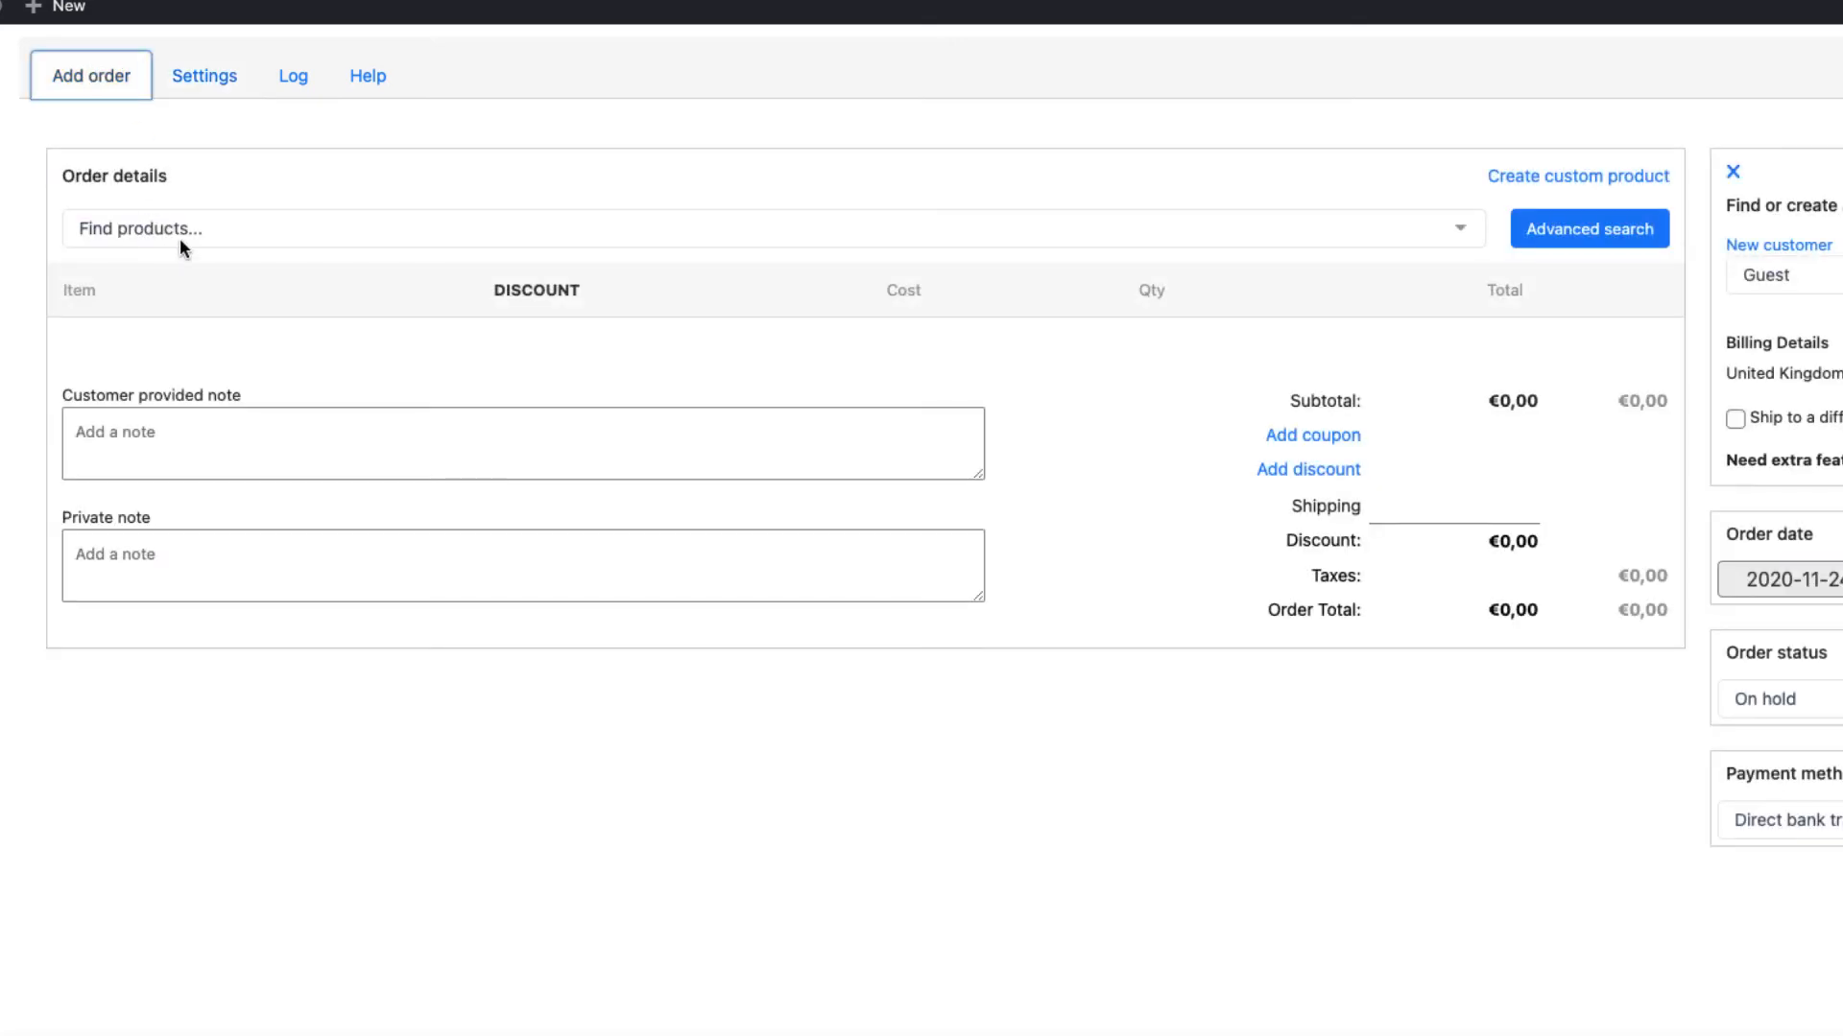
left_click(186, 228)
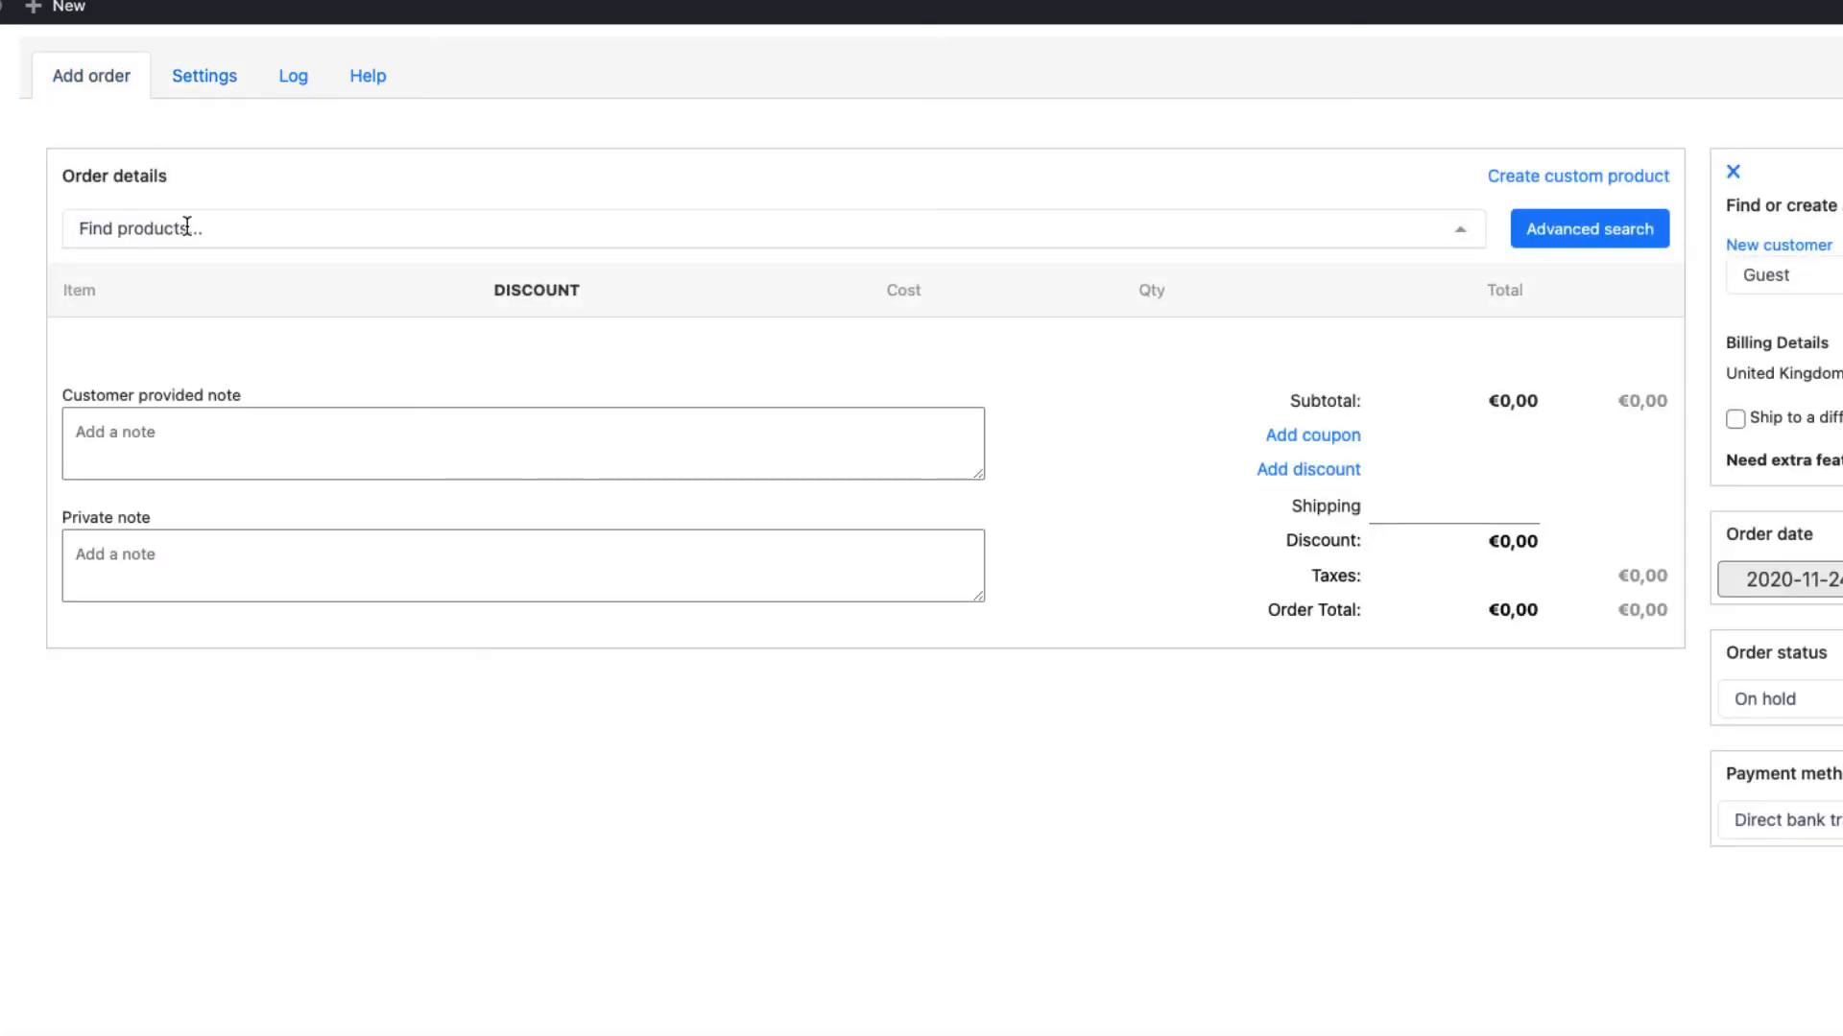
type("shirt")
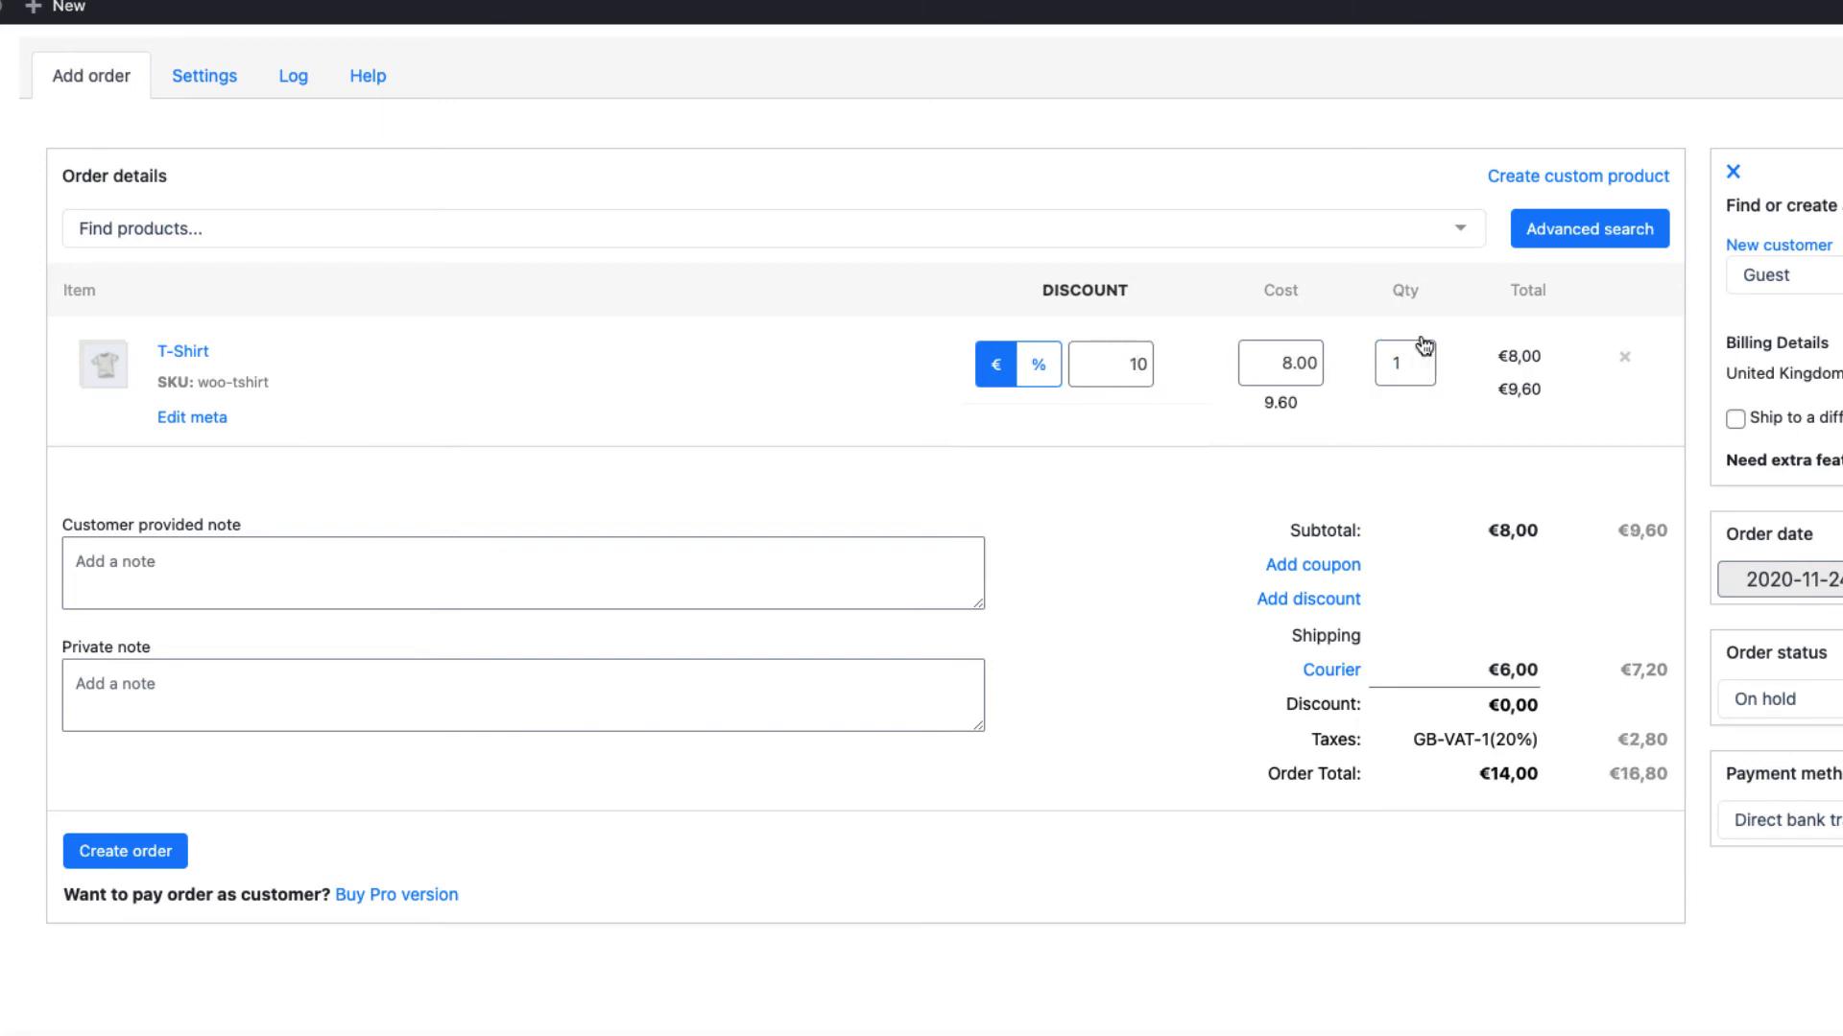
type("4")
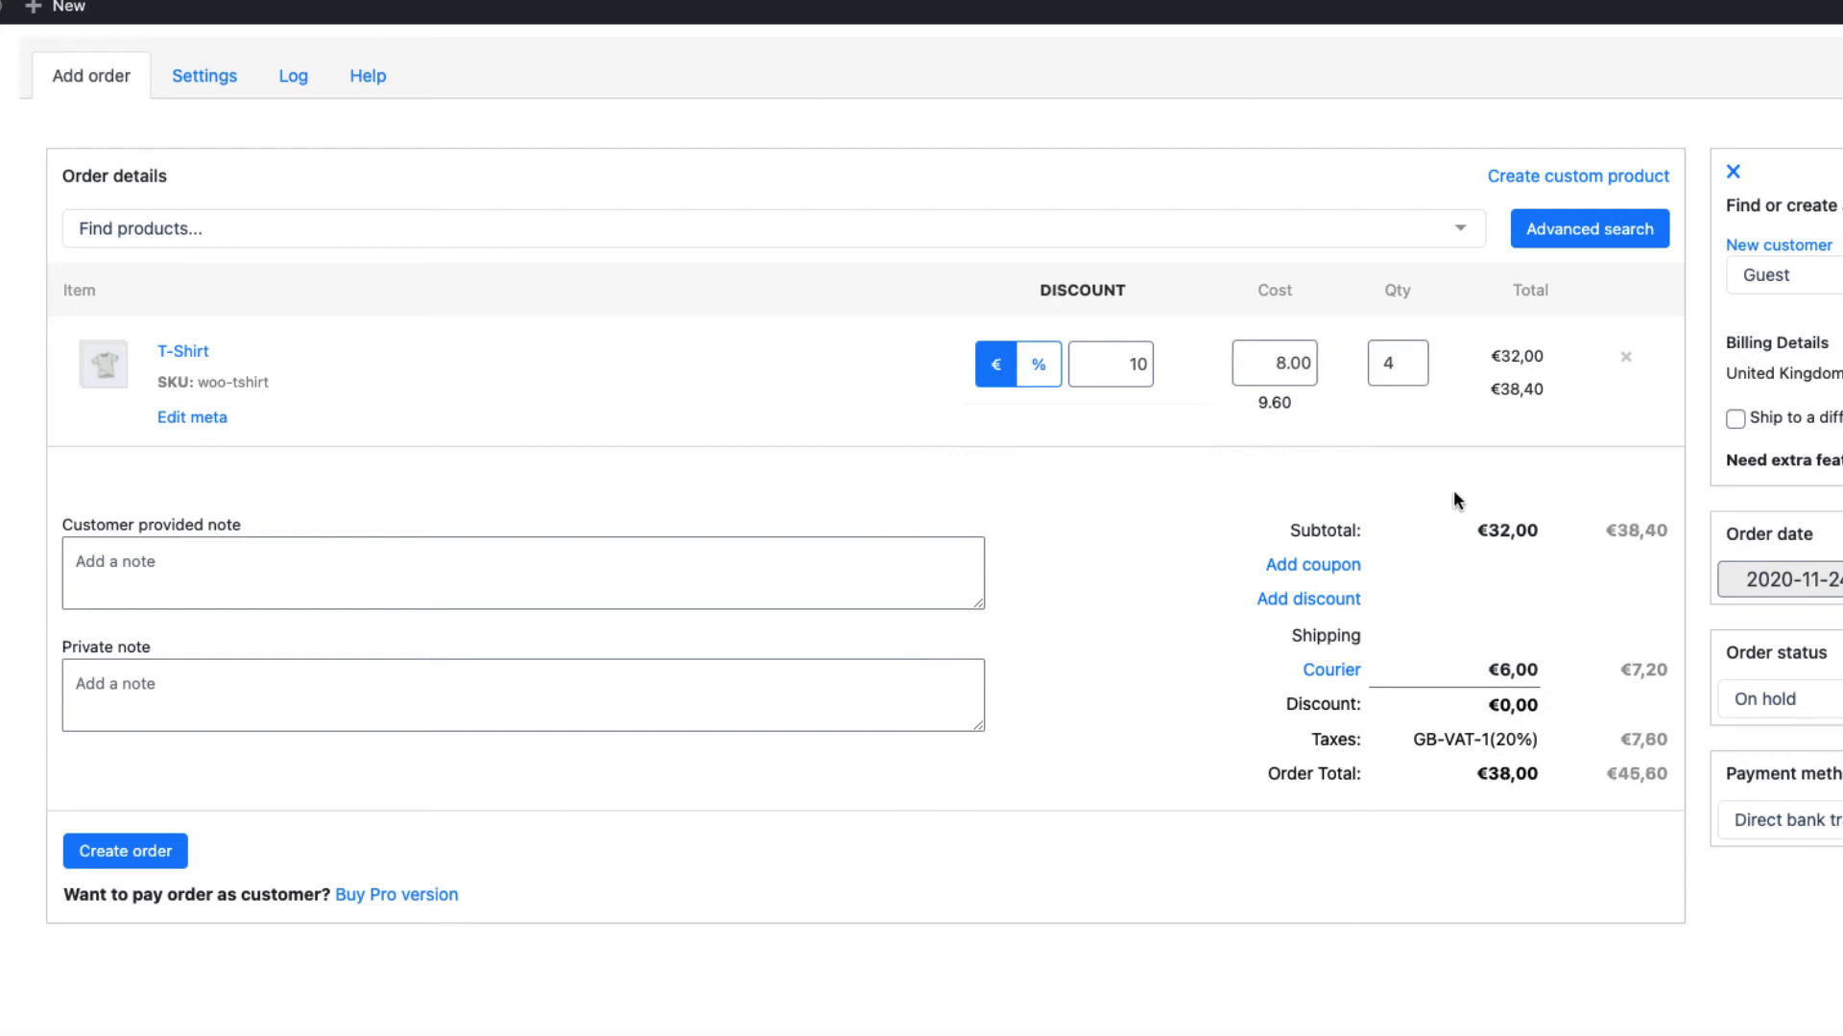
mouse_move(1382, 611)
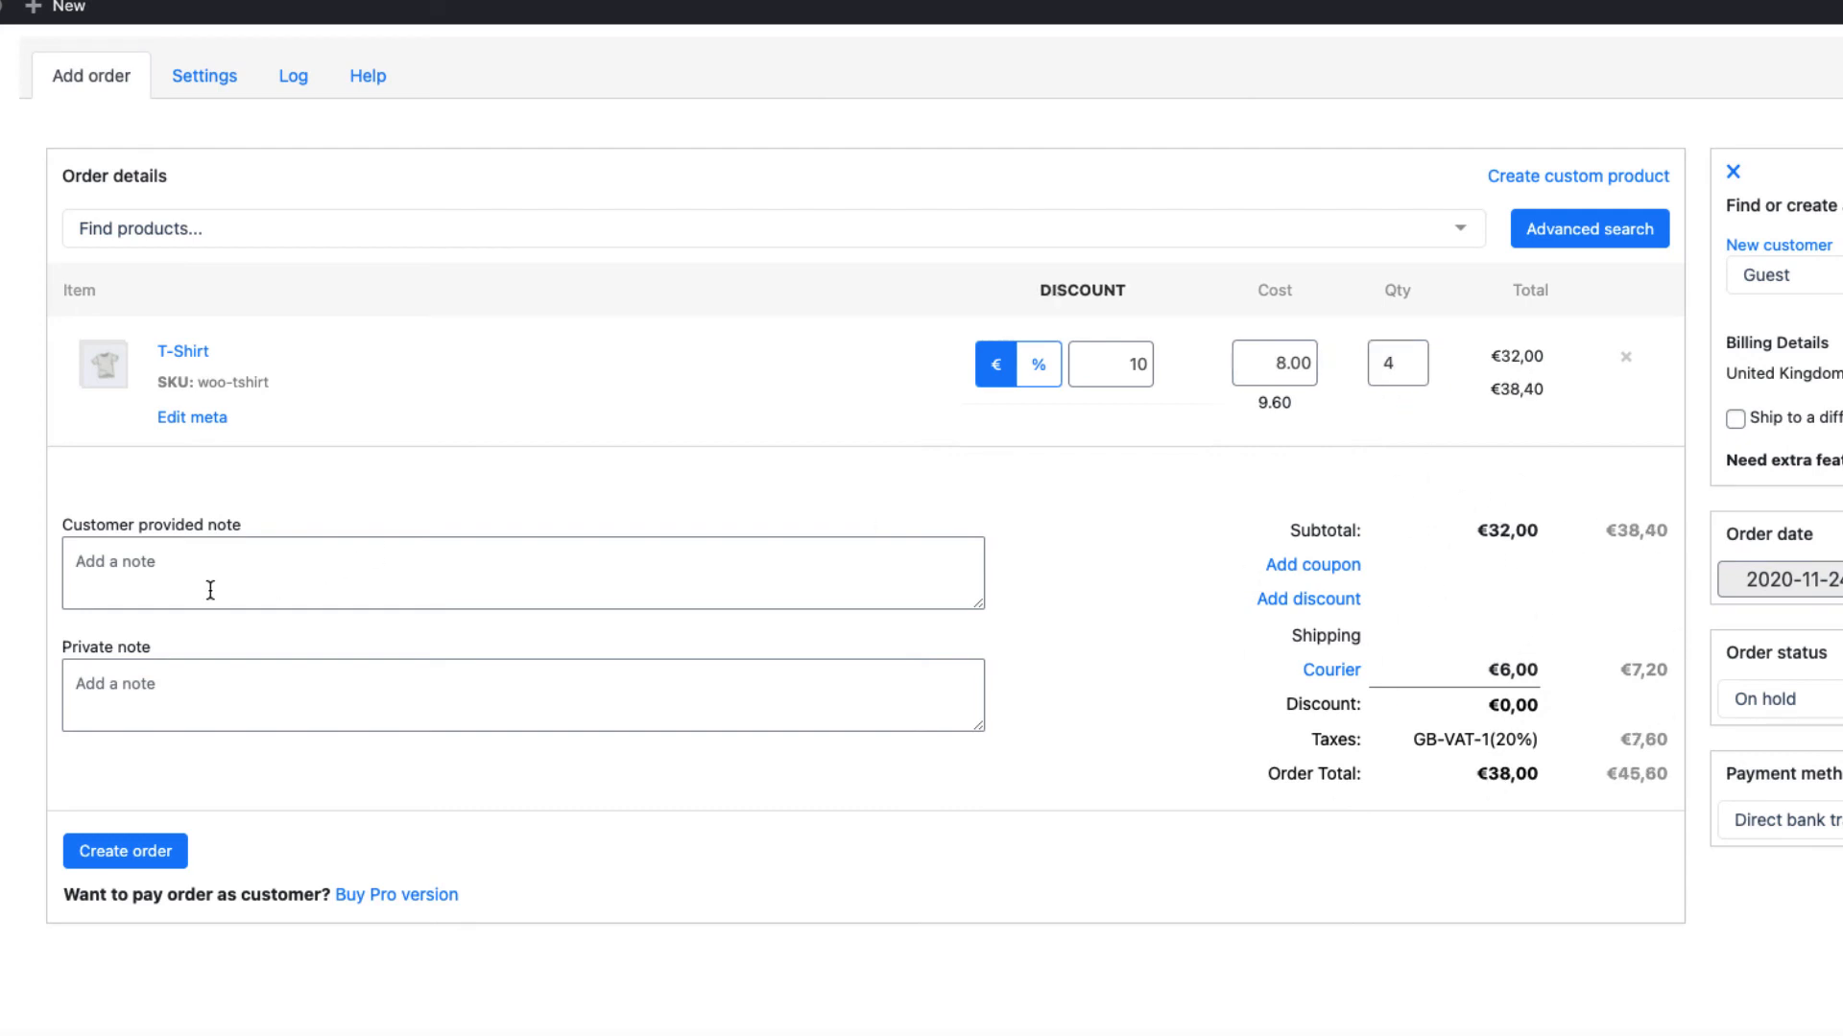
mouse_move(188, 583)
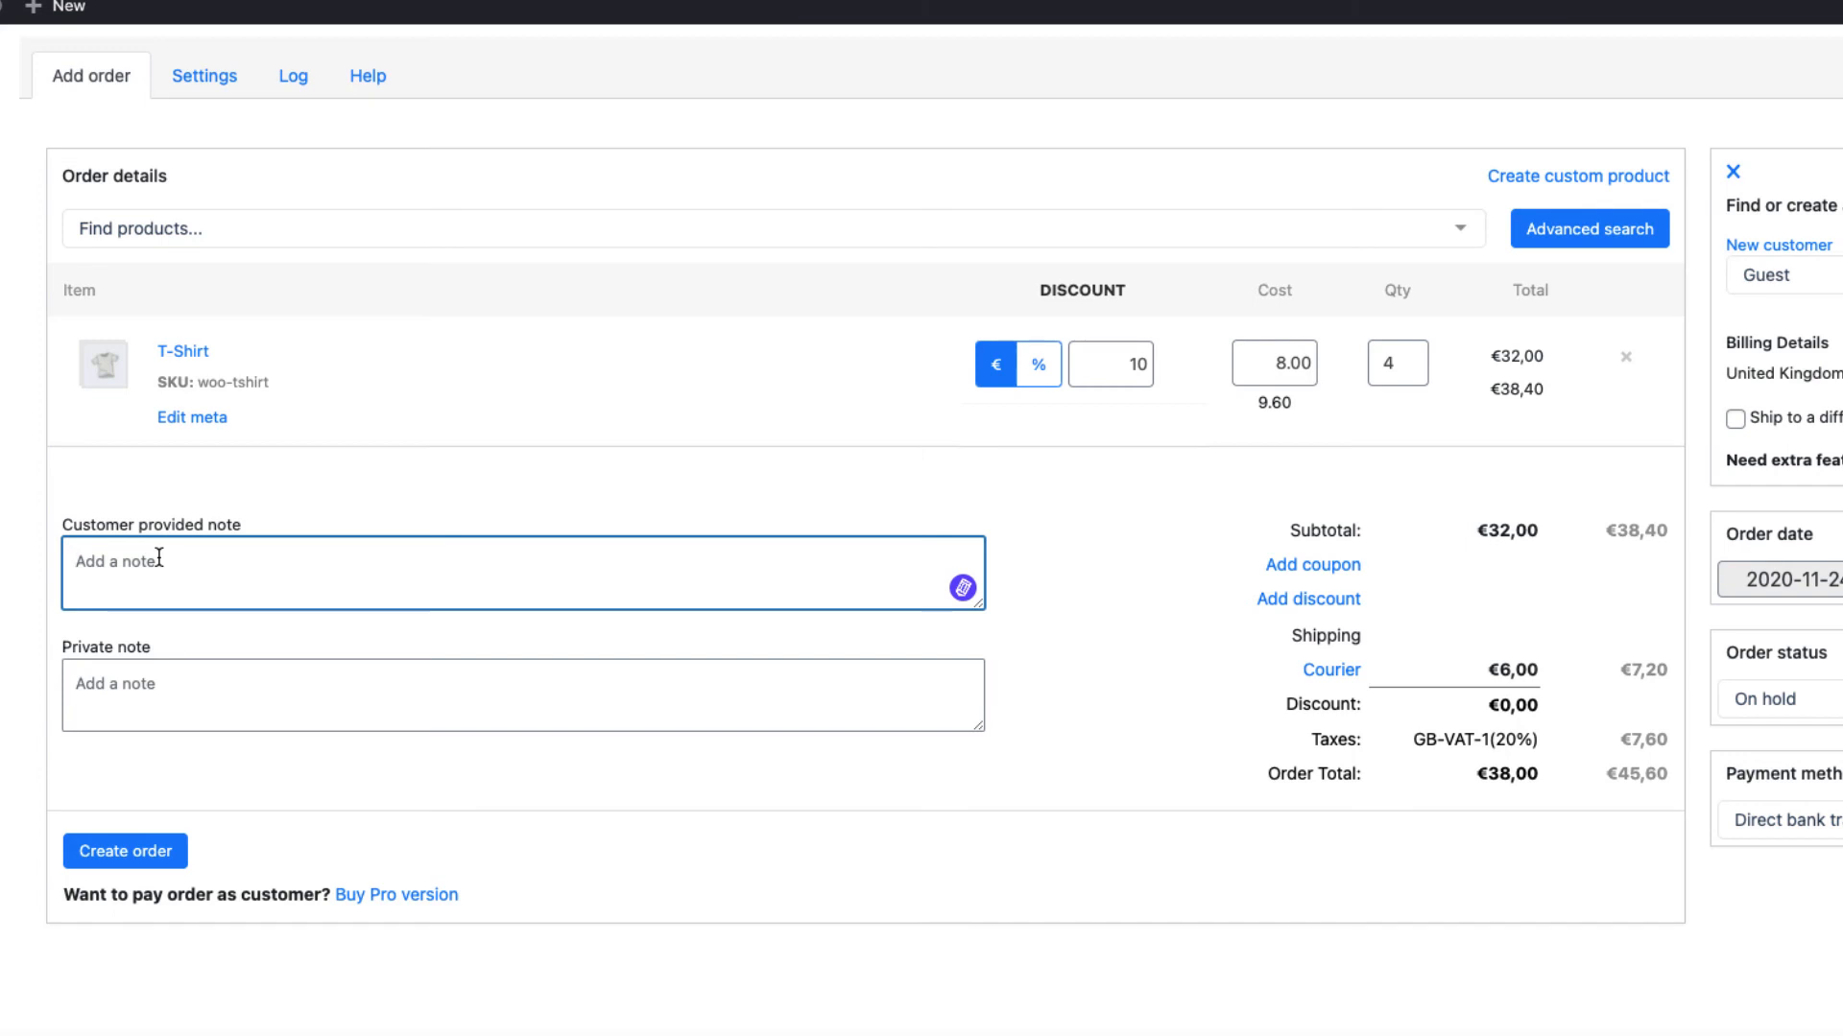
type("Ship it by Monday")
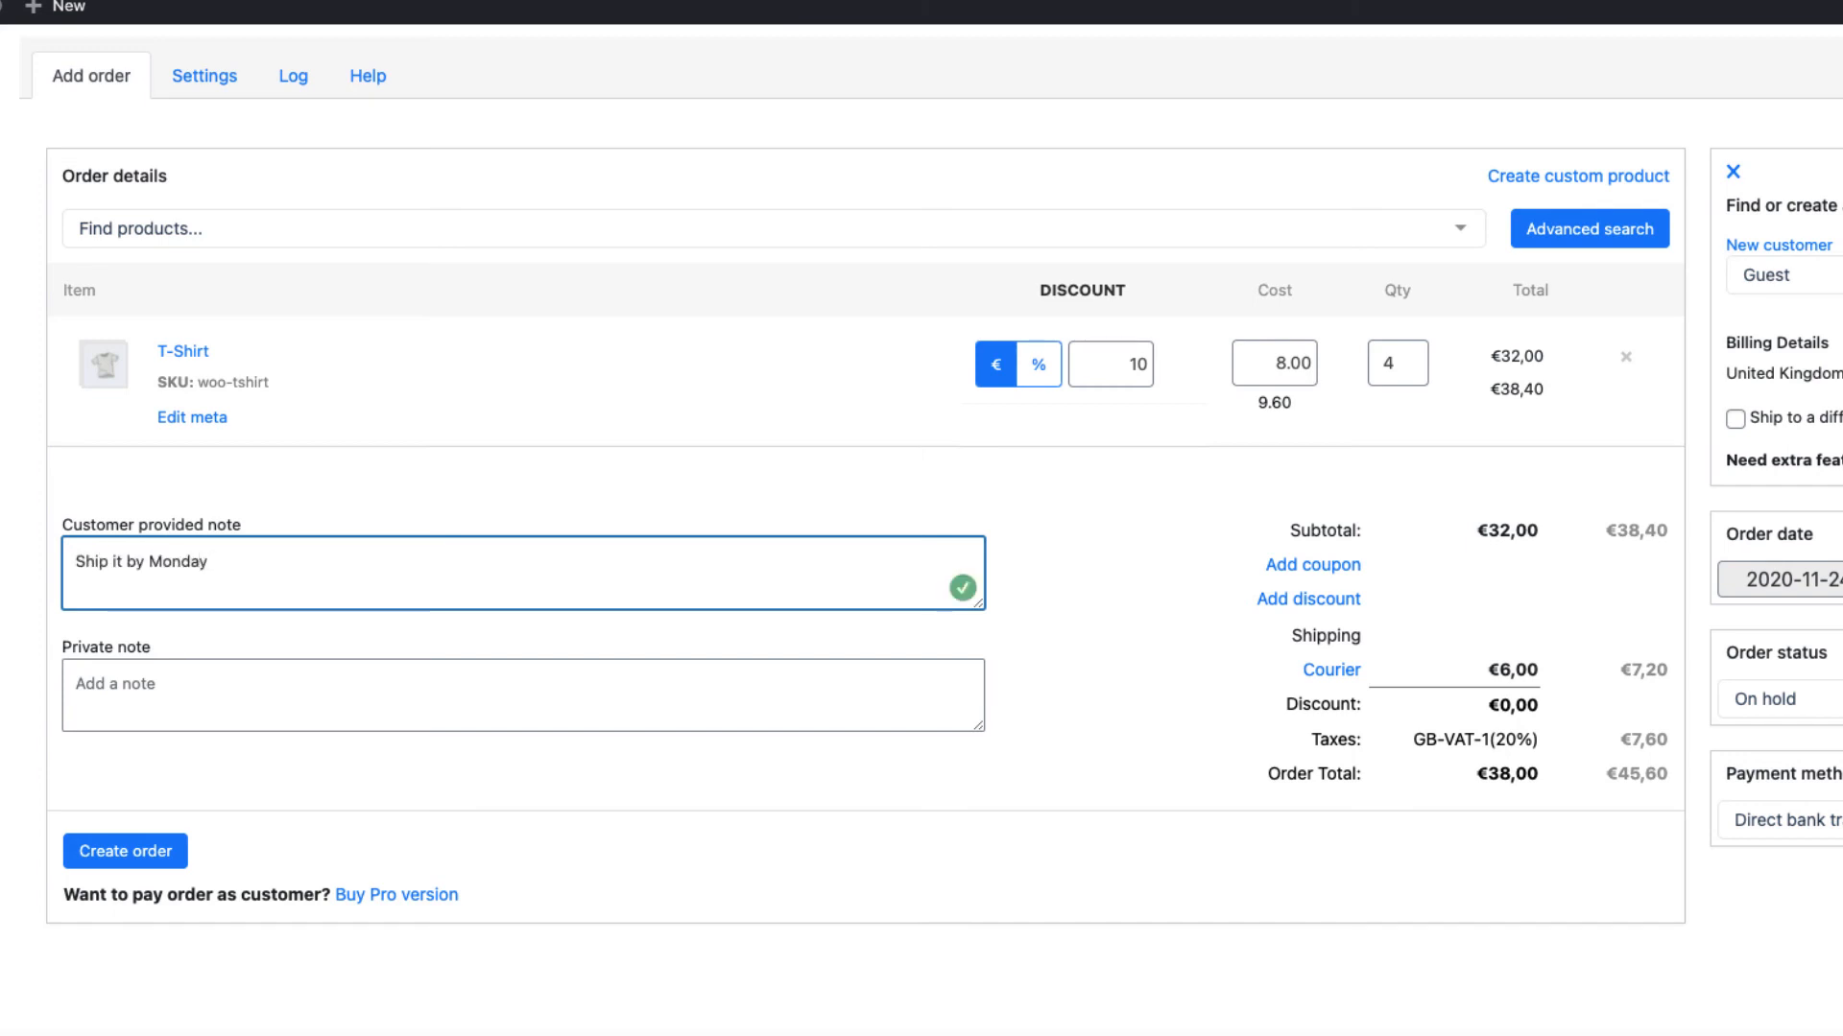
mouse_move(125, 713)
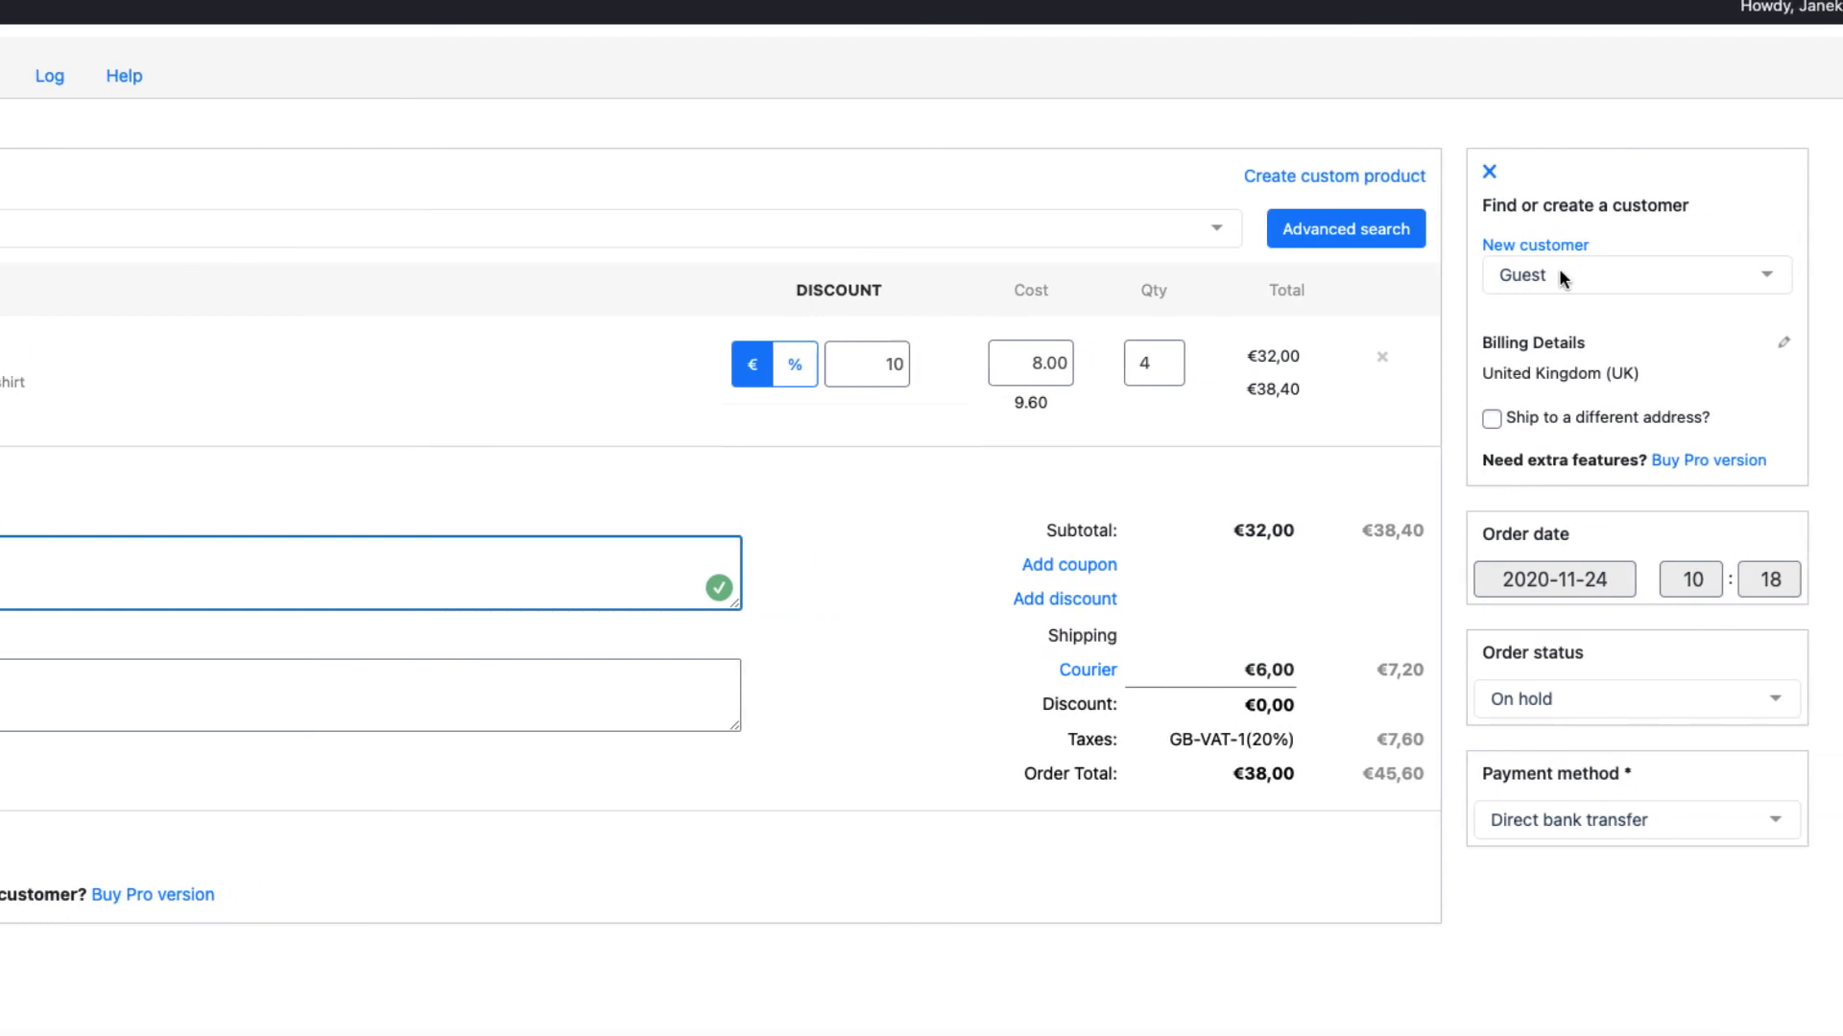
Assign the existing customer Demo Memo to the phone order.
left_click(1535, 244)
type("d")
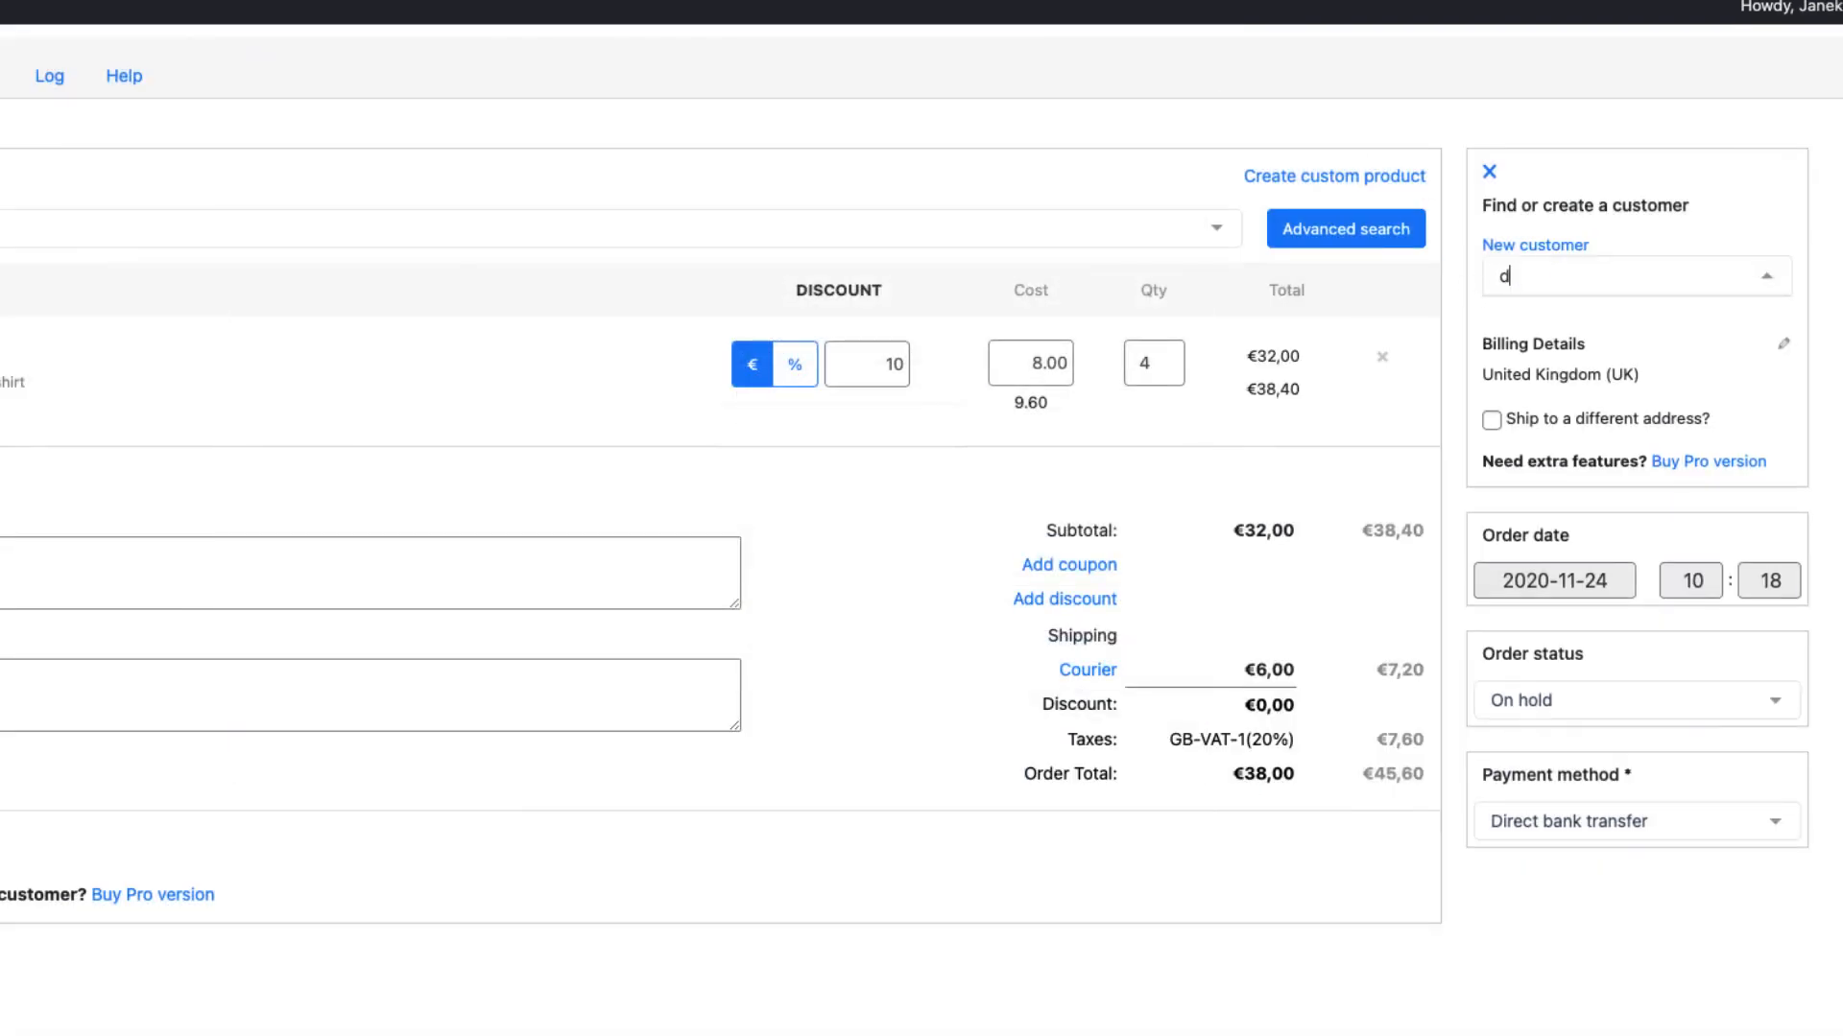
type("emo")
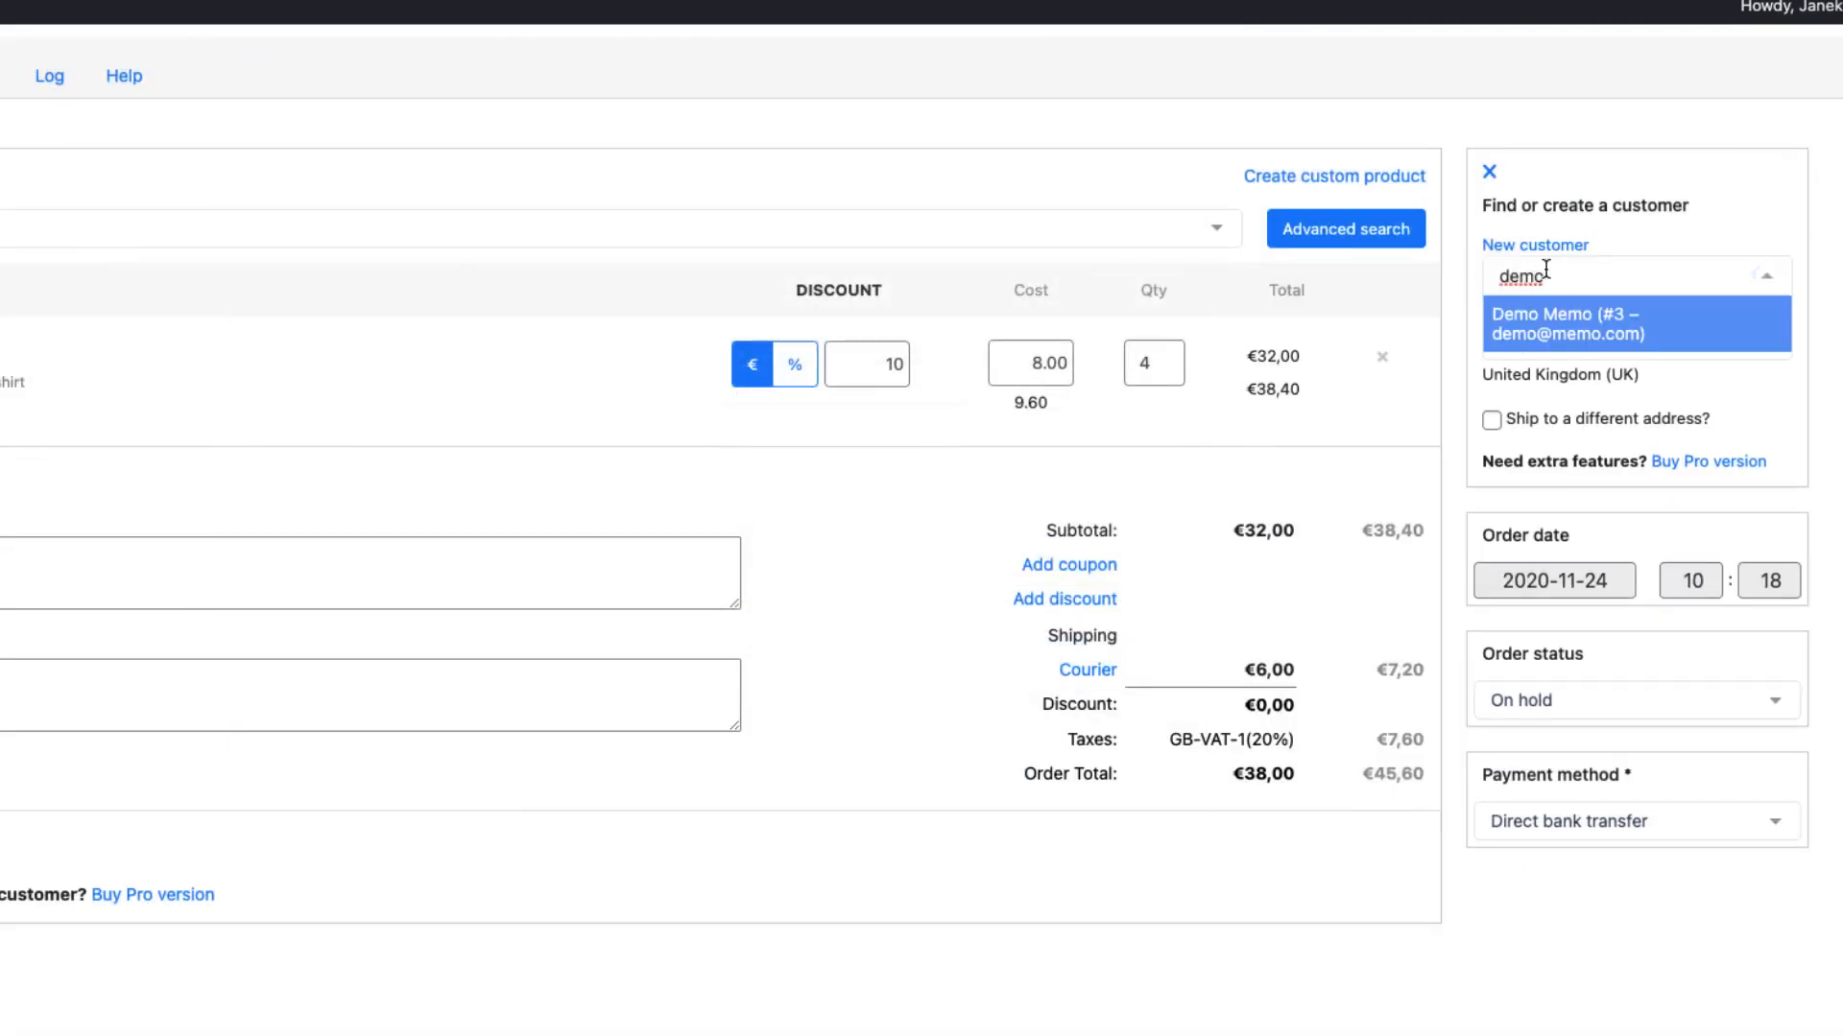
left_click(1636, 333)
type("3")
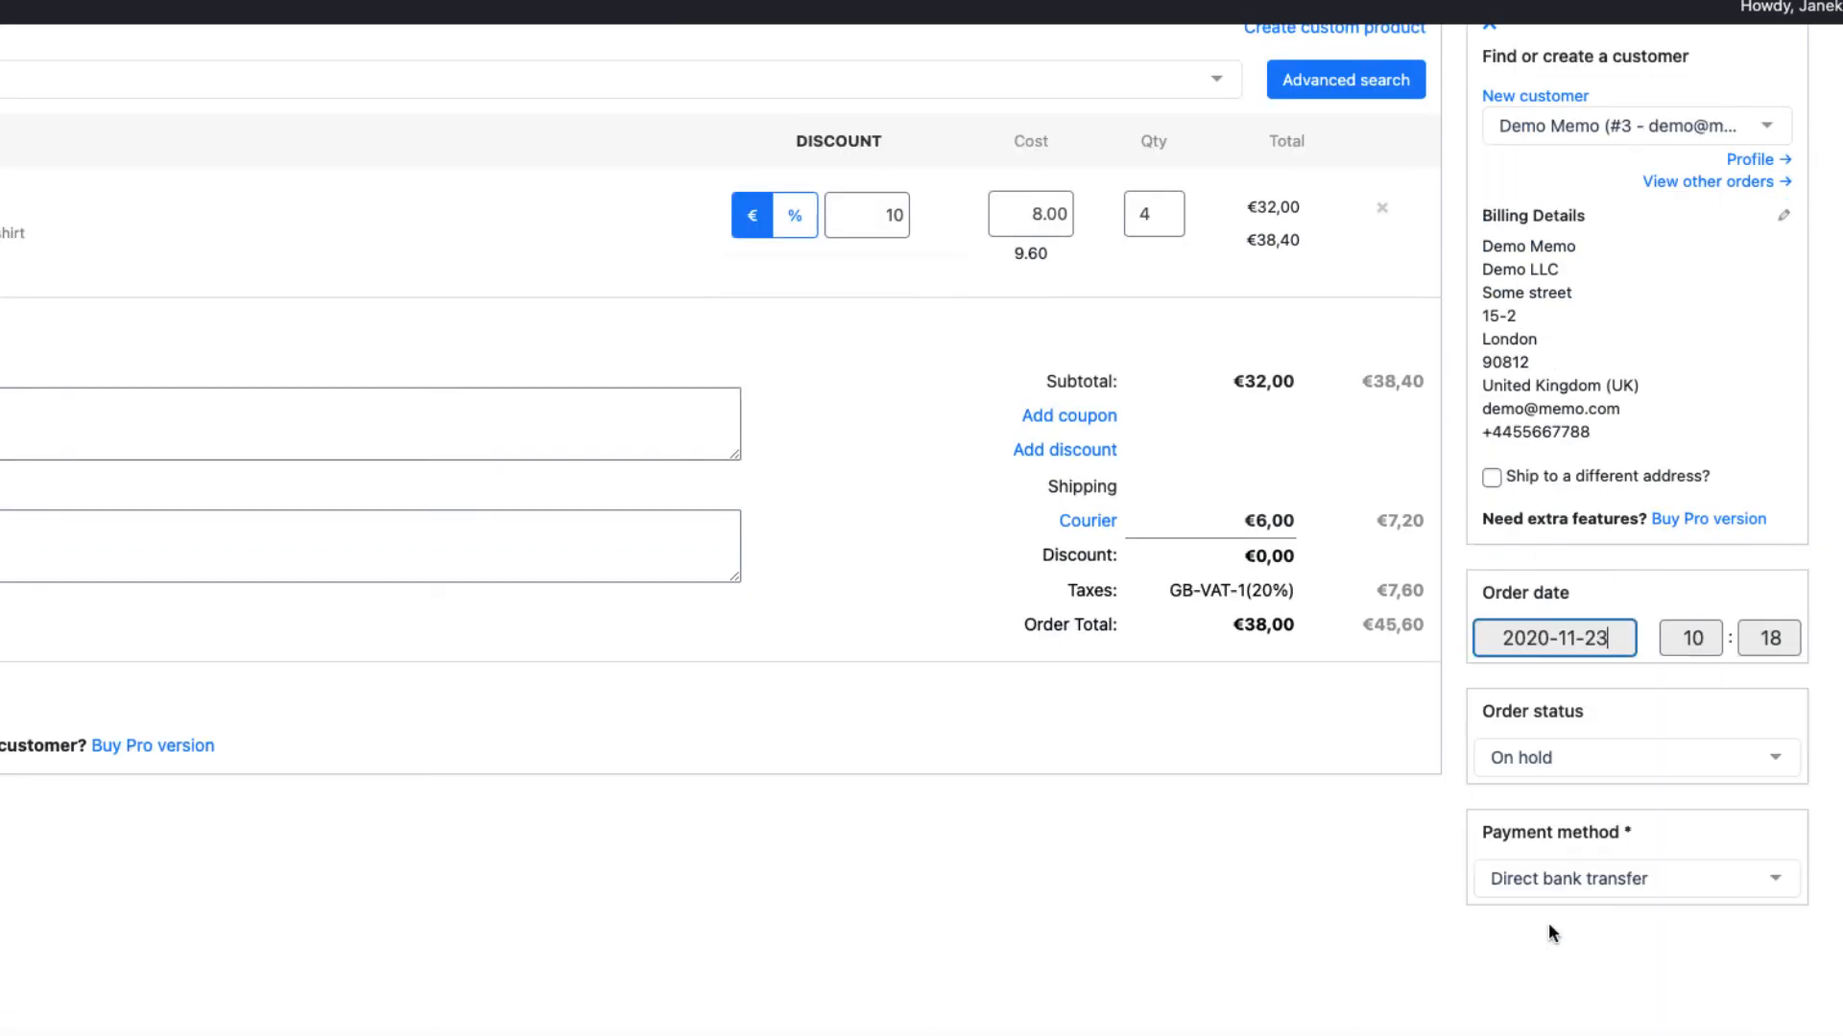
Keep the order On hold after briefly trying Processing, with direct bank transfer payment.
left_click(1636, 758)
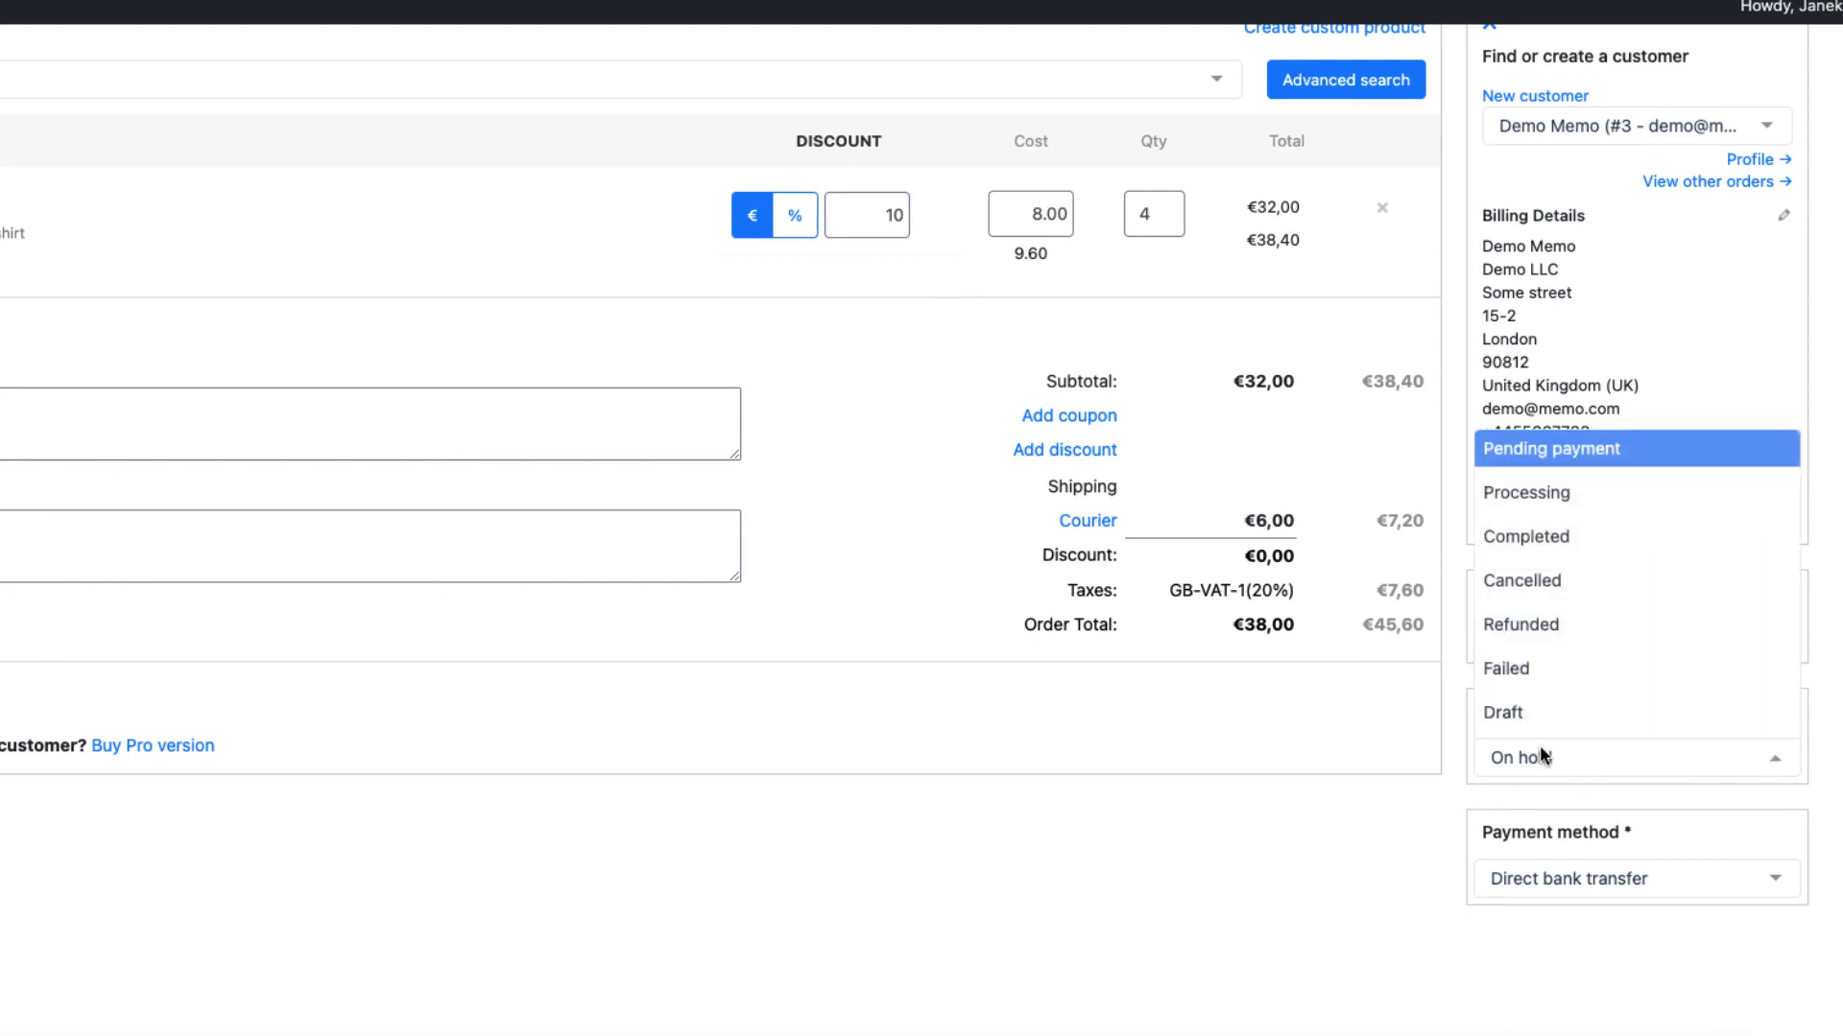
left_click(1526, 492)
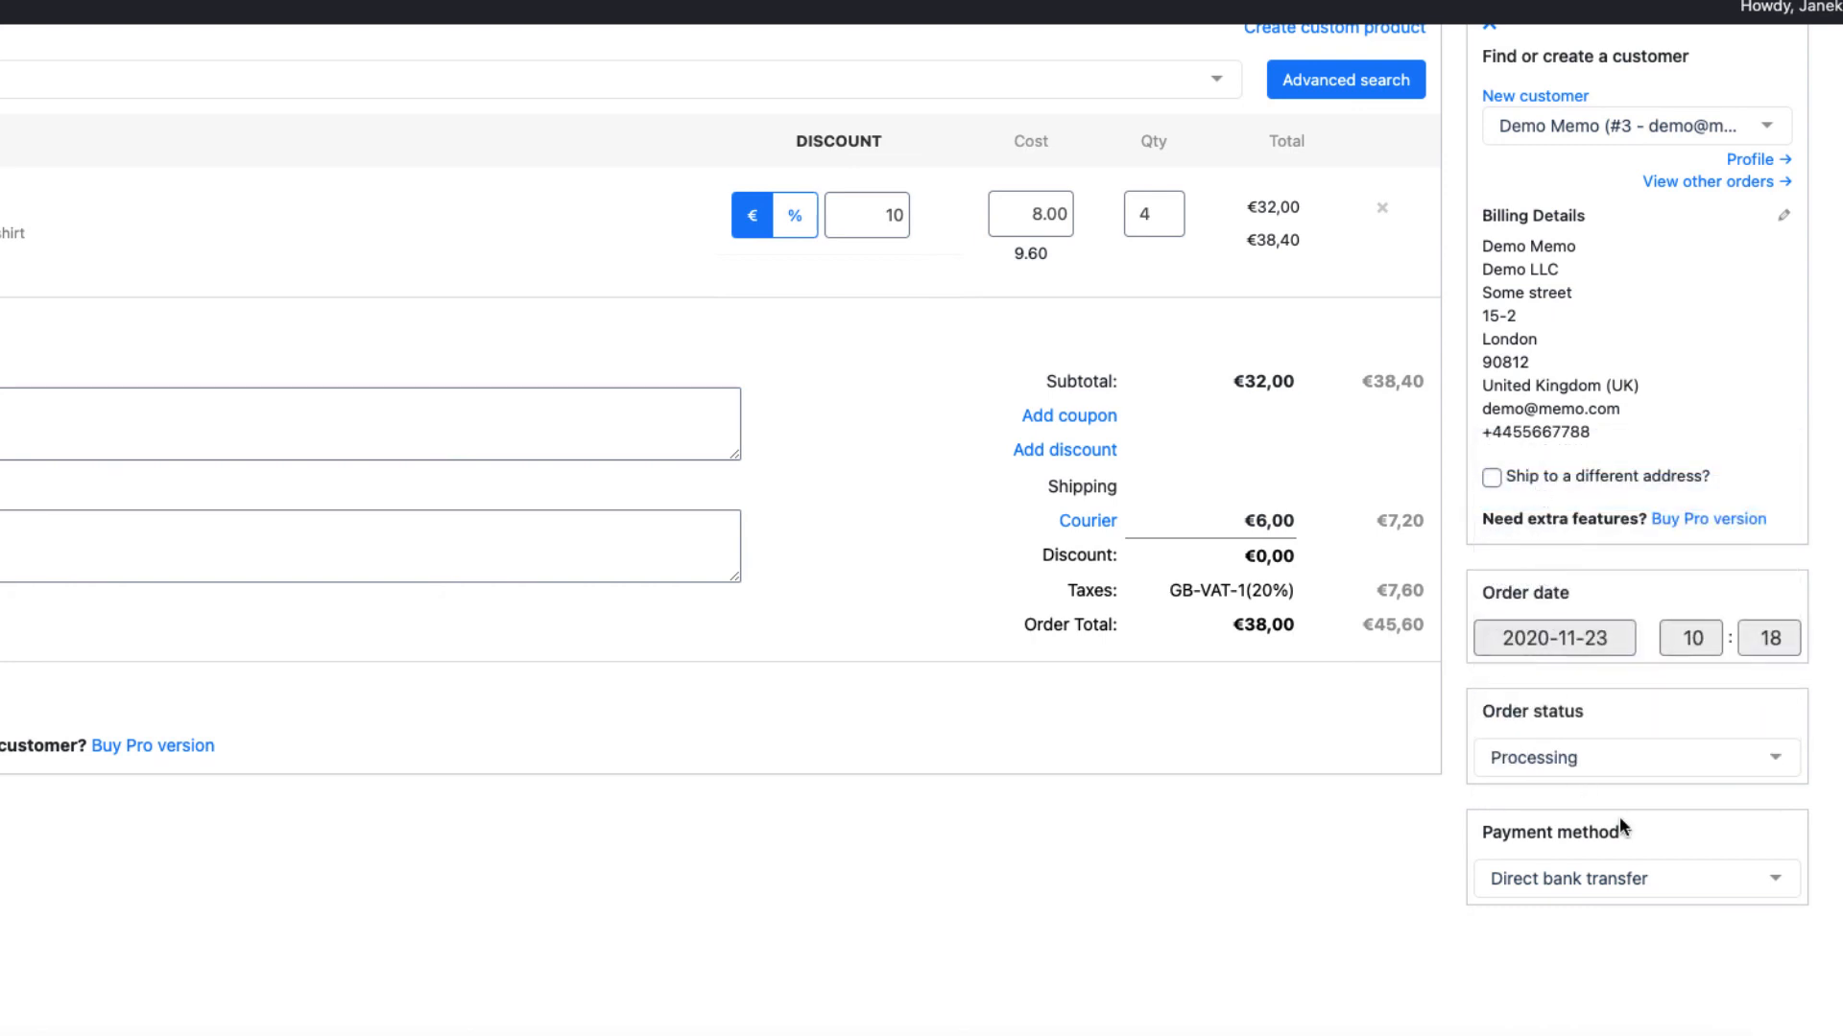
left_click(1636, 758)
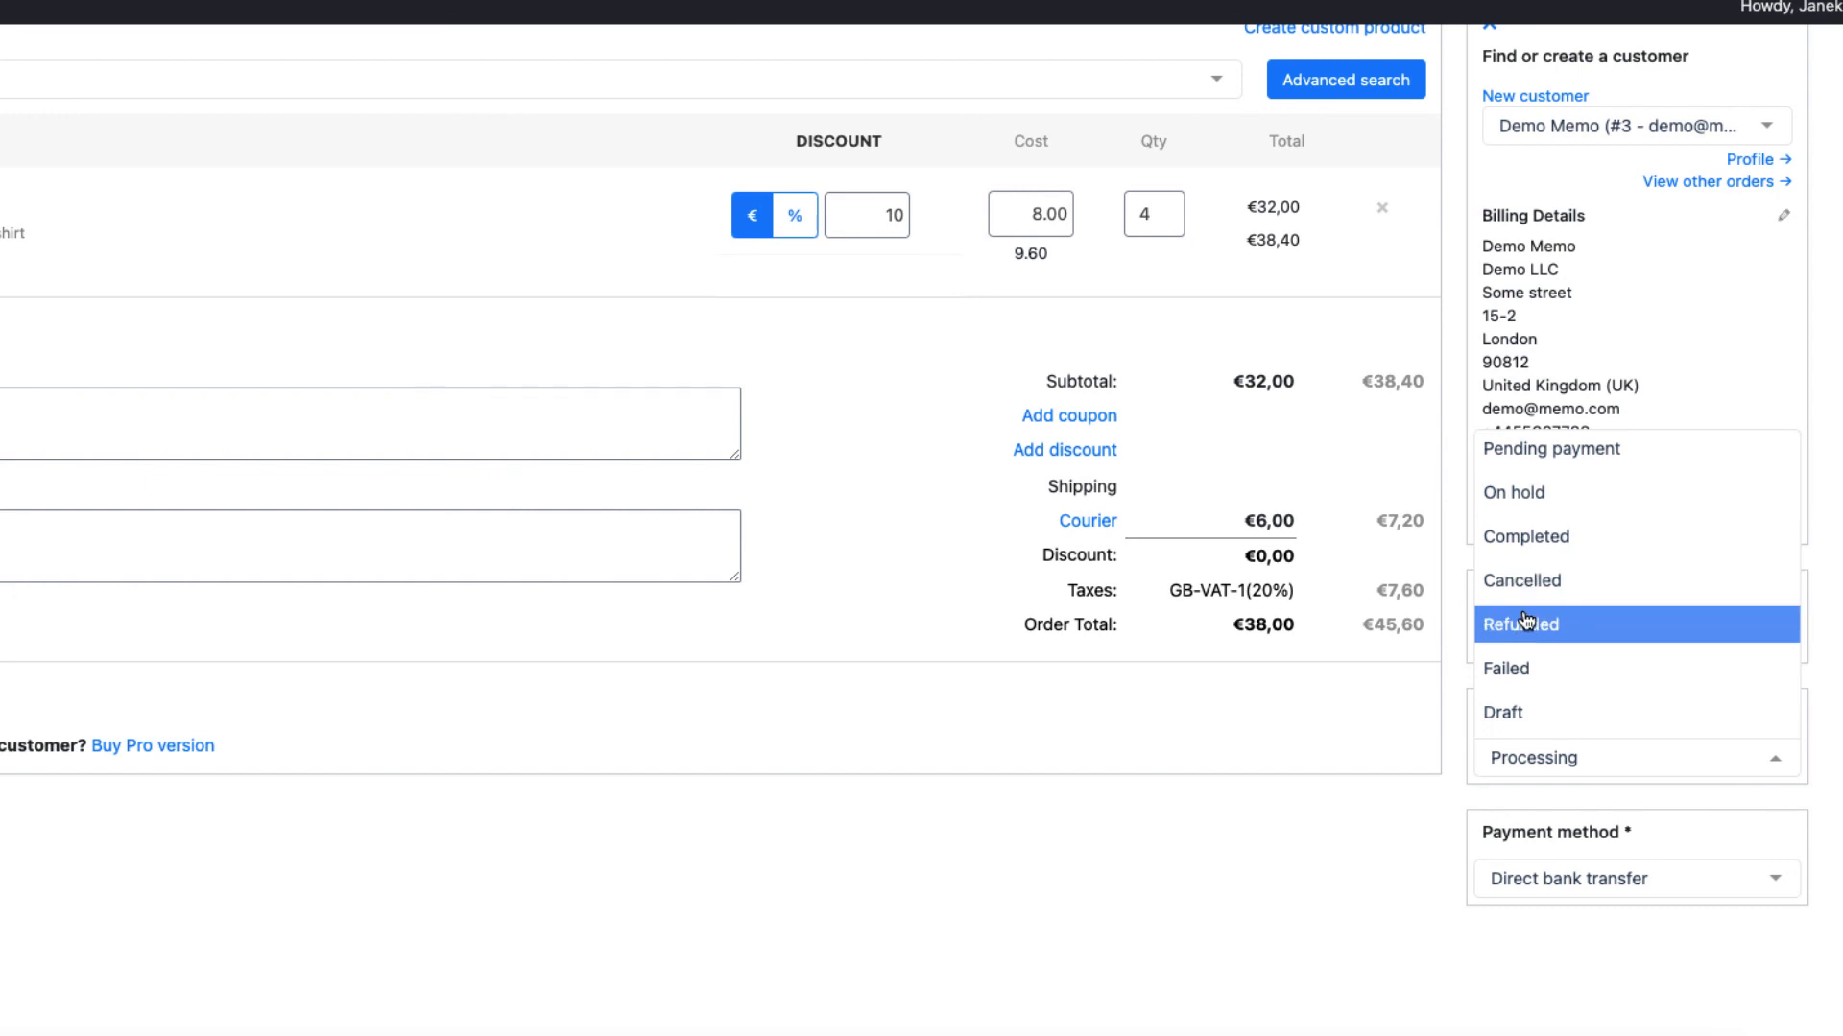
left_click(1513, 492)
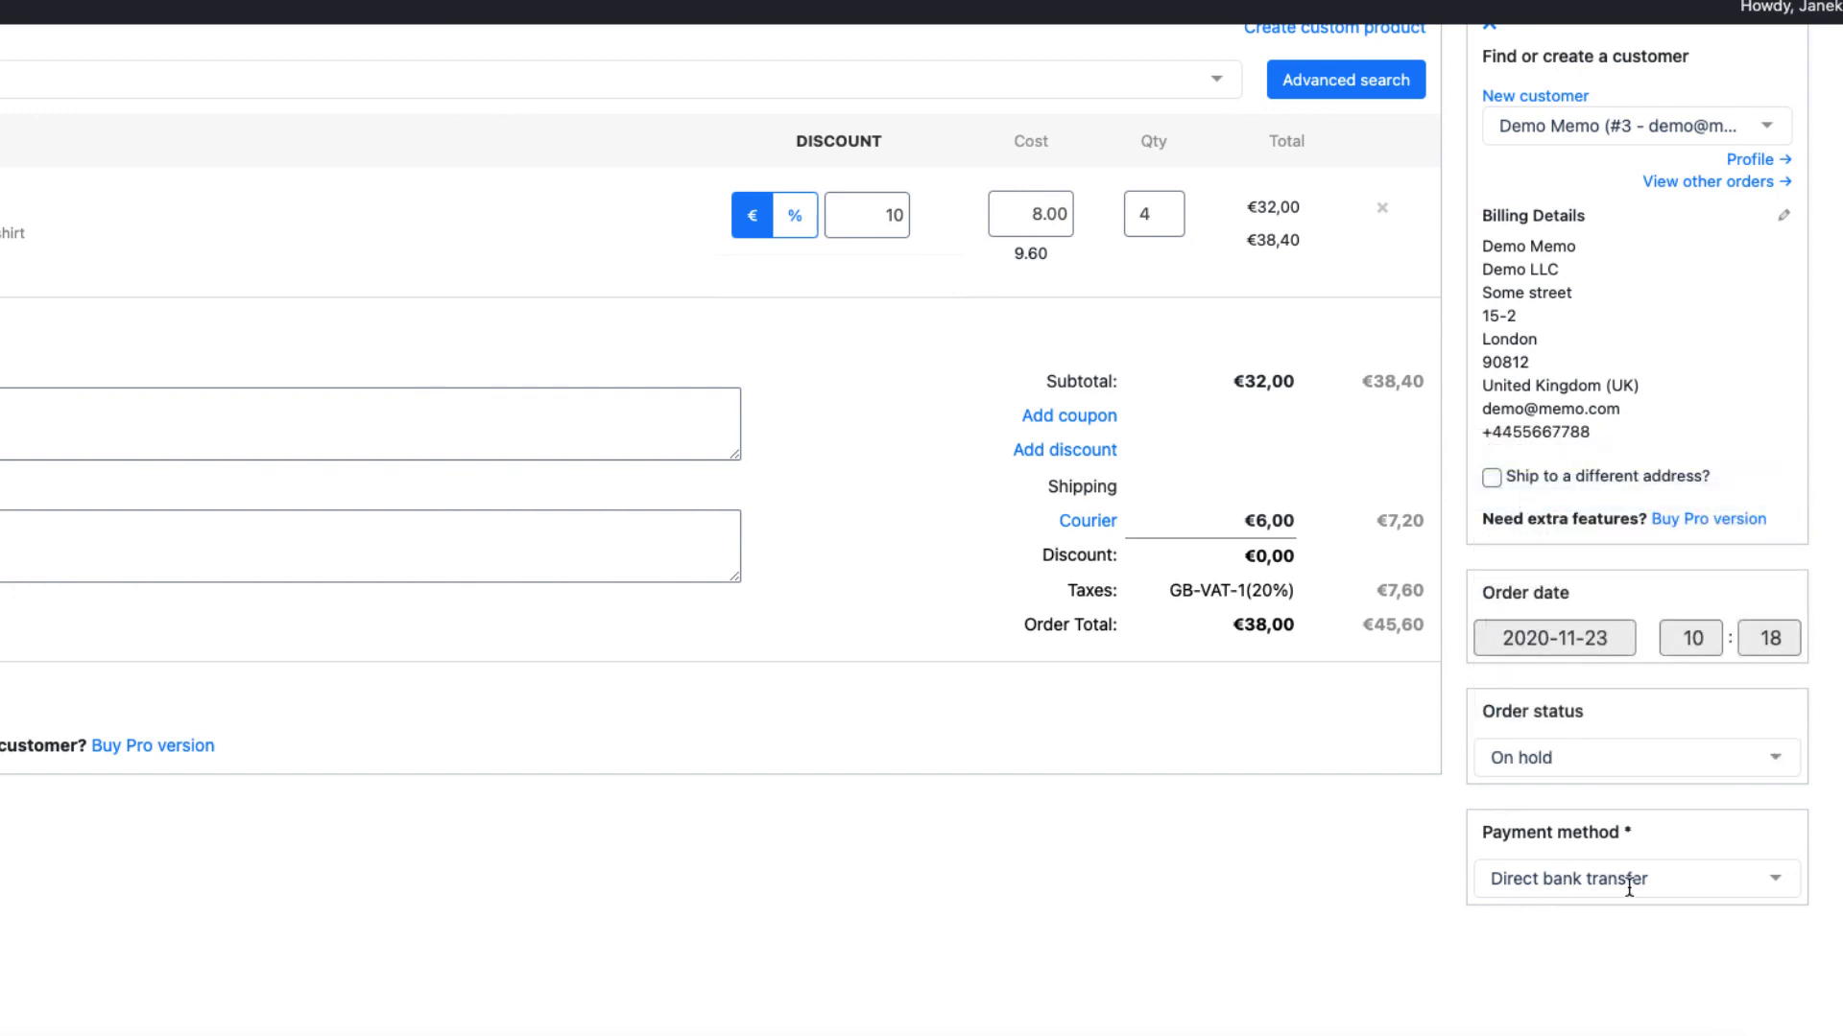
mouse_move(1575, 883)
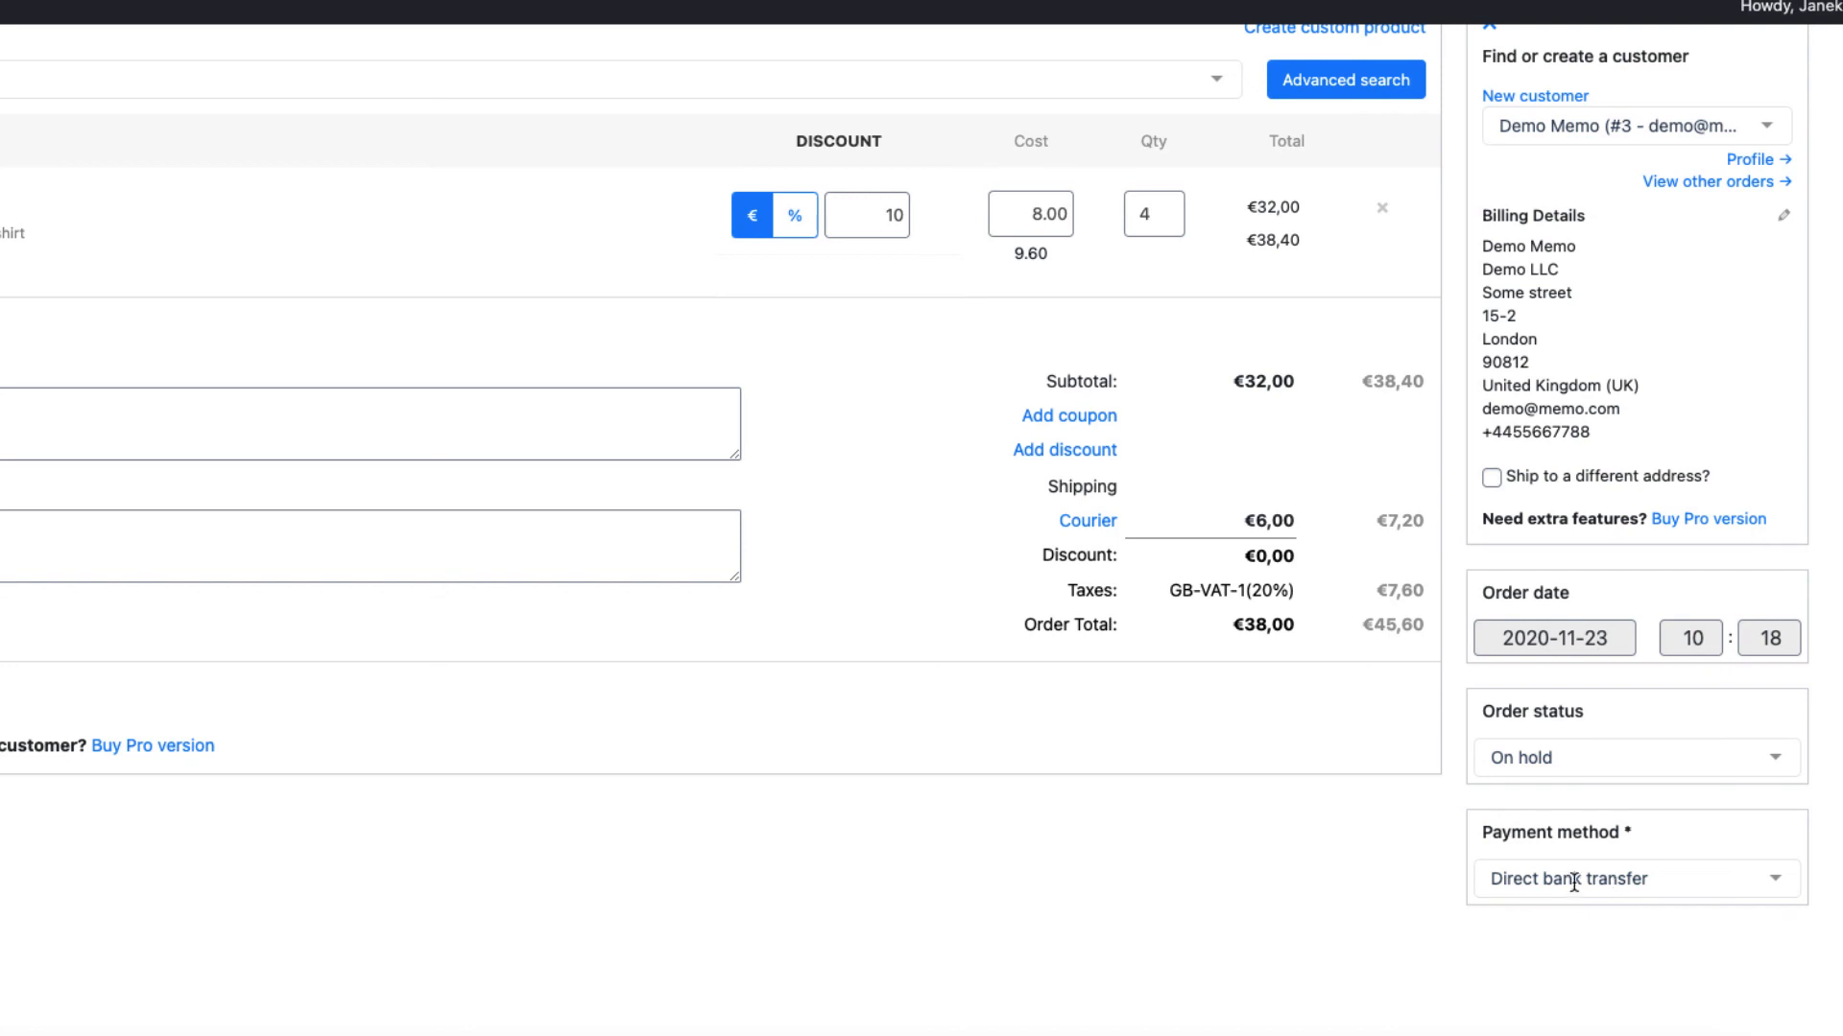
left_click(1636, 878)
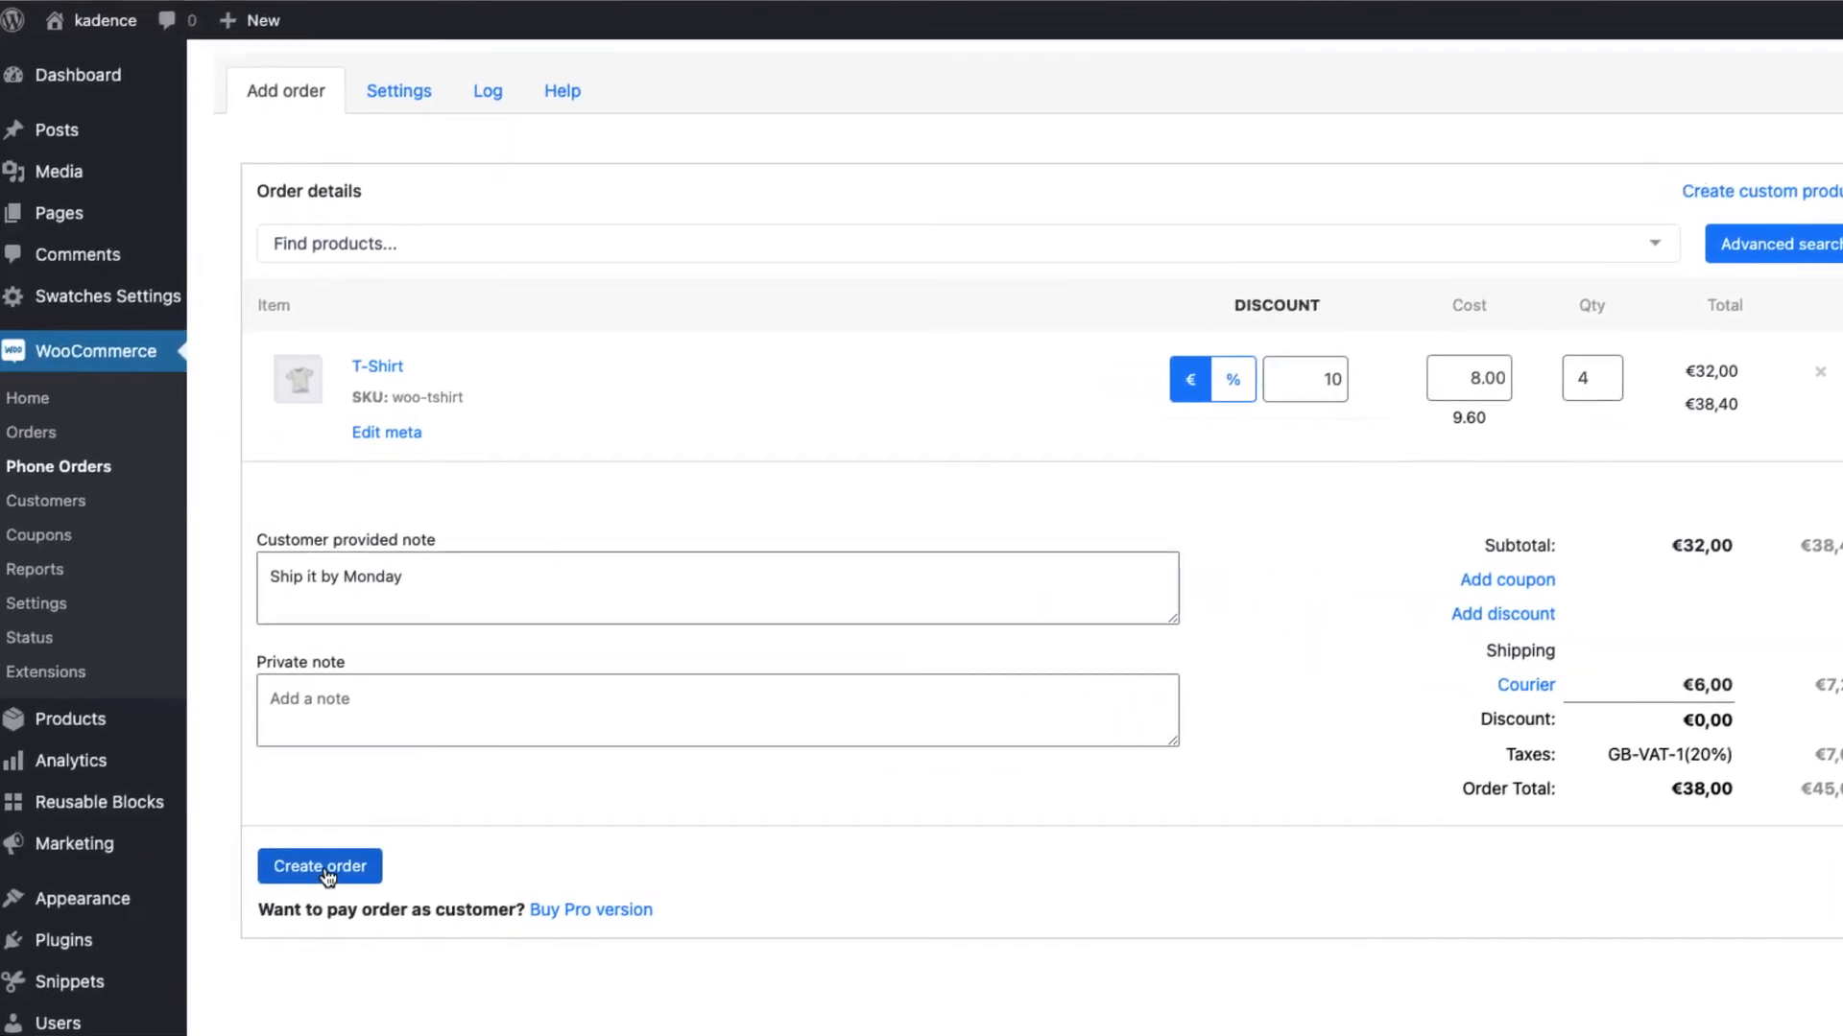
Create phone order #1365, view its order-received email, then send and read the invoice in MailHog.
left_click(319, 867)
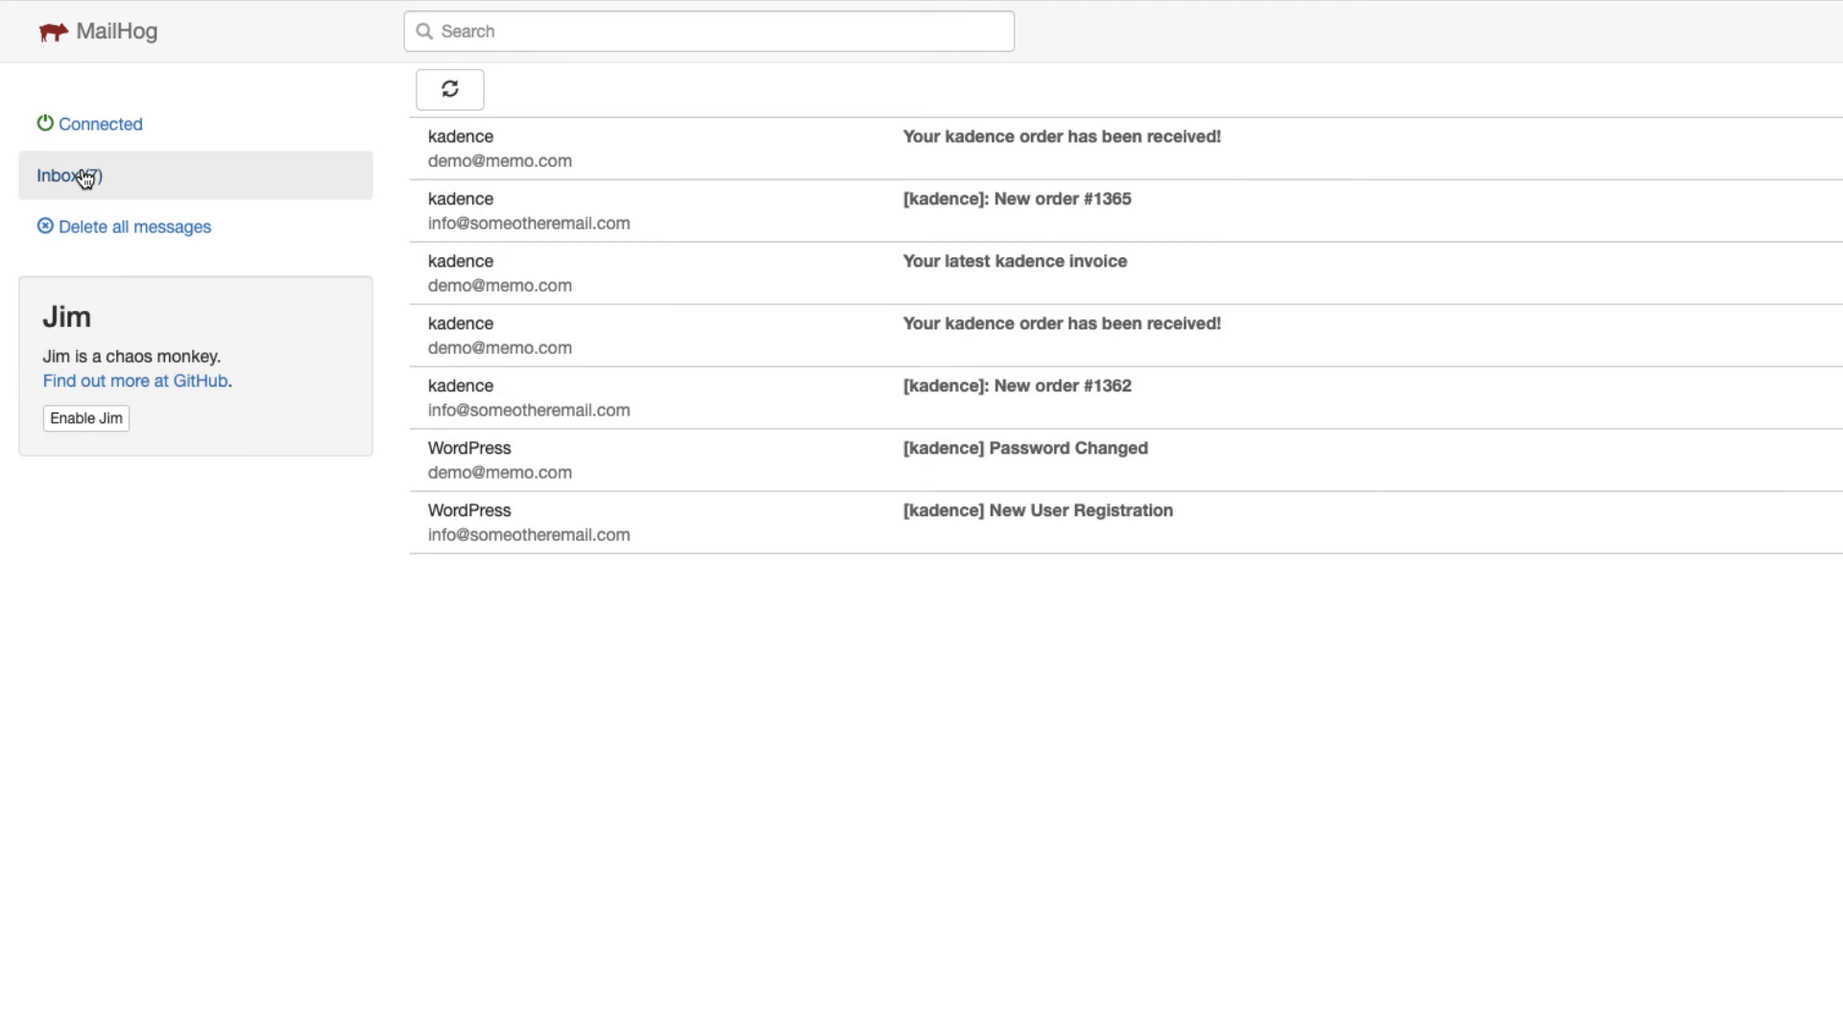
left_click(1059, 134)
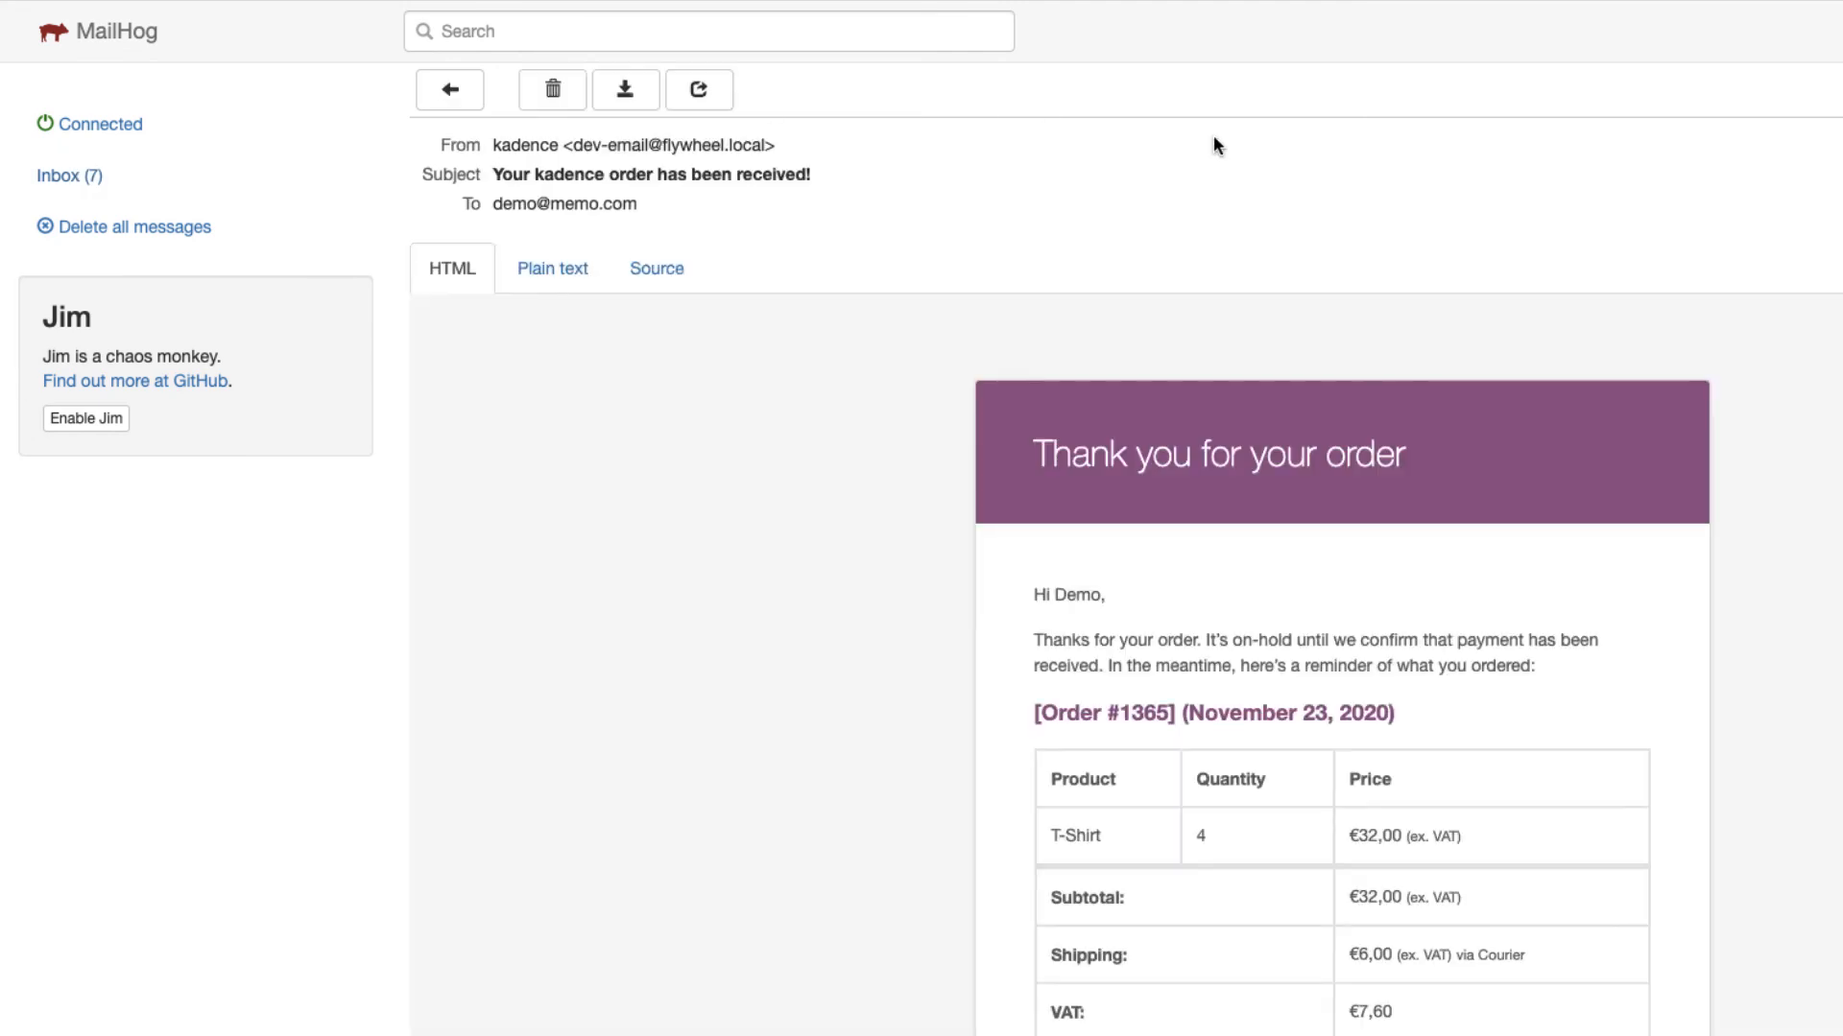
mouse_move(1312, 604)
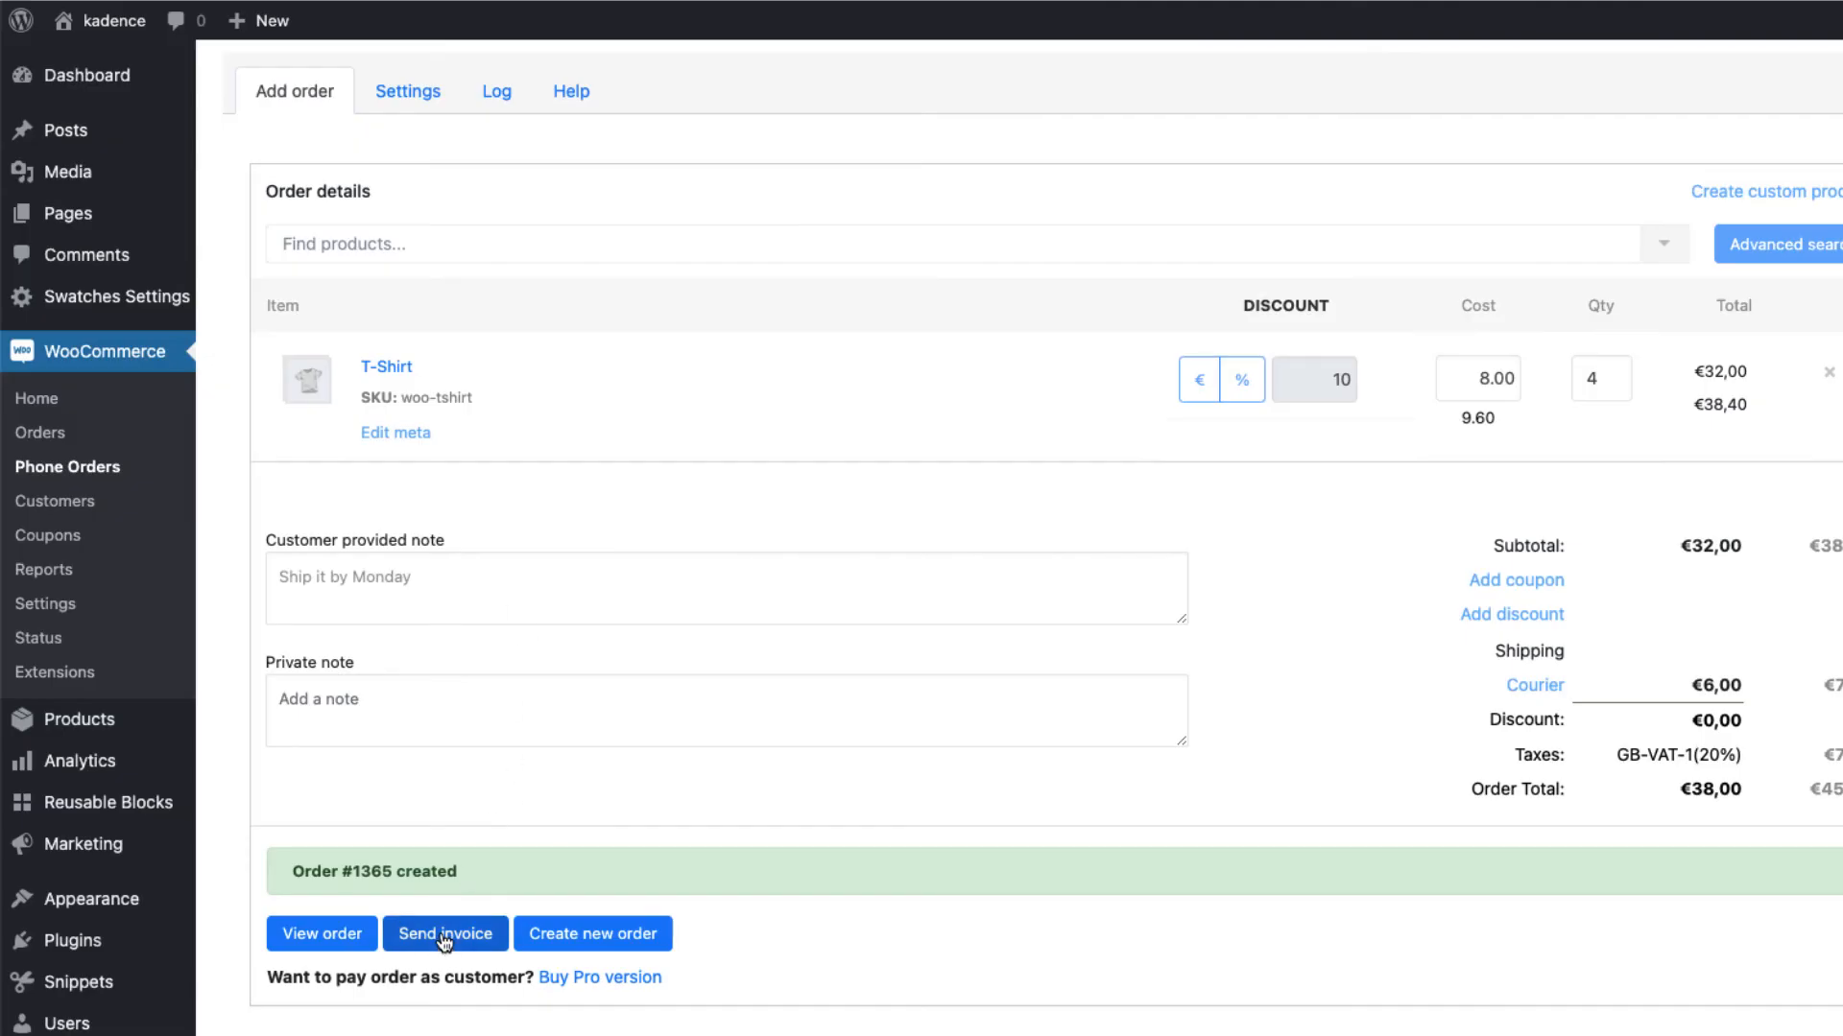
left_click(446, 934)
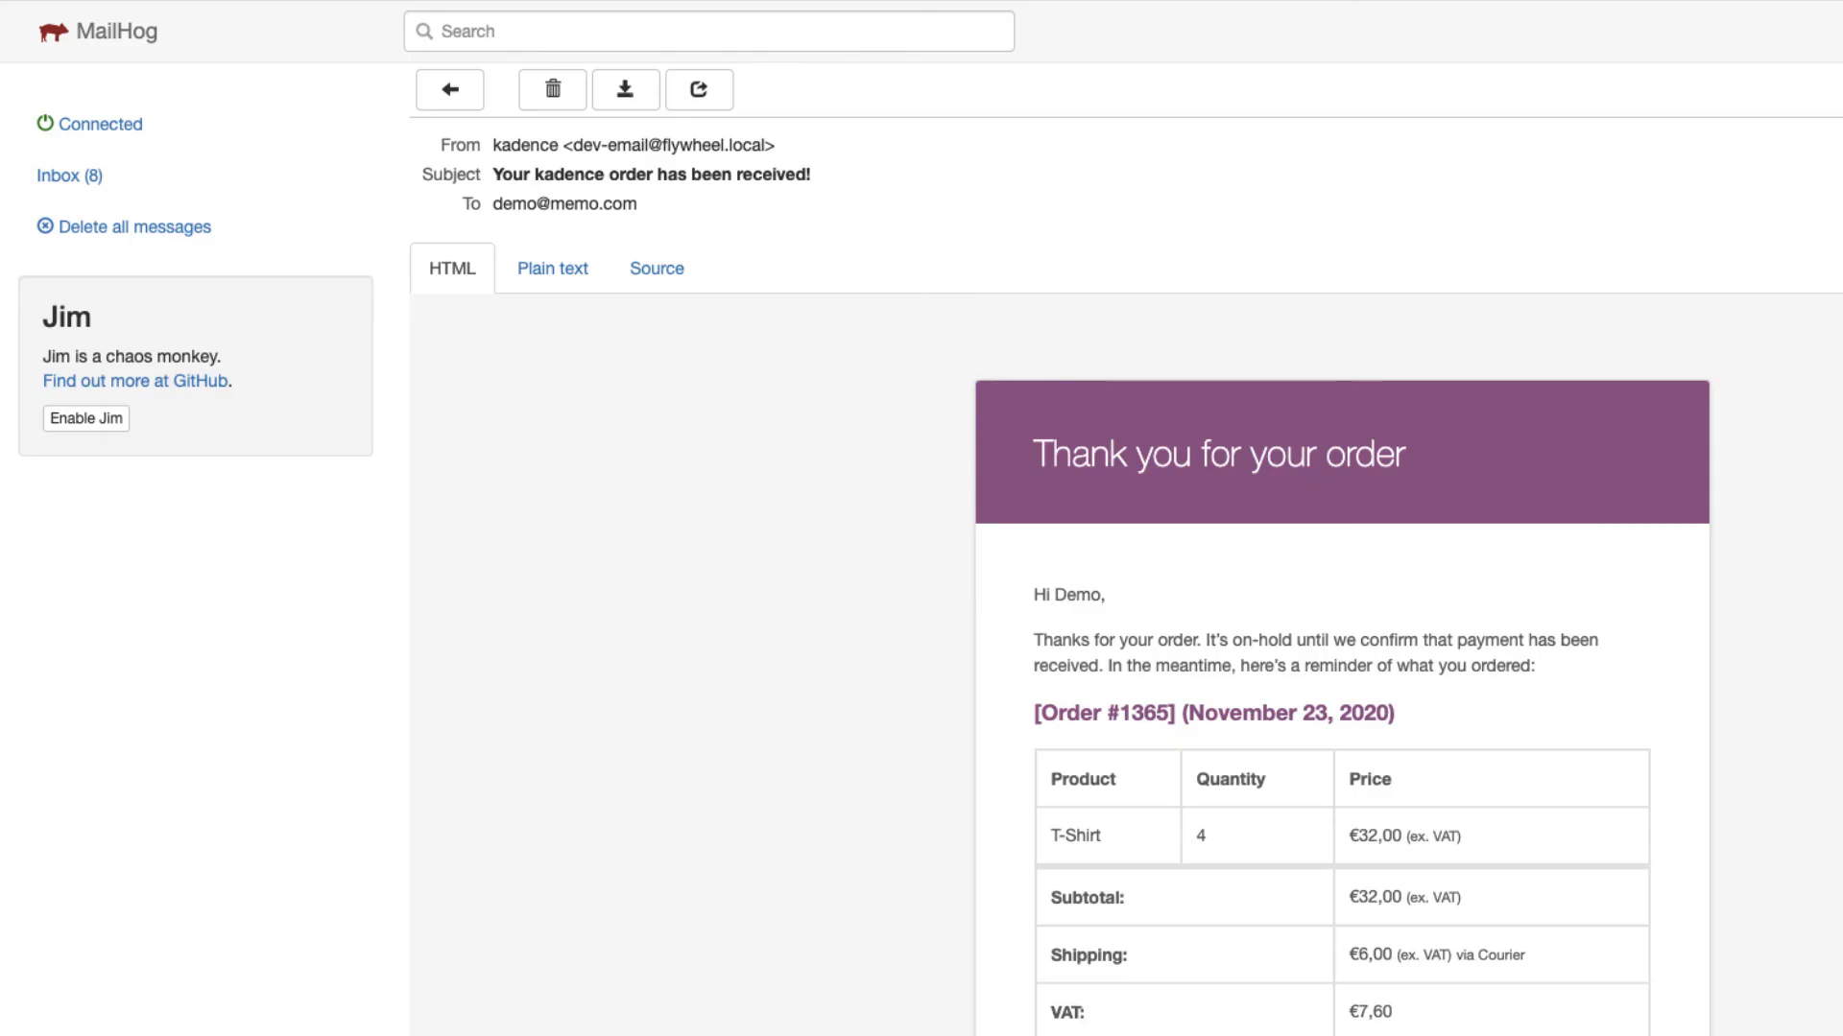
left_click(448, 89)
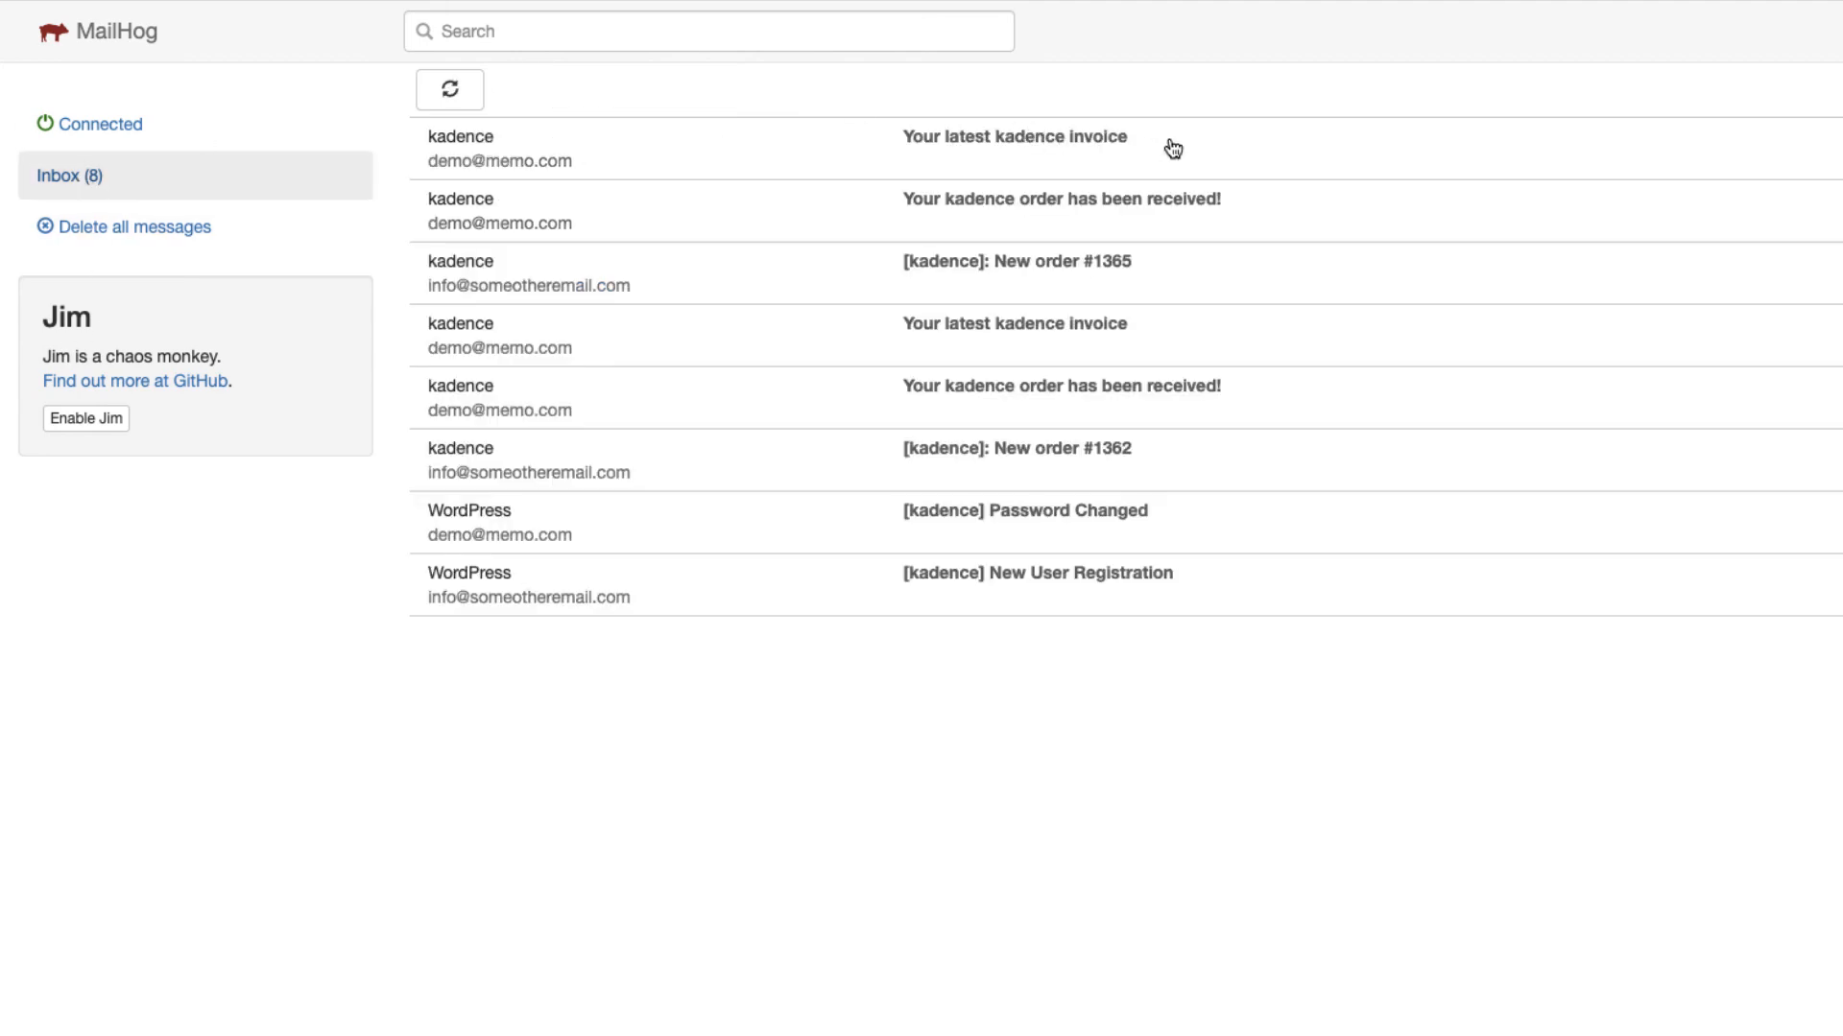
left_click(1014, 135)
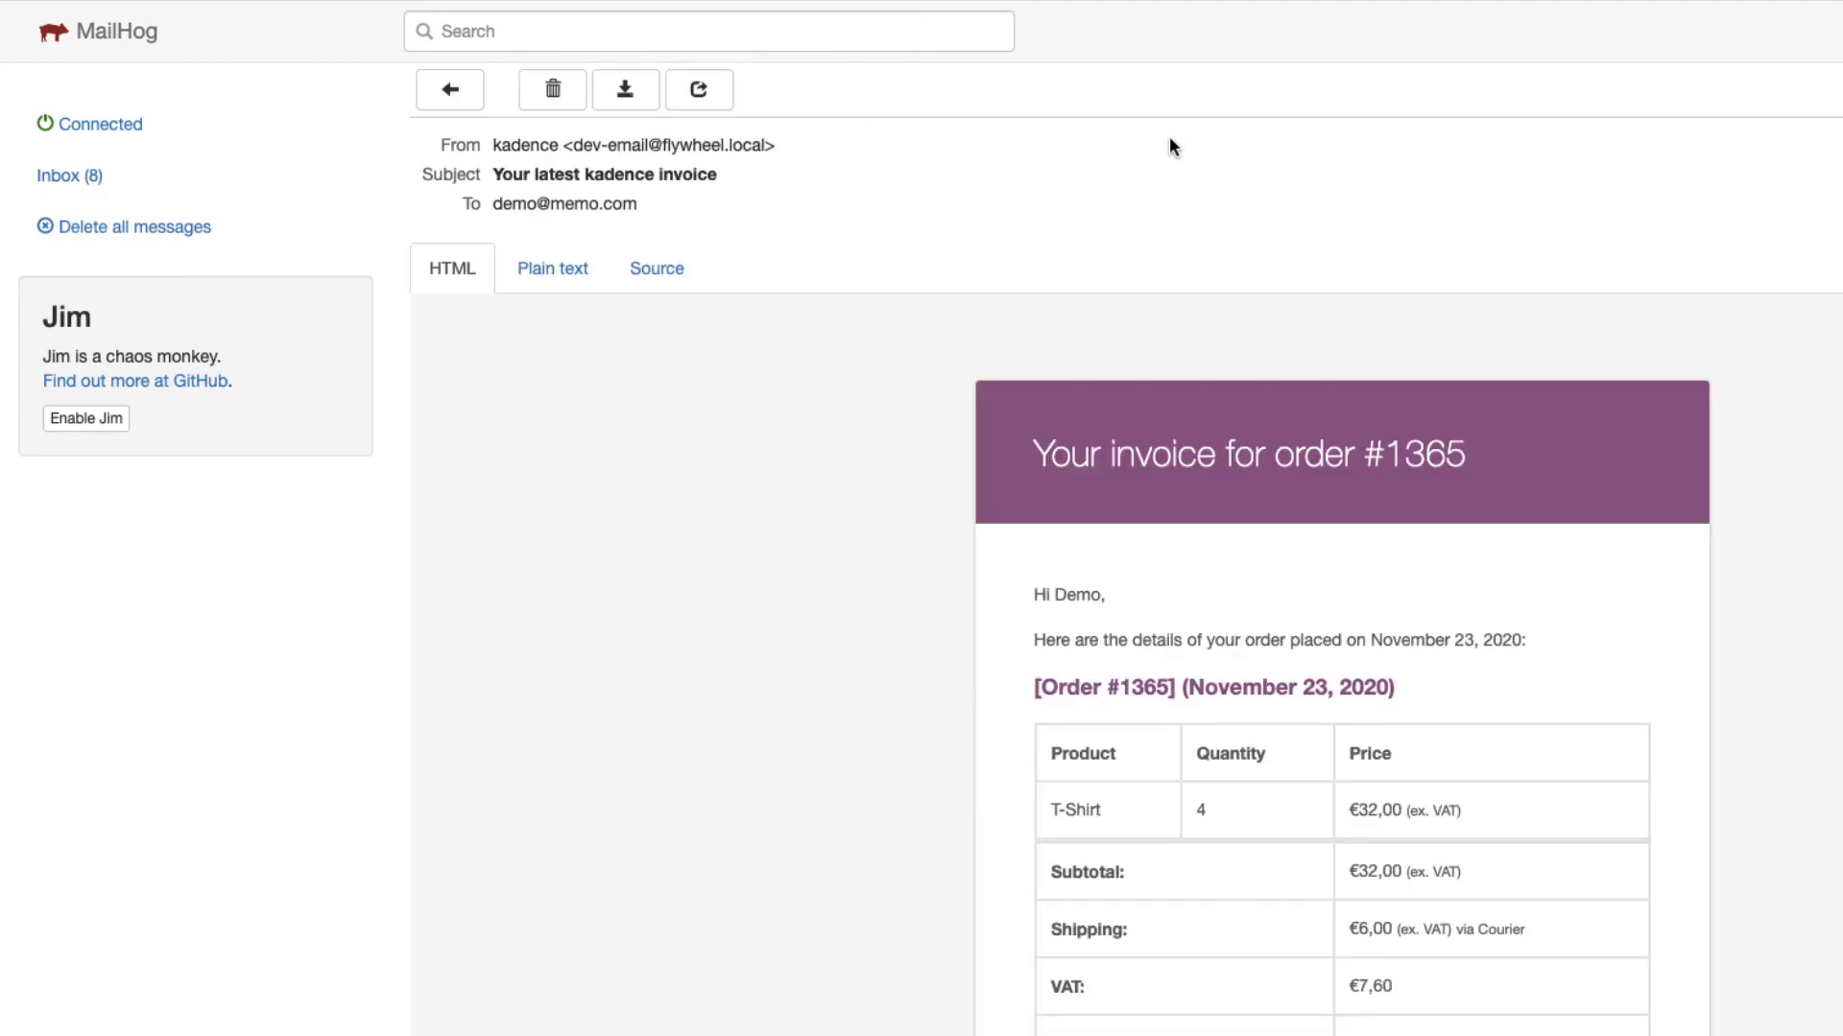
scroll("down", 3)
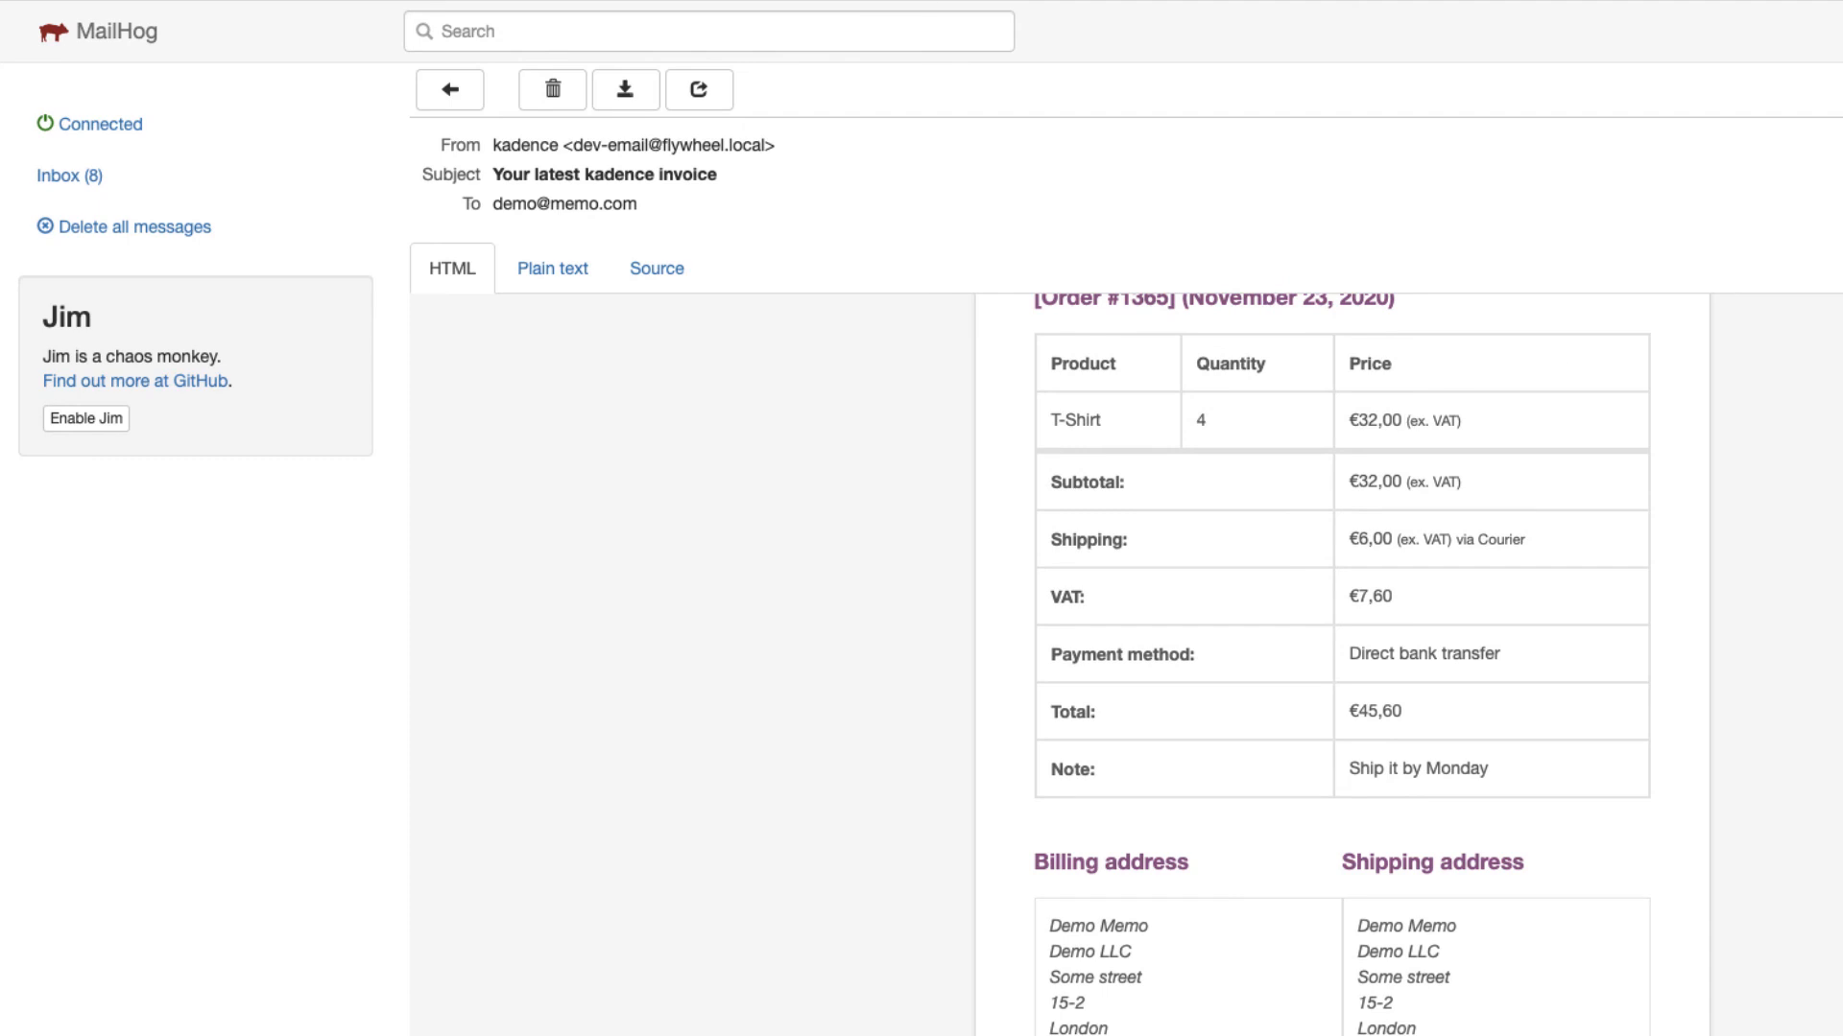